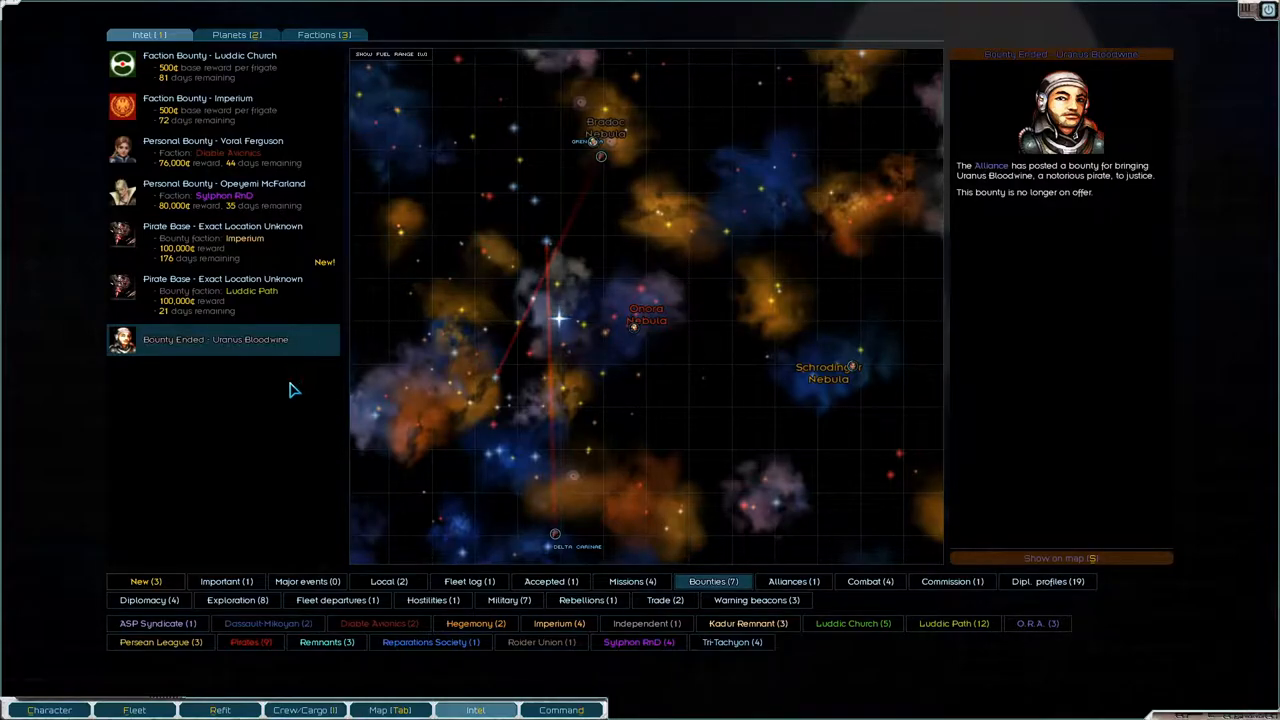
mouse_move(1030, 192)
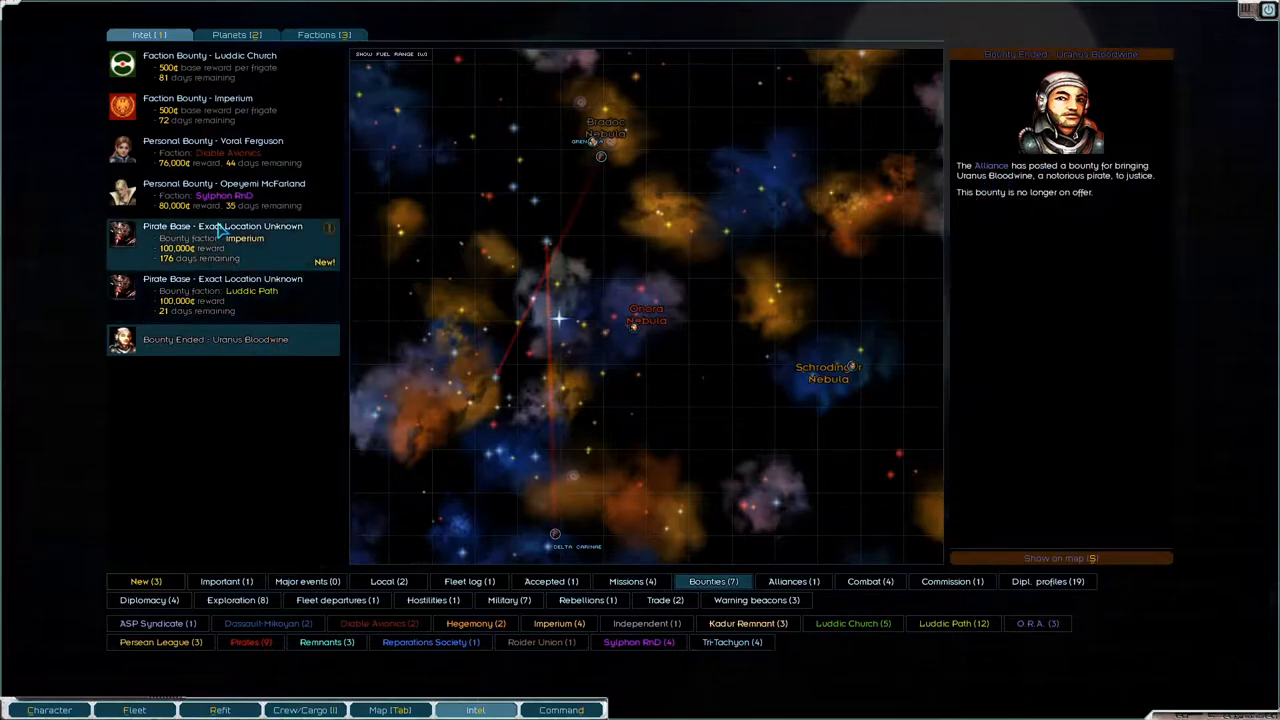
- Review the first personal bounty, then the second 80,000-credit bounty and its location on the map
left_click(212, 152)
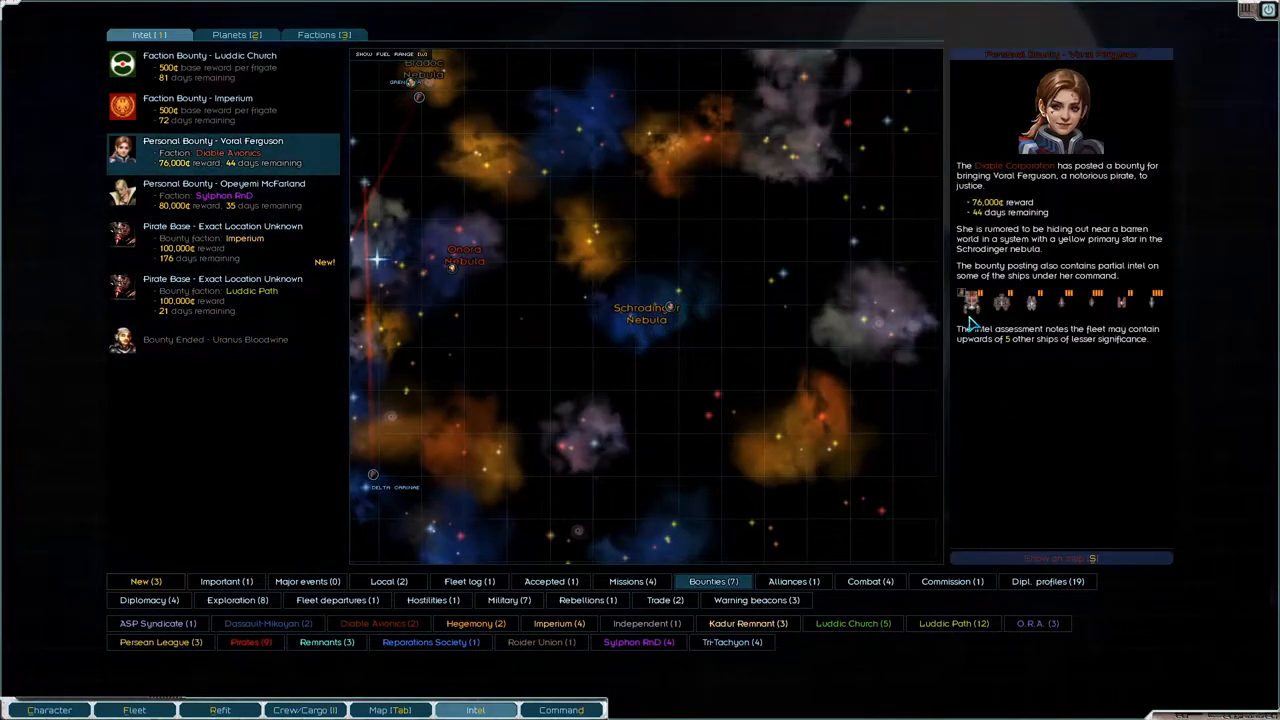
mouse_move(976, 296)
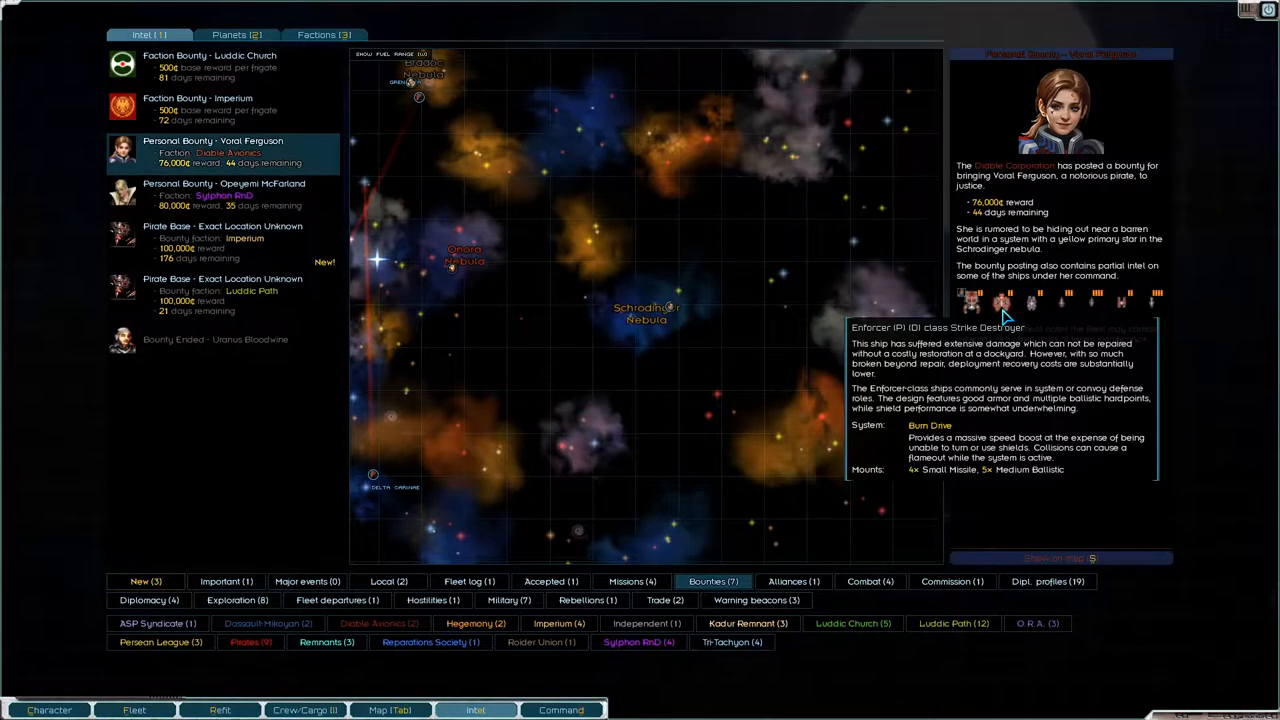
mouse_move(1036, 300)
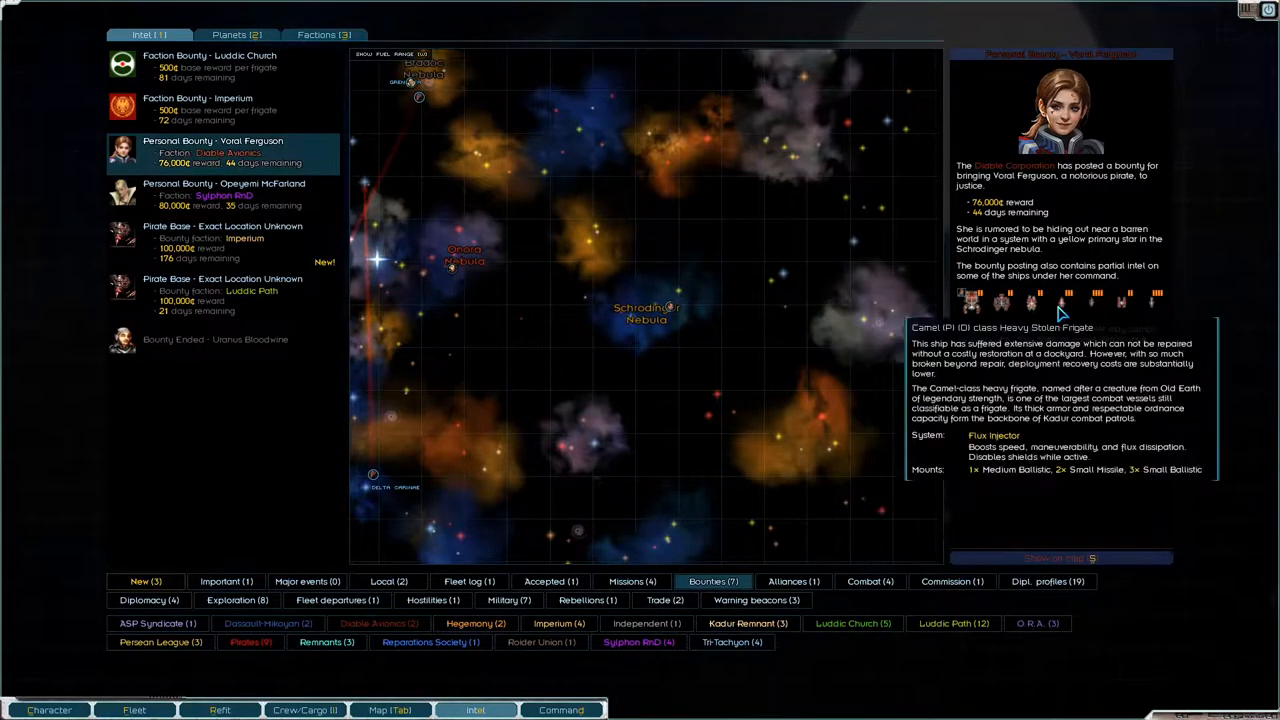
mouse_move(976, 300)
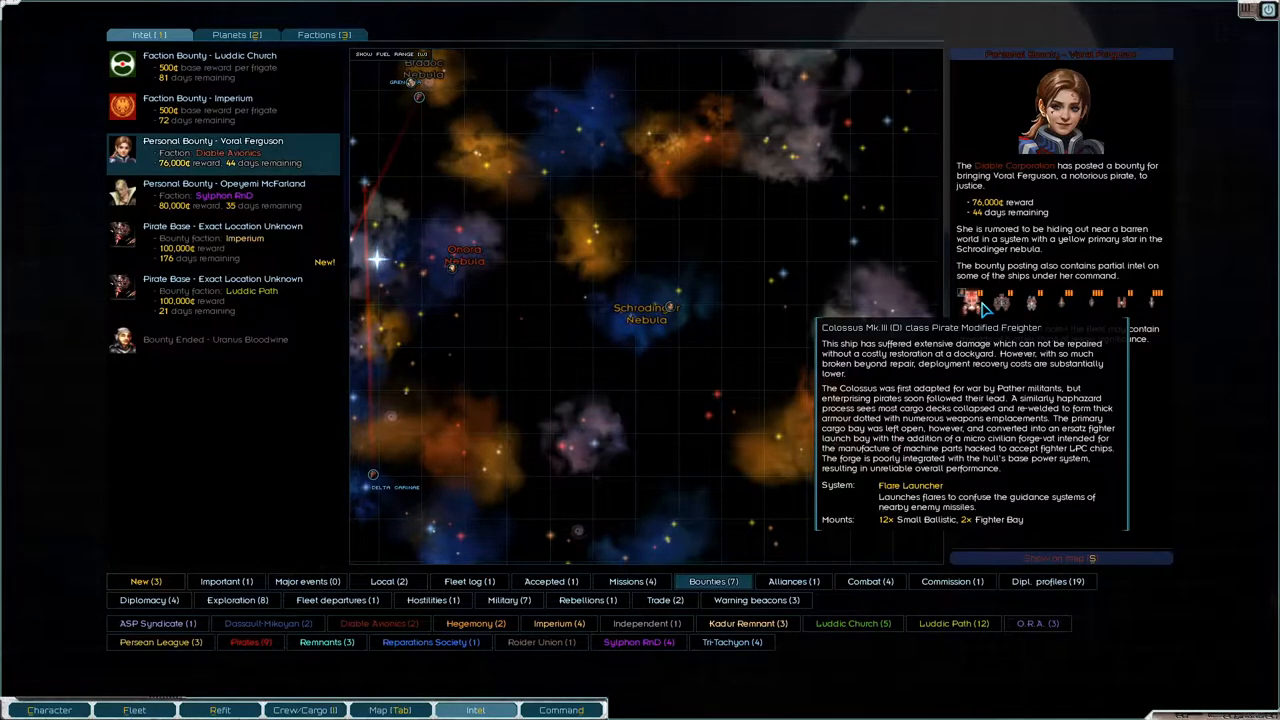
mouse_move(996, 308)
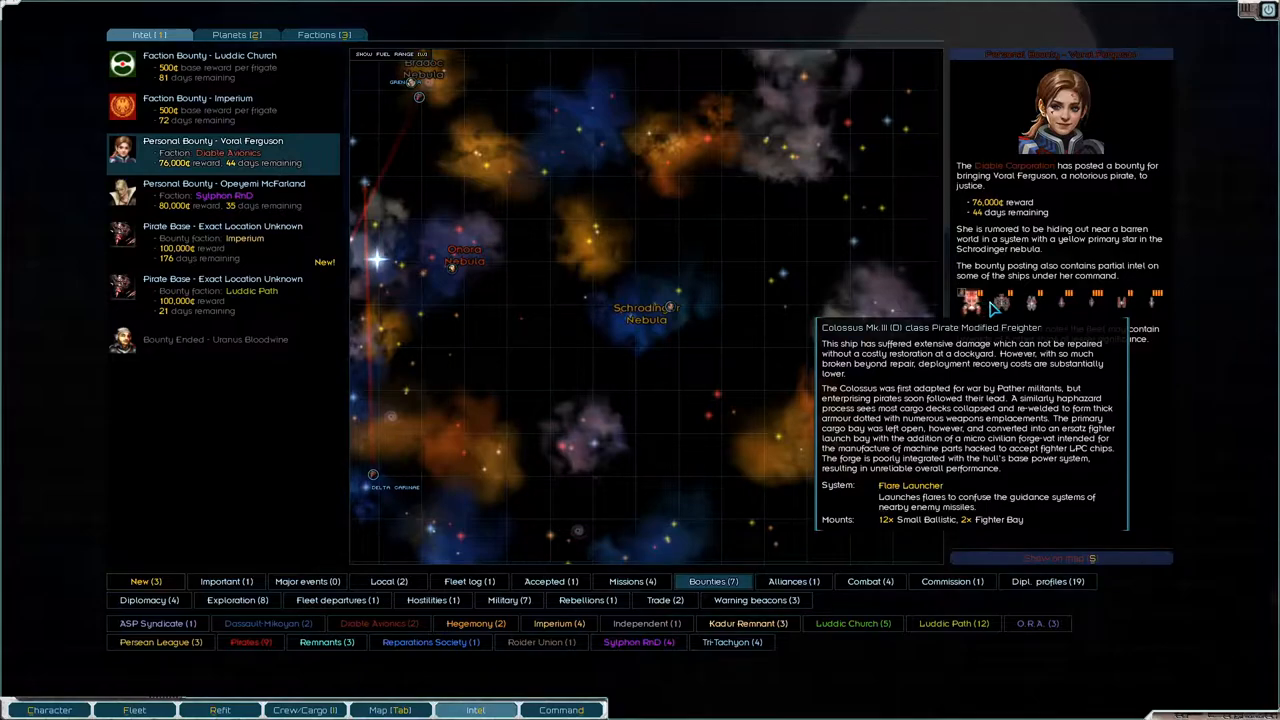
mouse_move(1150, 304)
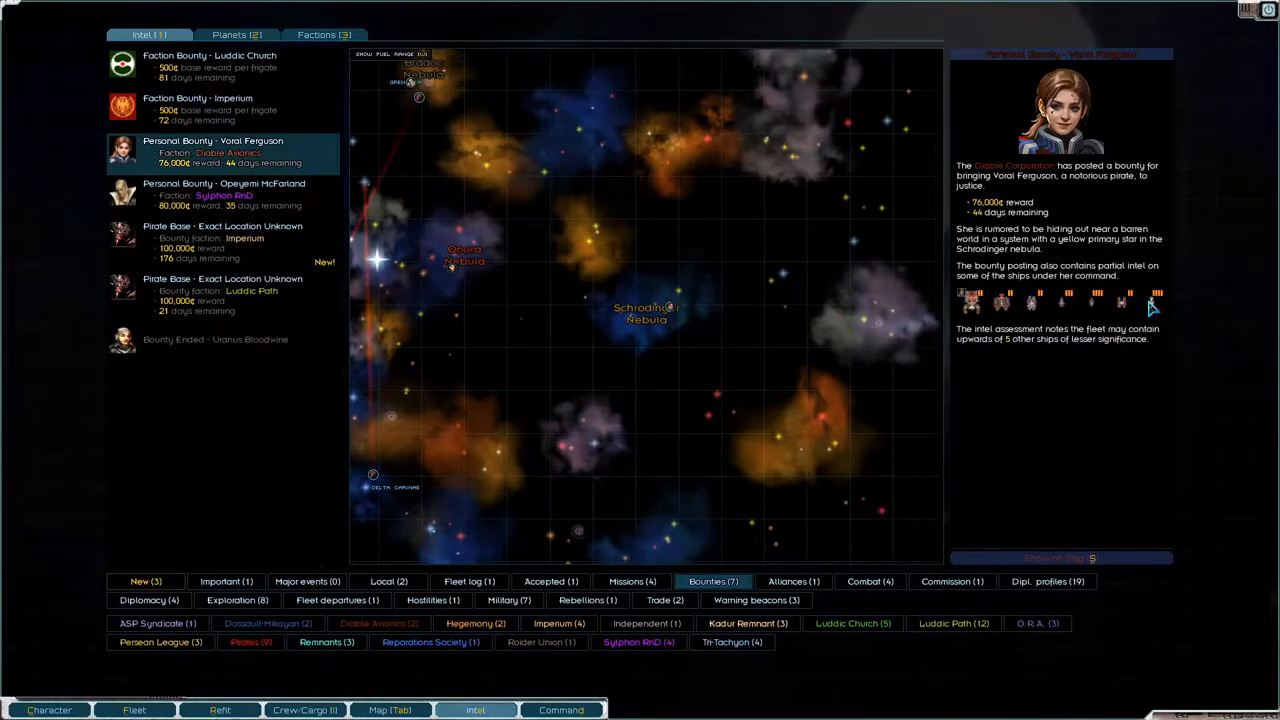
mouse_move(1032, 302)
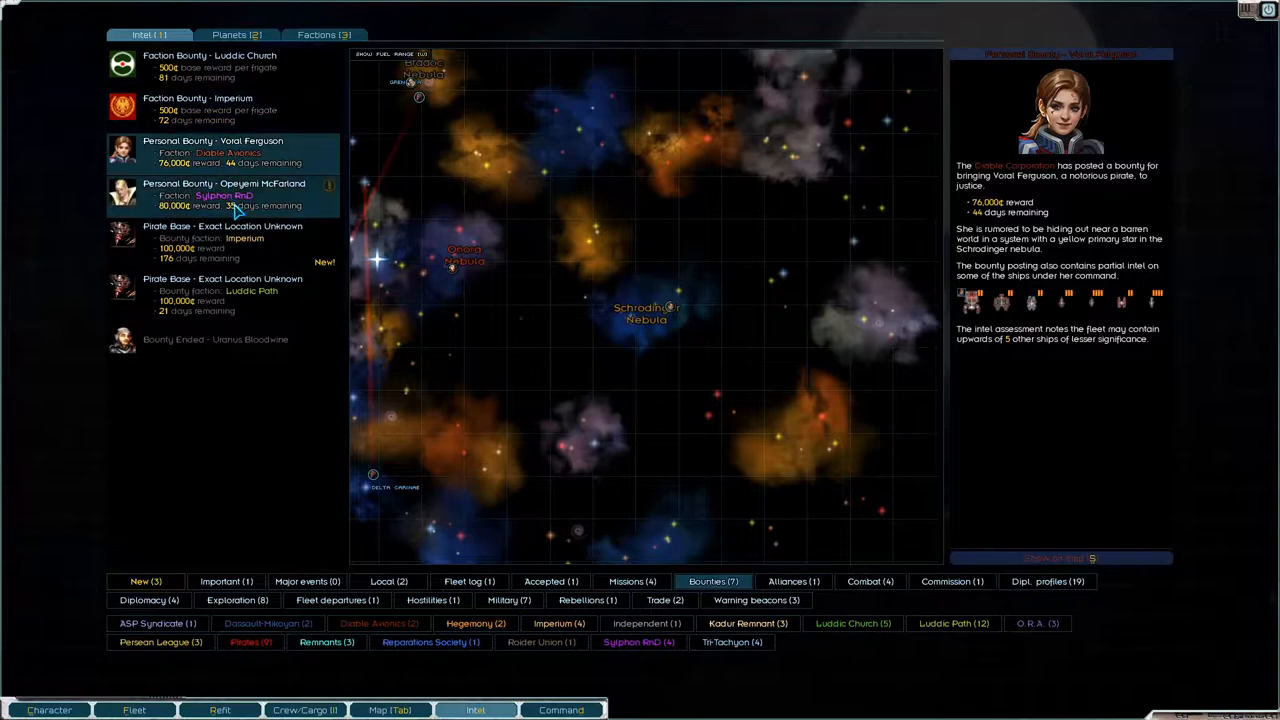
left_click(224, 194)
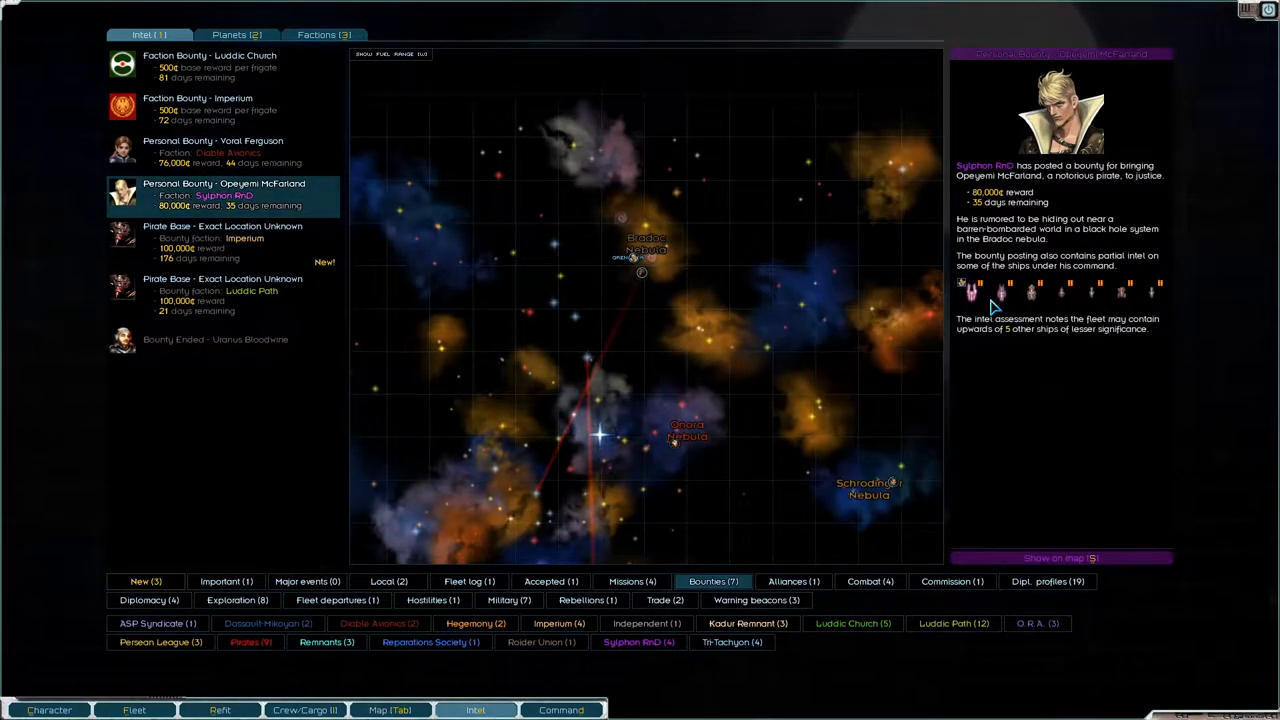
mouse_move(1030, 292)
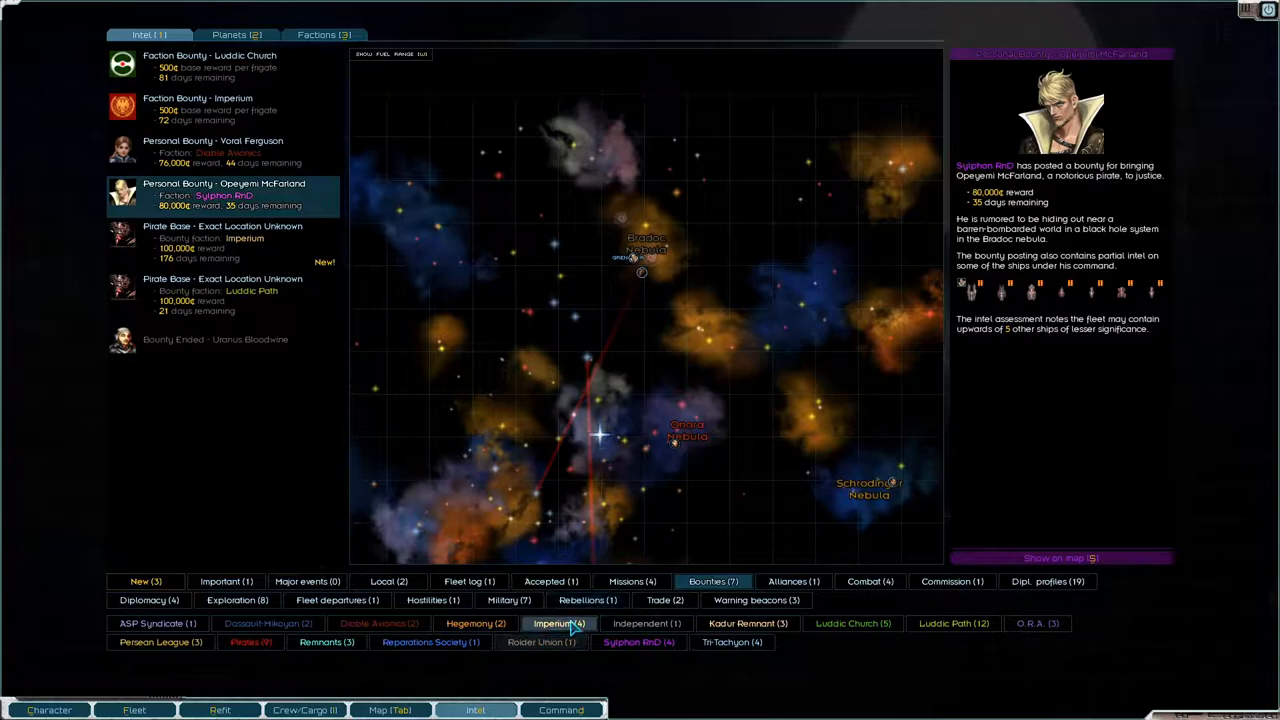
left_click(632, 580)
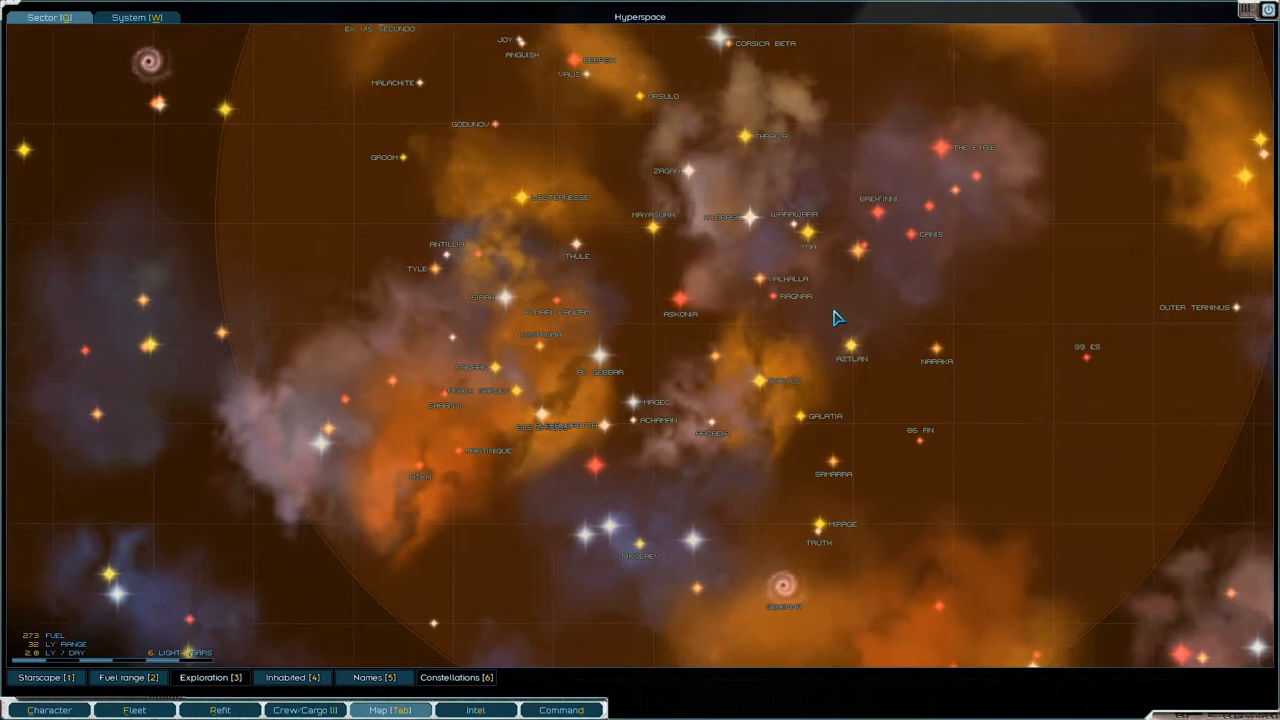
mouse_move(856, 256)
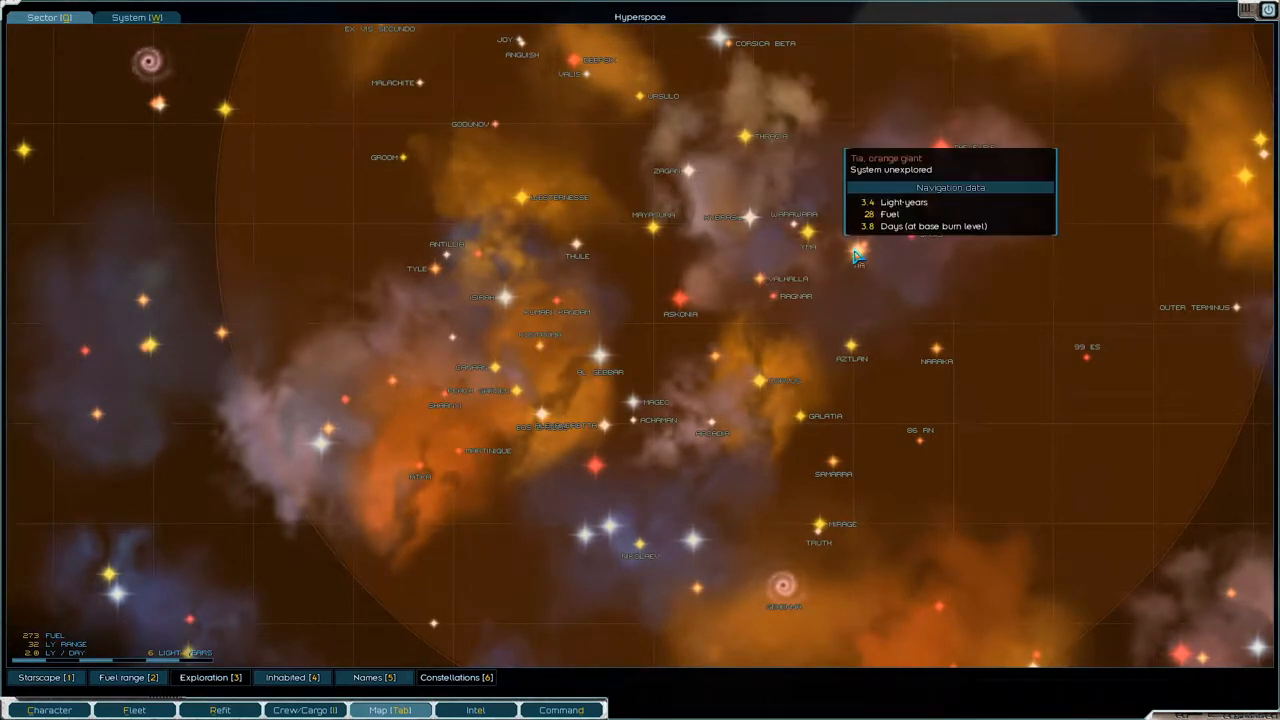
mouse_move(924, 204)
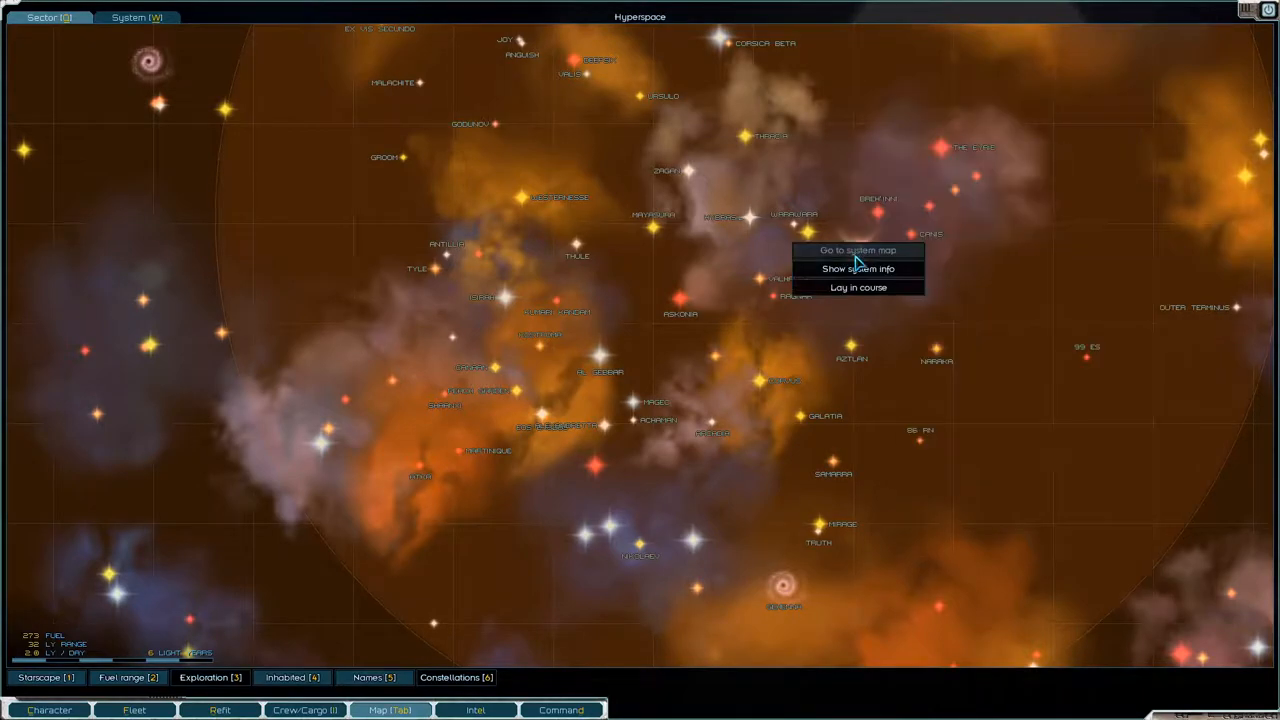
- Lay in a course to the unexplored orange giant system Tia
left_click(856, 288)
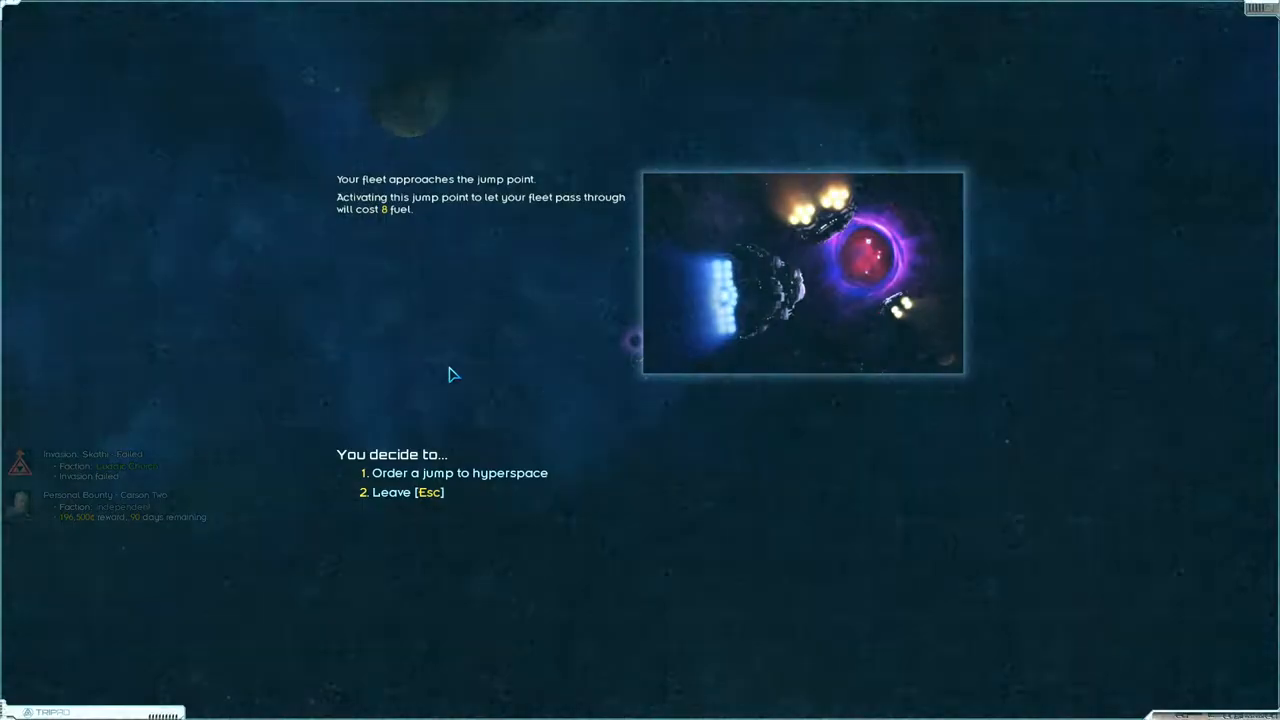
- Order the fleet to jump through the jump point into hyperspace
left_click(460, 472)
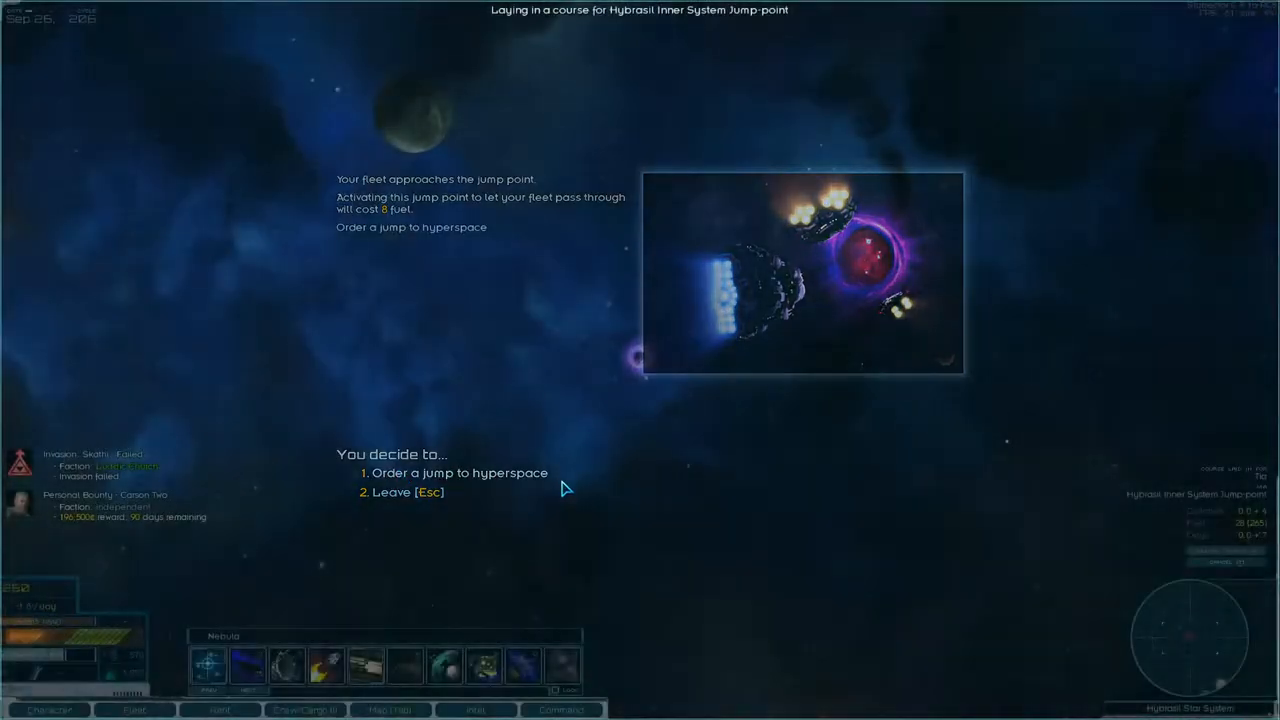
left_click(460, 472)
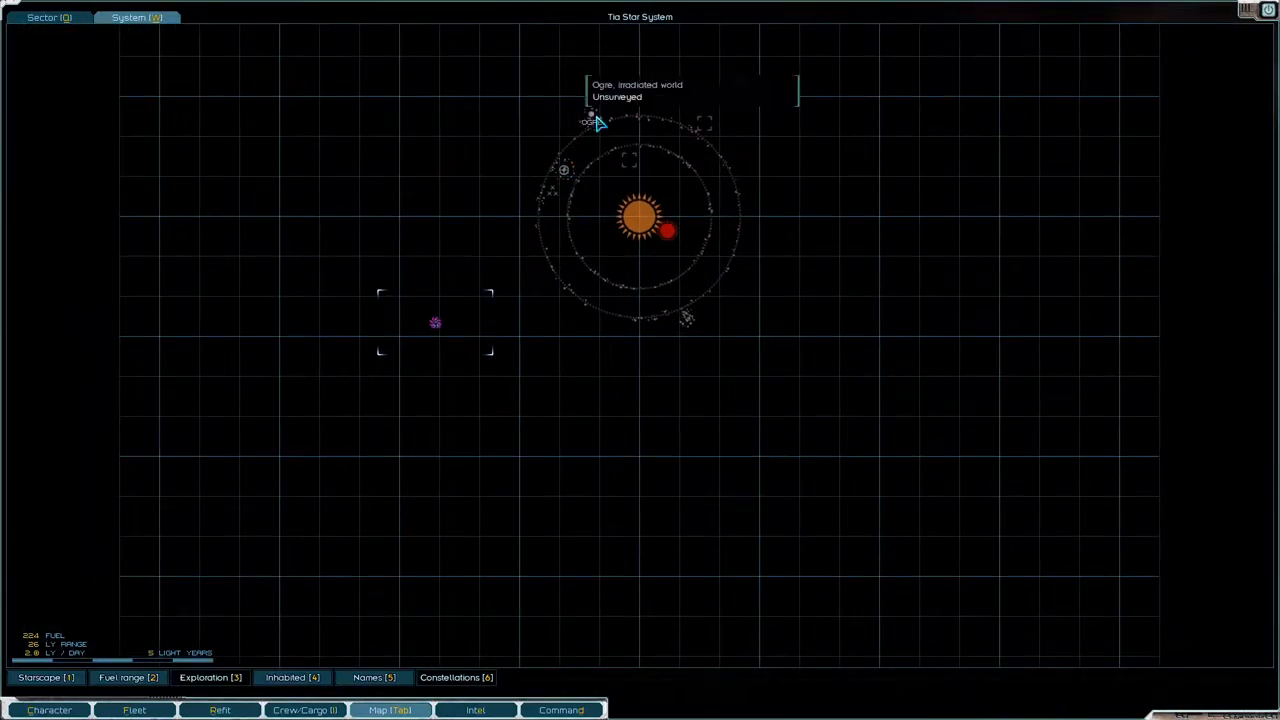
mouse_move(580, 232)
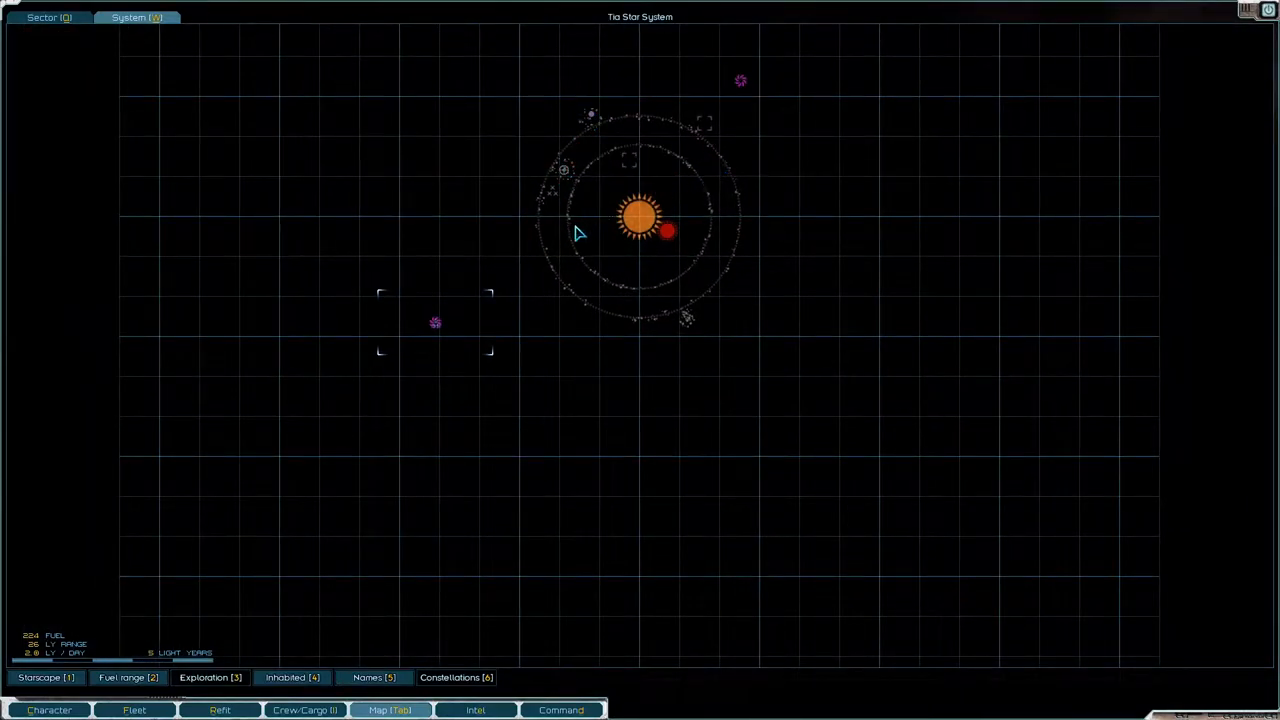
mouse_move(584, 174)
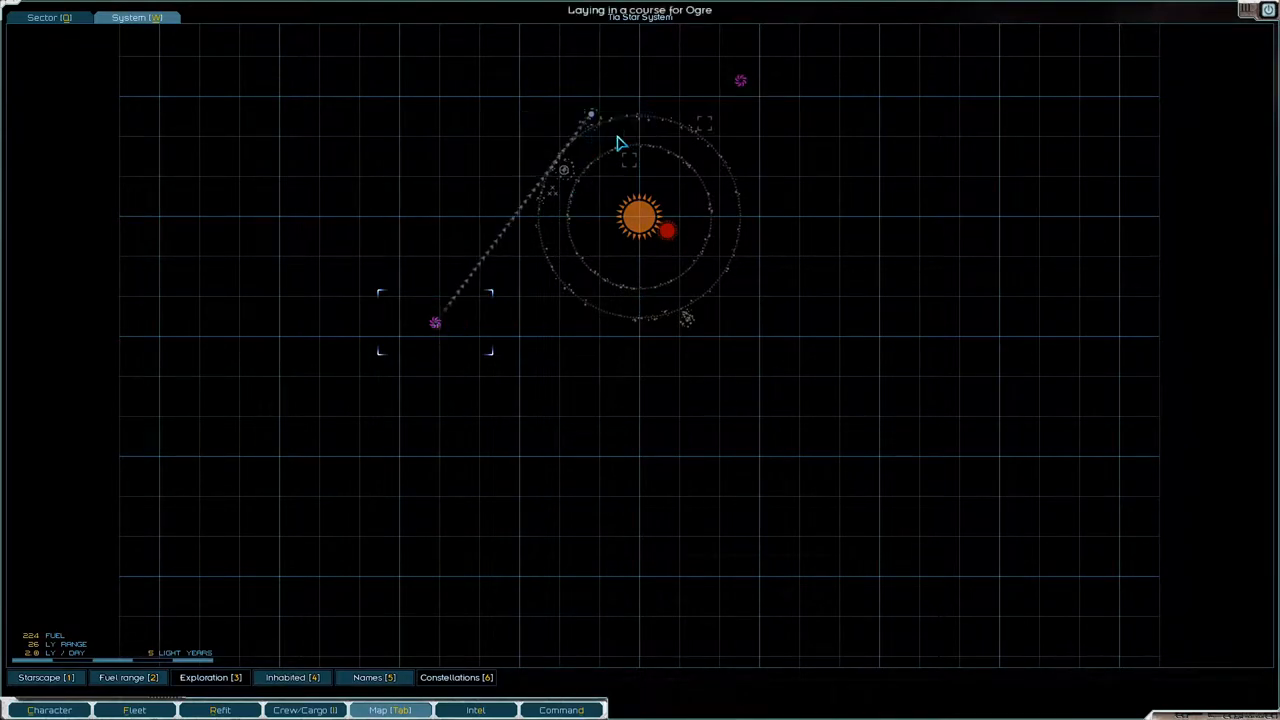
mouse_move(564, 176)
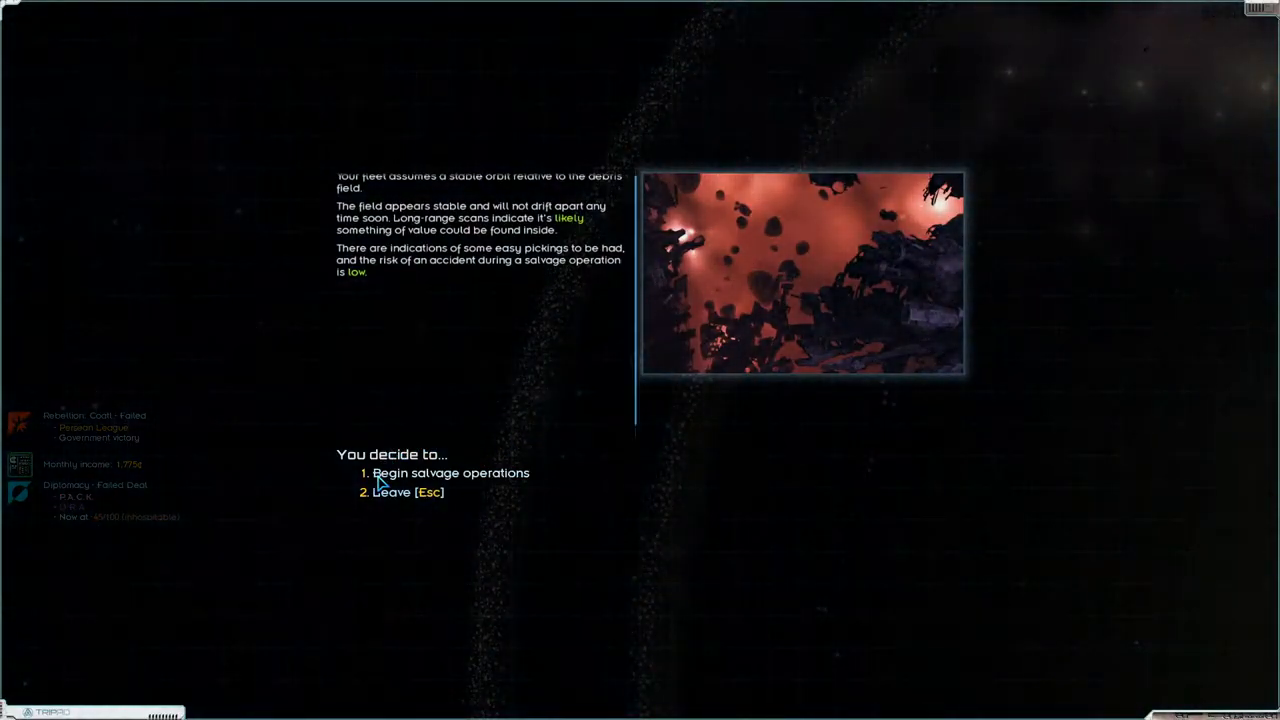
- Salvage the debris fields, collecting the recovered supplies, fuel and metals
left_click(452, 472)
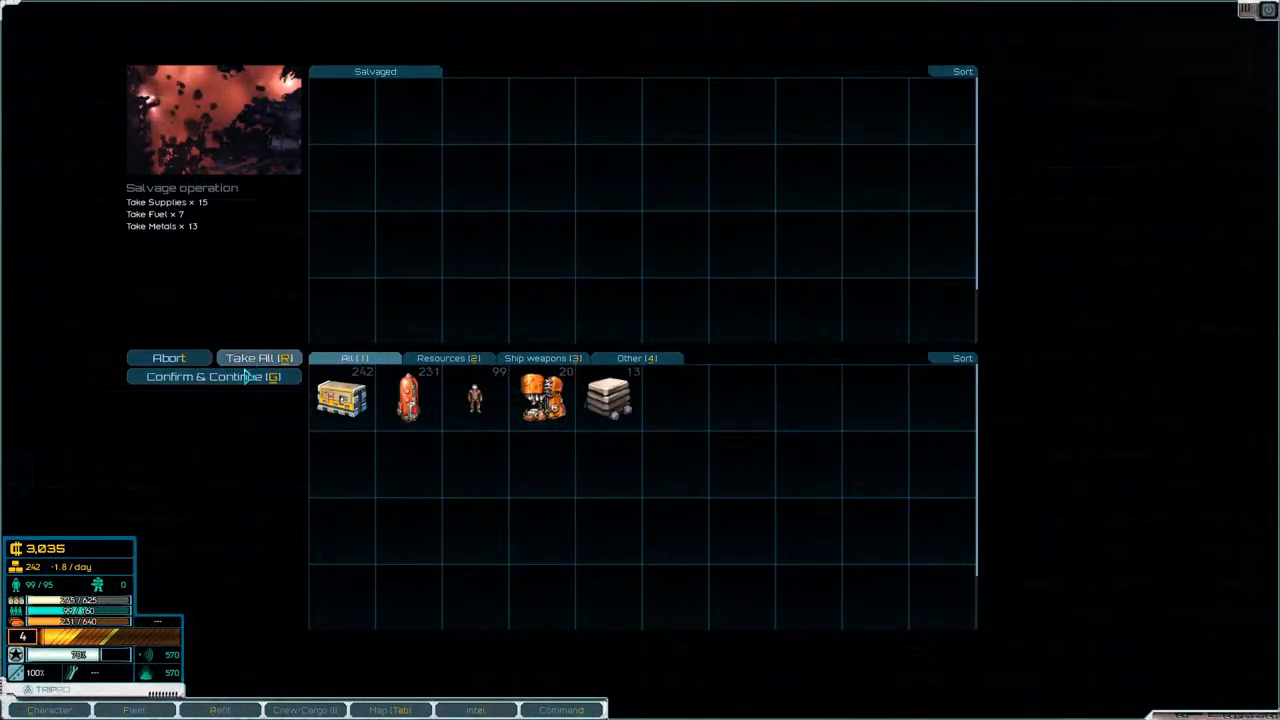
left_click(212, 376)
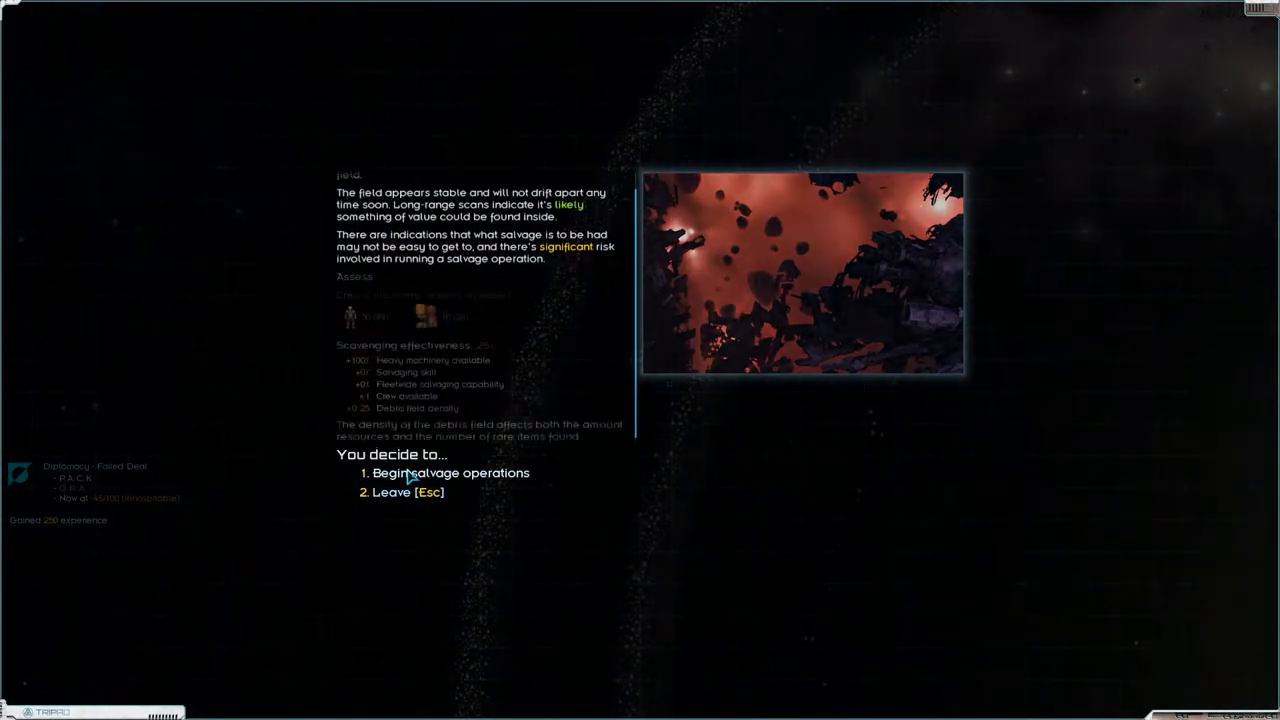
left_click(450, 472)
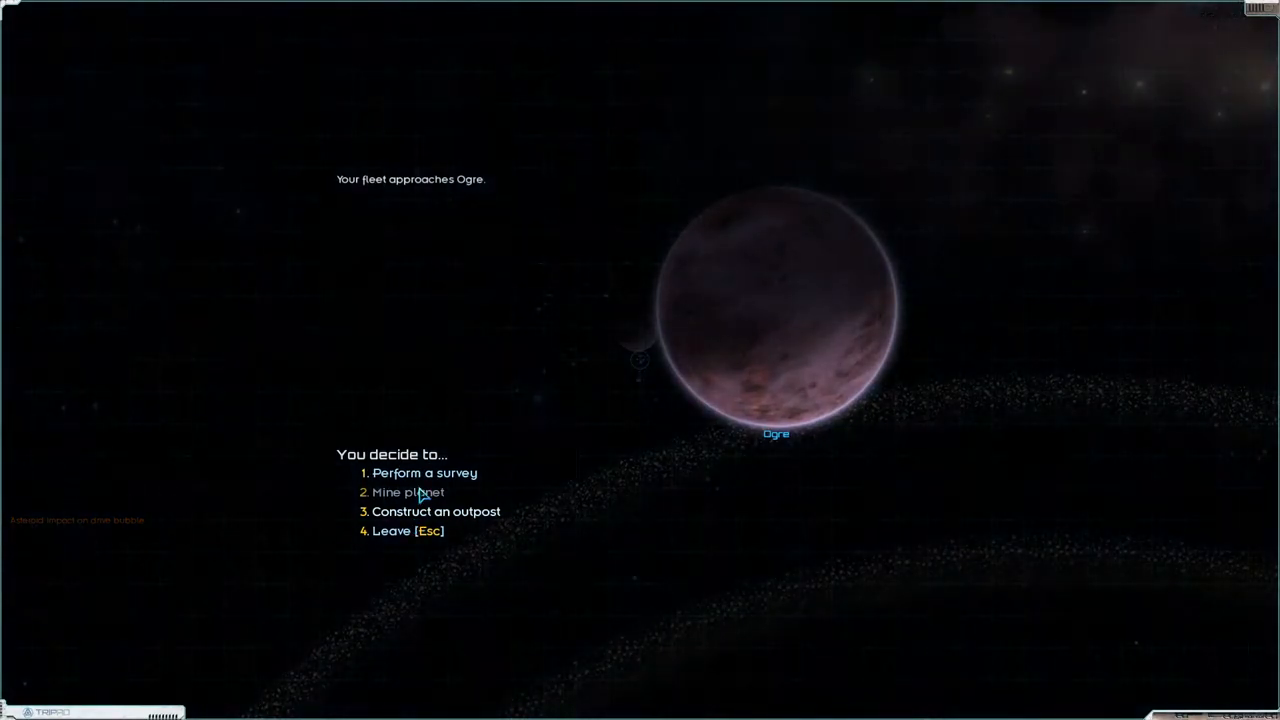
- Check Ogre's survey requirements and 200% hazard rating, then leave without surveying
left_click(424, 472)
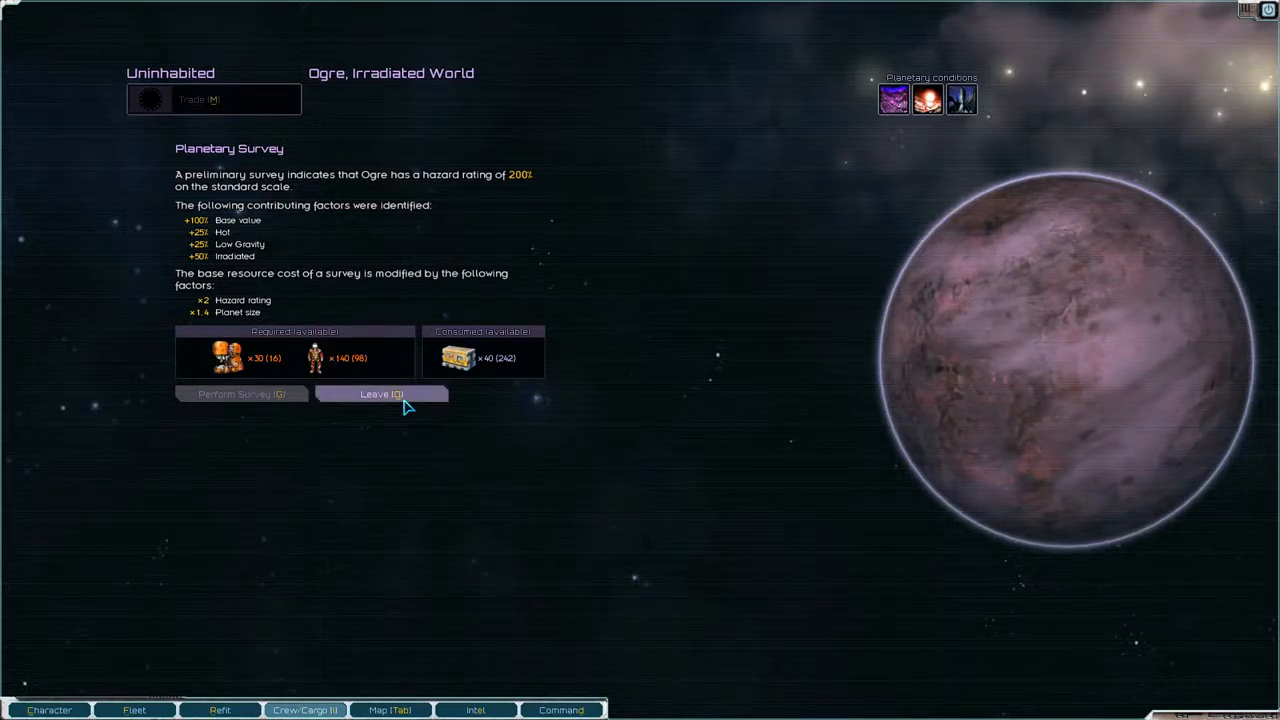
left_click(380, 392)
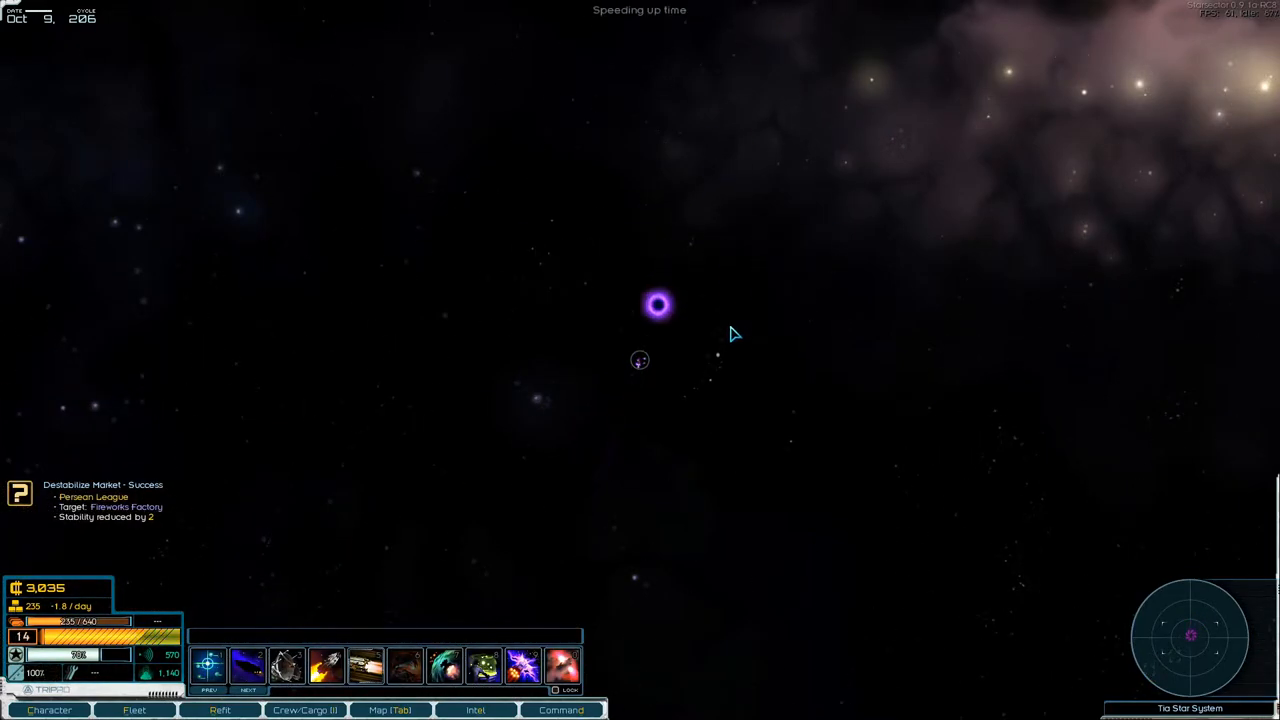
- Fly to the Tia jump point and jump the fleet into hyperspace
left_click(656, 304)
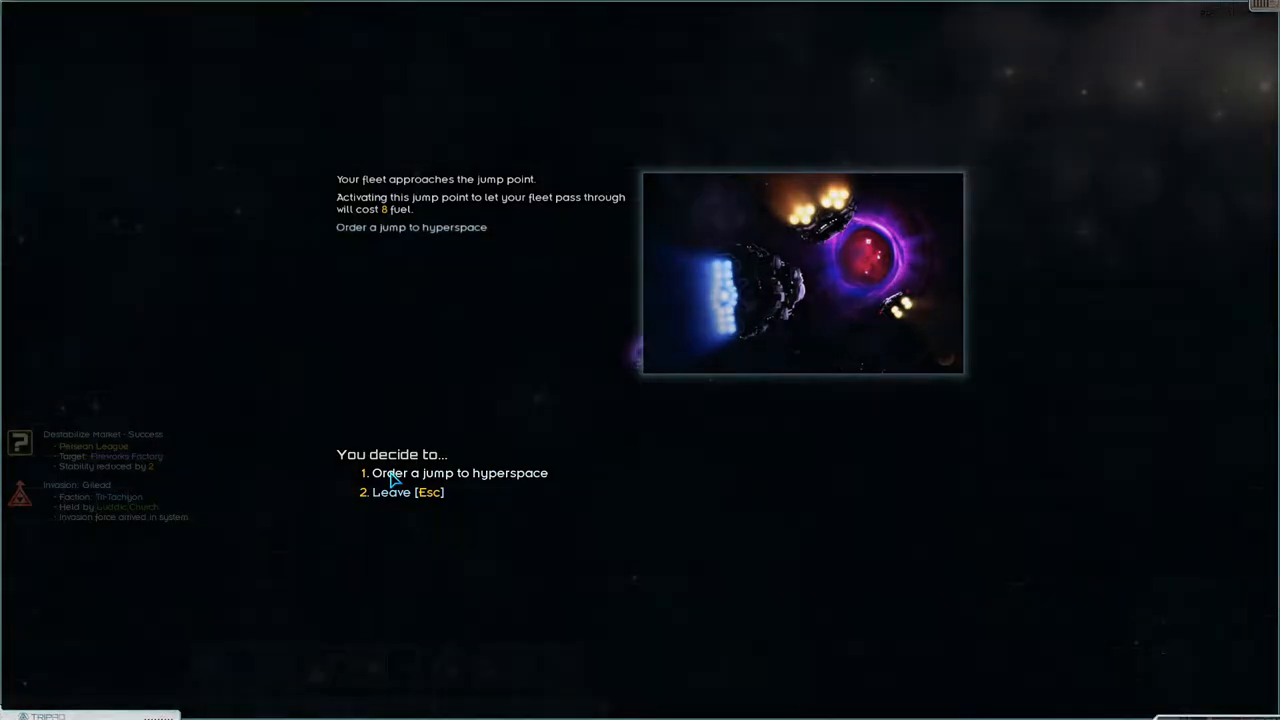
left_click(460, 472)
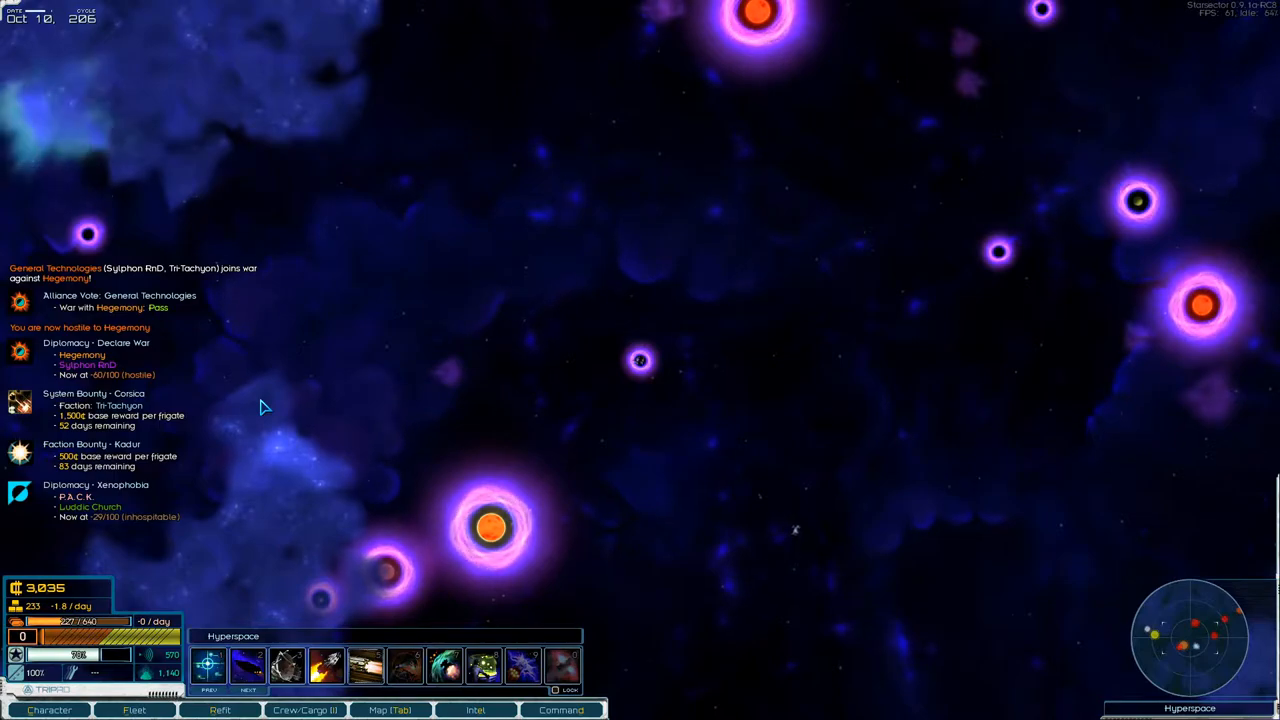
- Bring up the Bounties intel list and show their locations on the sector map
left_click(476, 710)
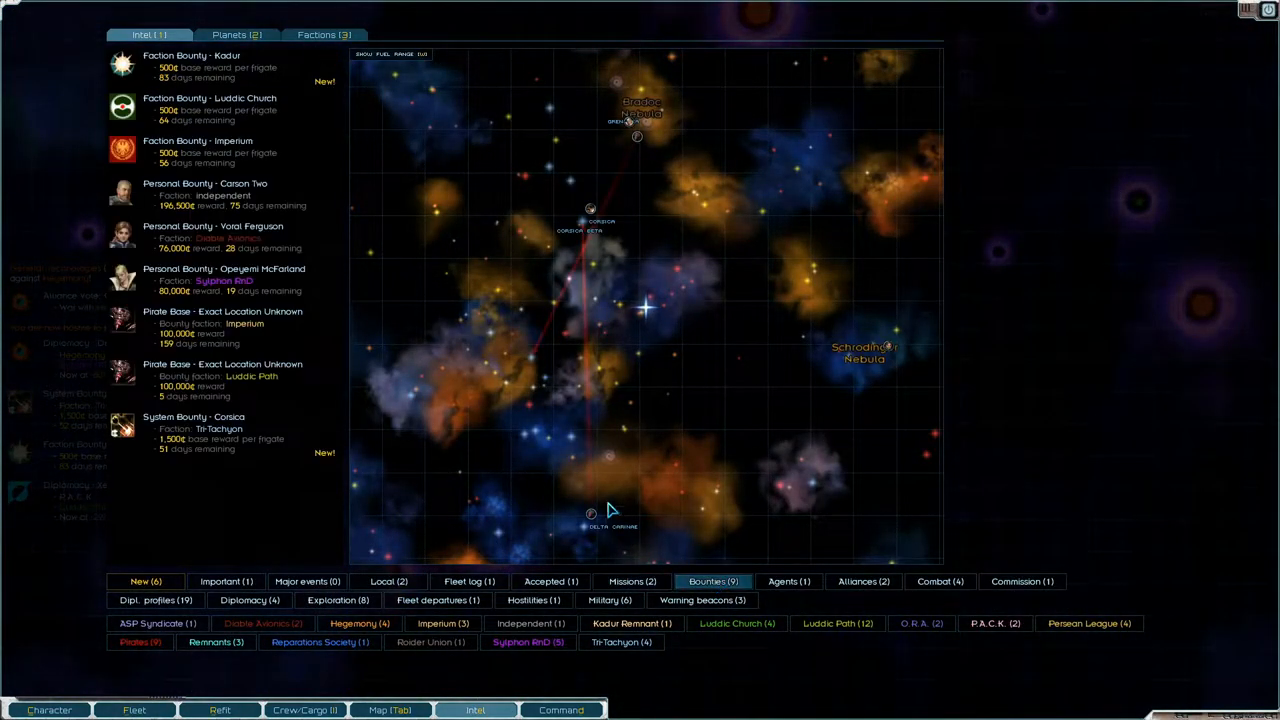
mouse_move(228, 348)
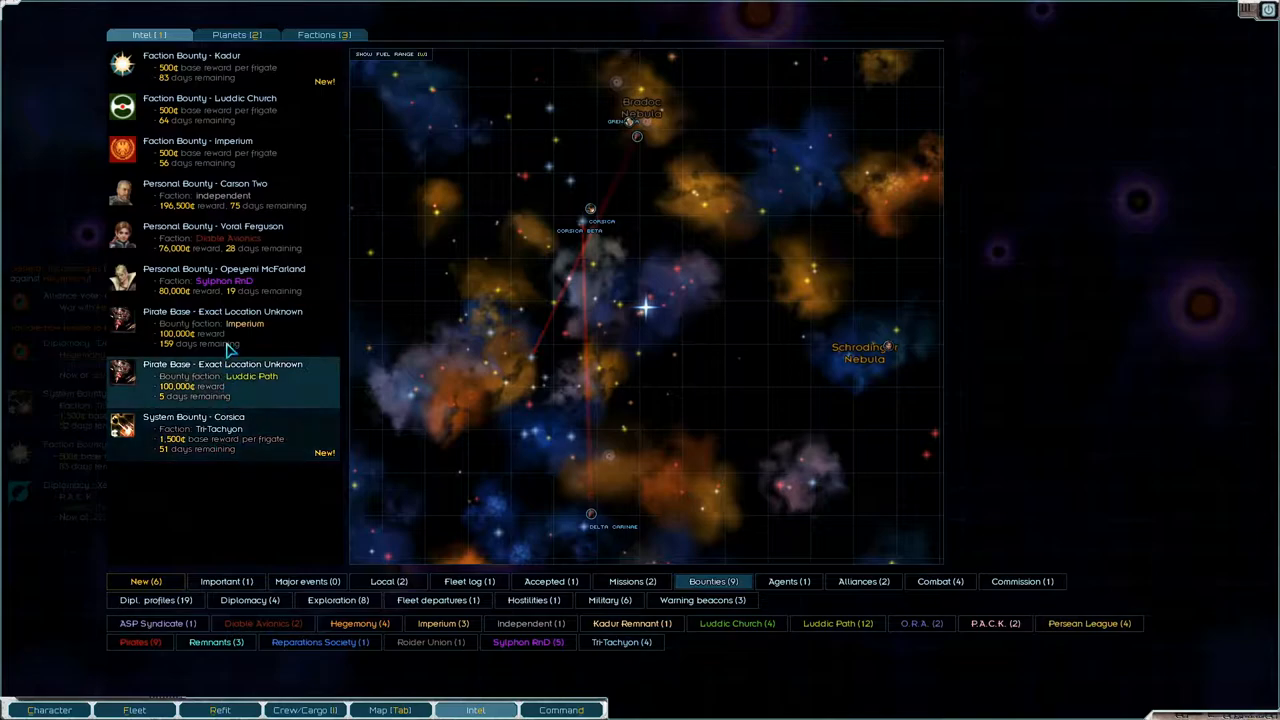
mouse_move(508, 482)
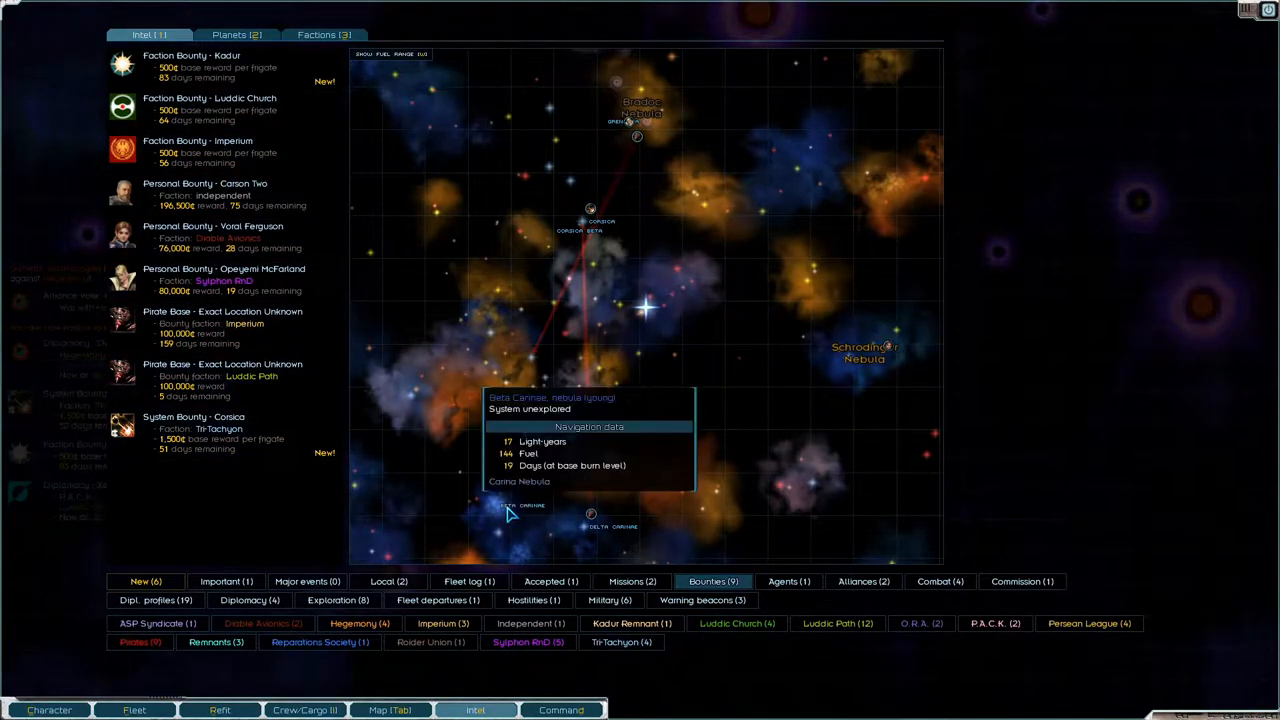
mouse_move(336, 580)
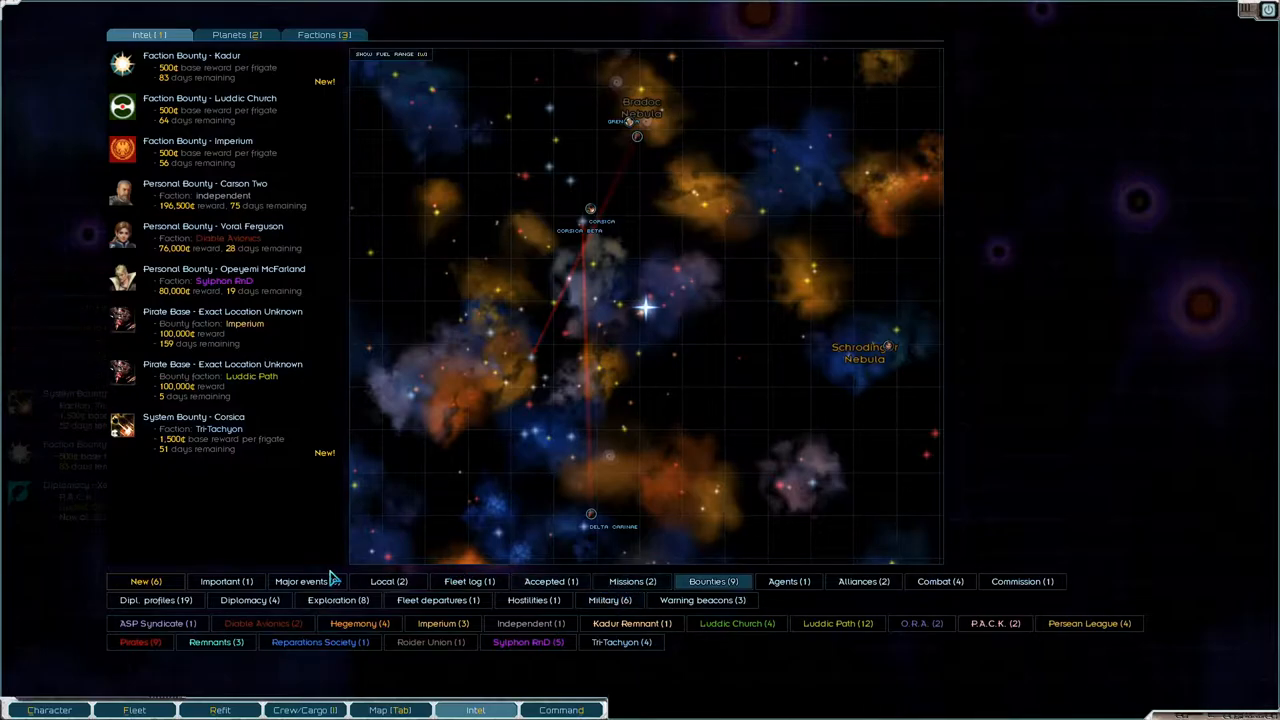
left_click(336, 600)
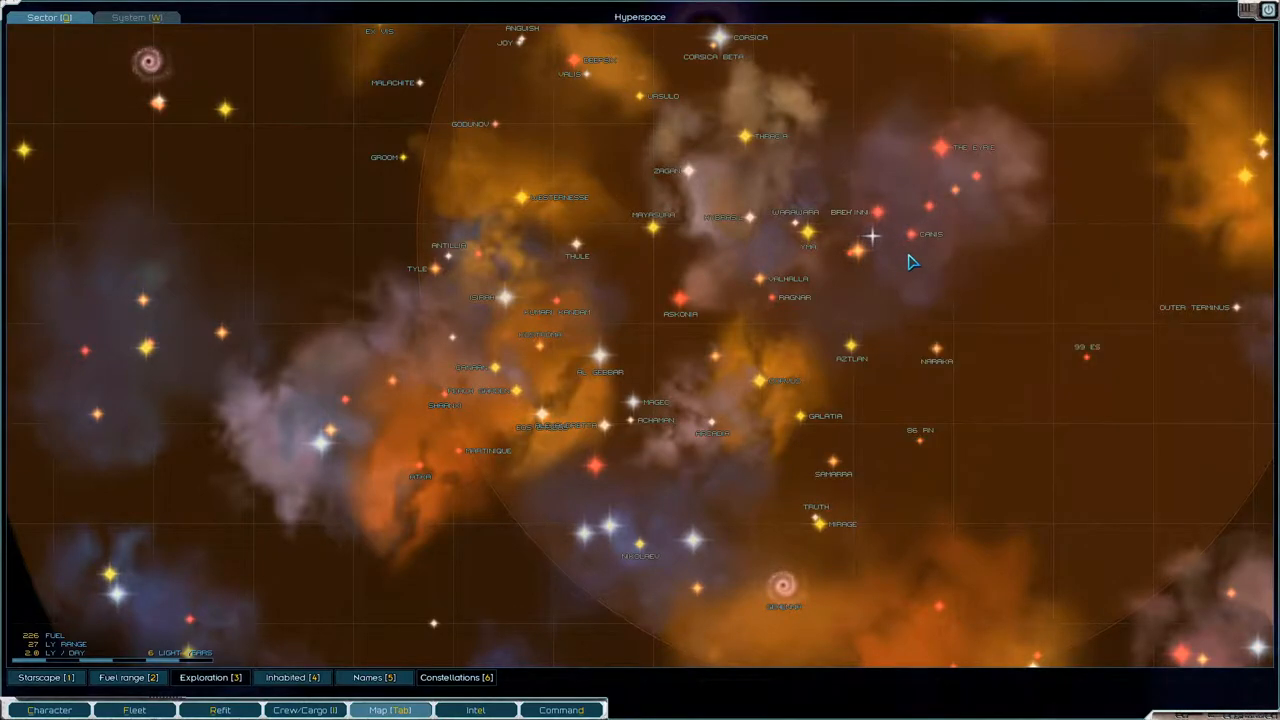
- Lay in a course to a nearby star system from the sector map
right_click(872, 236)
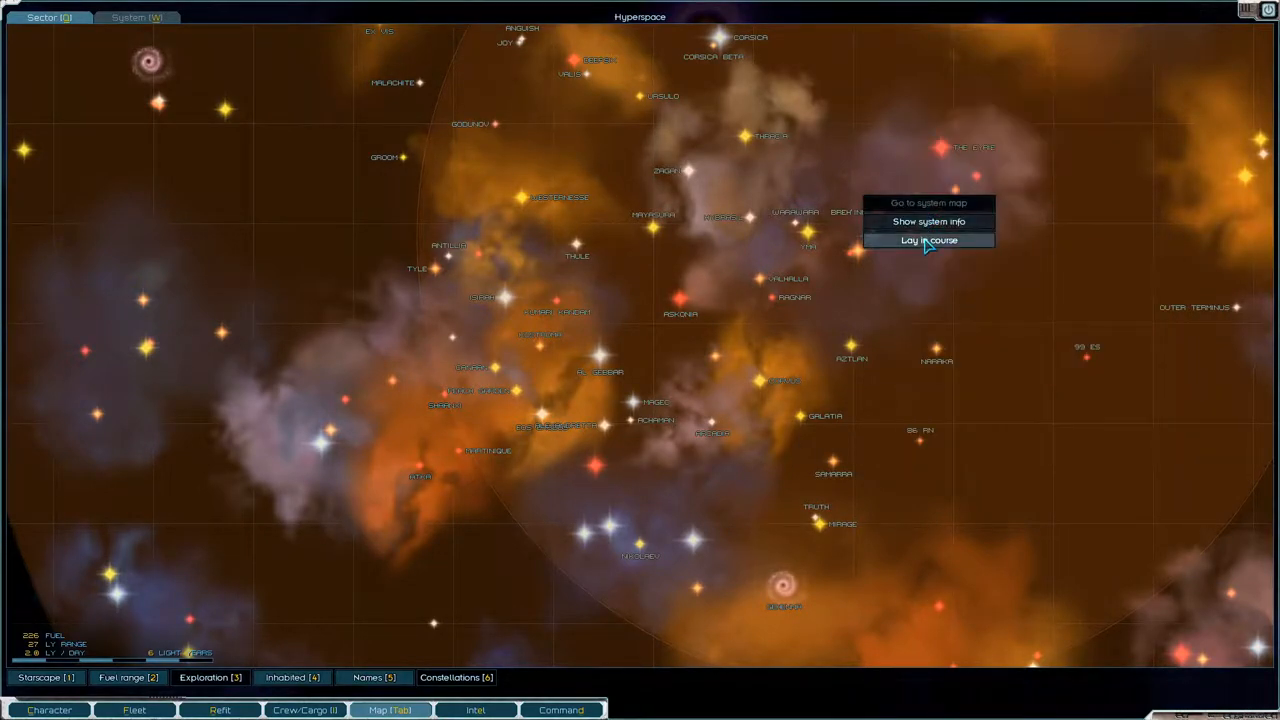
left_click(928, 240)
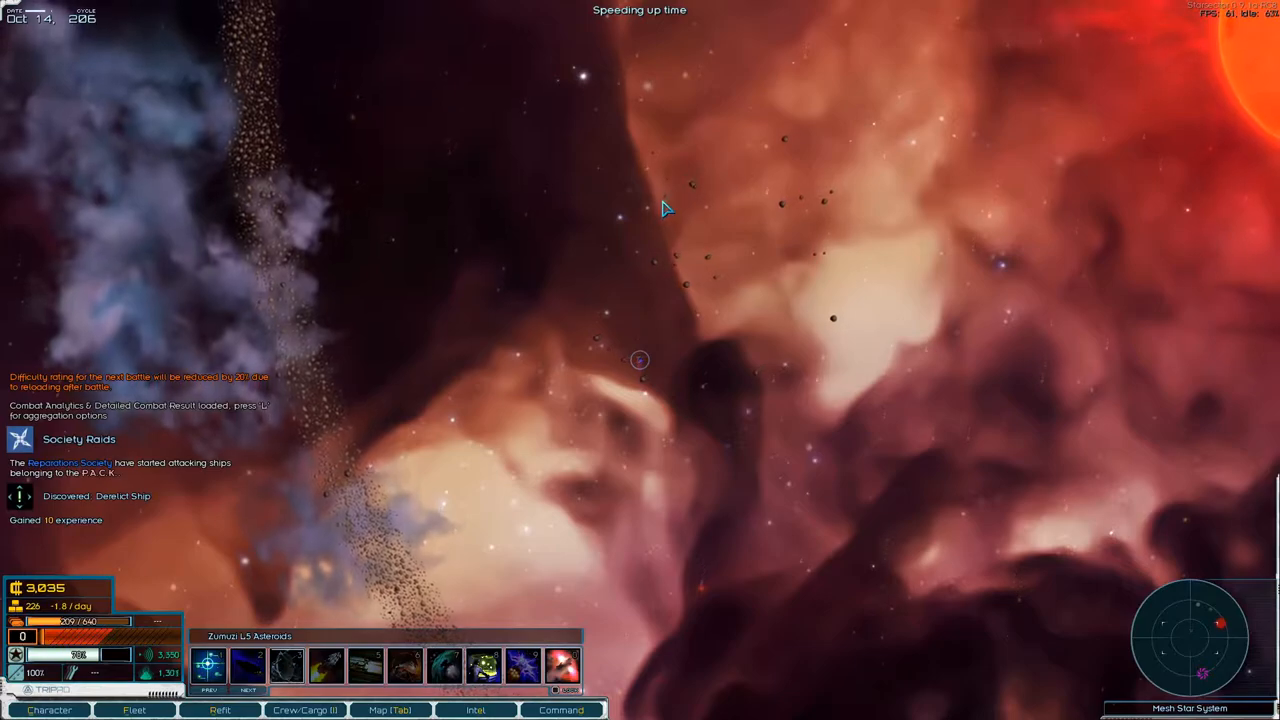
- Approach the derelict frigate, decline recovery and salvage it for supplies, fuel, machinery and metals
left_click(640, 360)
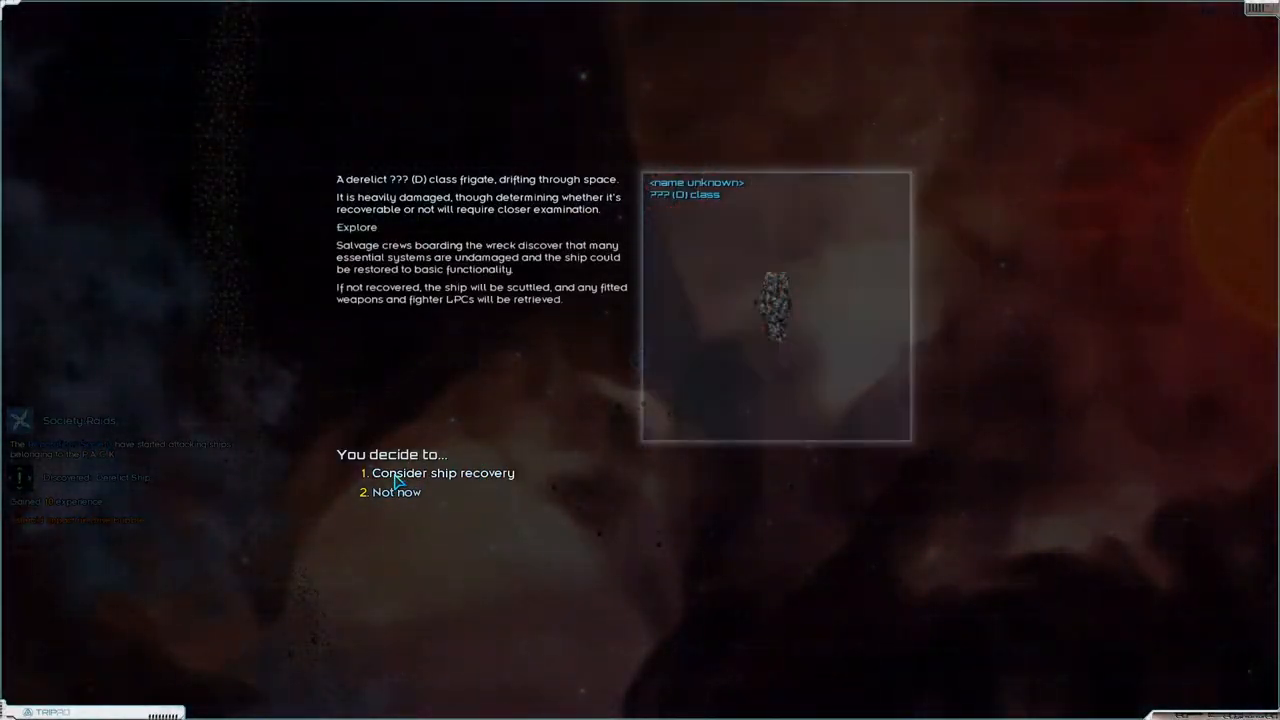
left_click(444, 472)
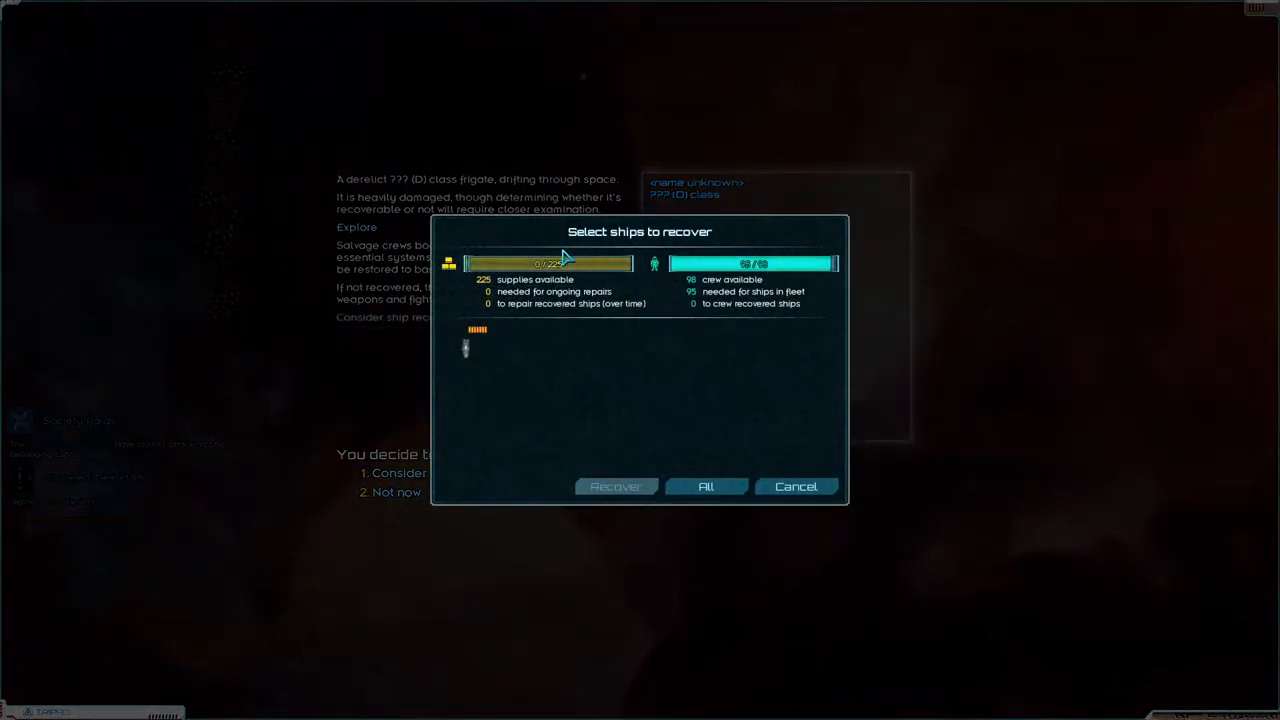
mouse_move(464, 350)
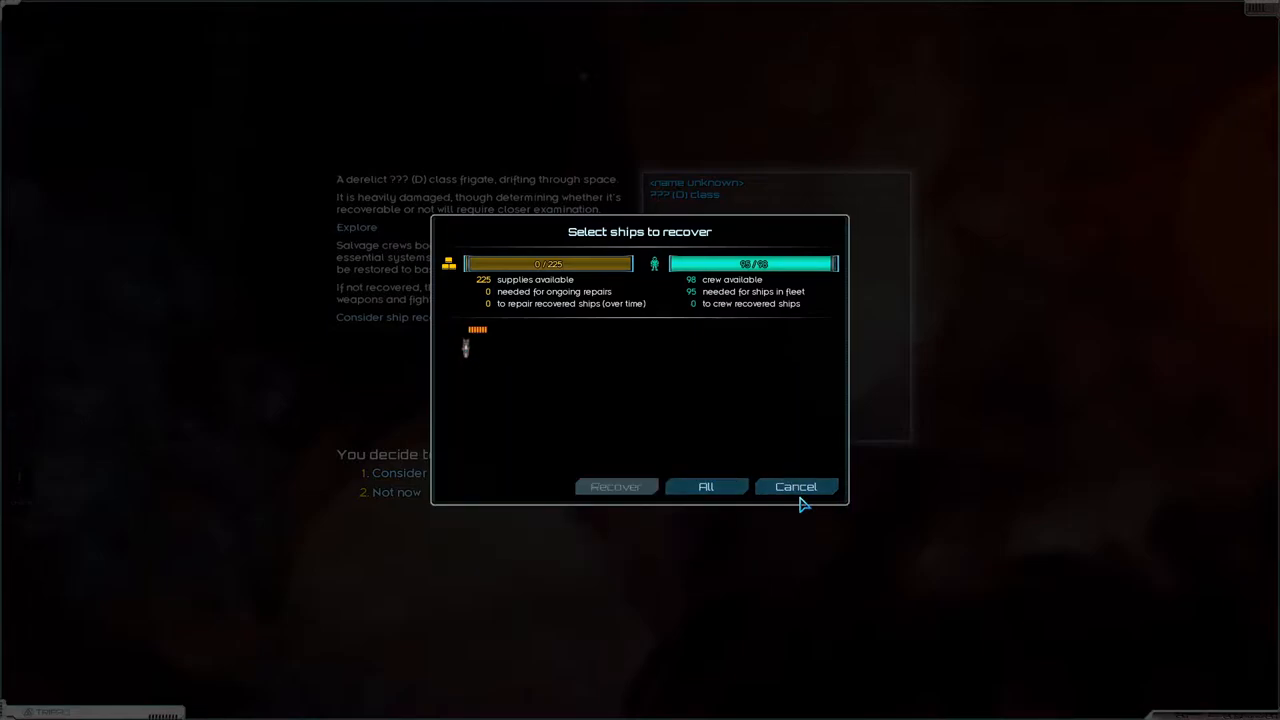
left_click(796, 488)
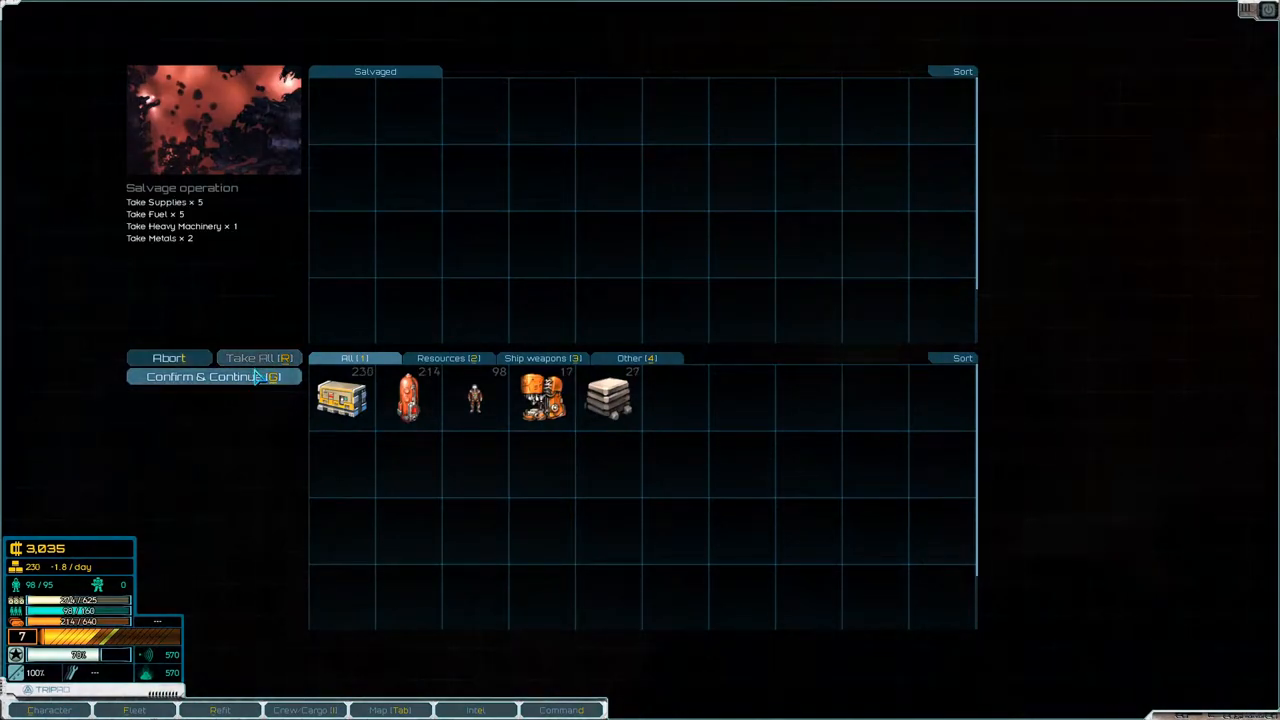
left_click(212, 376)
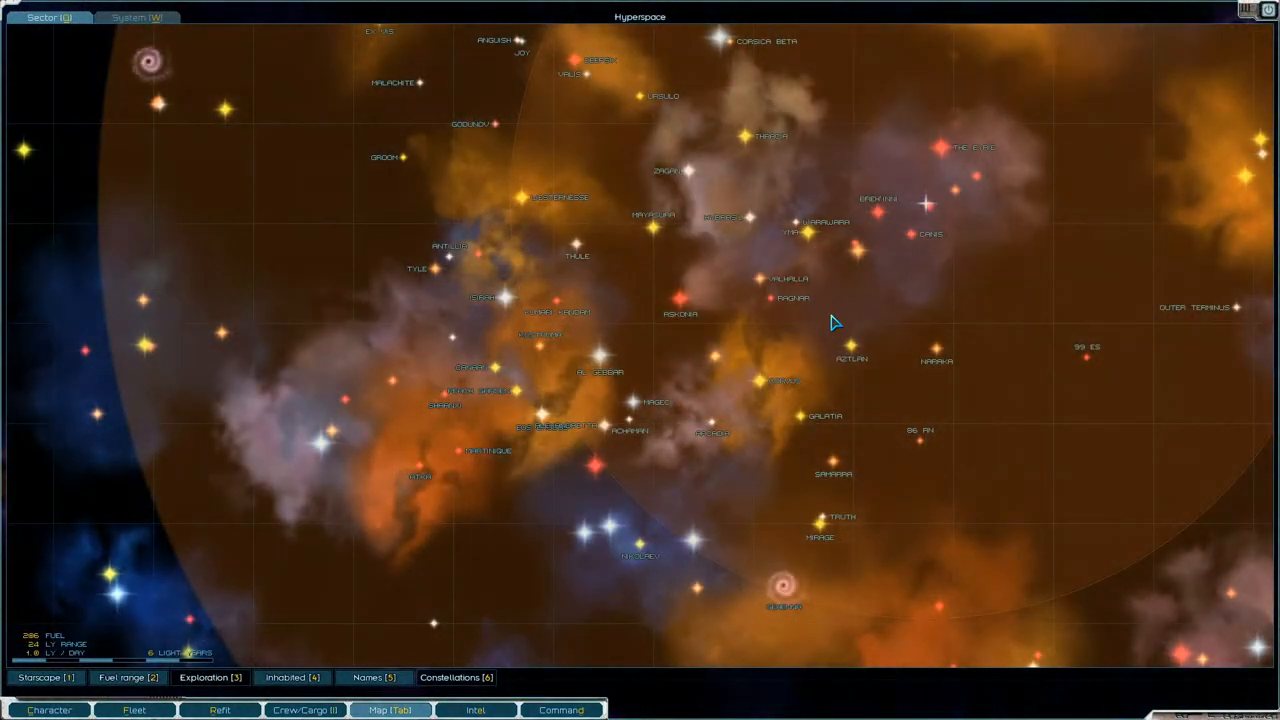
mouse_move(972, 182)
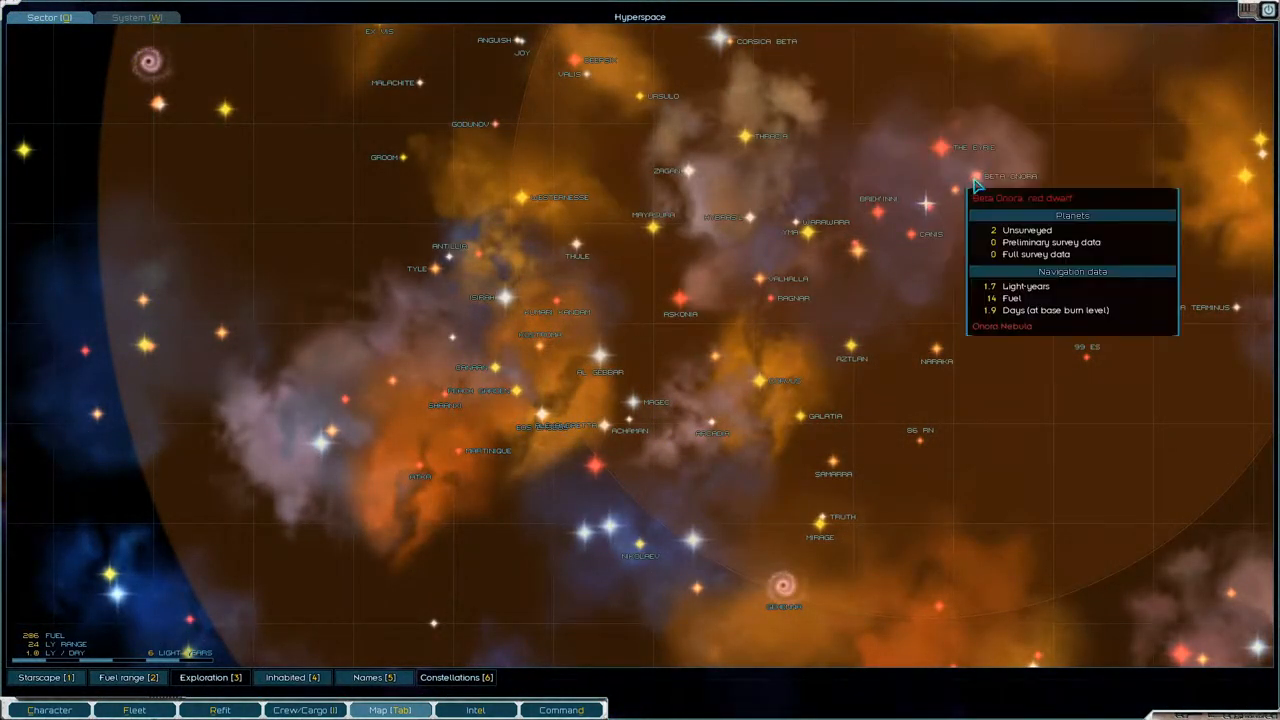
mouse_move(976, 196)
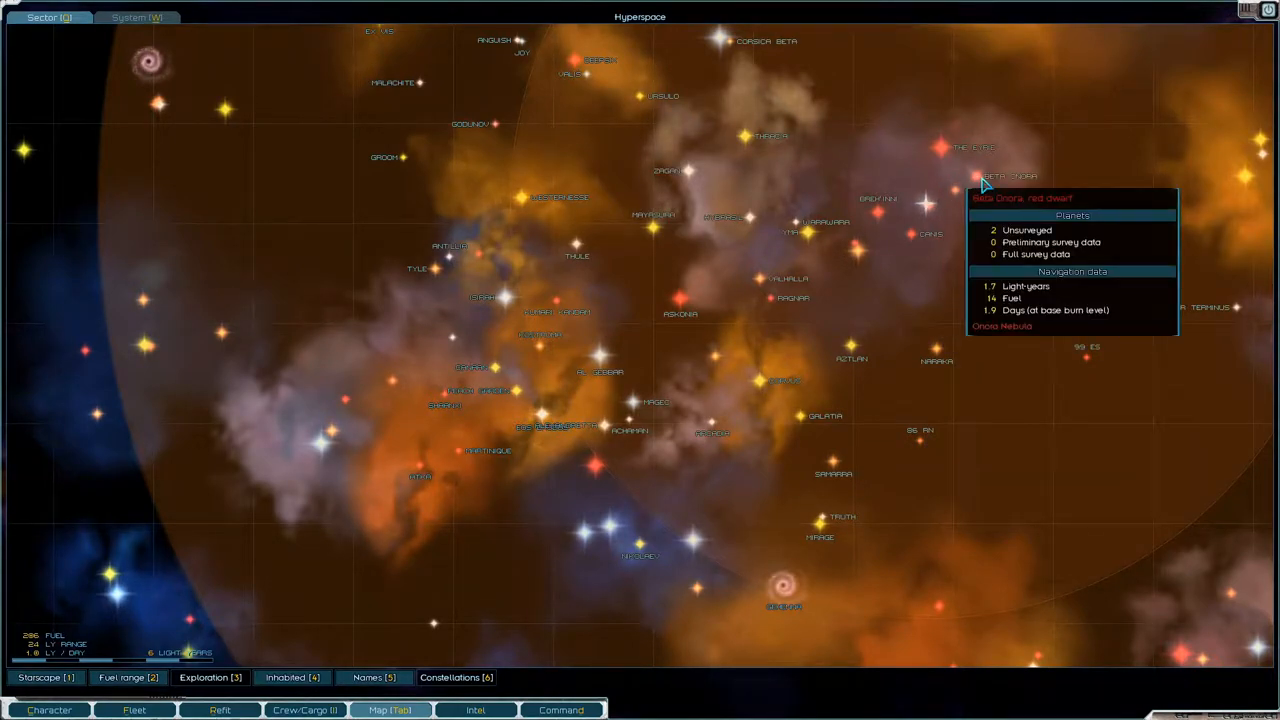
mouse_move(704, 364)
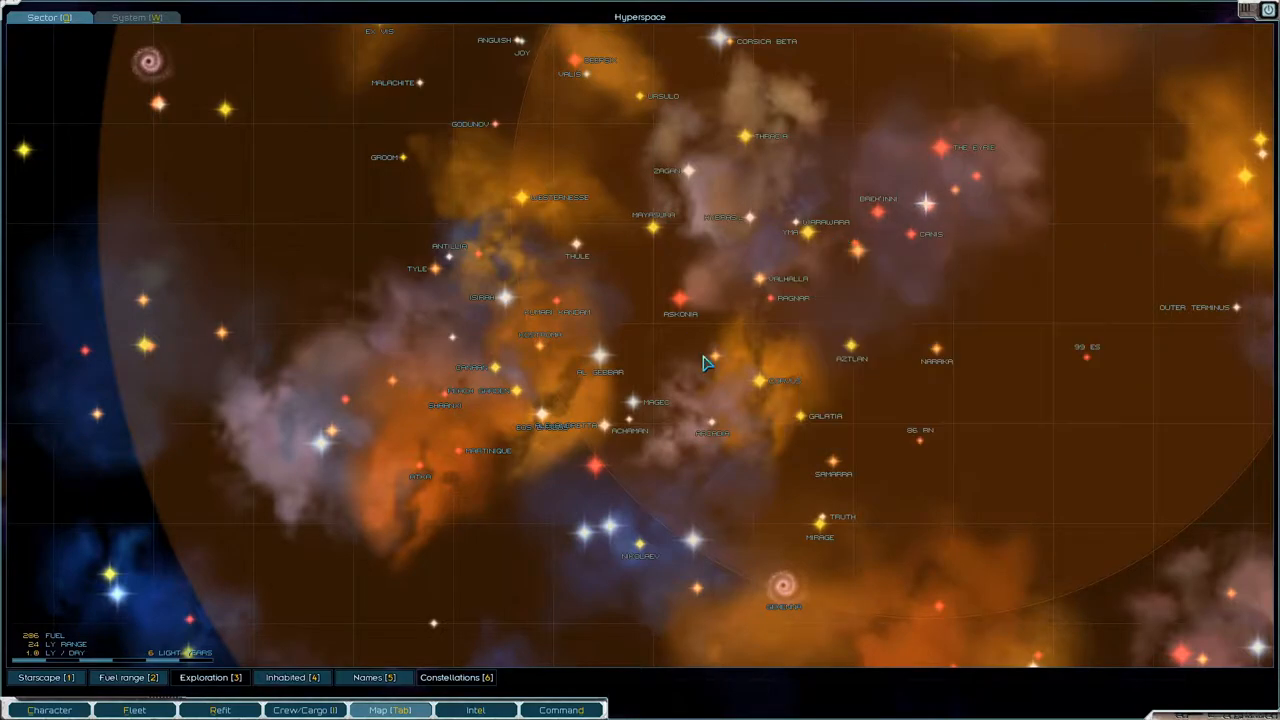
mouse_move(750, 240)
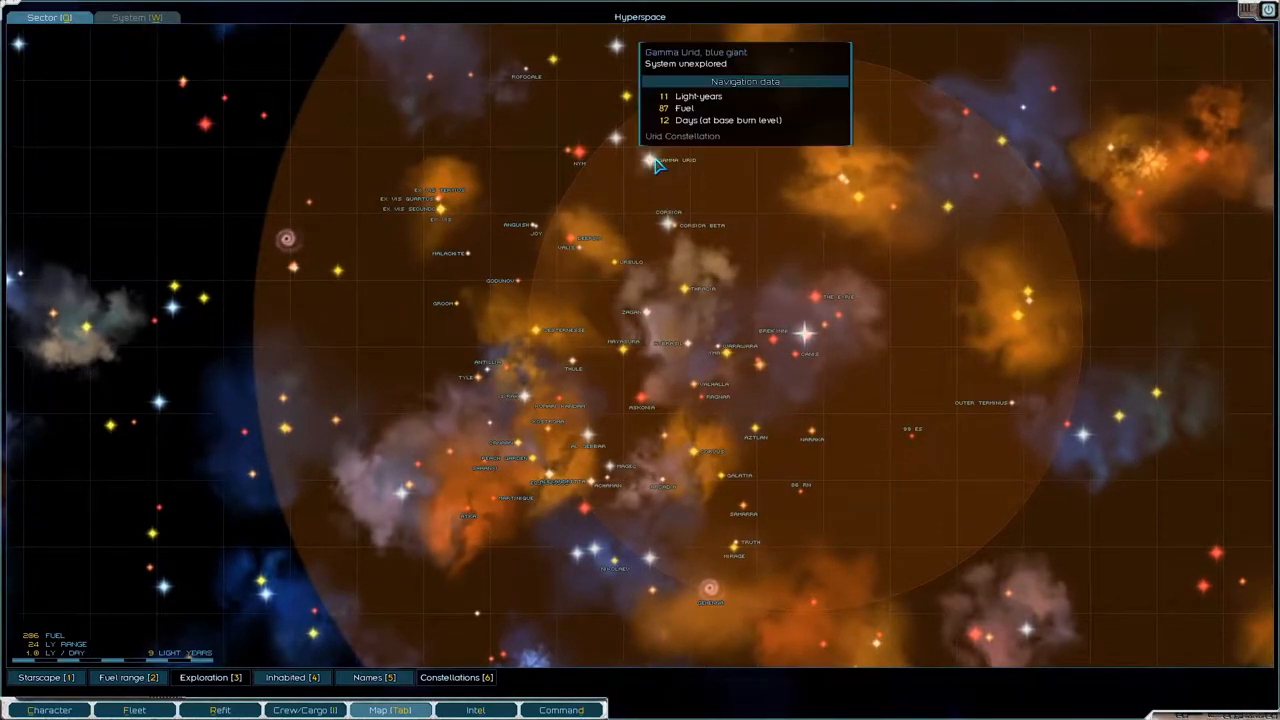
mouse_move(660, 168)
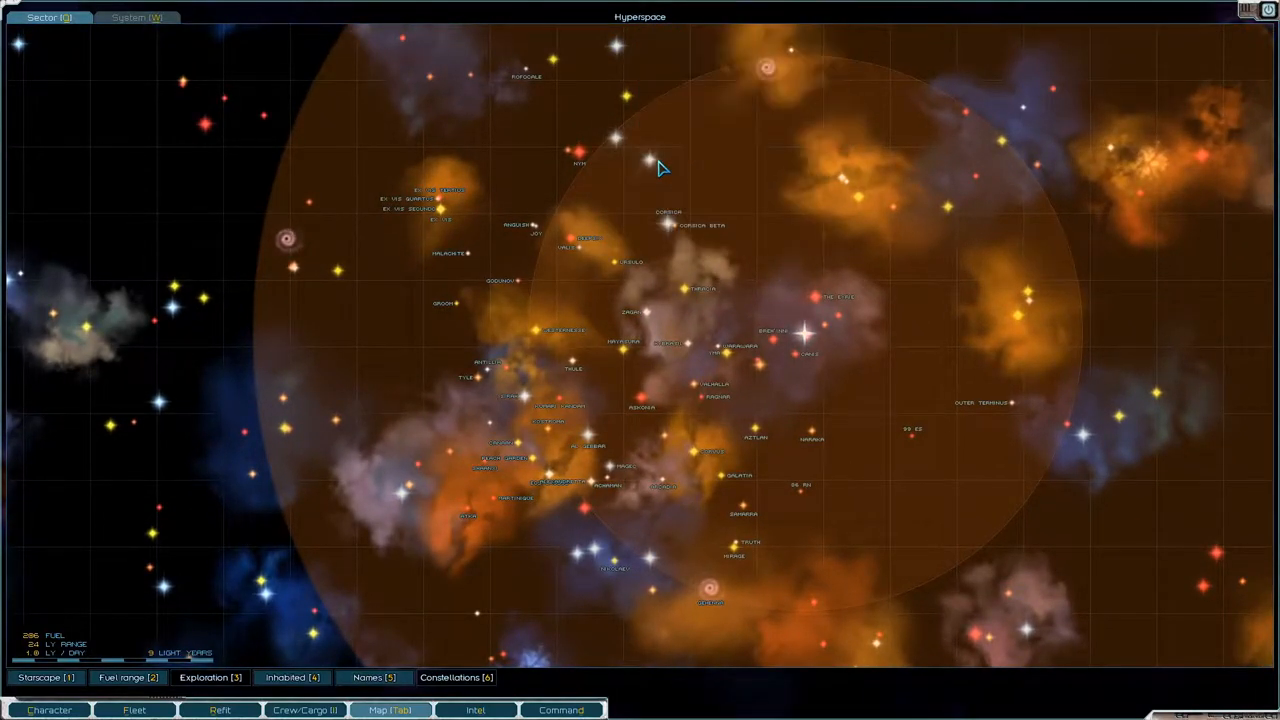
mouse_move(584, 220)
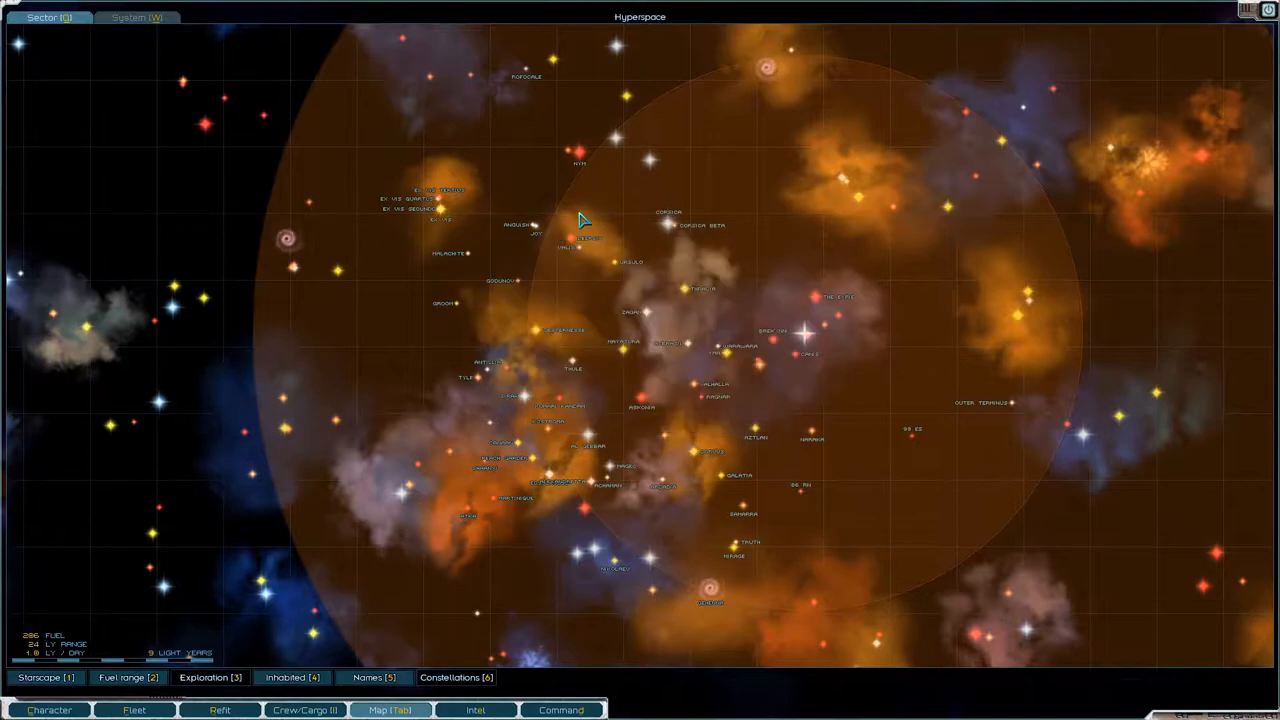
mouse_move(468, 222)
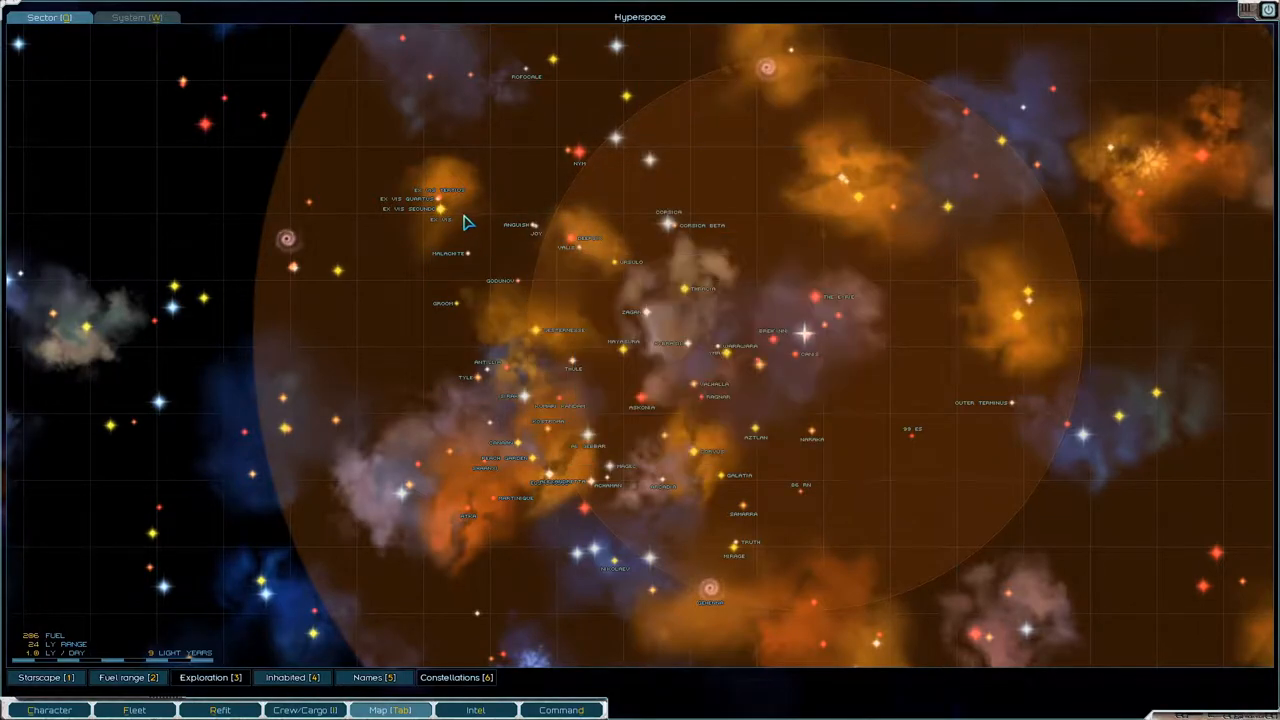
mouse_move(770, 180)
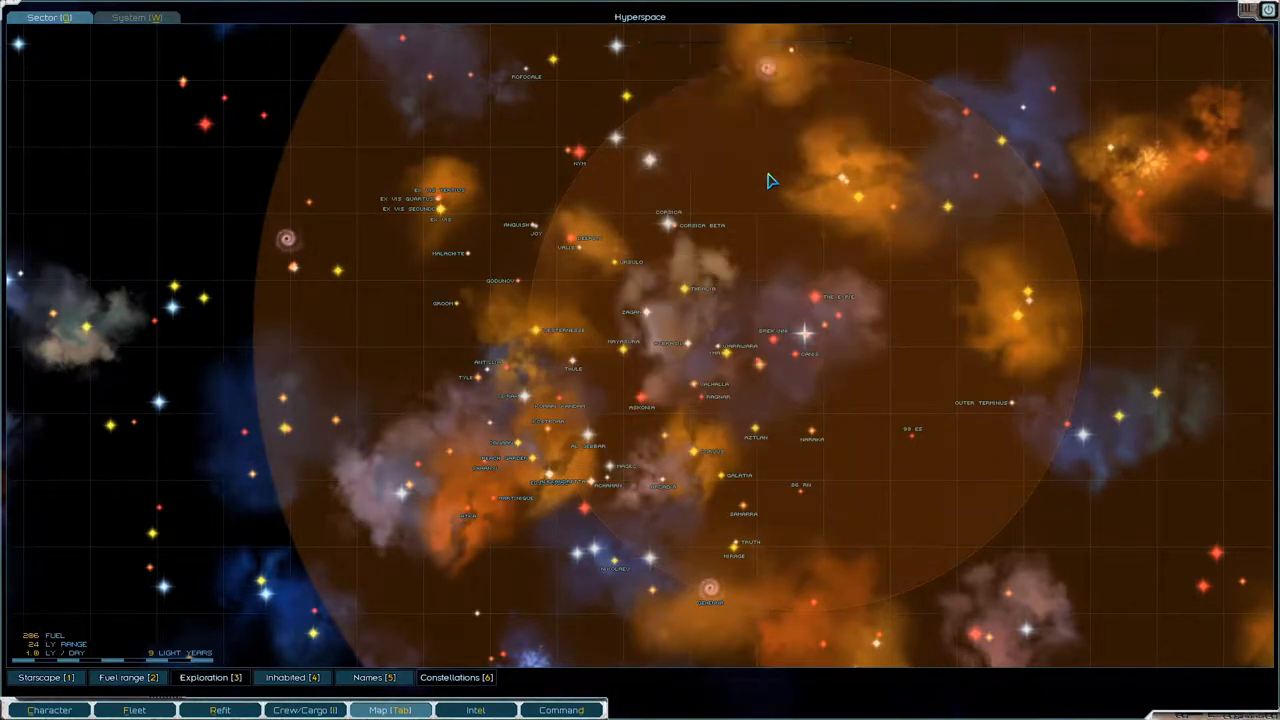
- Lay in a course to the unexplored blue giant system Gamma Und
left_click(628, 262)
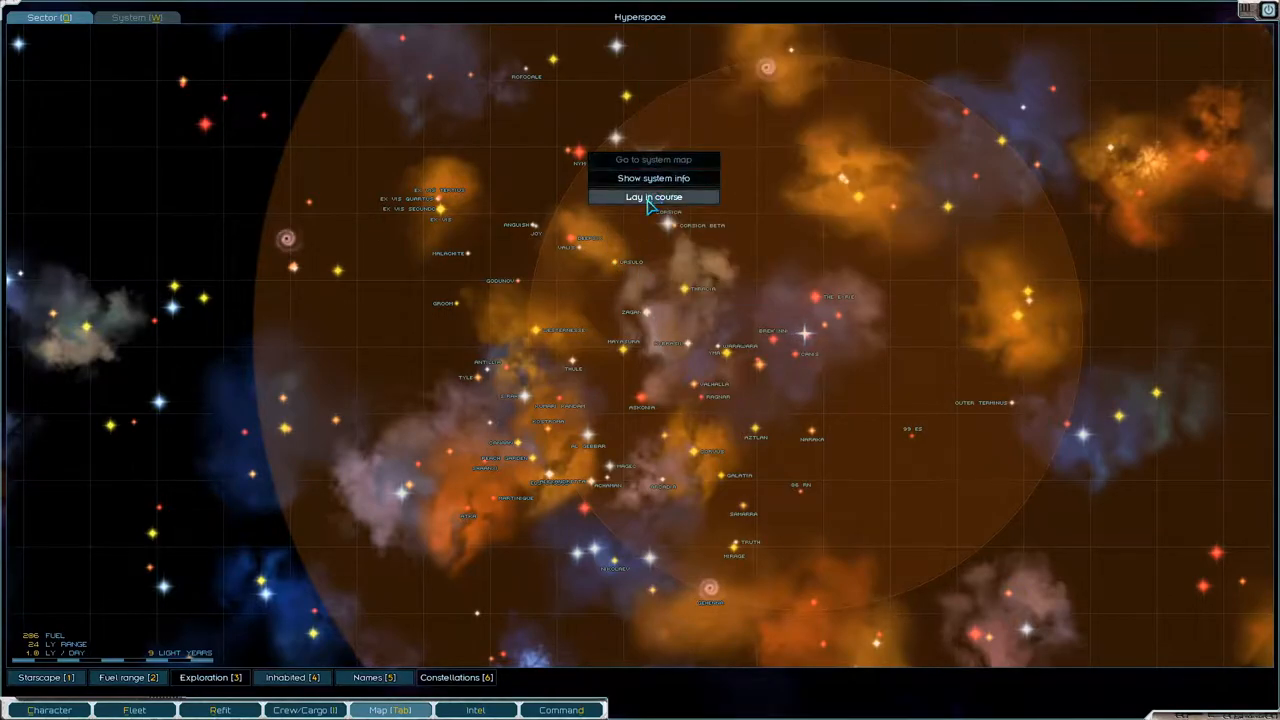
left_click(652, 196)
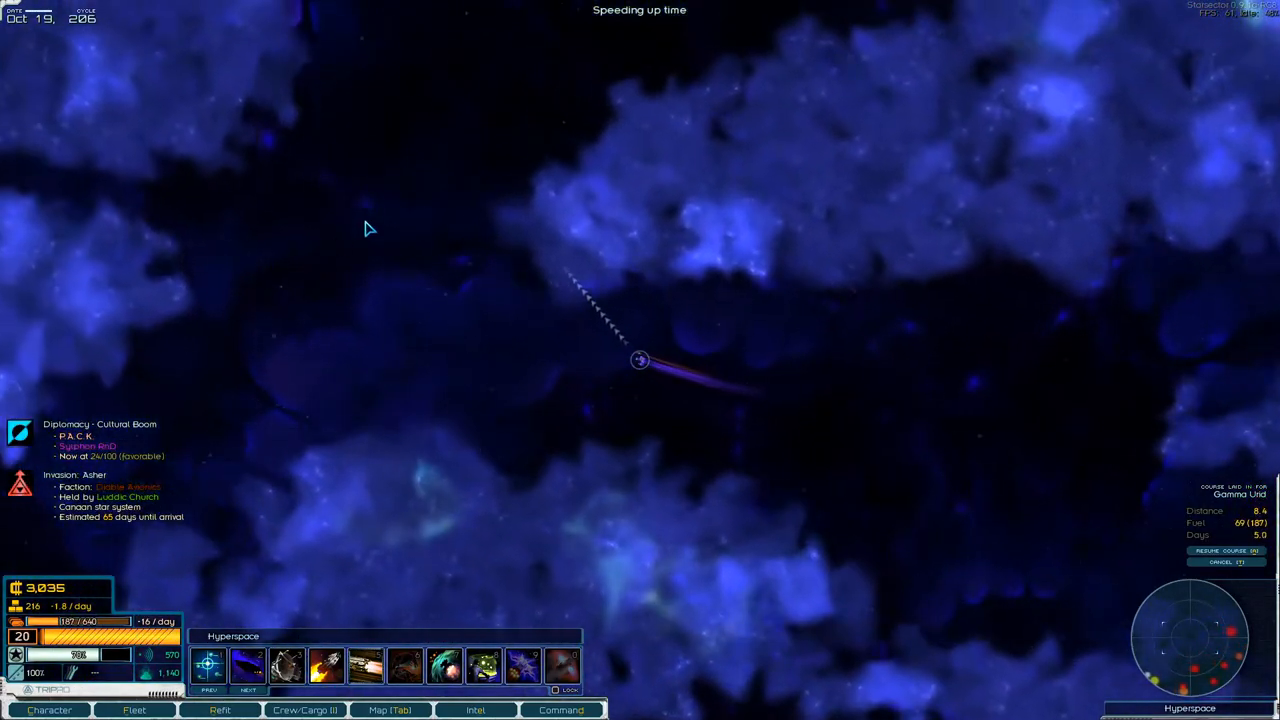
mouse_move(696, 56)
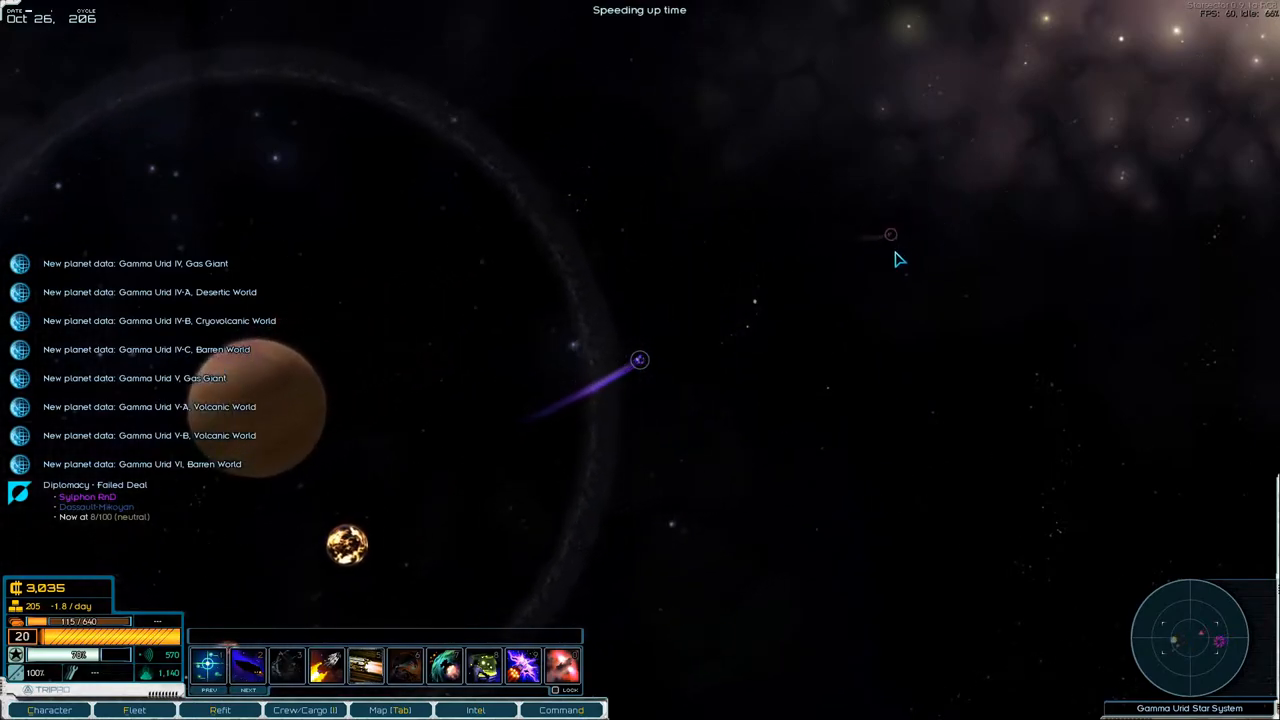
- Let the fleet fly the plotted hyperspace course until it arrives in Gamma Und
key("space")
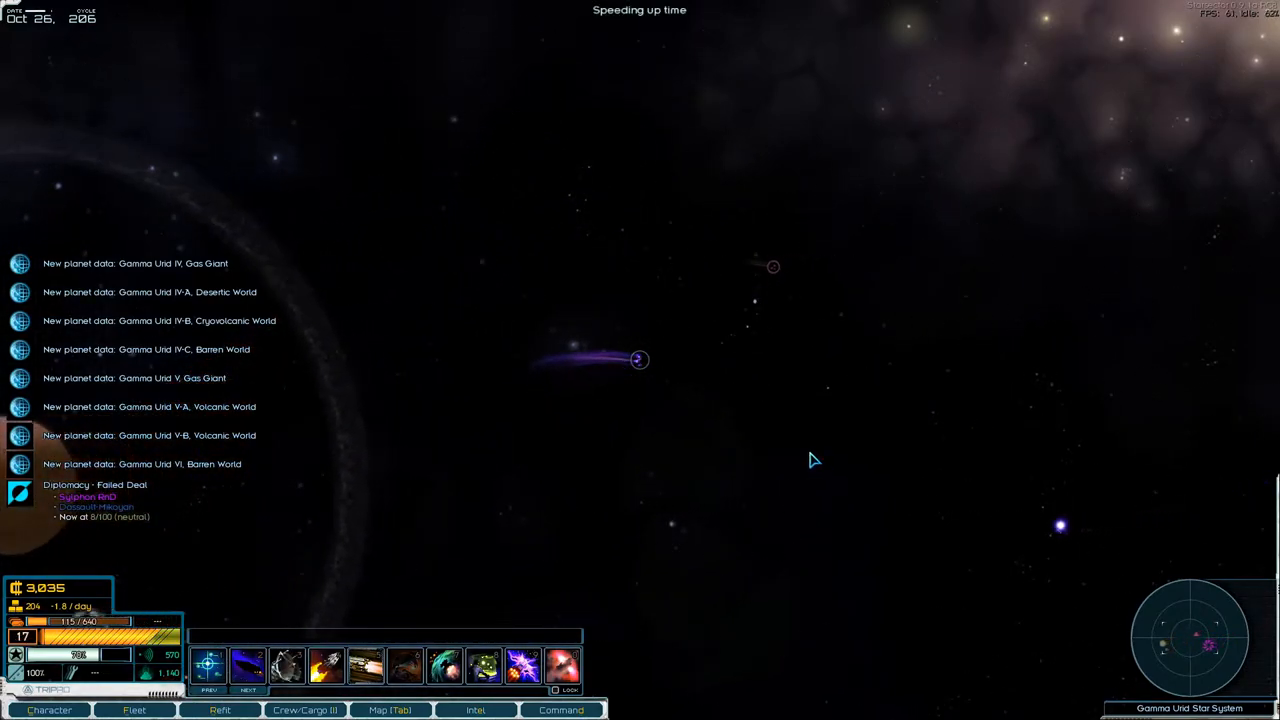
- From the Gamma Und system map, lay in a course to the planet Gamma Und II
left_click(390, 710)
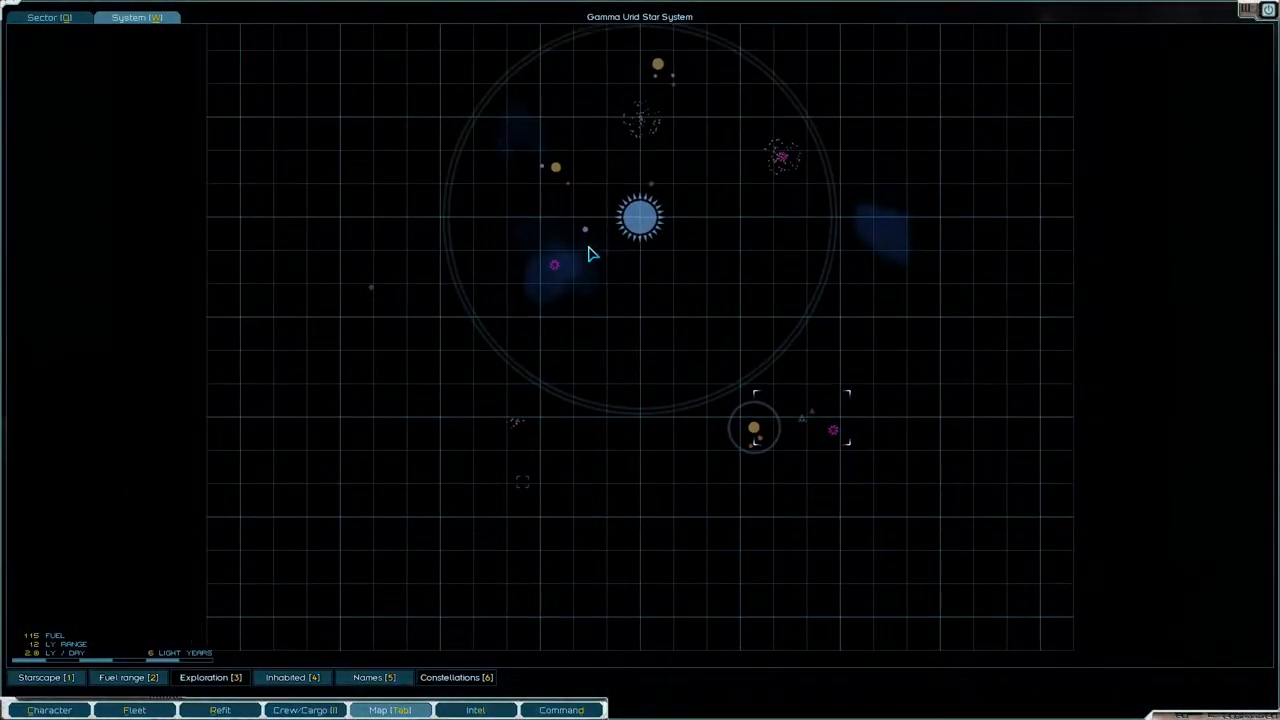
mouse_move(628, 198)
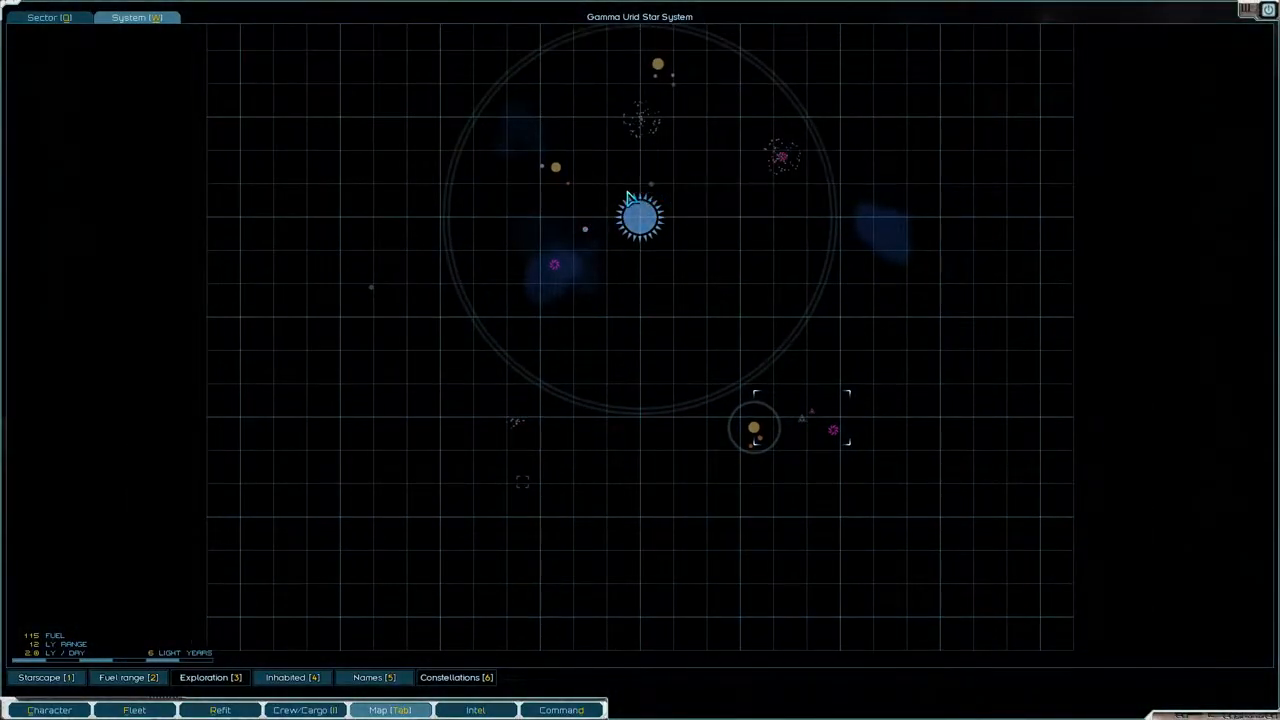
mouse_move(412, 288)
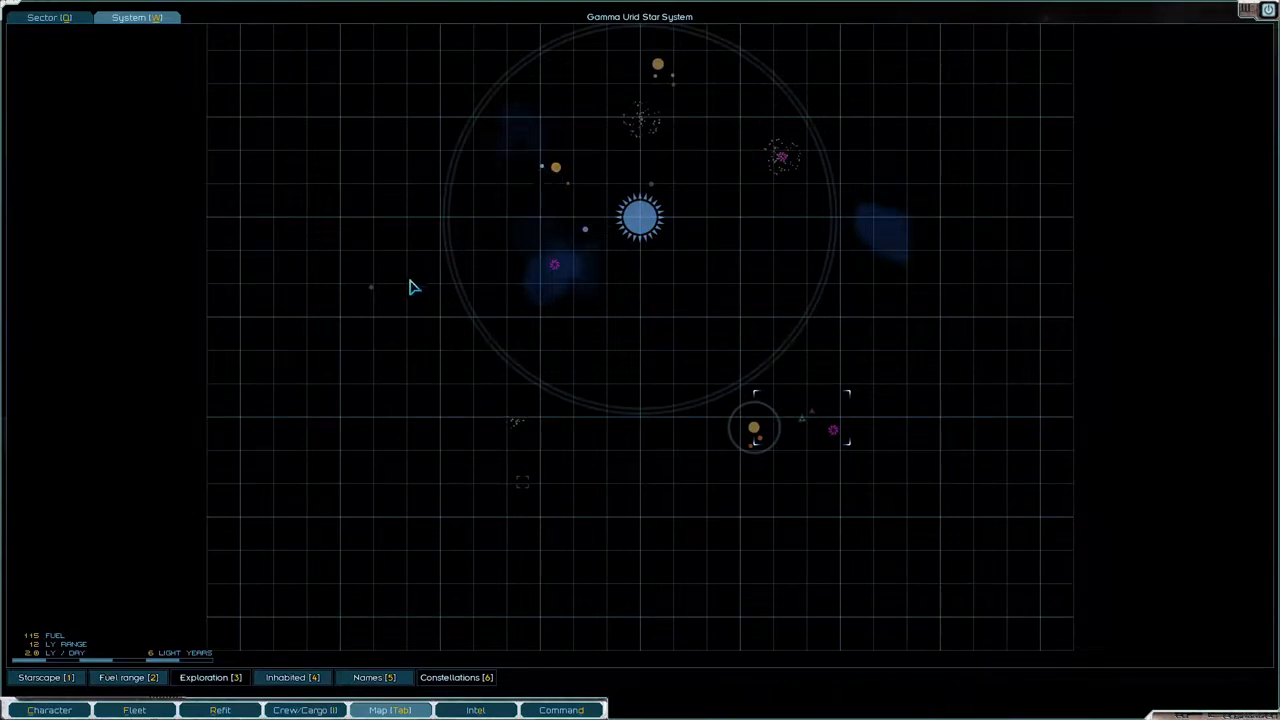
mouse_move(656, 68)
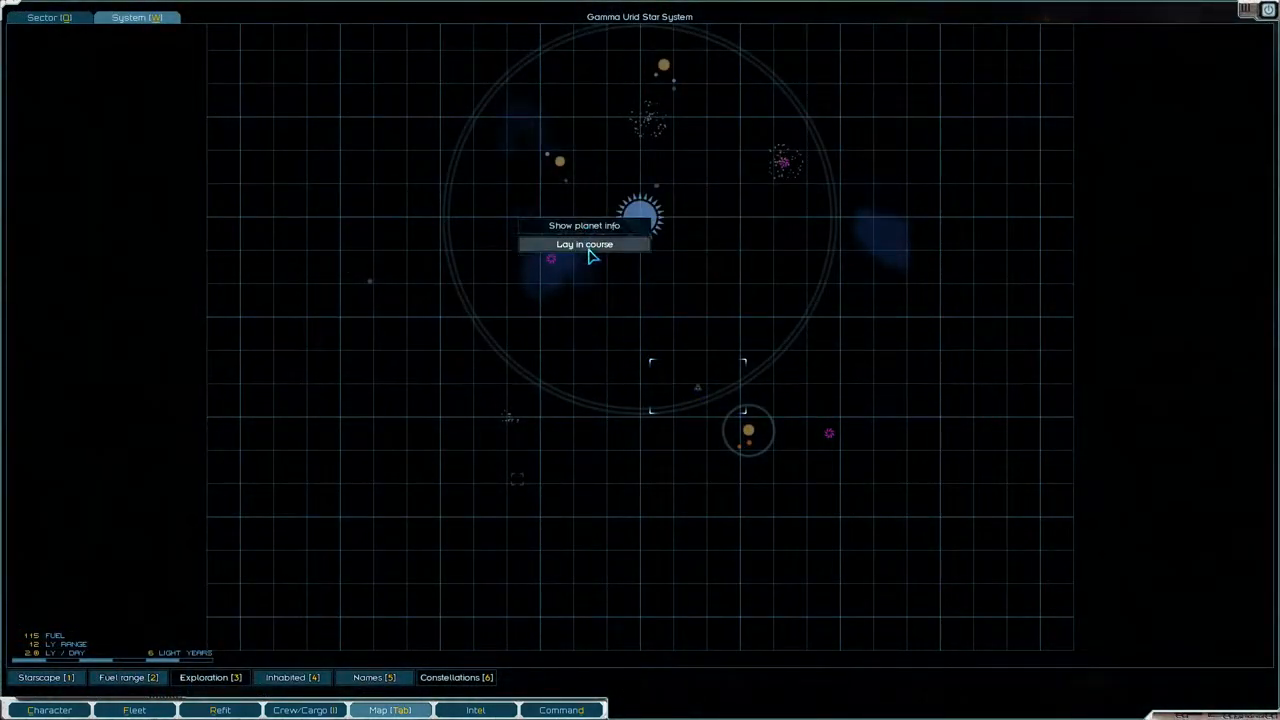
left_click(584, 244)
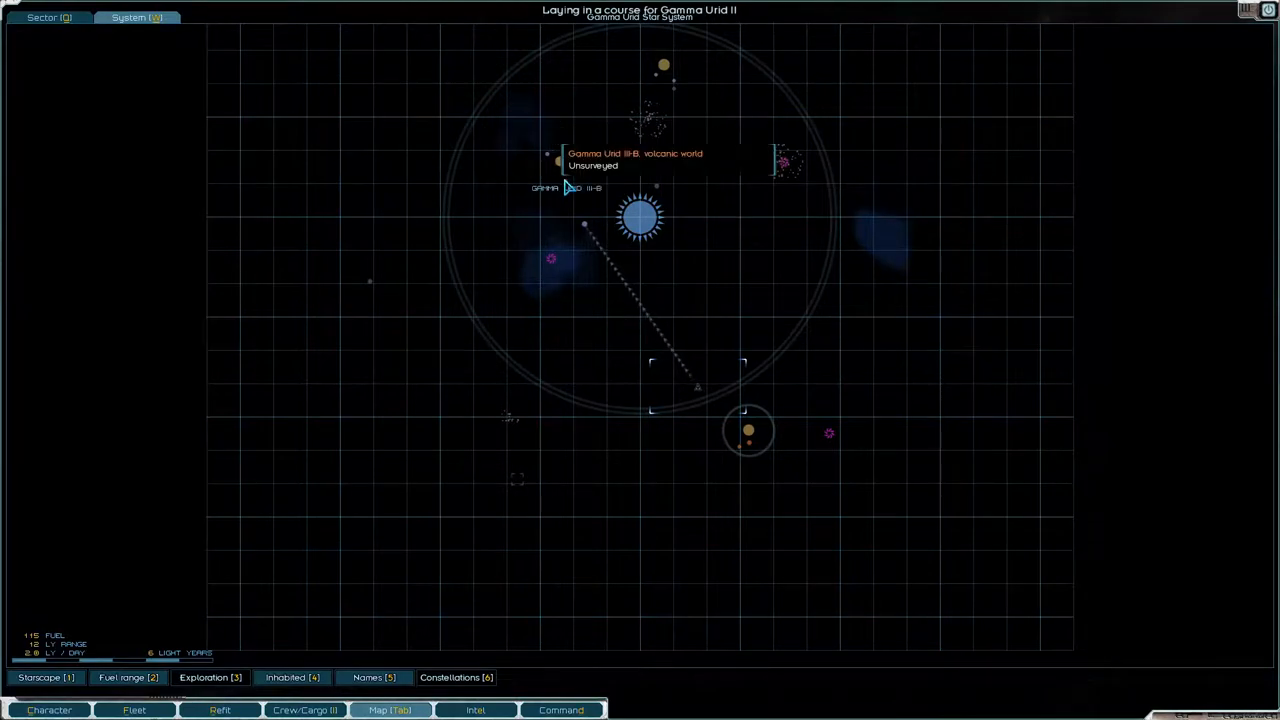
mouse_move(656, 108)
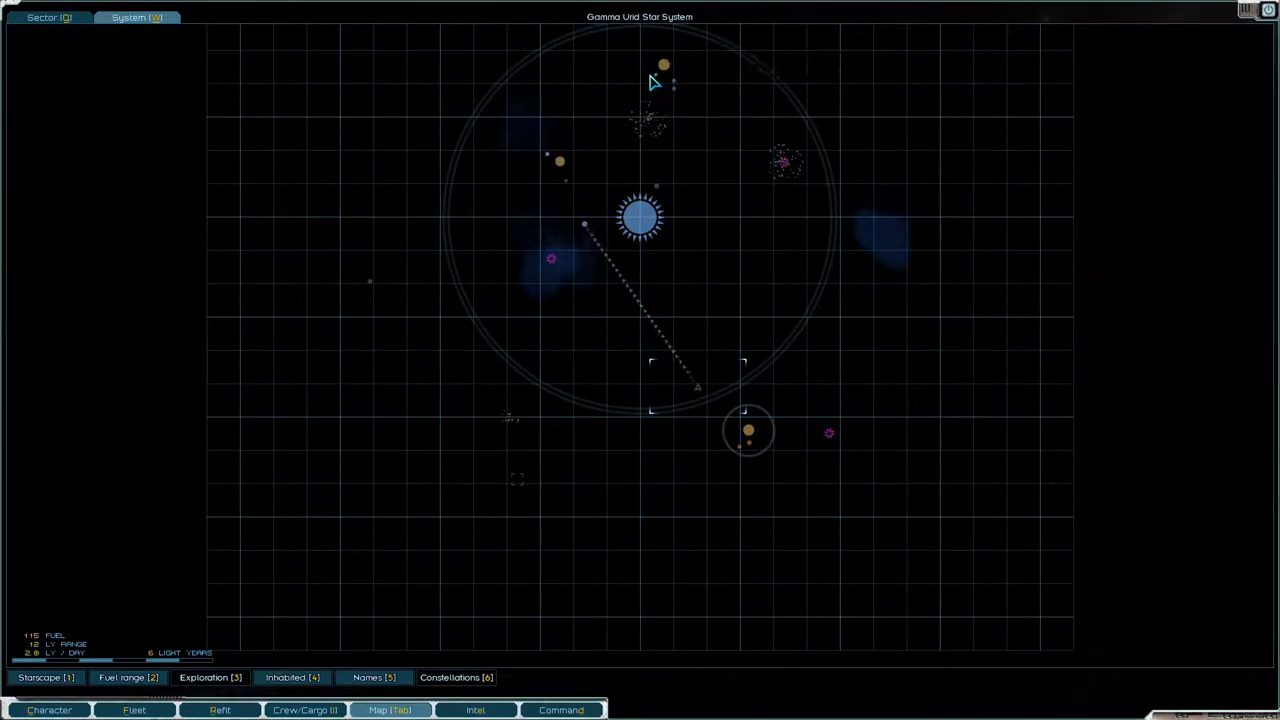
mouse_move(358, 288)
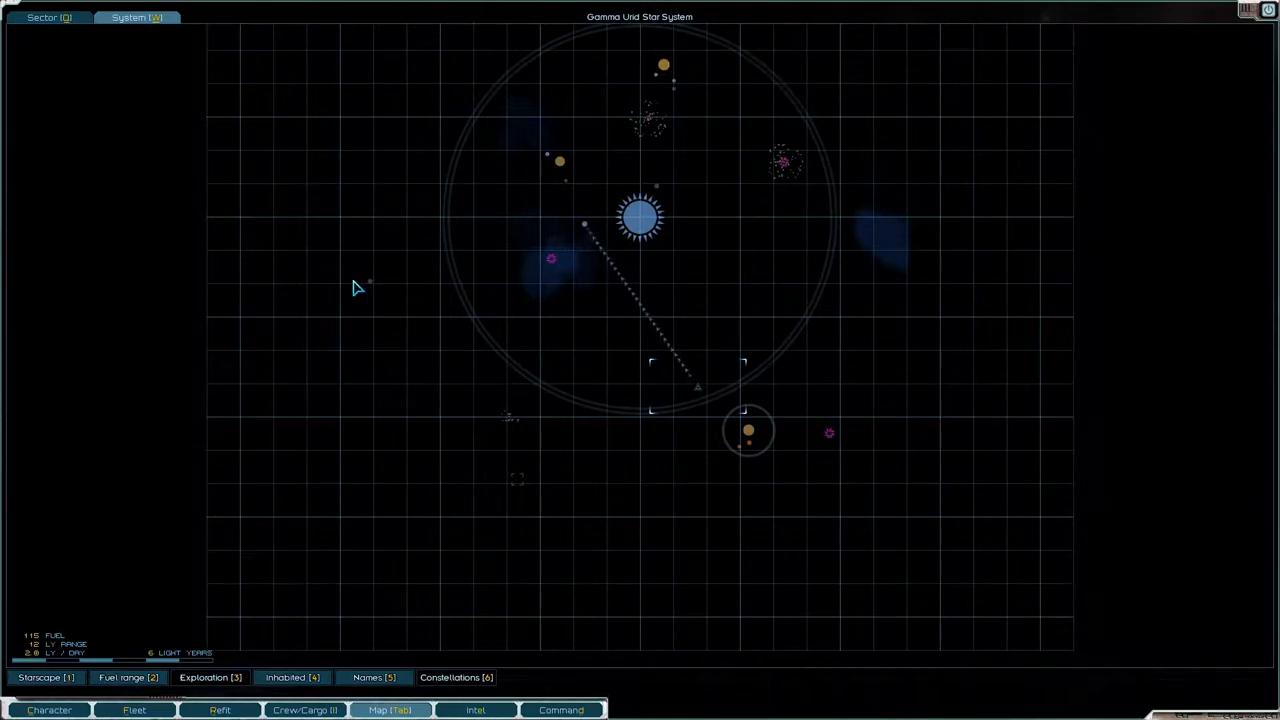
mouse_move(1264, 24)
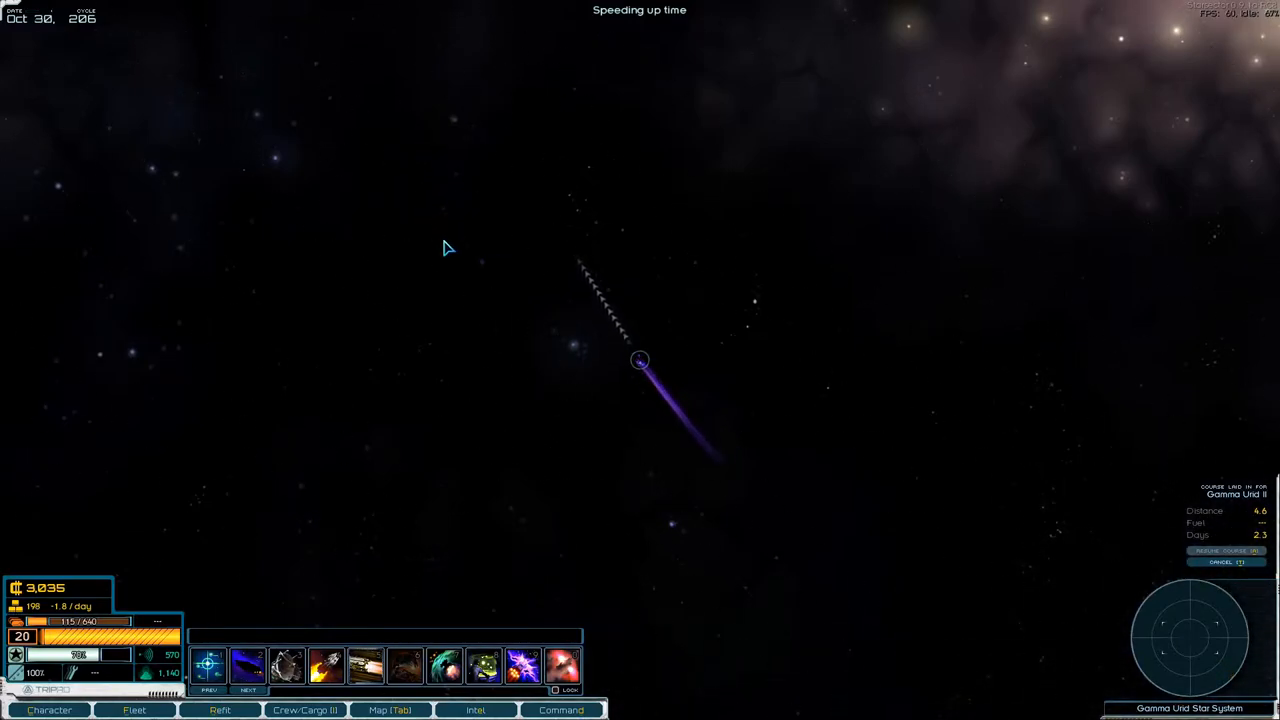
mouse_move(484, 250)
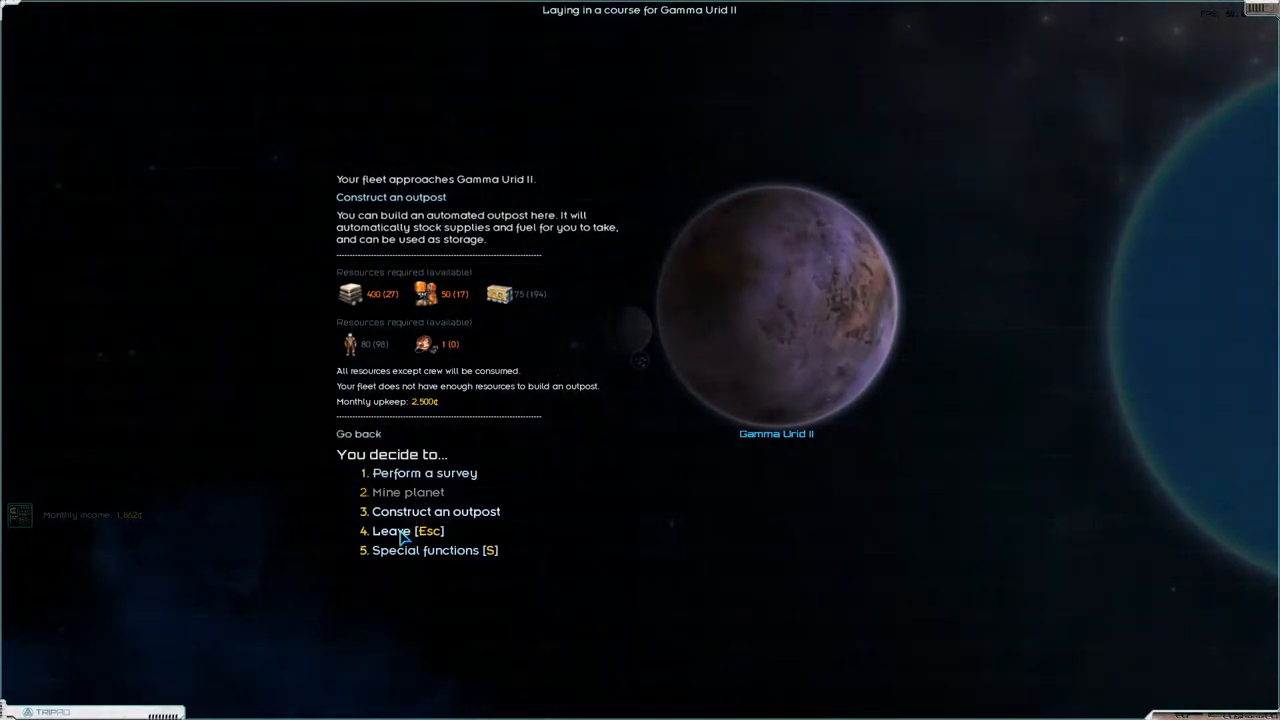
- Choose 'Perform a survey' to see Gamma Und II's crew, machinery and supply costs
left_click(424, 472)
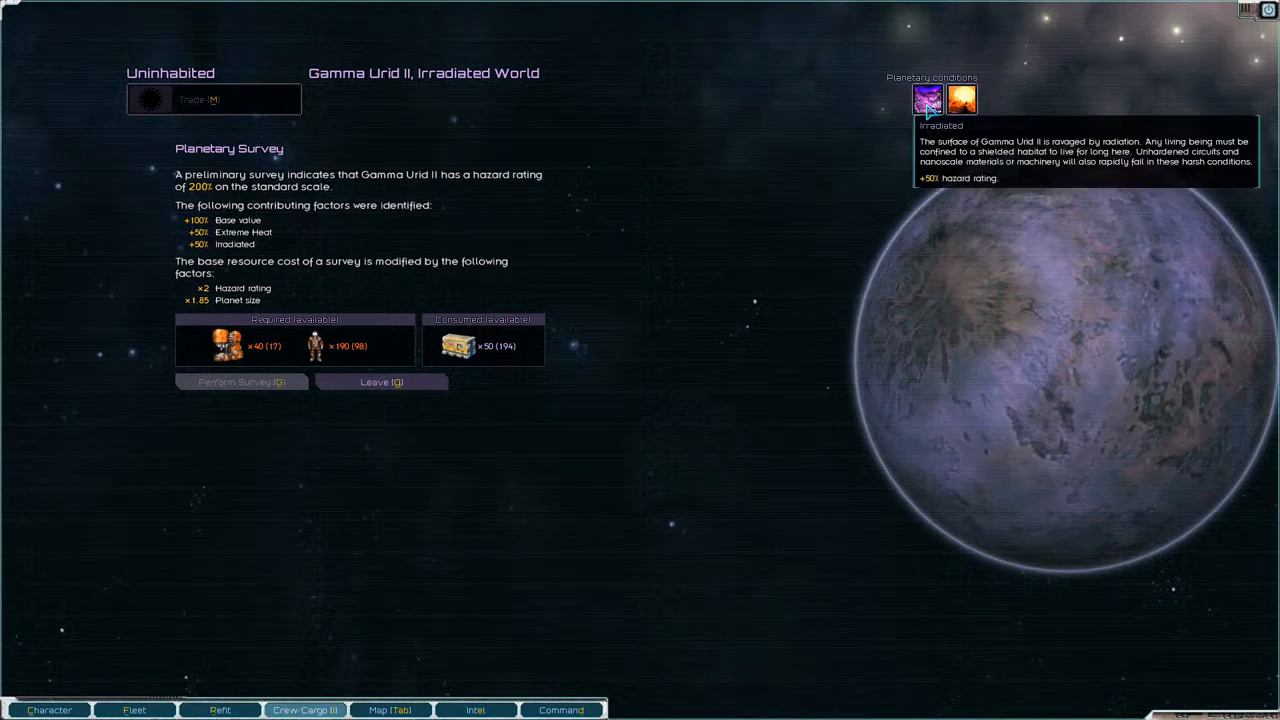
mouse_move(1264, 24)
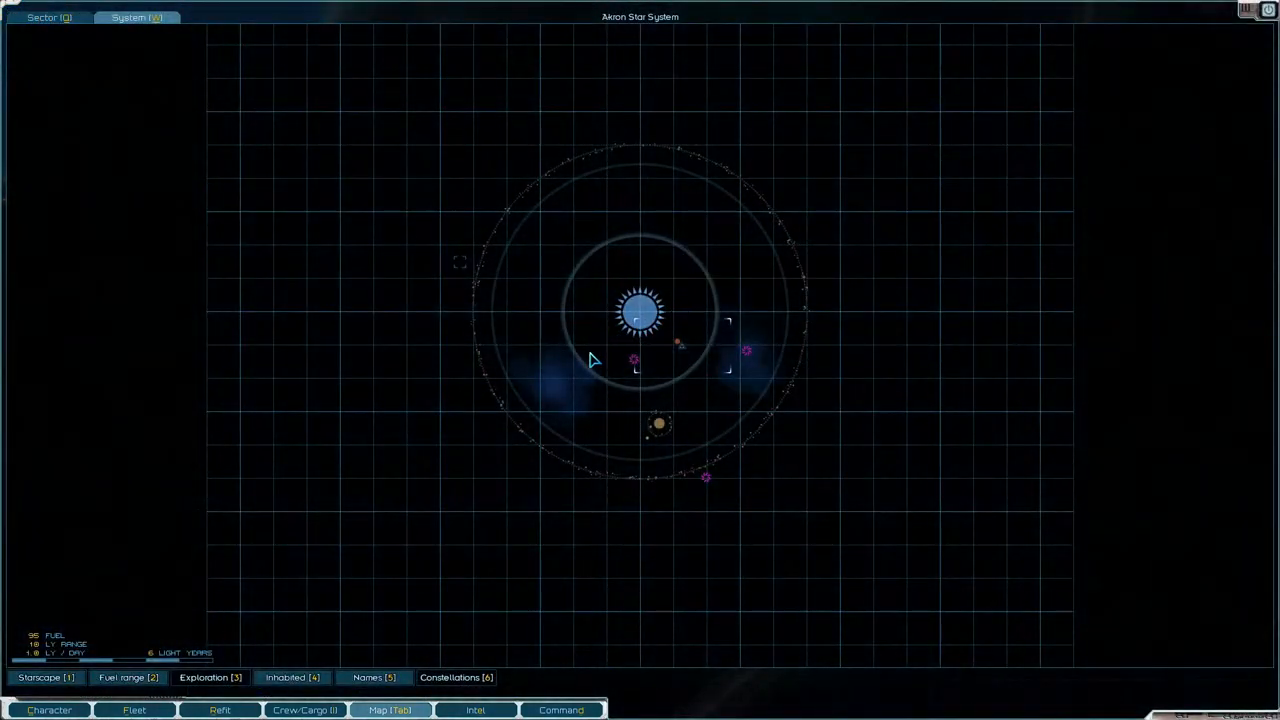
mouse_move(1104, 80)
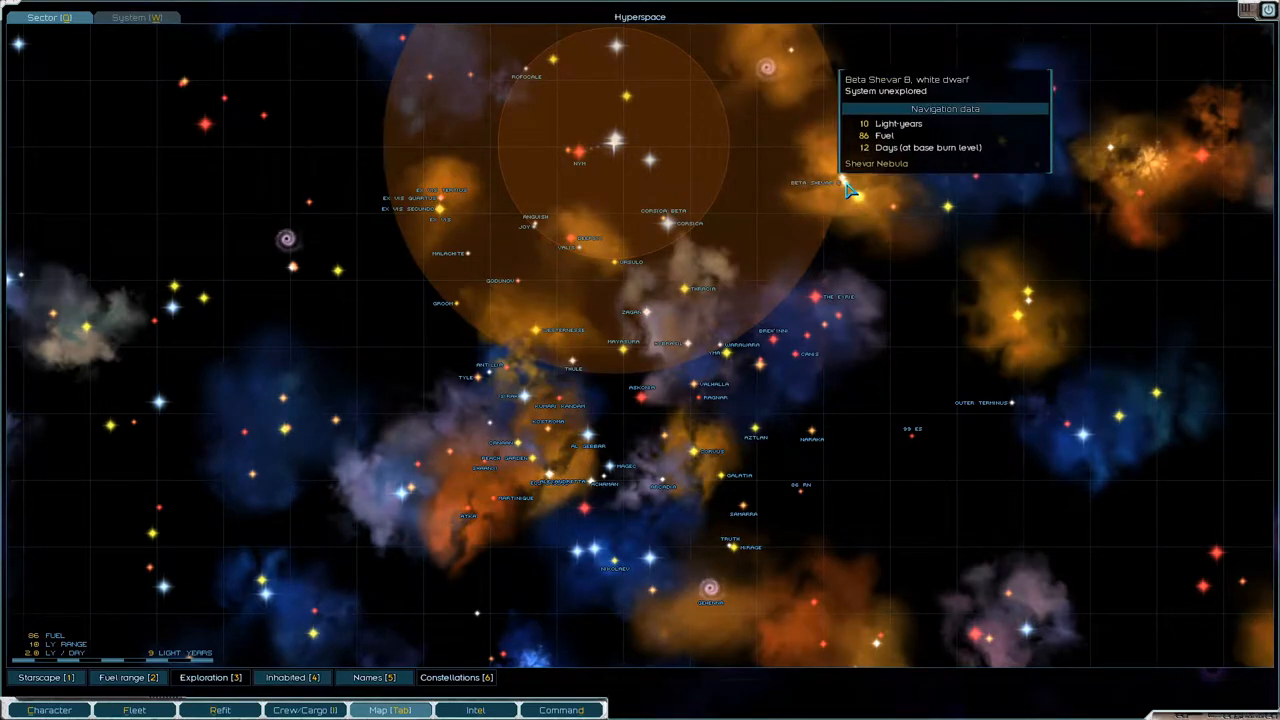
mouse_move(948, 204)
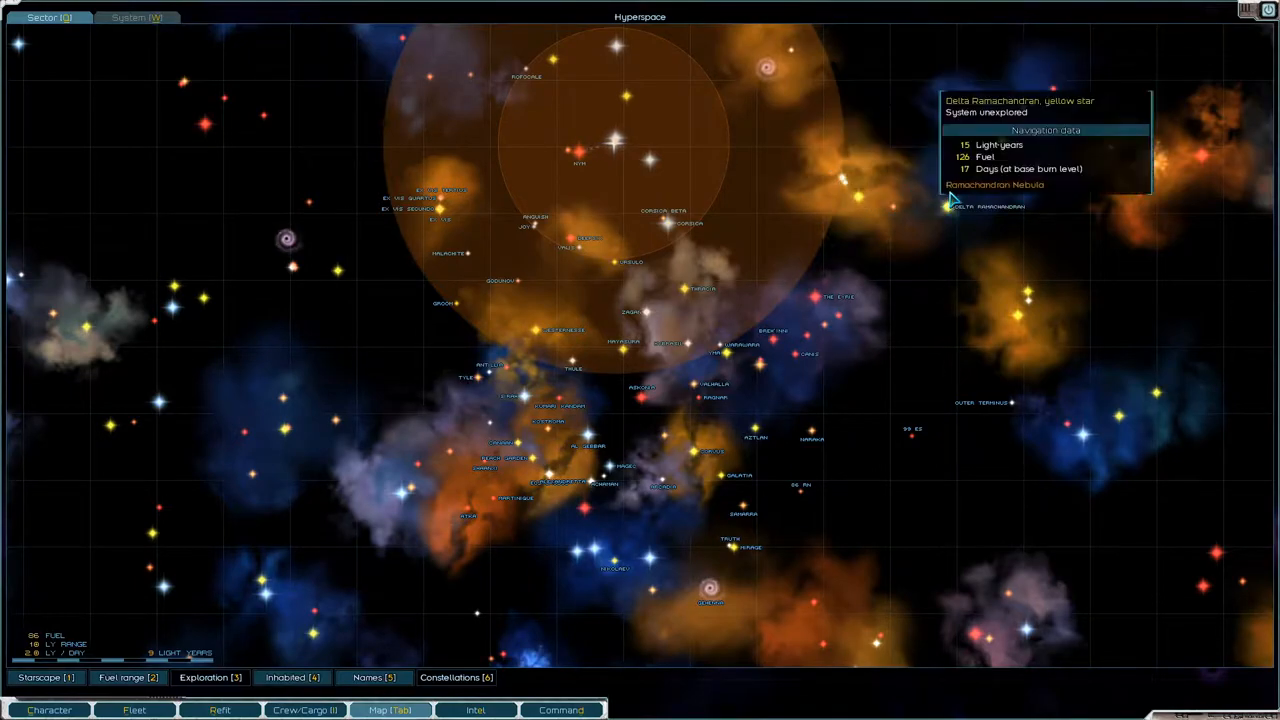
mouse_move(1020, 290)
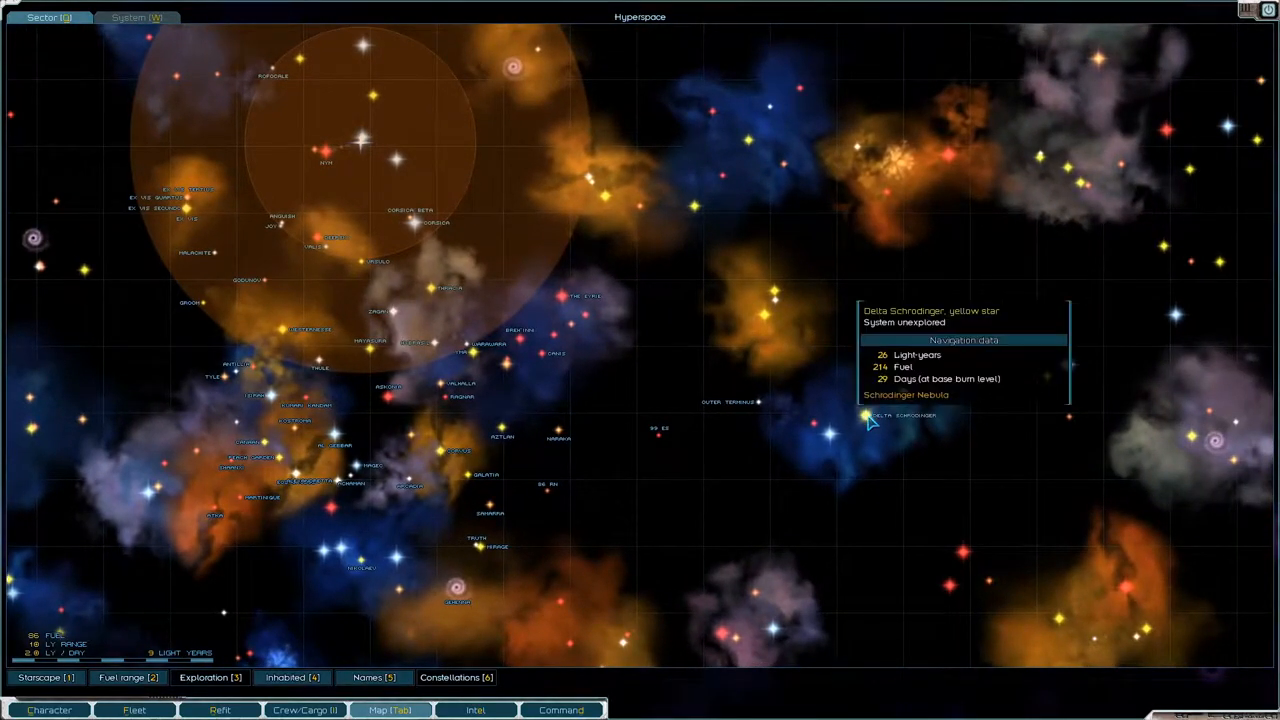
mouse_move(884, 200)
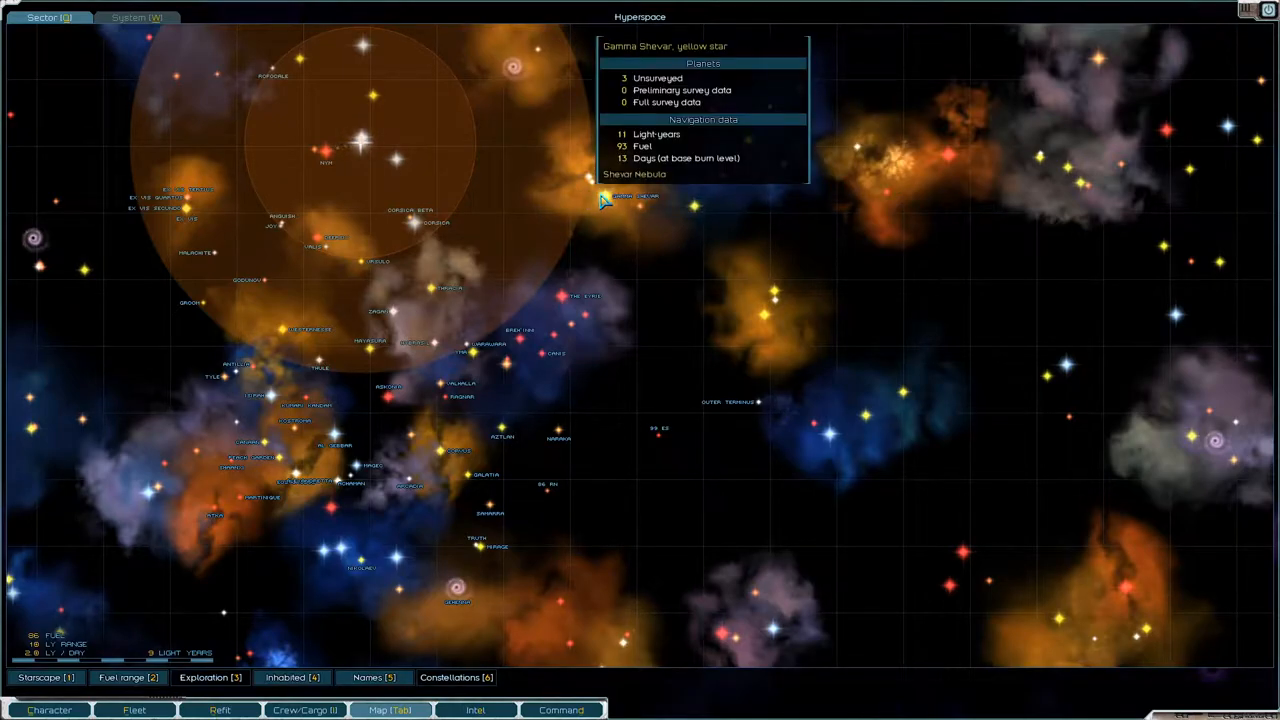
mouse_move(604, 204)
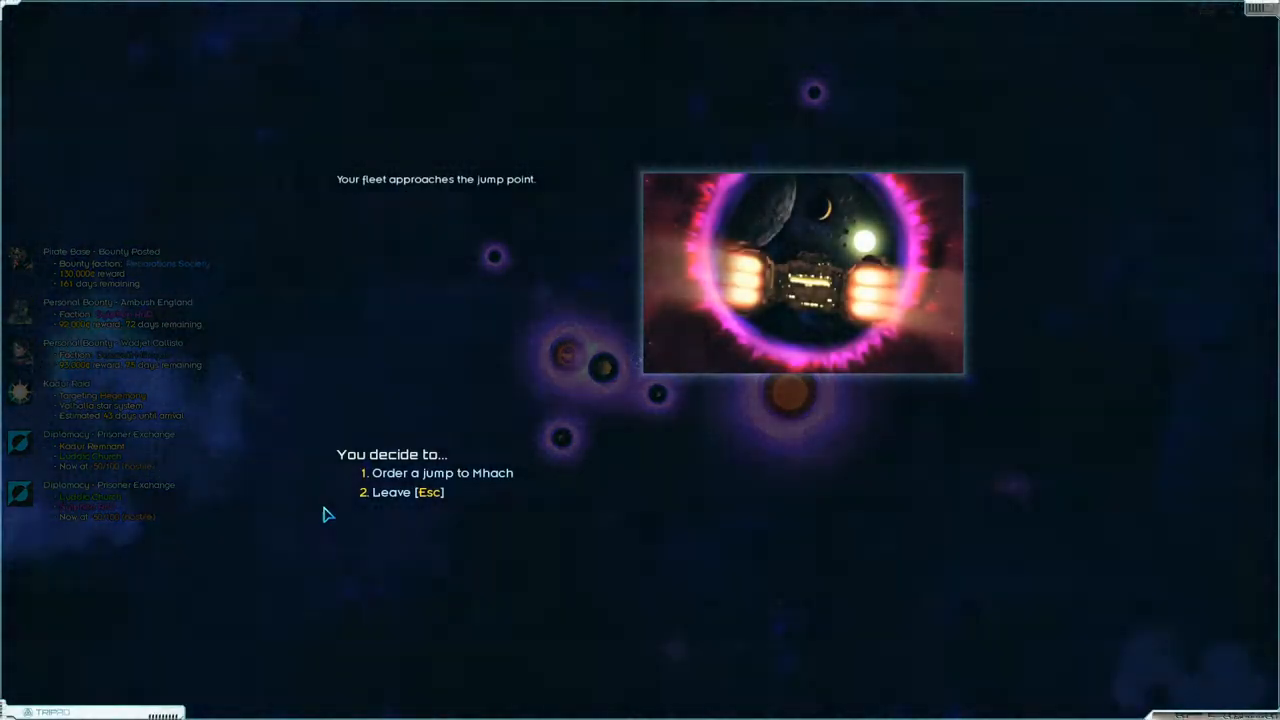
- Settle the jump point prompt, landing on the intel screen of bases and bounties
left_click(442, 472)
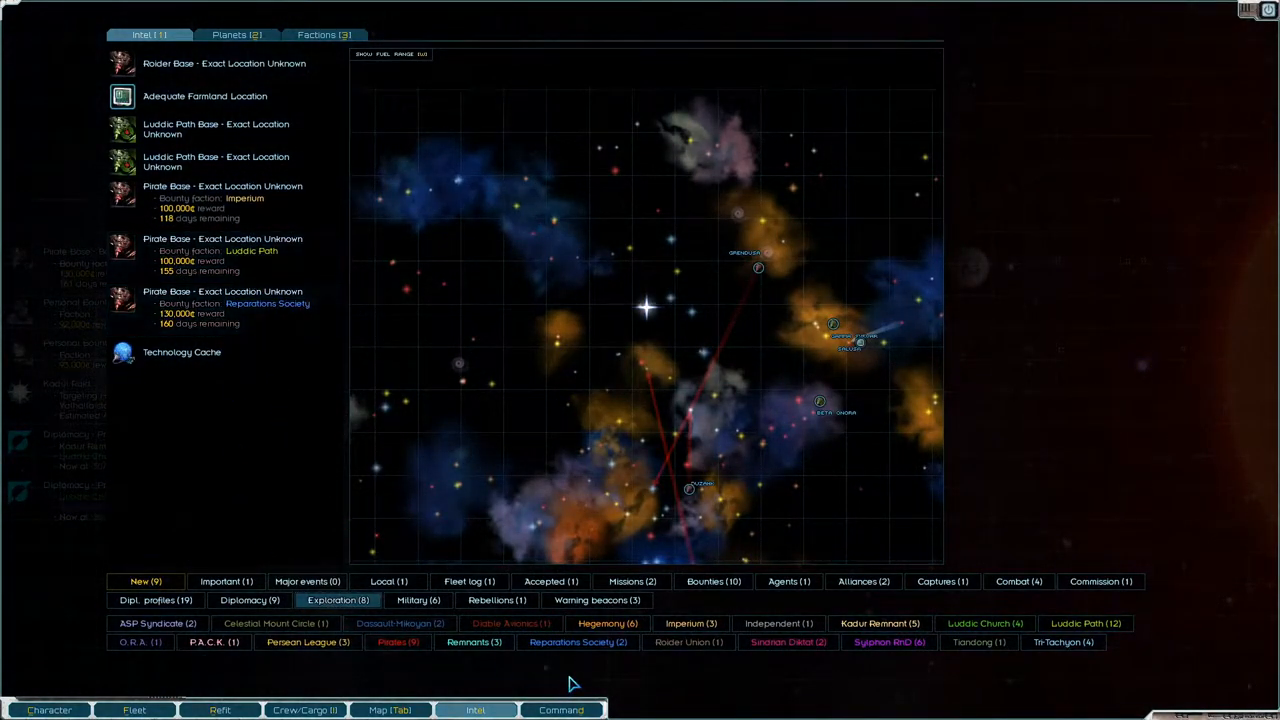
- Filter intel to Bounties and read the details of a Personal Bounty entry
left_click(712, 580)
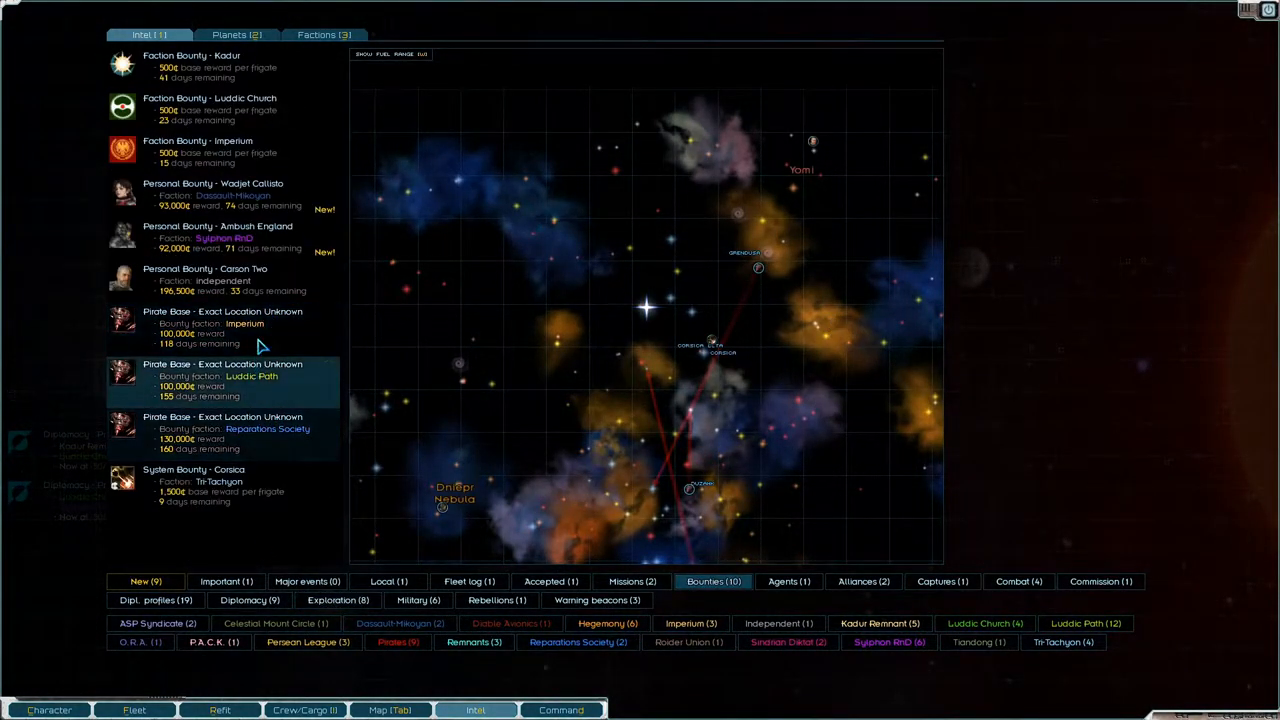
left_click(220, 196)
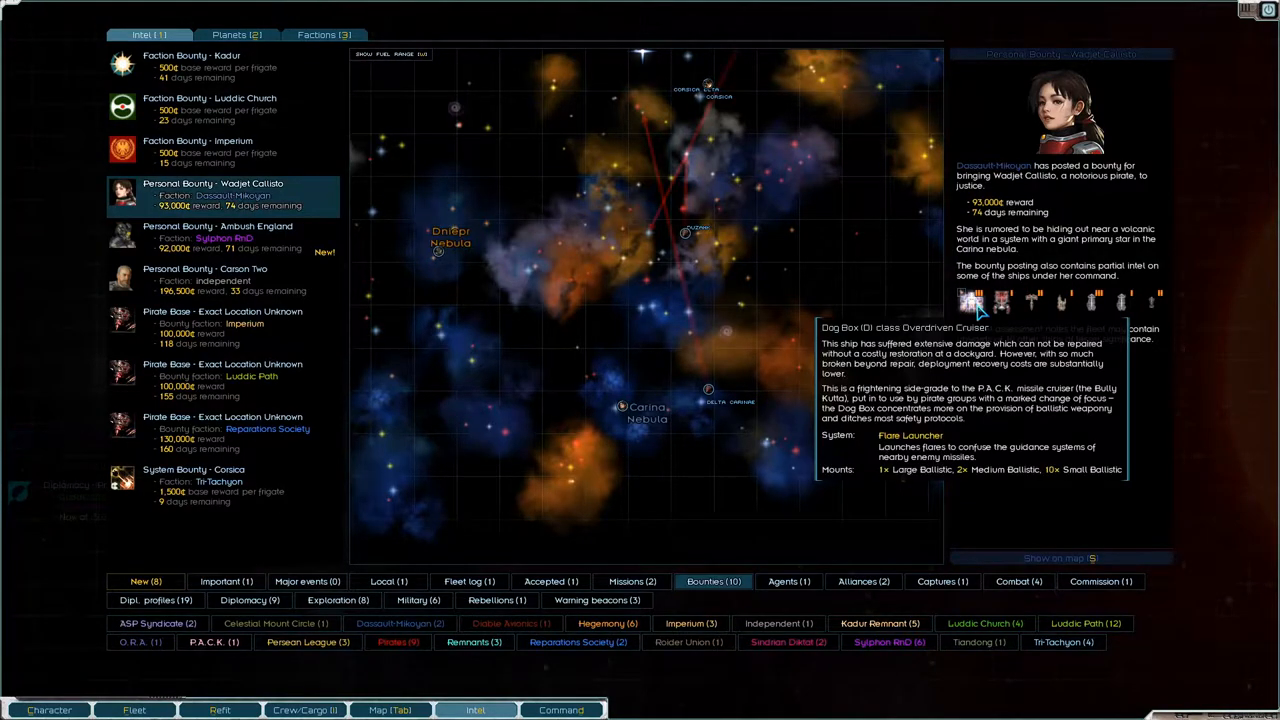
left_click(220, 236)
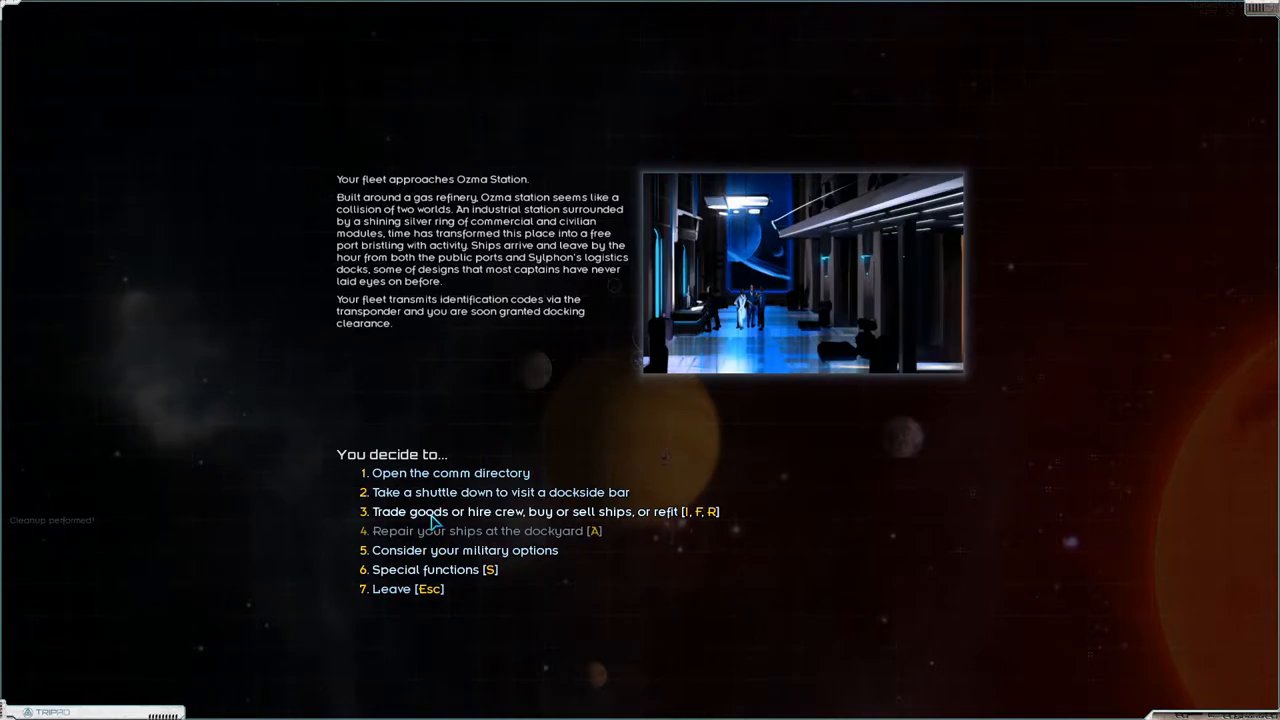
- Buy supplies and fuel from Ozma Station's market and confirm the purchase
left_click(536, 512)
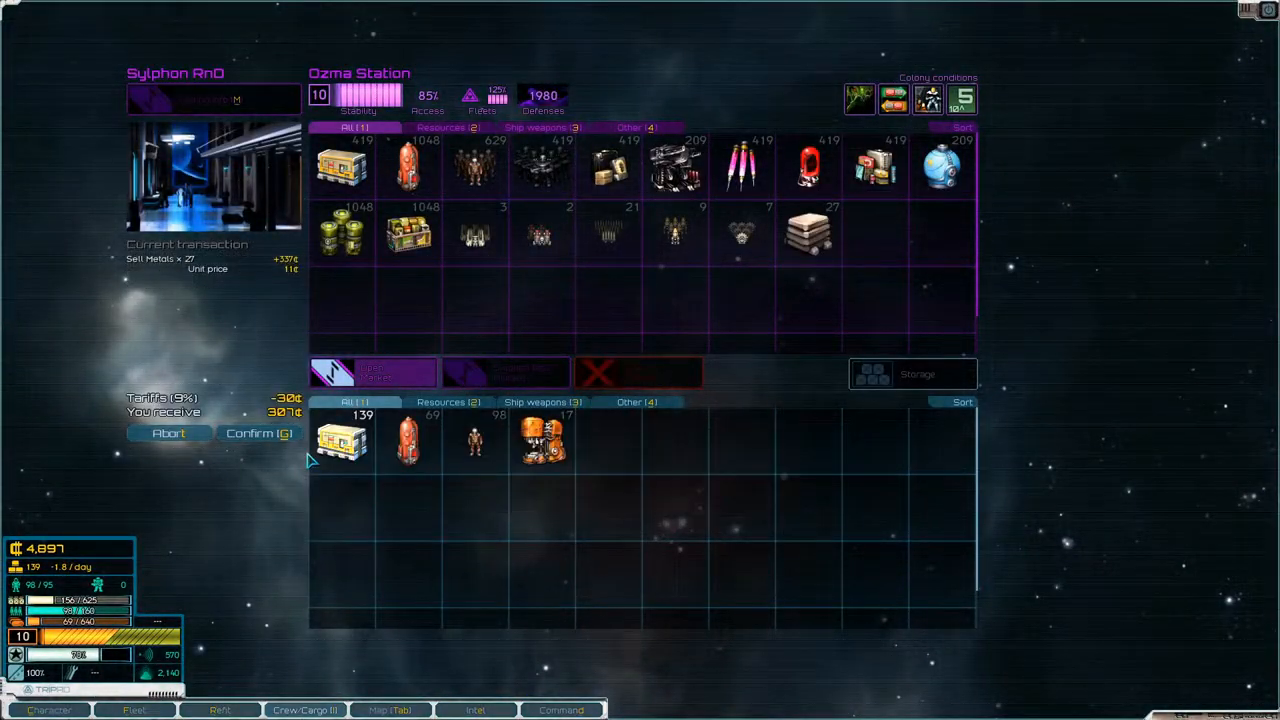
left_click(258, 432)
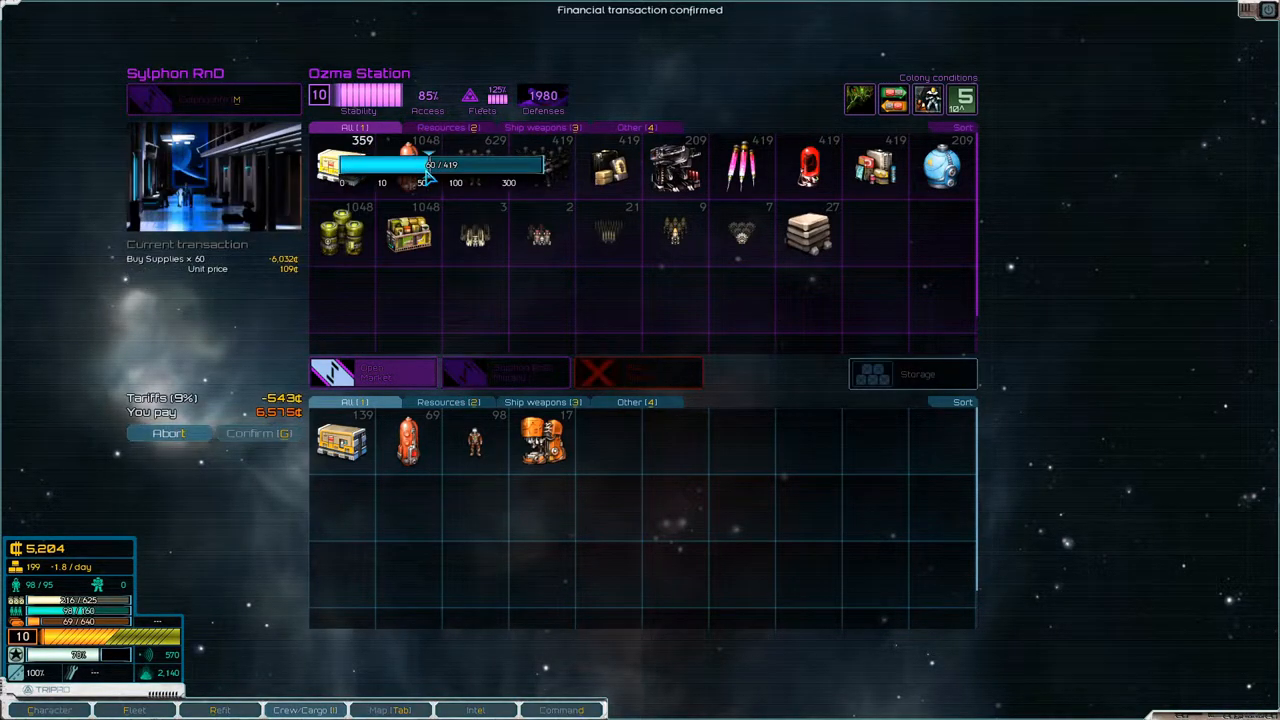
left_click(258, 432)
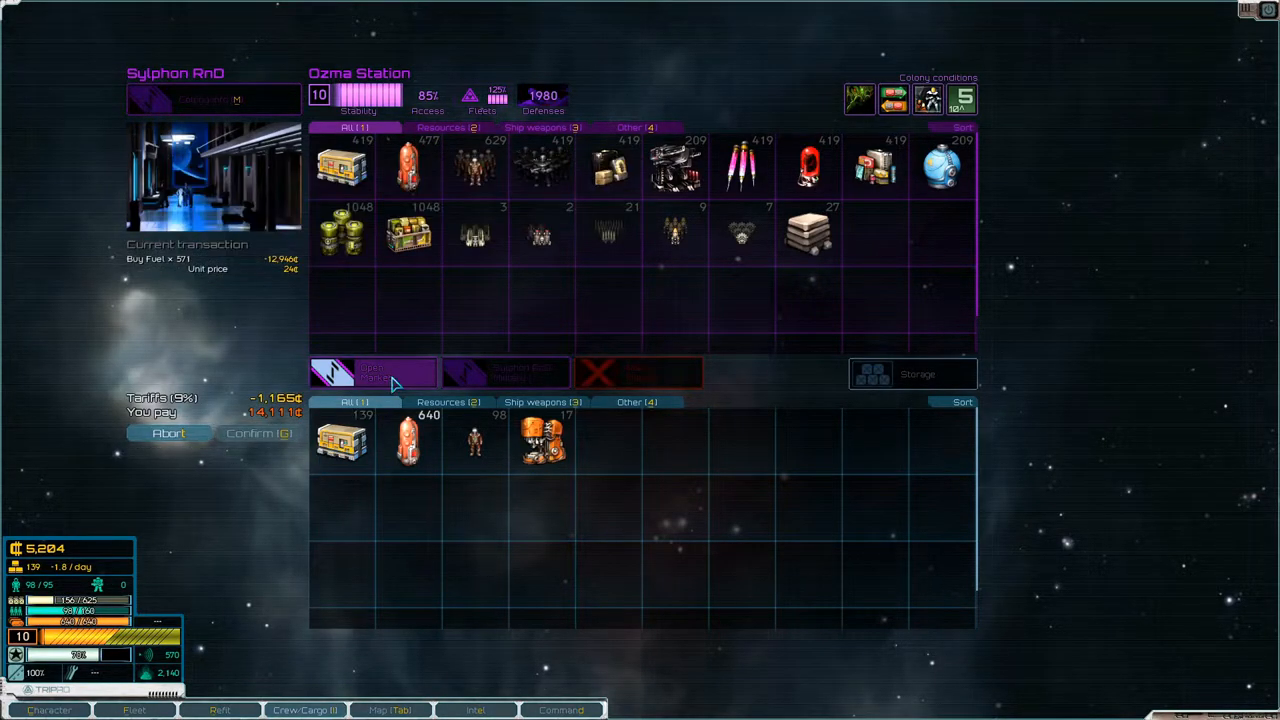
mouse_move(418, 504)
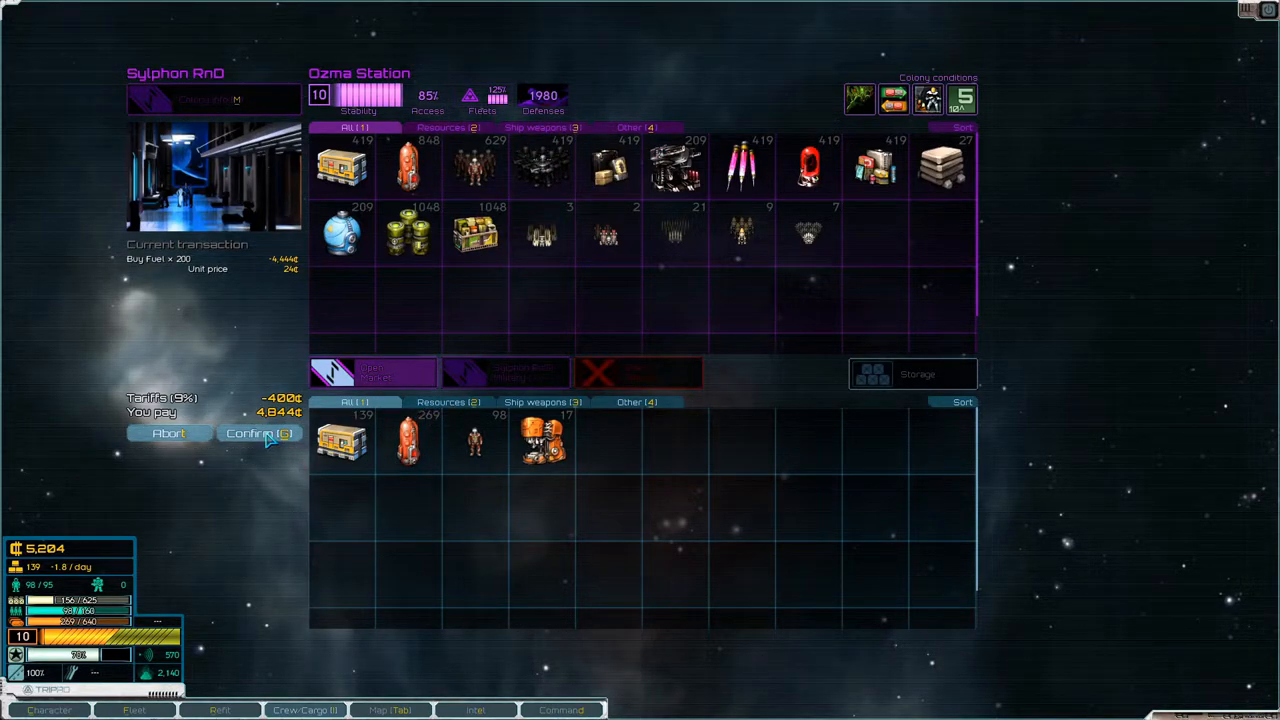
left_click(258, 432)
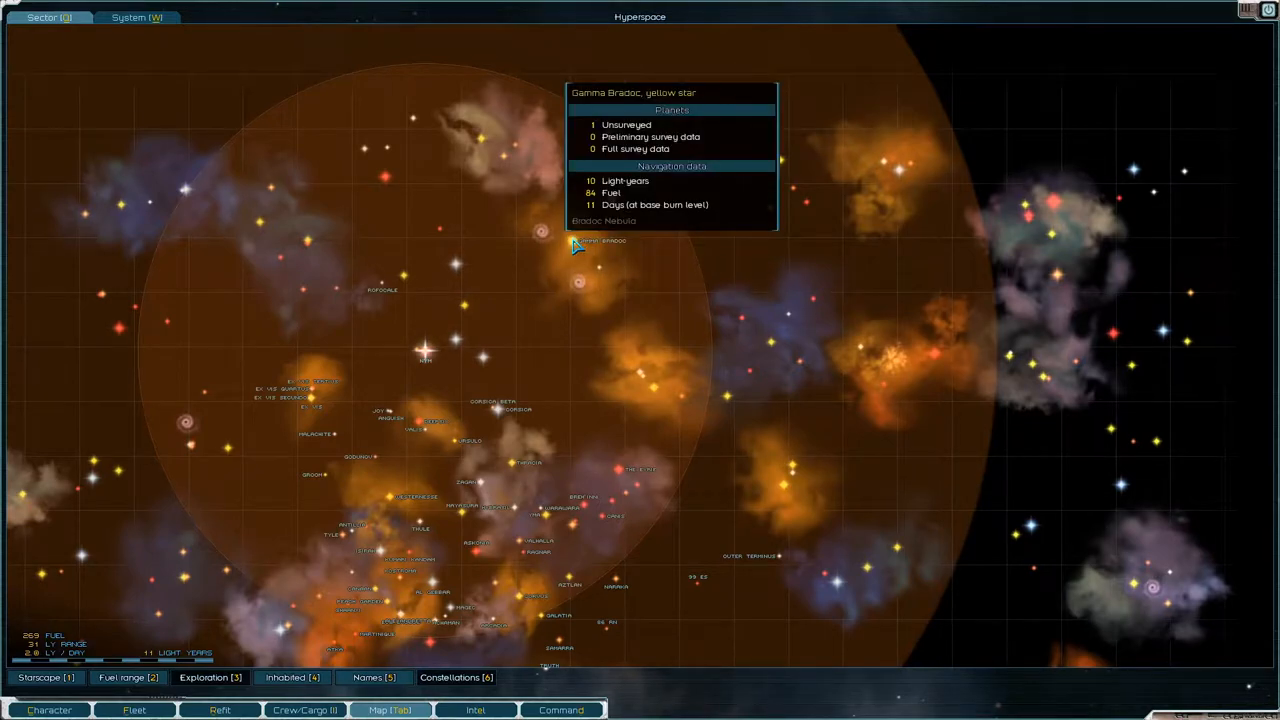
mouse_move(652, 414)
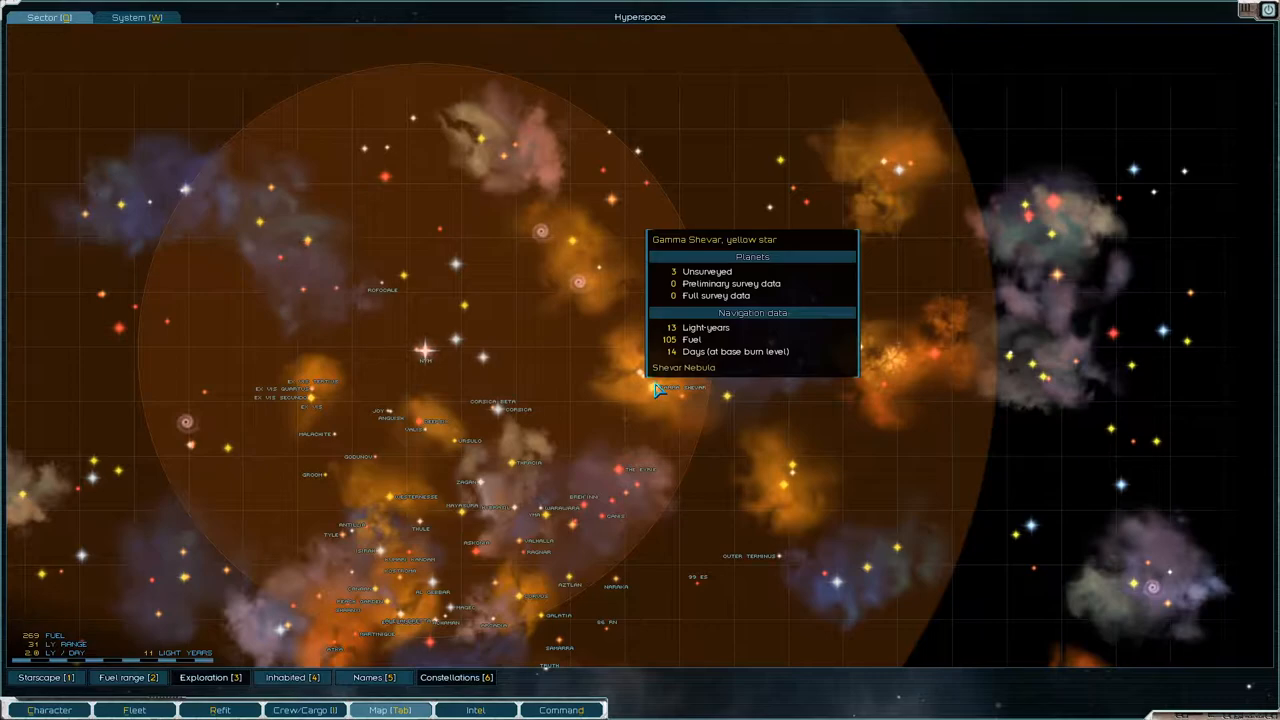
mouse_move(730, 440)
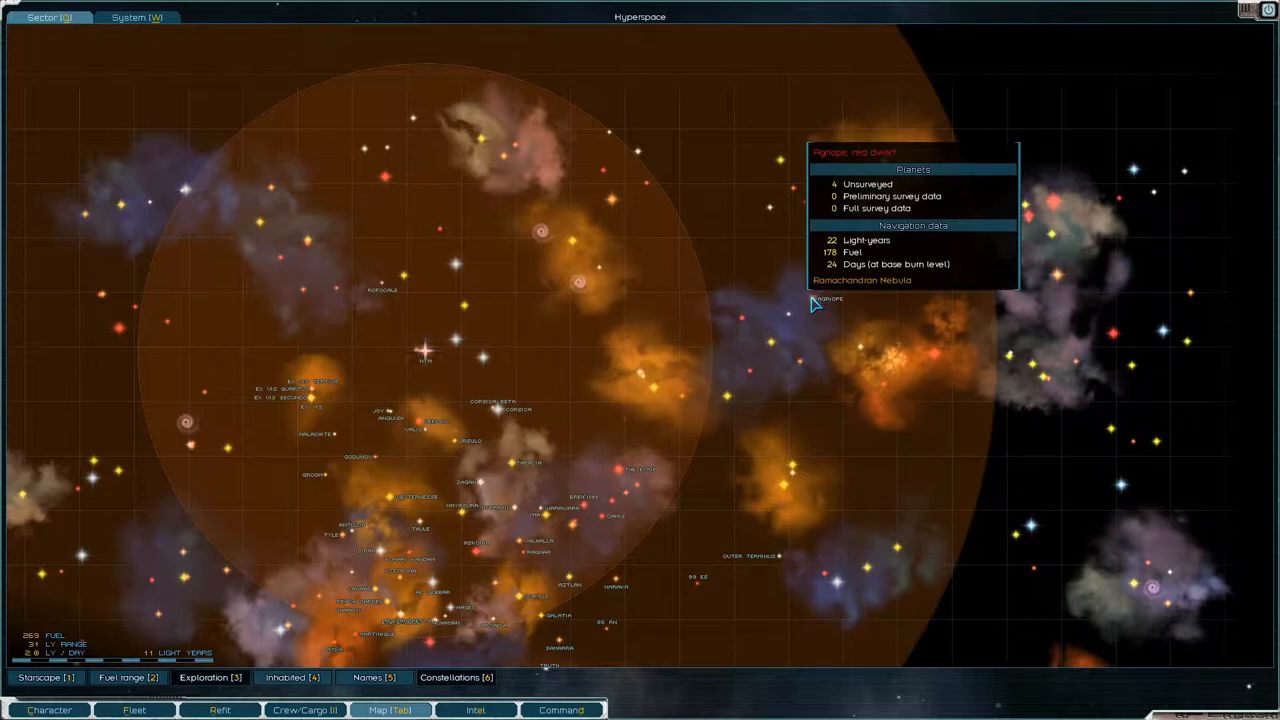
mouse_move(796, 322)
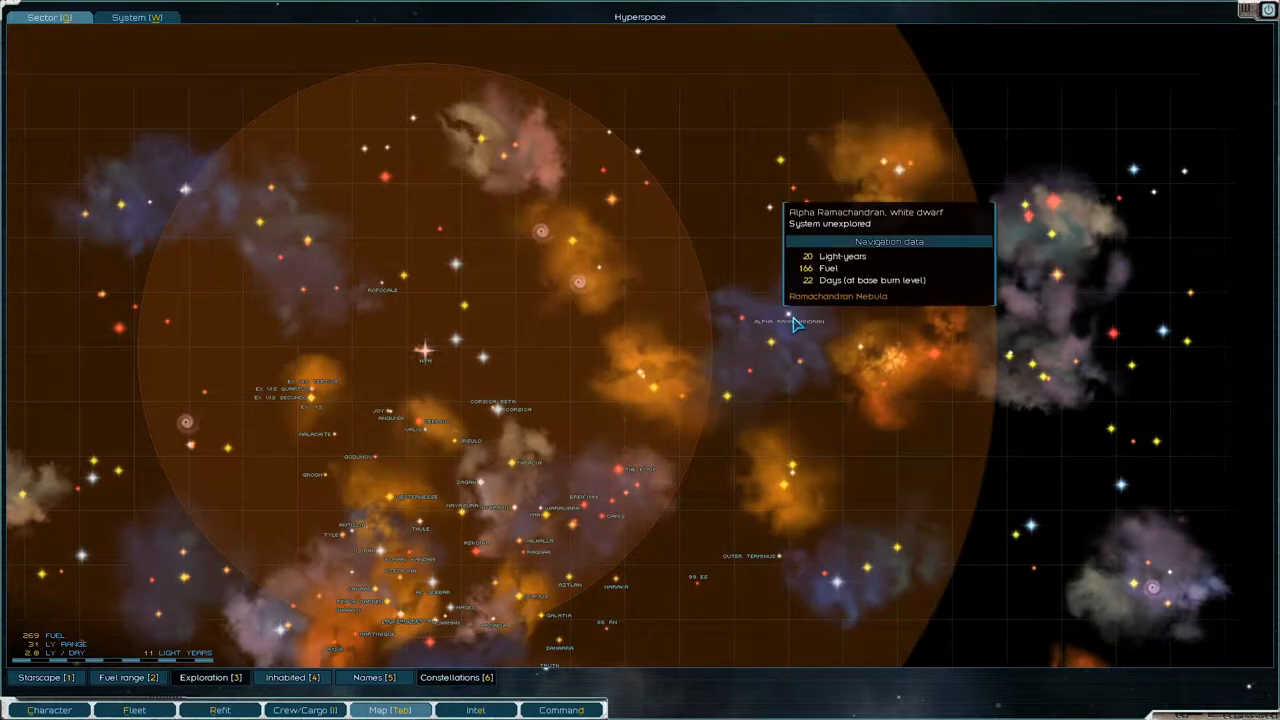
mouse_move(850, 348)
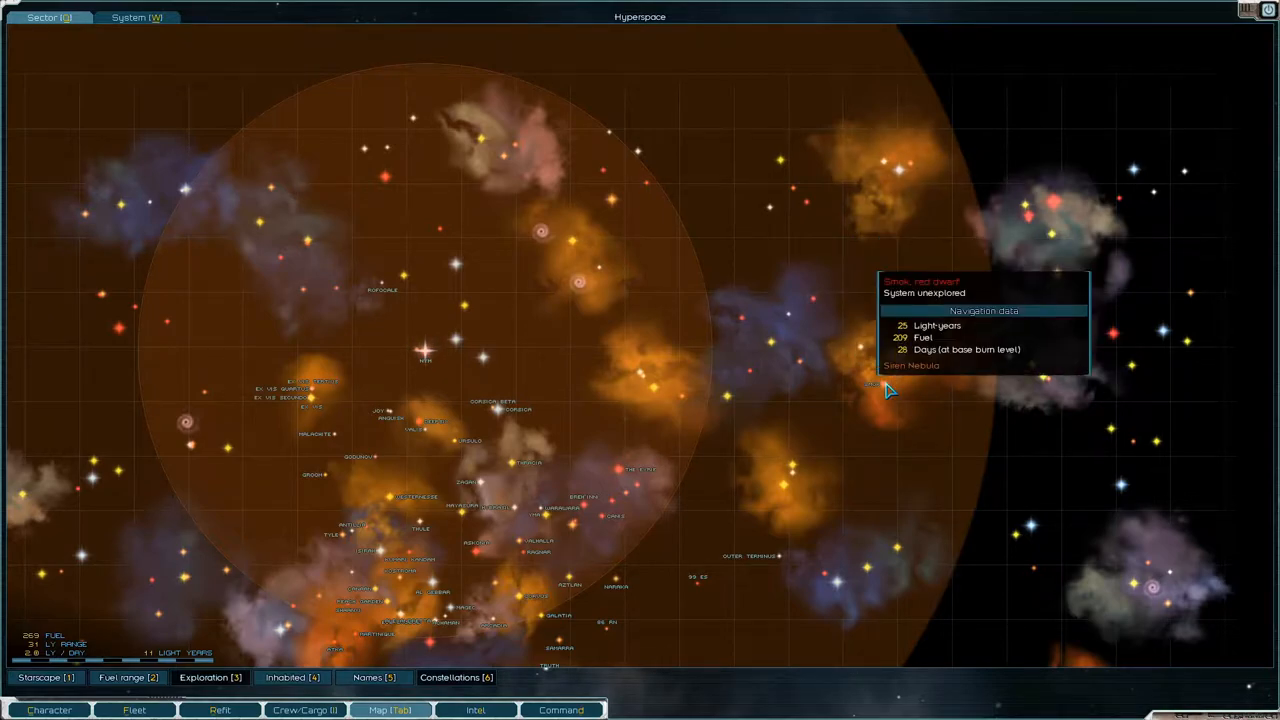
mouse_move(744, 330)
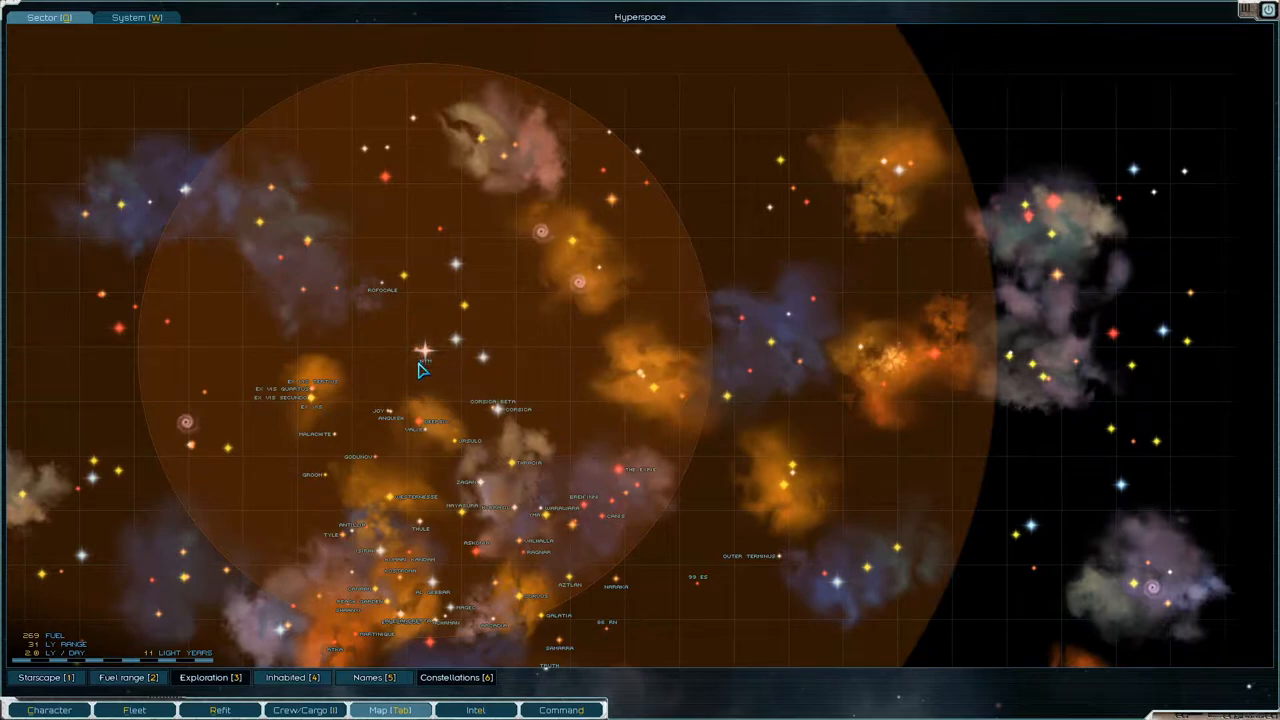
mouse_move(436, 376)
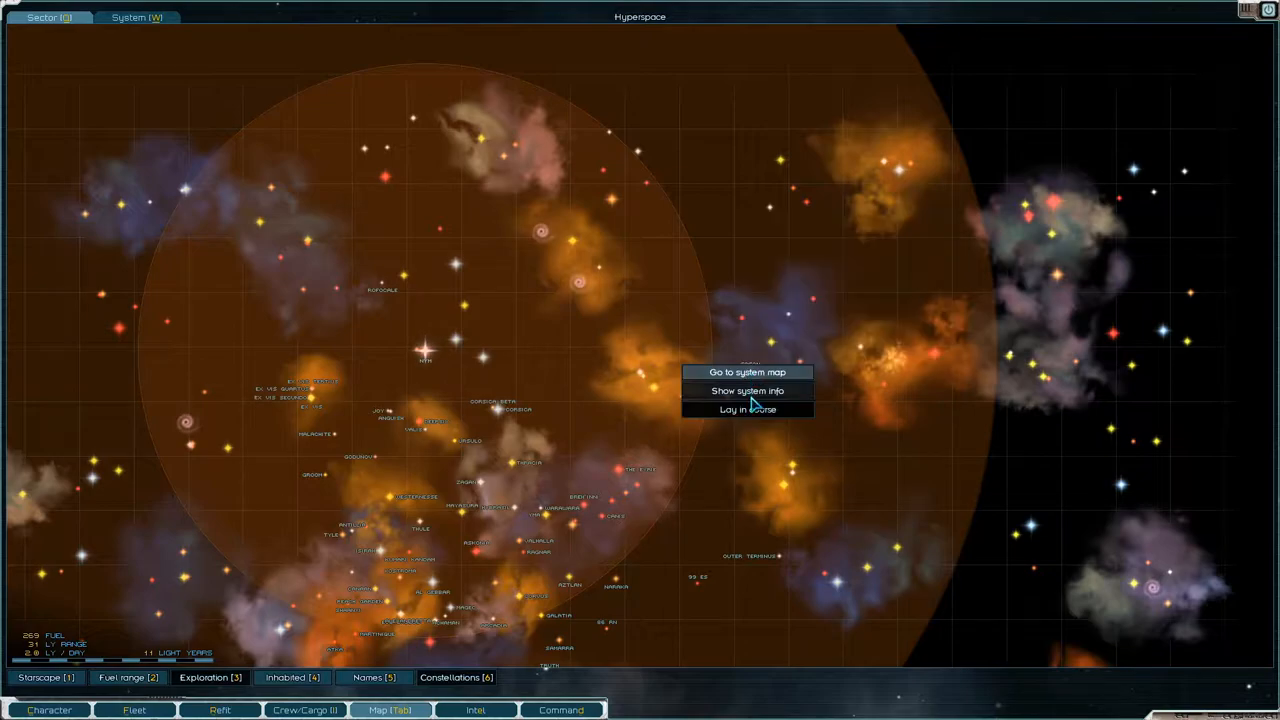
- Set course, visit the dockside bar, decline the Herlin Outpost fuel contract and leave
left_click(748, 408)
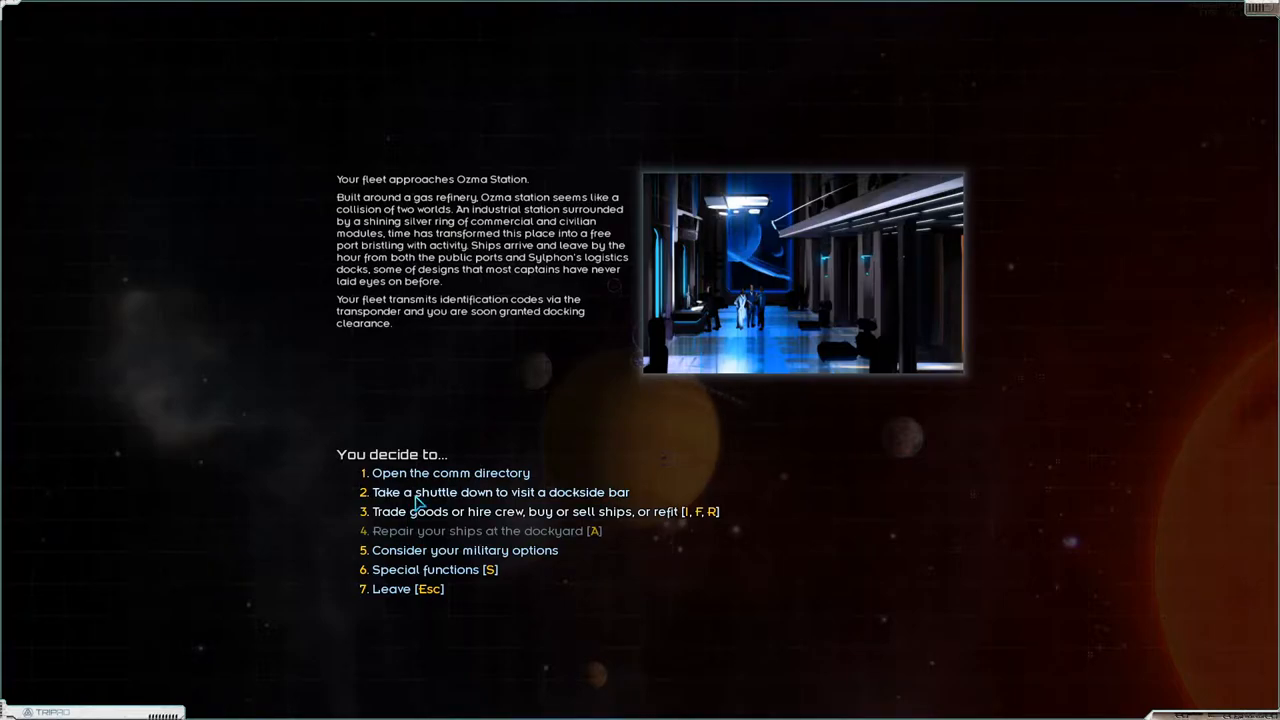
left_click(500, 492)
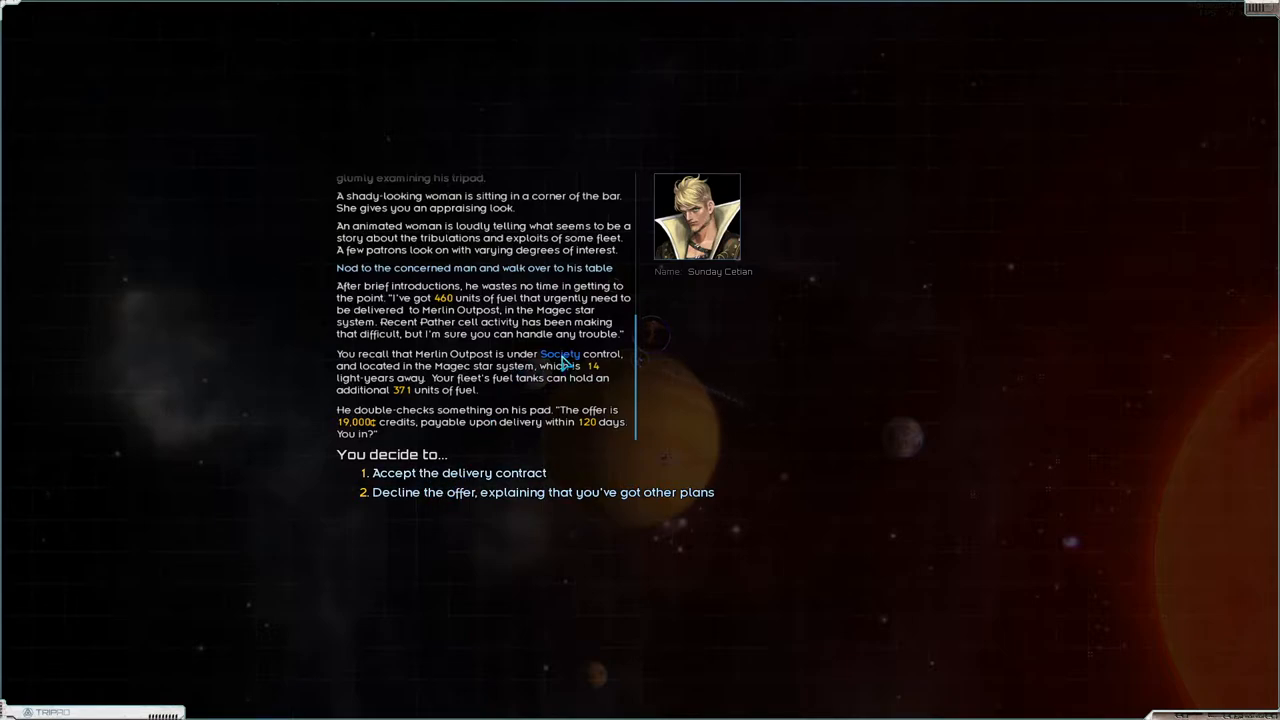
mouse_move(564, 362)
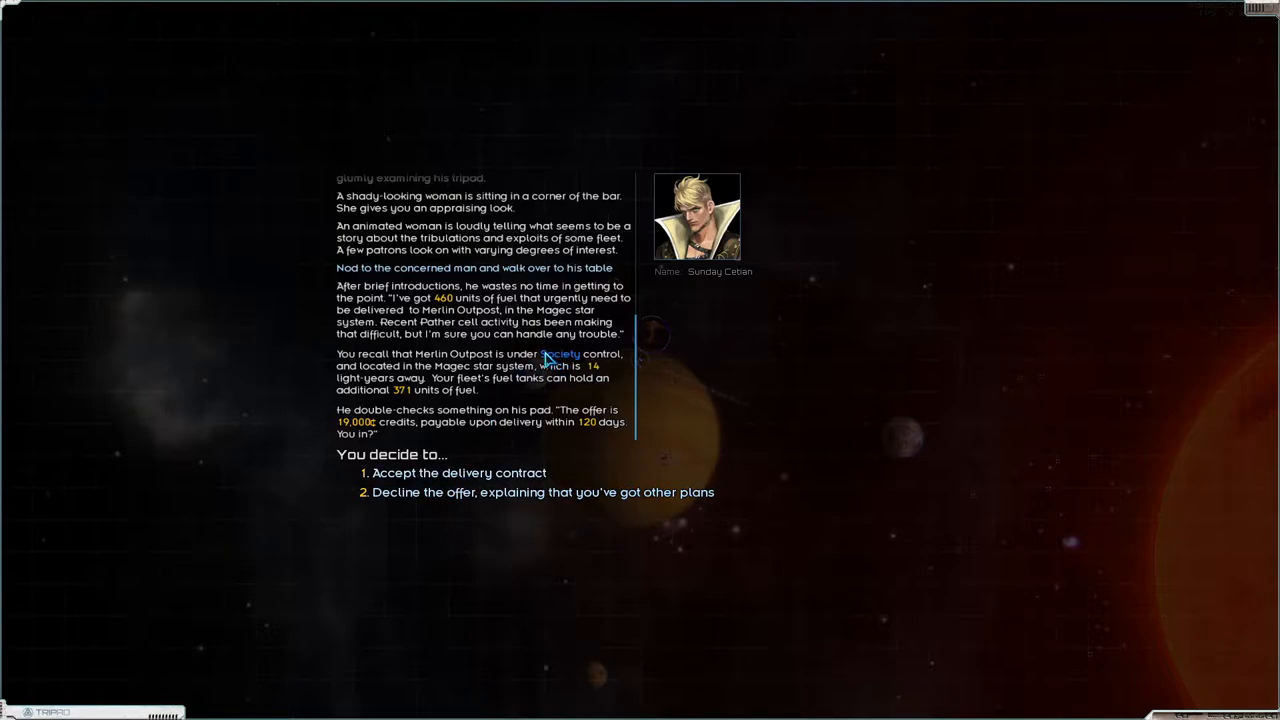
mouse_move(490, 304)
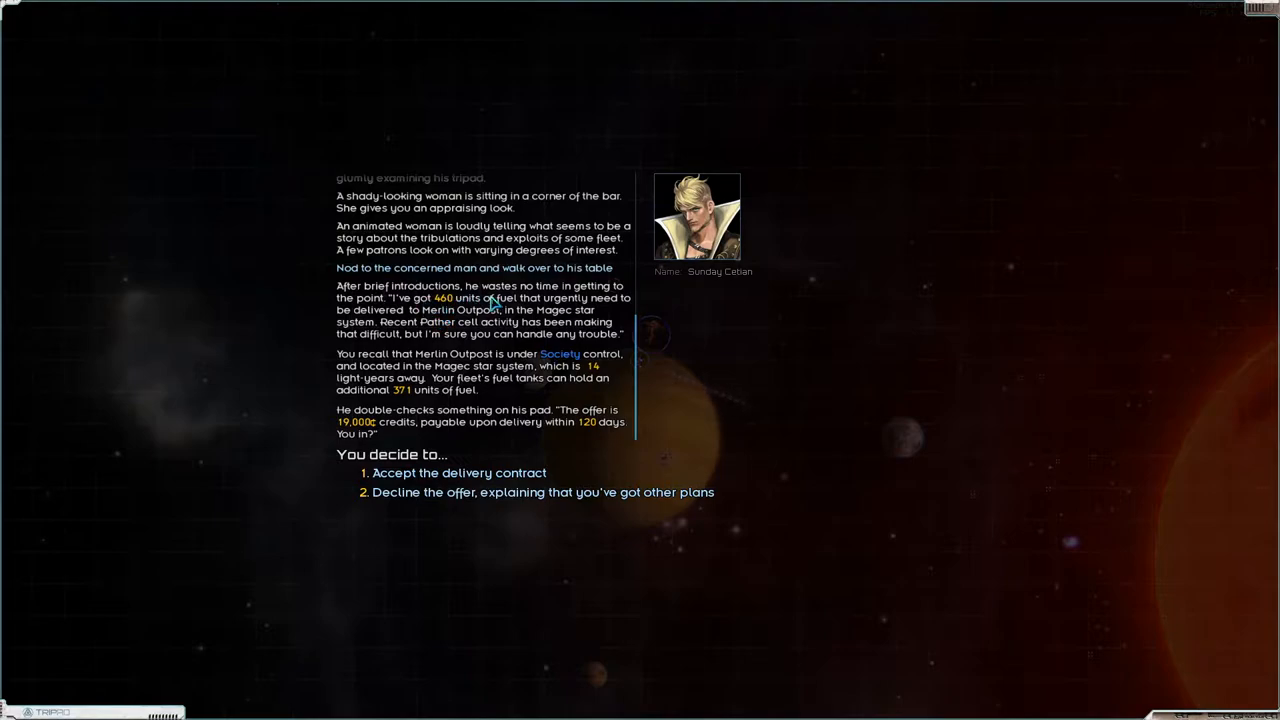
mouse_move(476, 344)
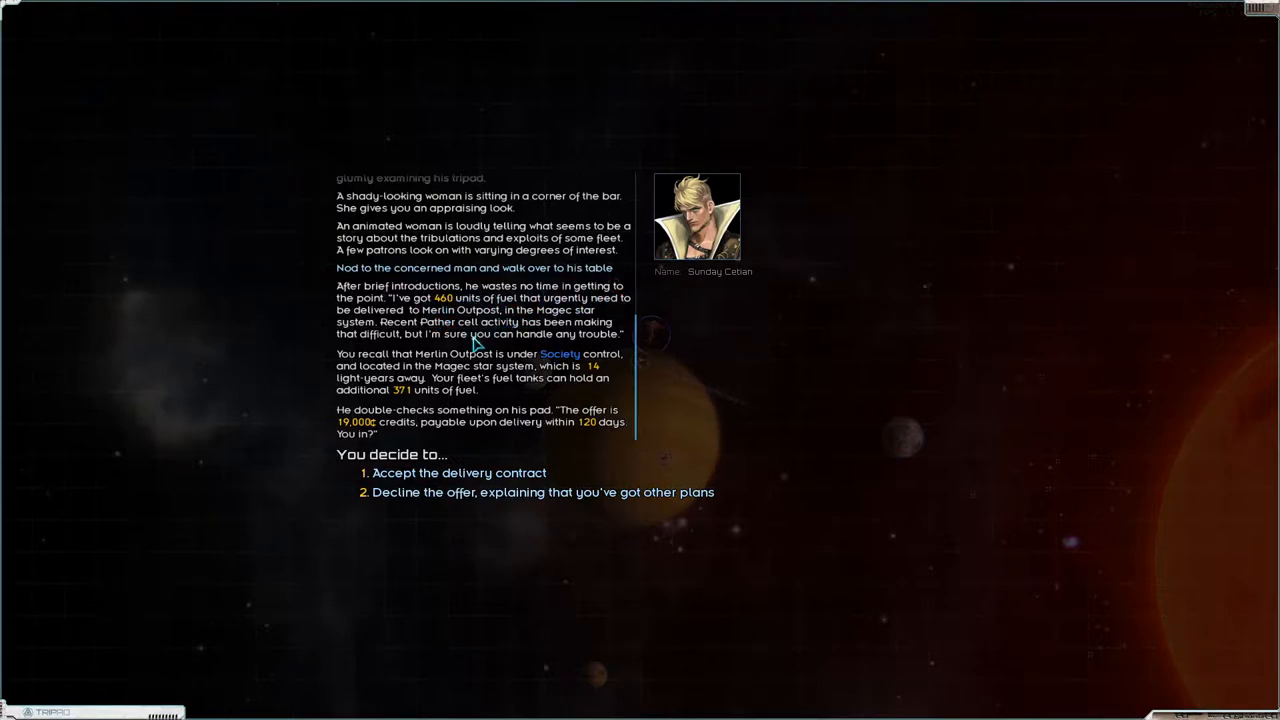
mouse_move(356, 424)
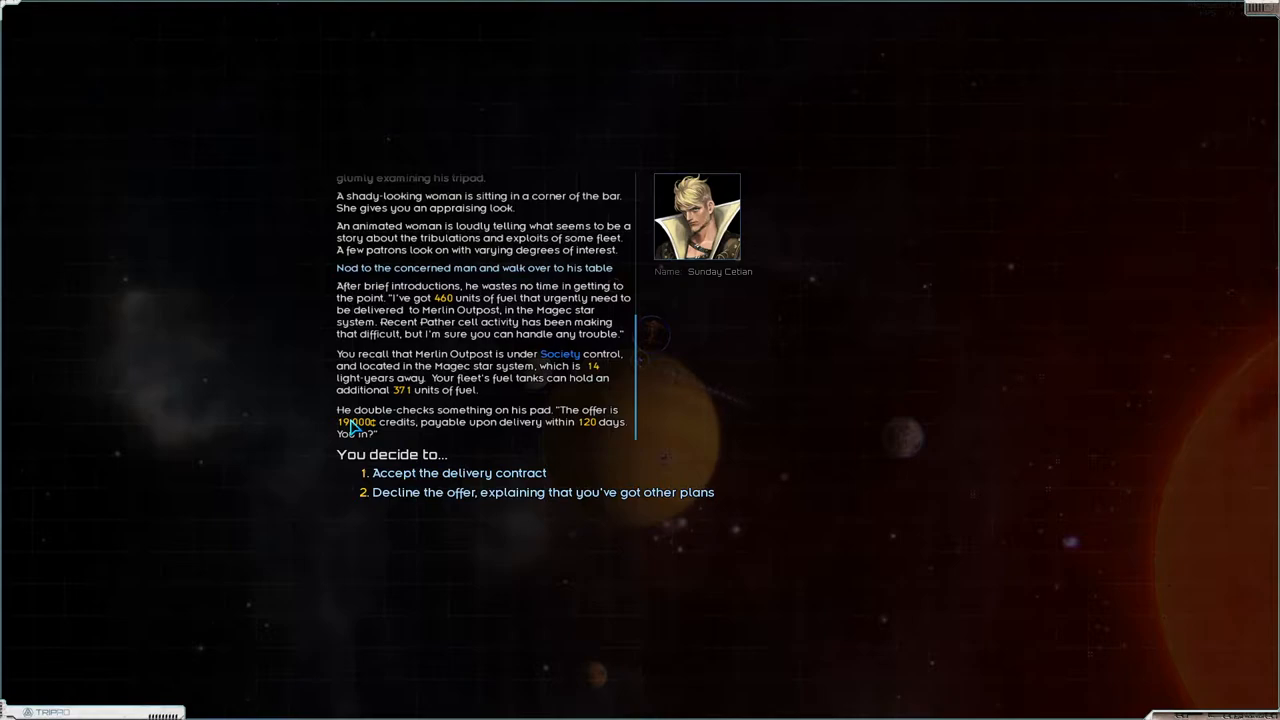
mouse_move(596, 378)
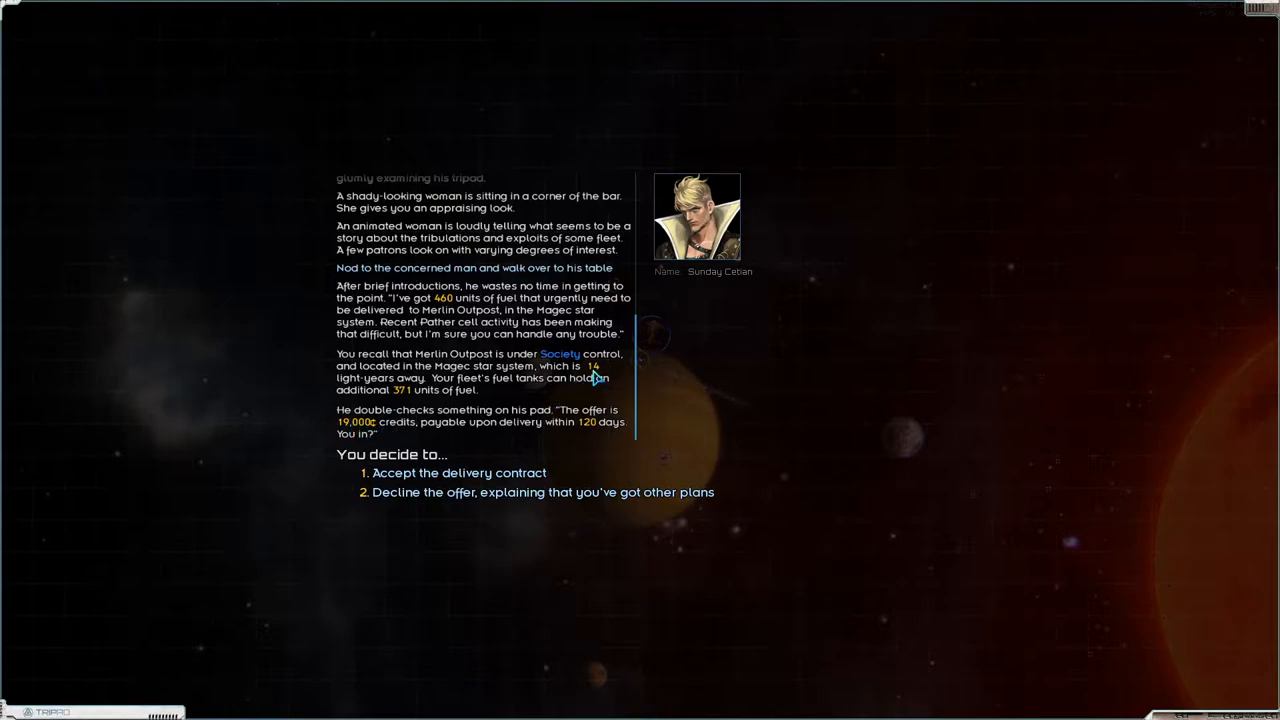
mouse_move(1100, 180)
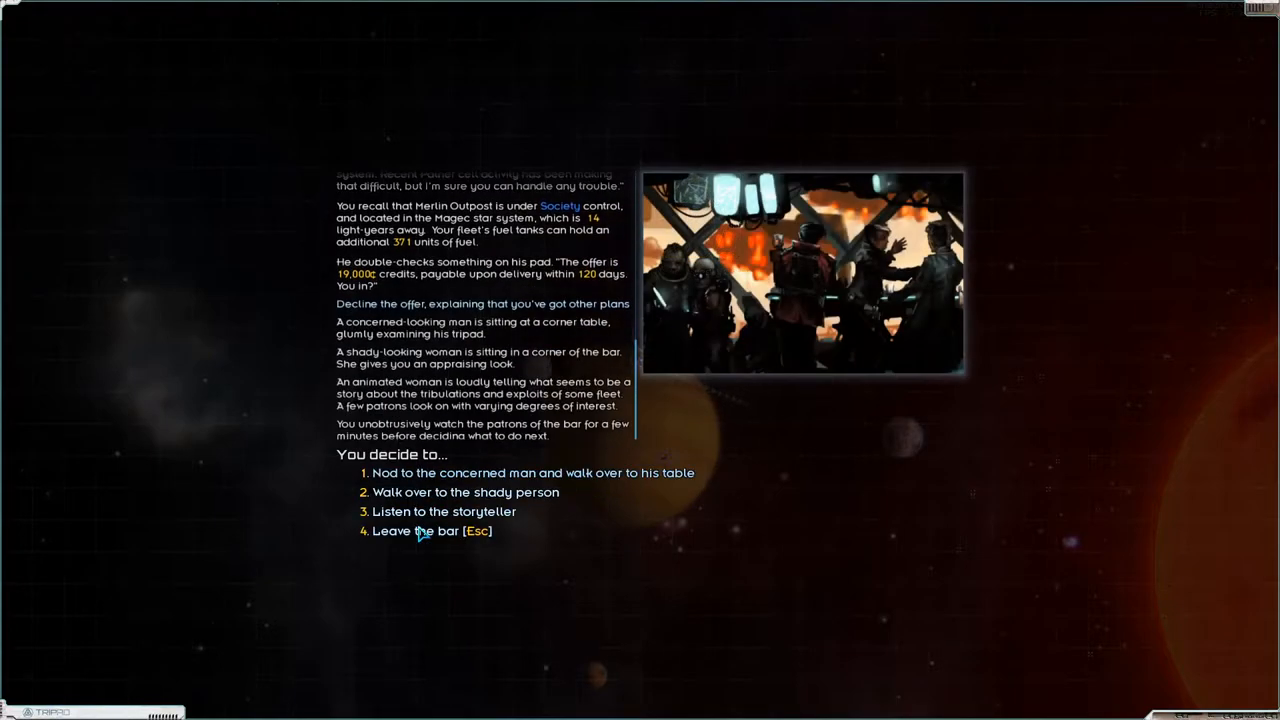
left_click(432, 532)
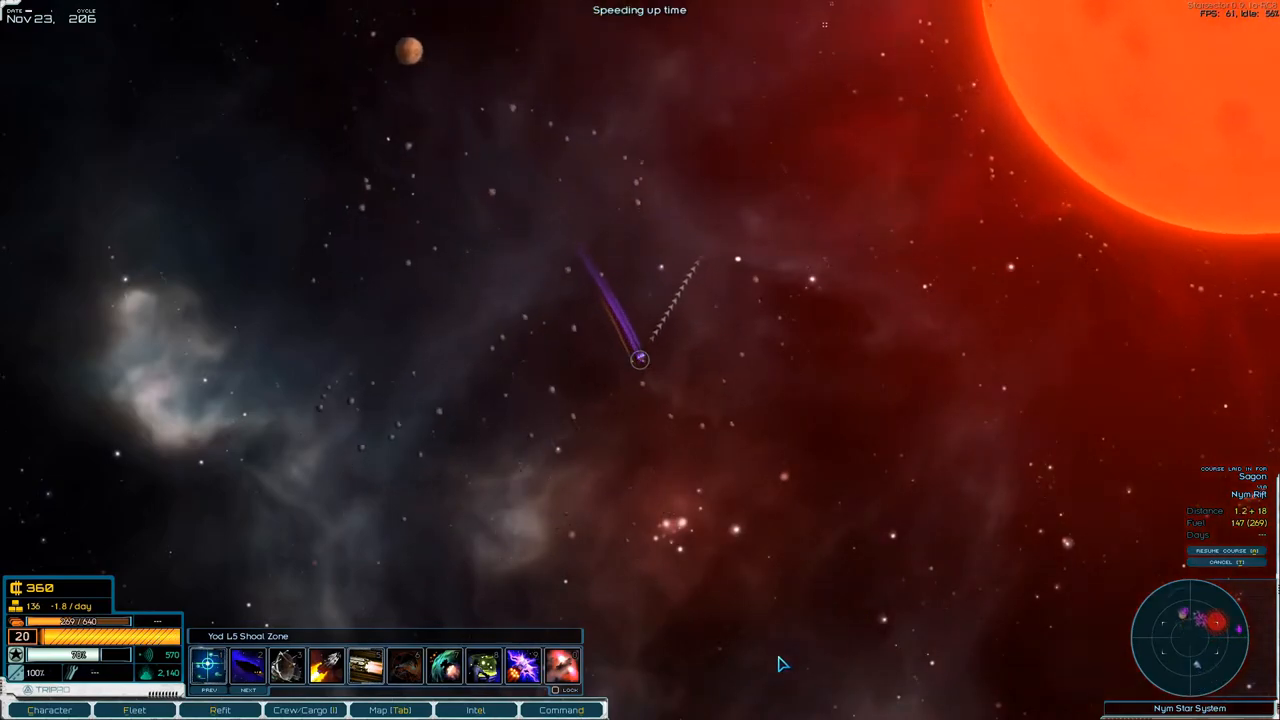
- Check the Nym system map while the fleet heads out toward Sagon
left_click(388, 710)
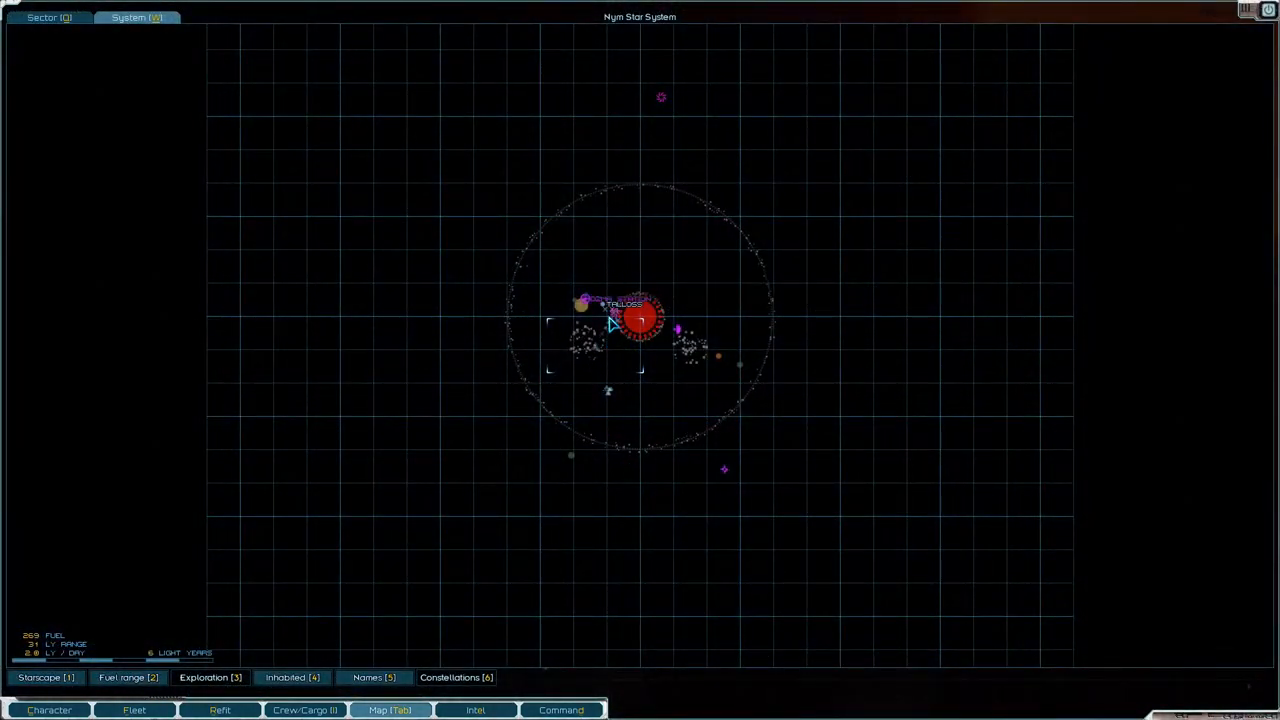
mouse_move(616, 356)
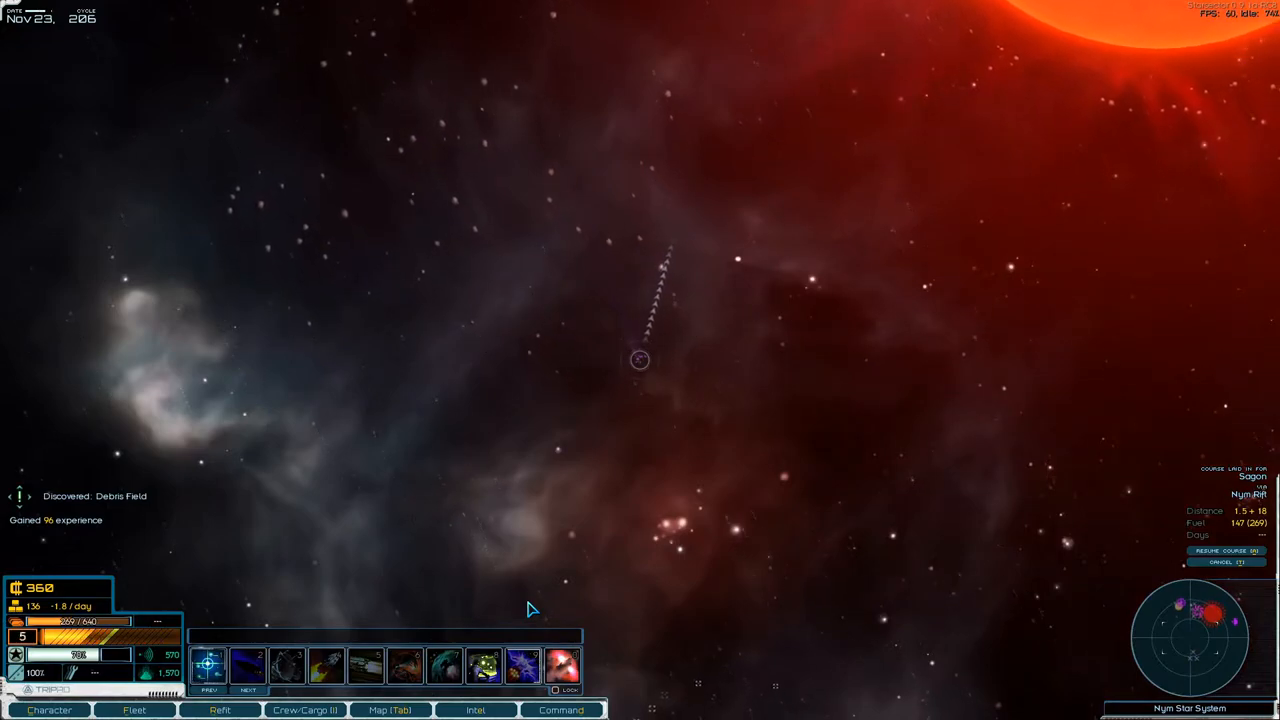
mouse_move(630, 568)
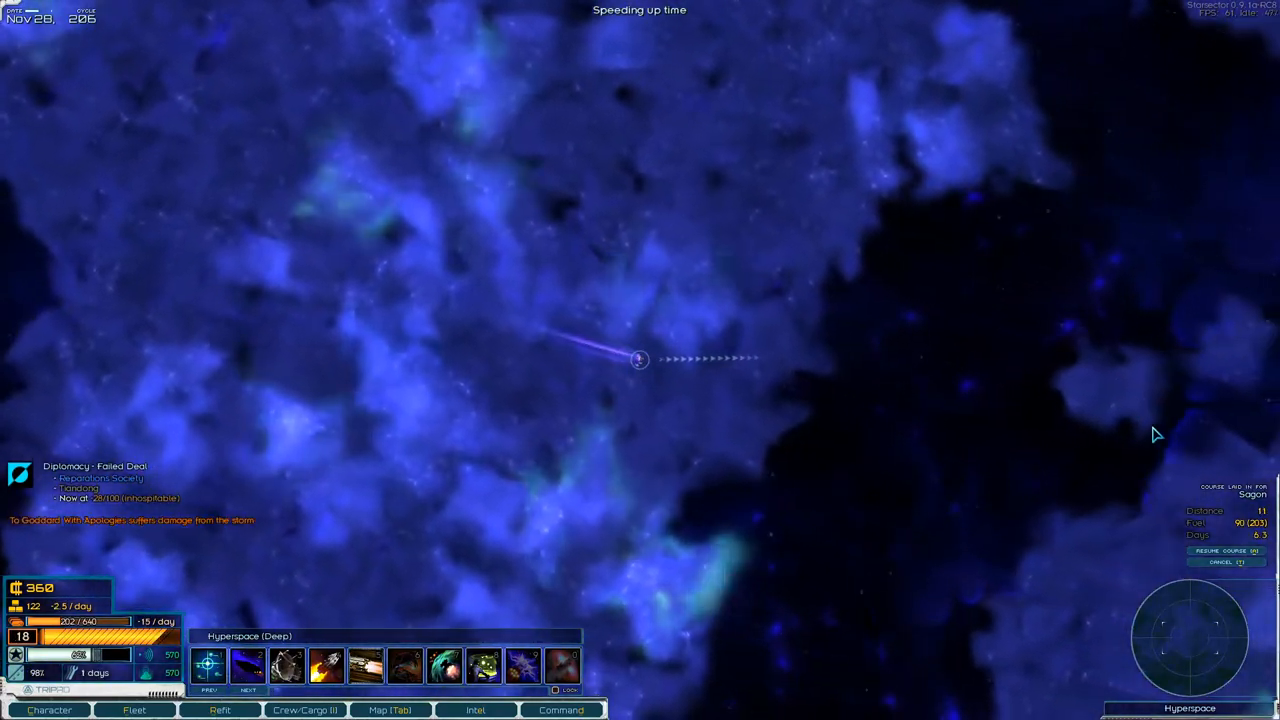
mouse_move(1074, 198)
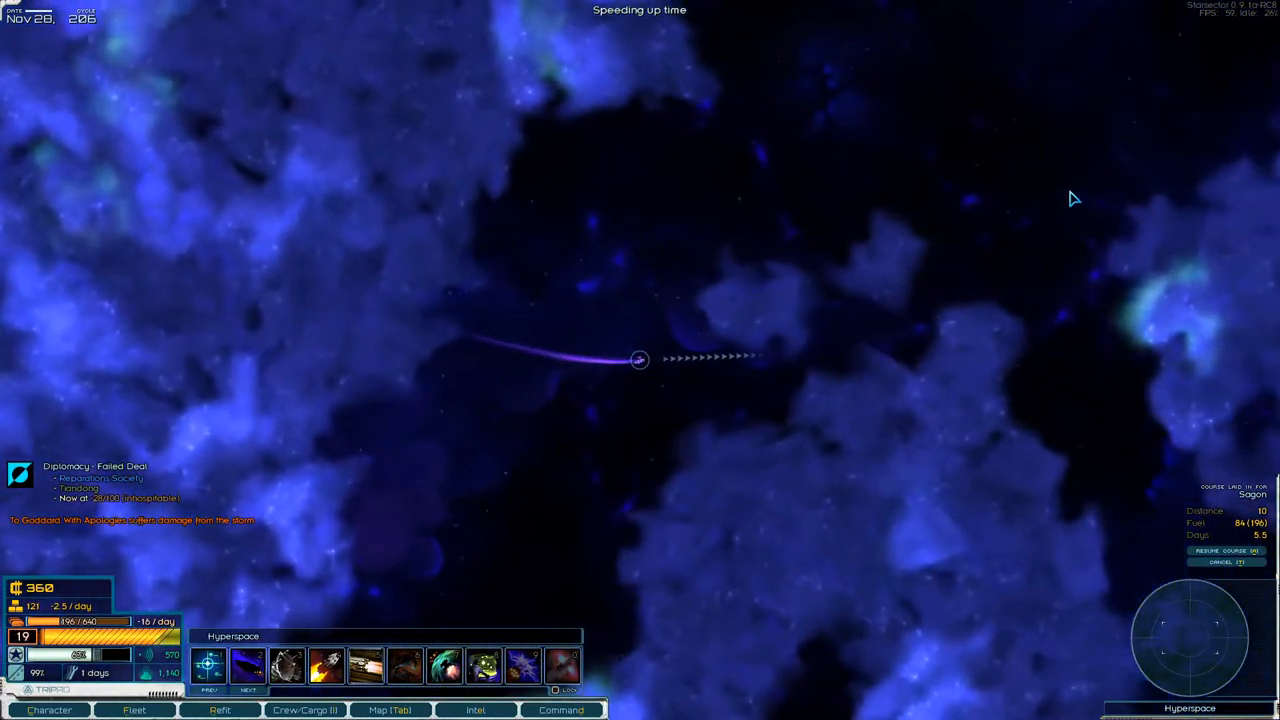
mouse_move(976, 152)
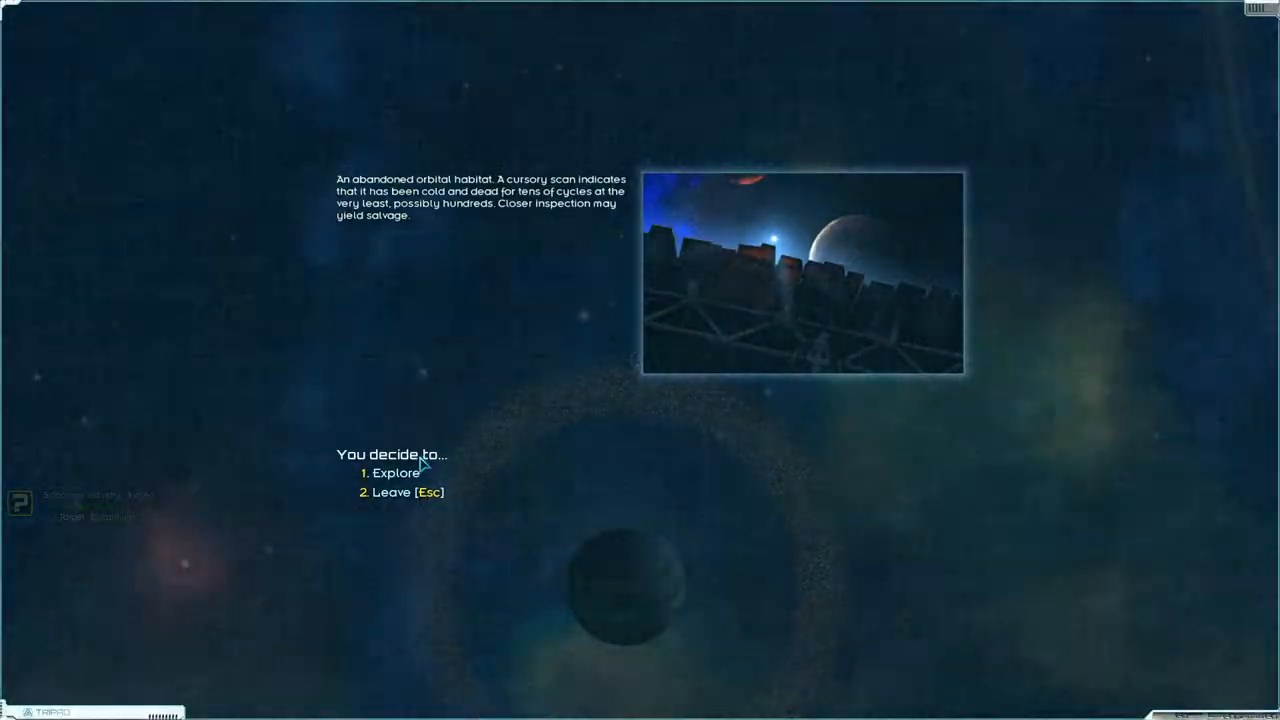
- Explore the abandoned orbital habitat and recover the derelict Tarsus freighter
left_click(396, 472)
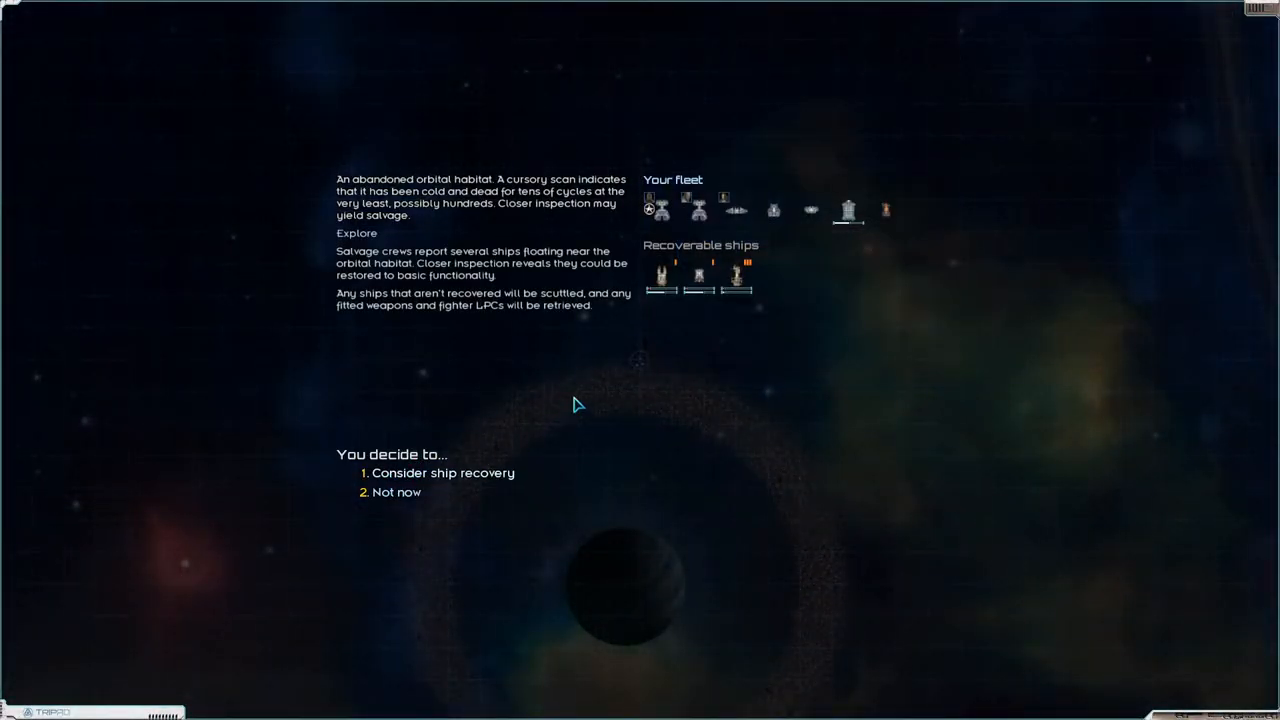
mouse_move(662, 274)
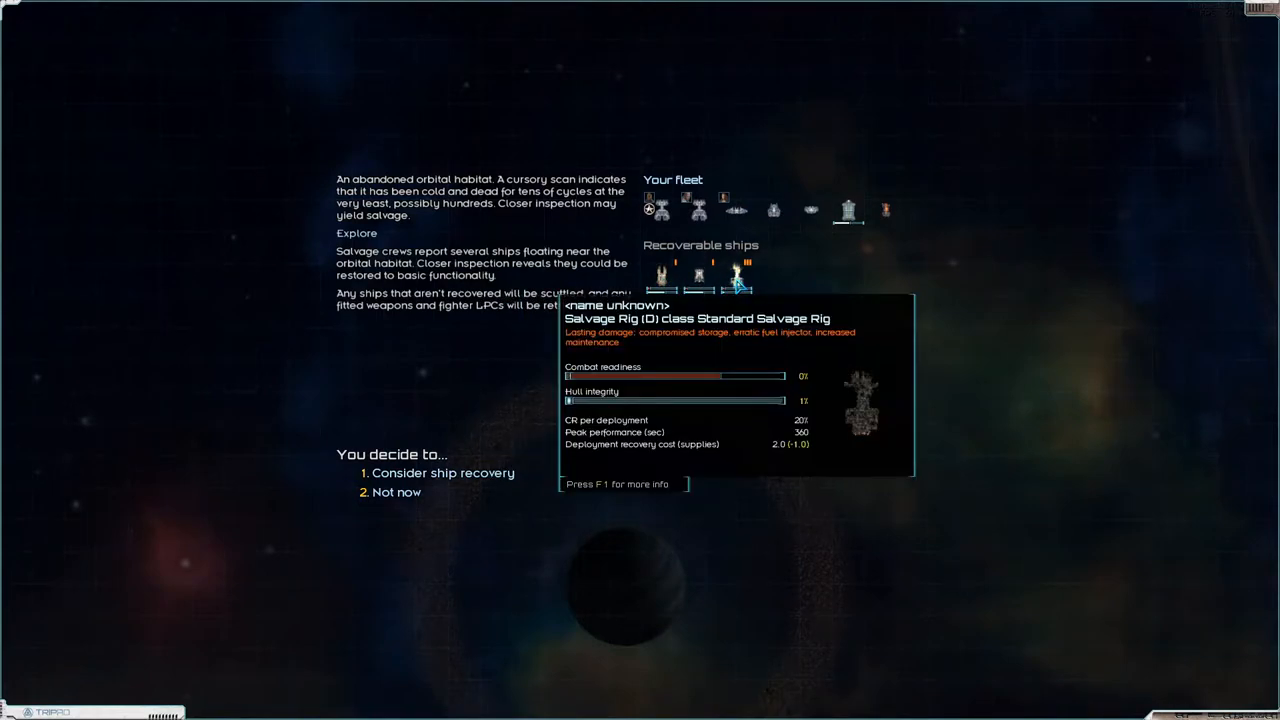
left_click(442, 472)
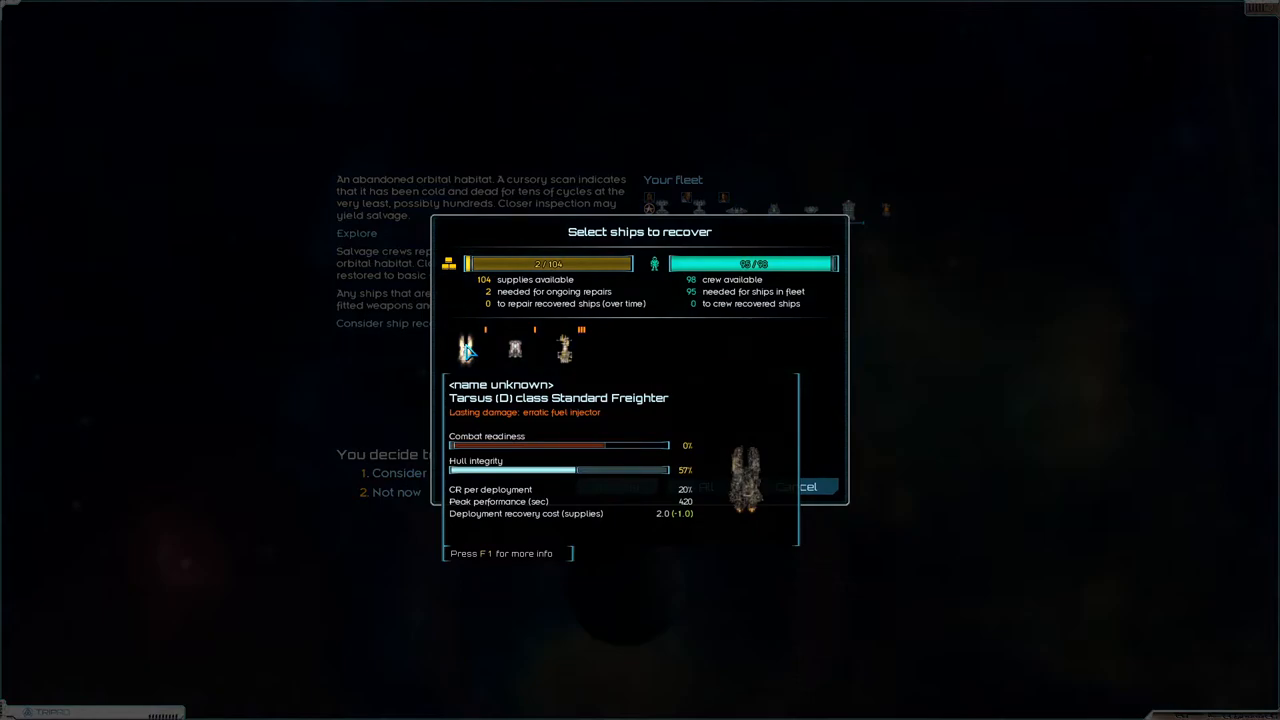
left_click(466, 348)
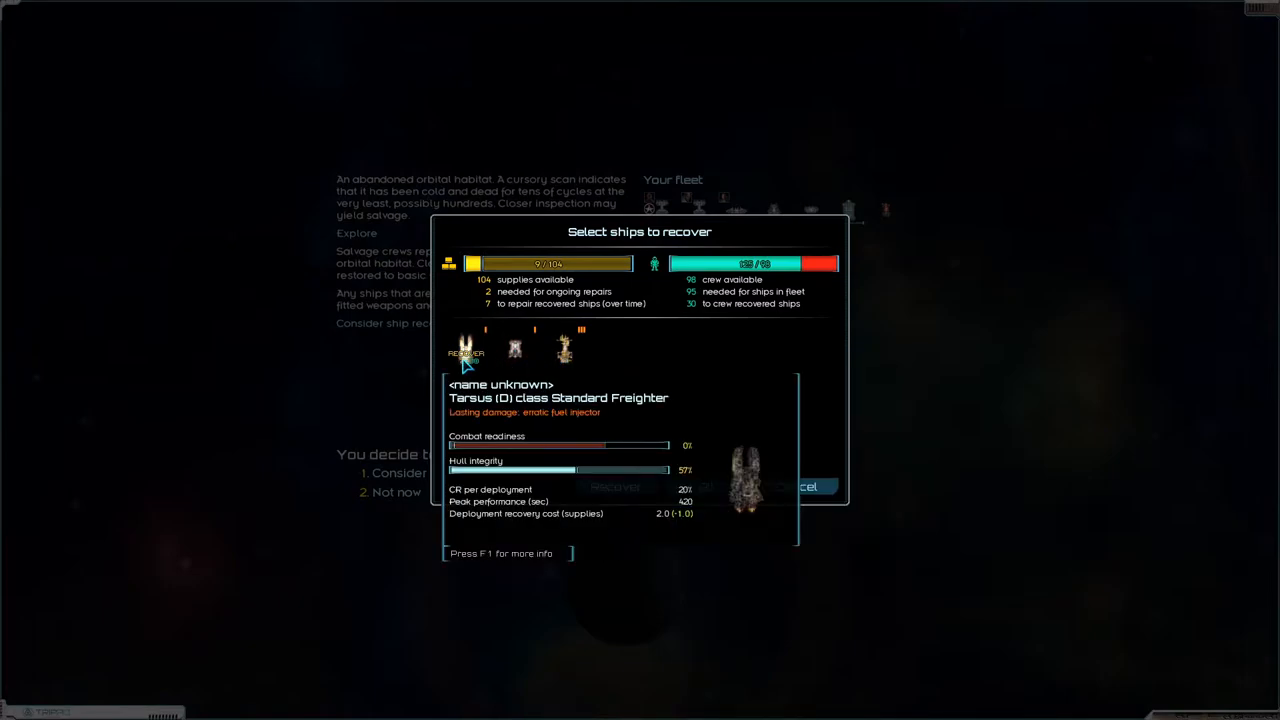
left_click(808, 488)
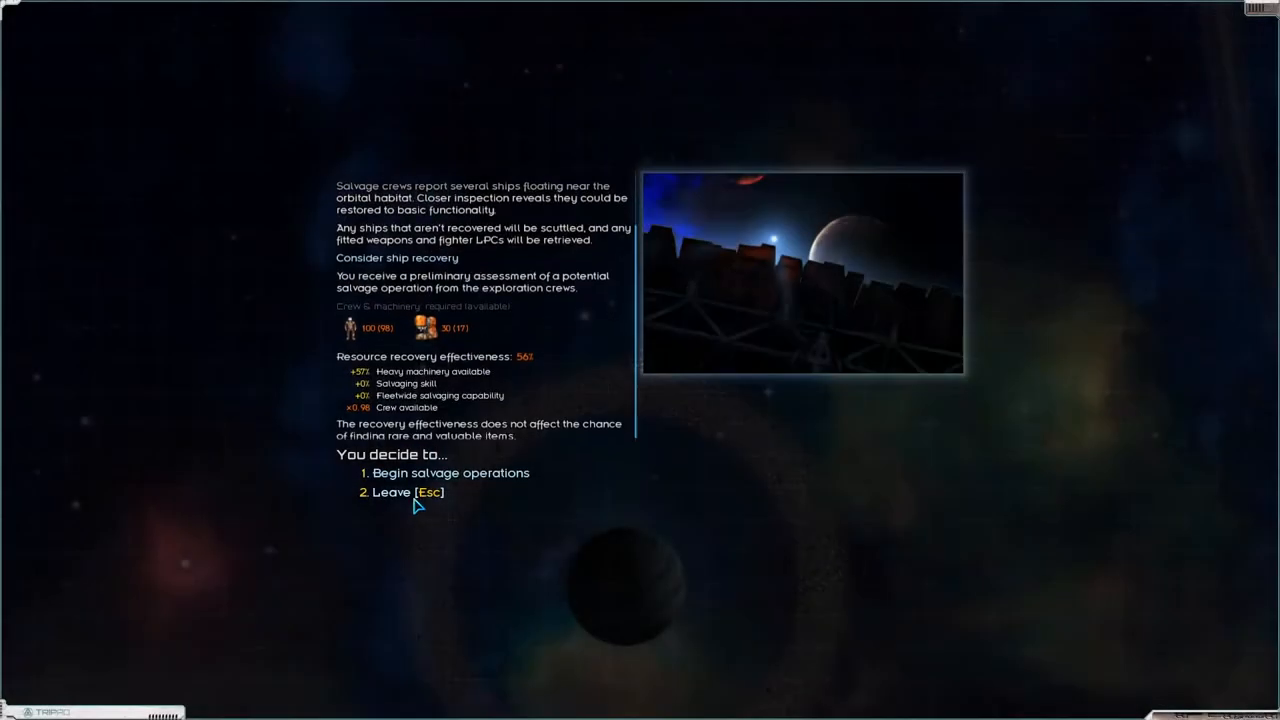
- Run salvage operations on the habitat, take all goods and confirm
left_click(452, 472)
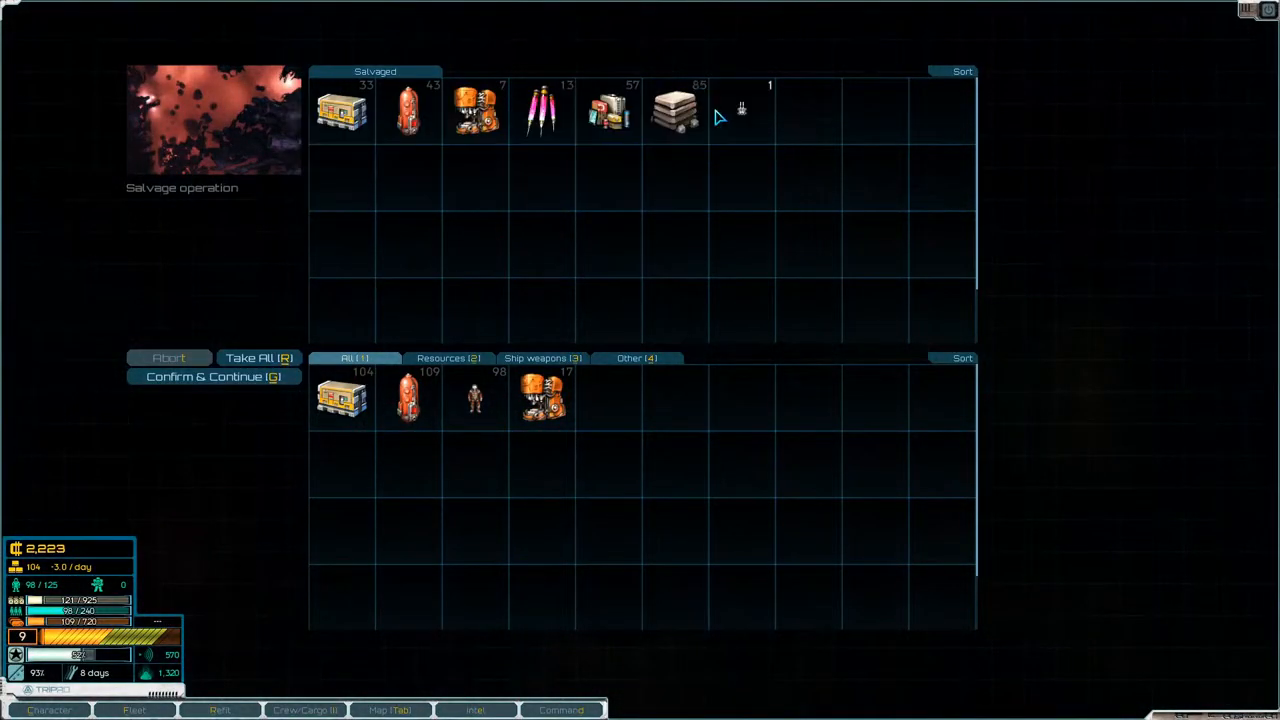
left_click(258, 356)
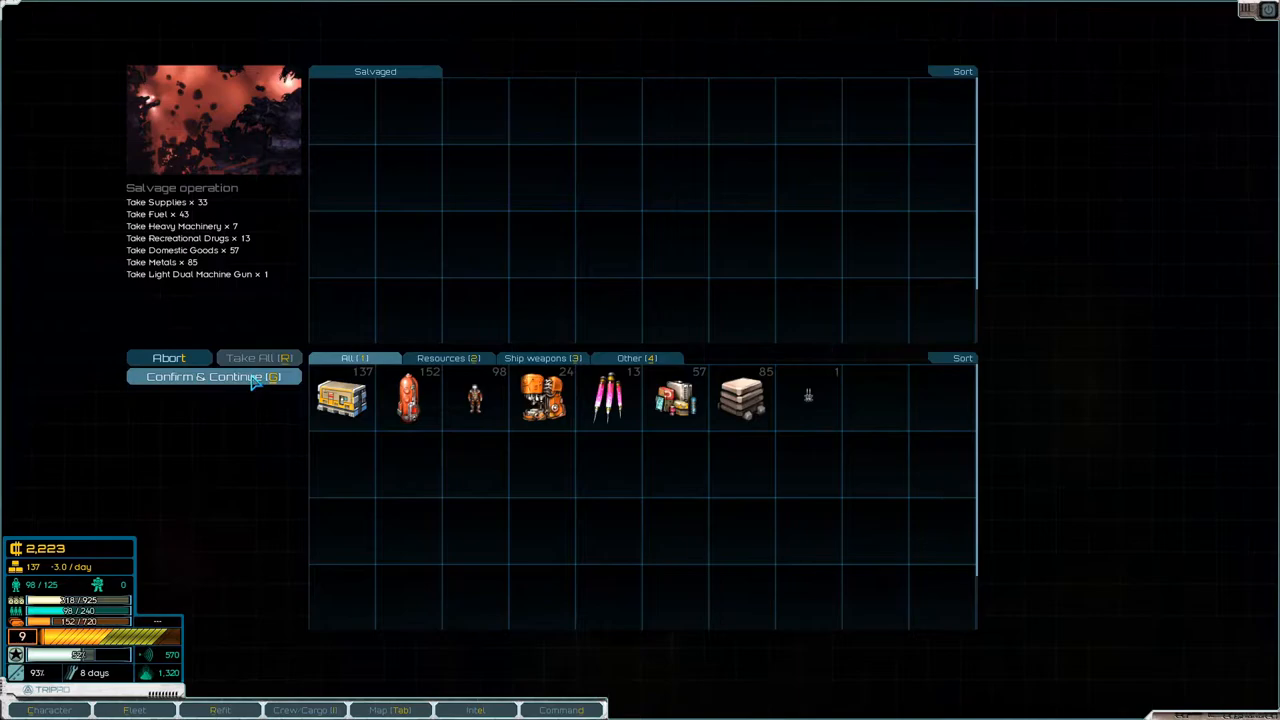
left_click(212, 376)
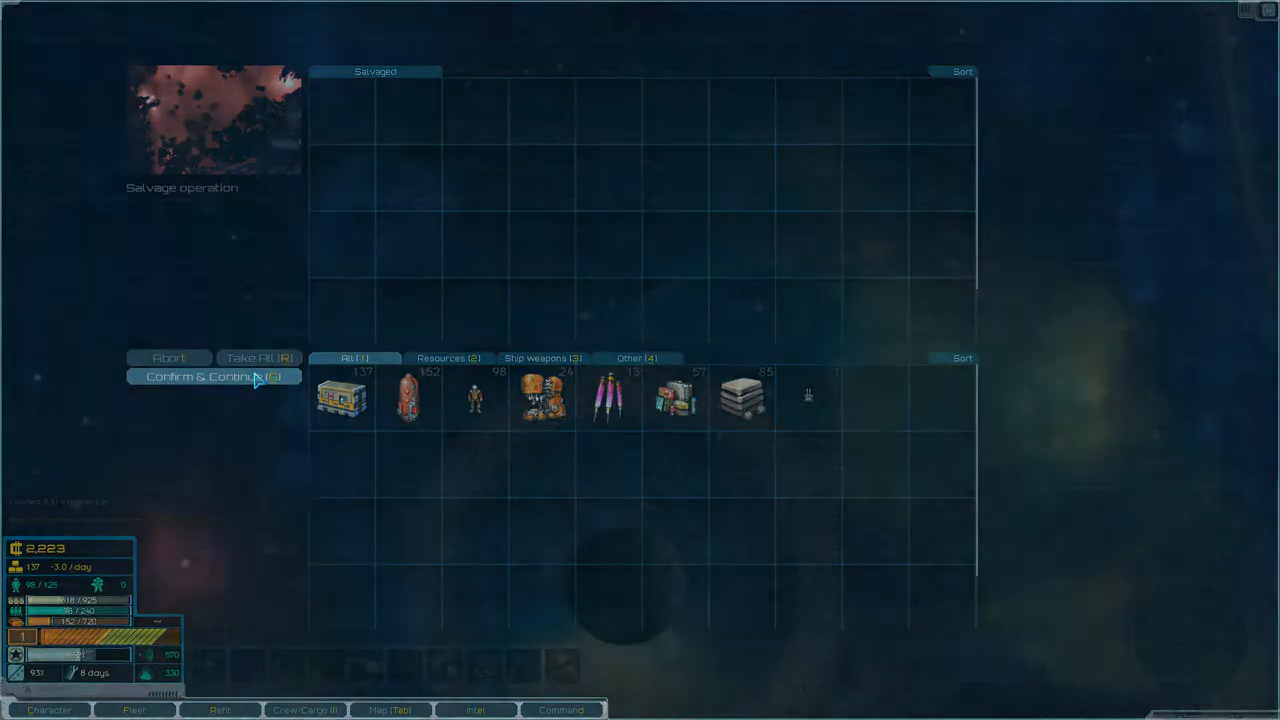
left_click(212, 376)
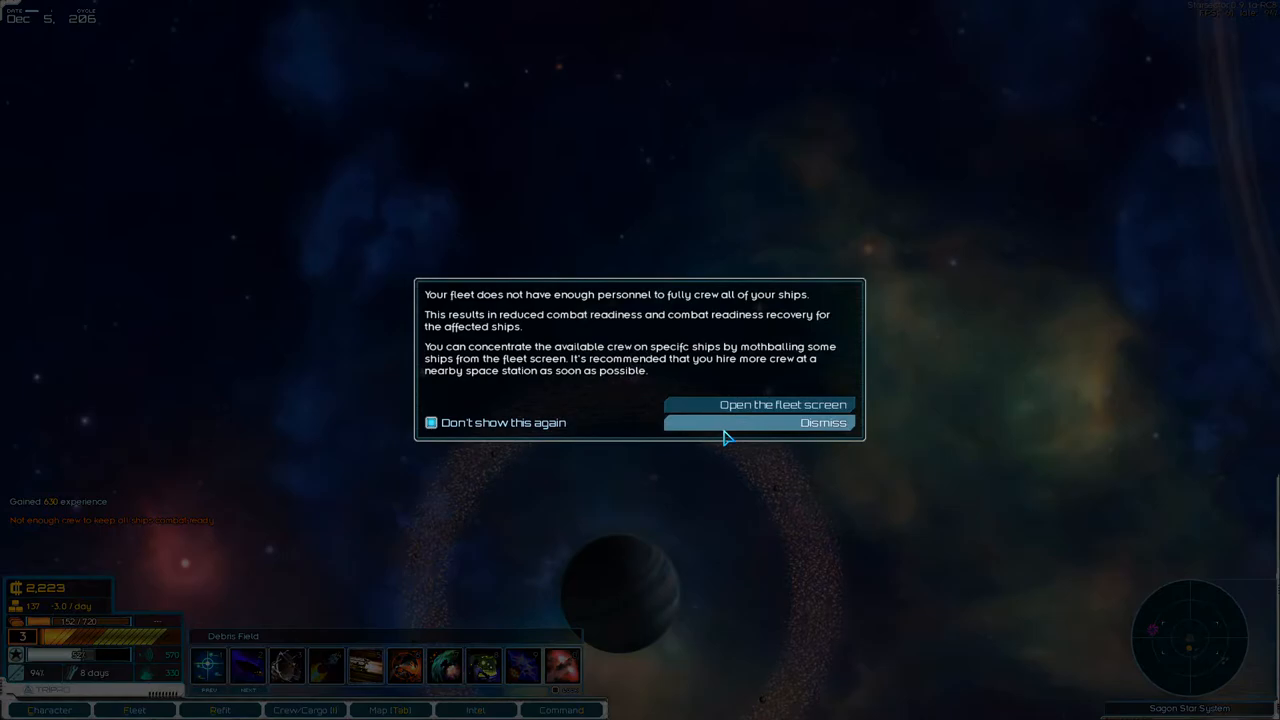
- Dismiss the crew warning, salvage the debris field taking everything, then leave it
left_click(822, 422)
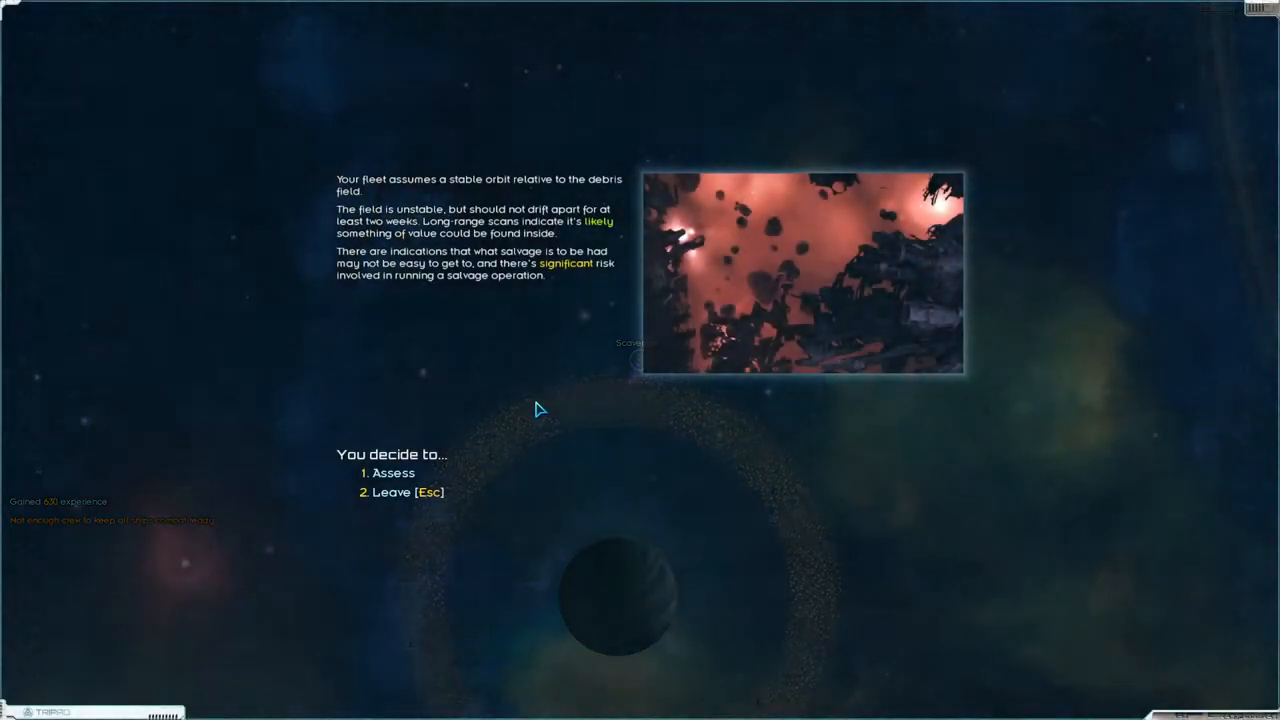
left_click(392, 472)
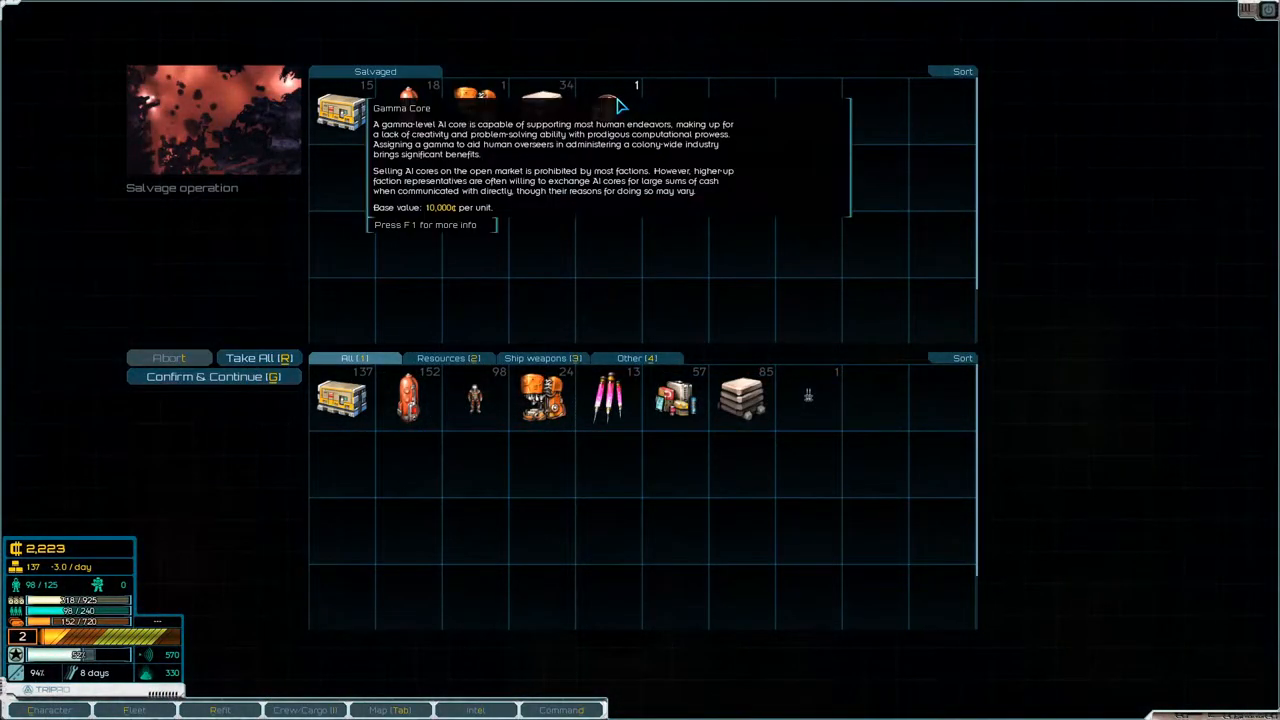
left_click(258, 356)
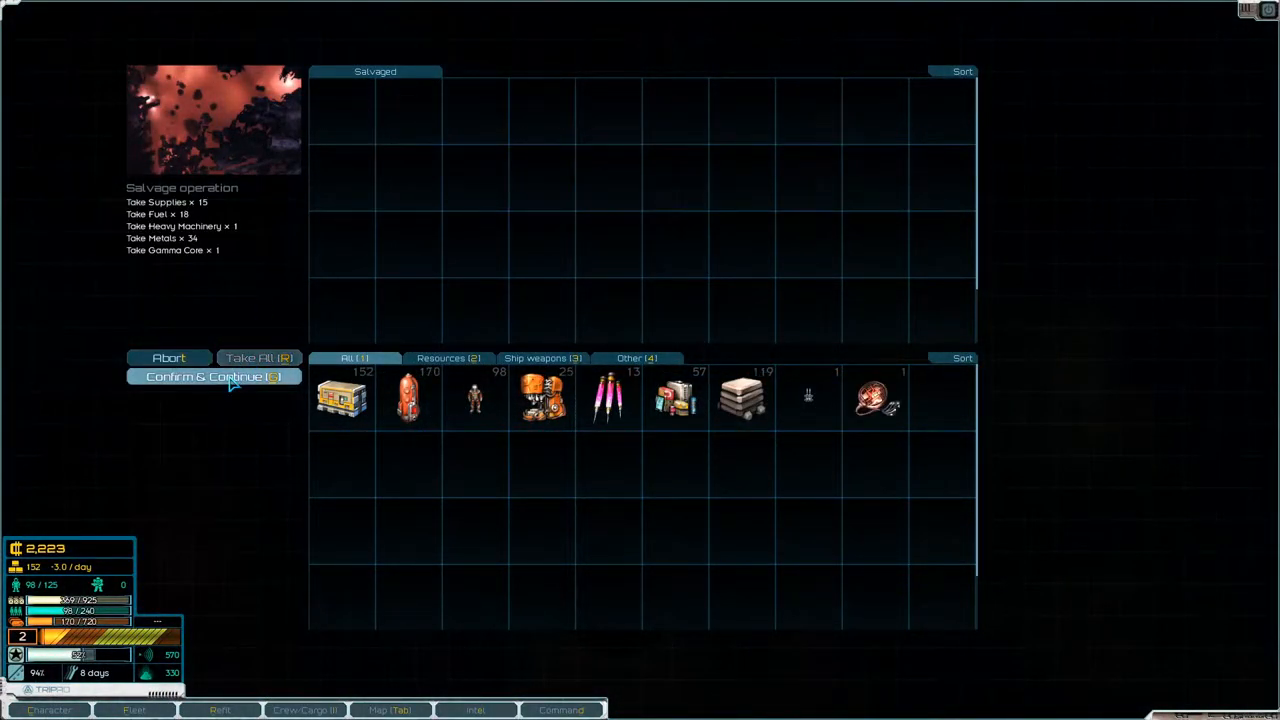
left_click(212, 376)
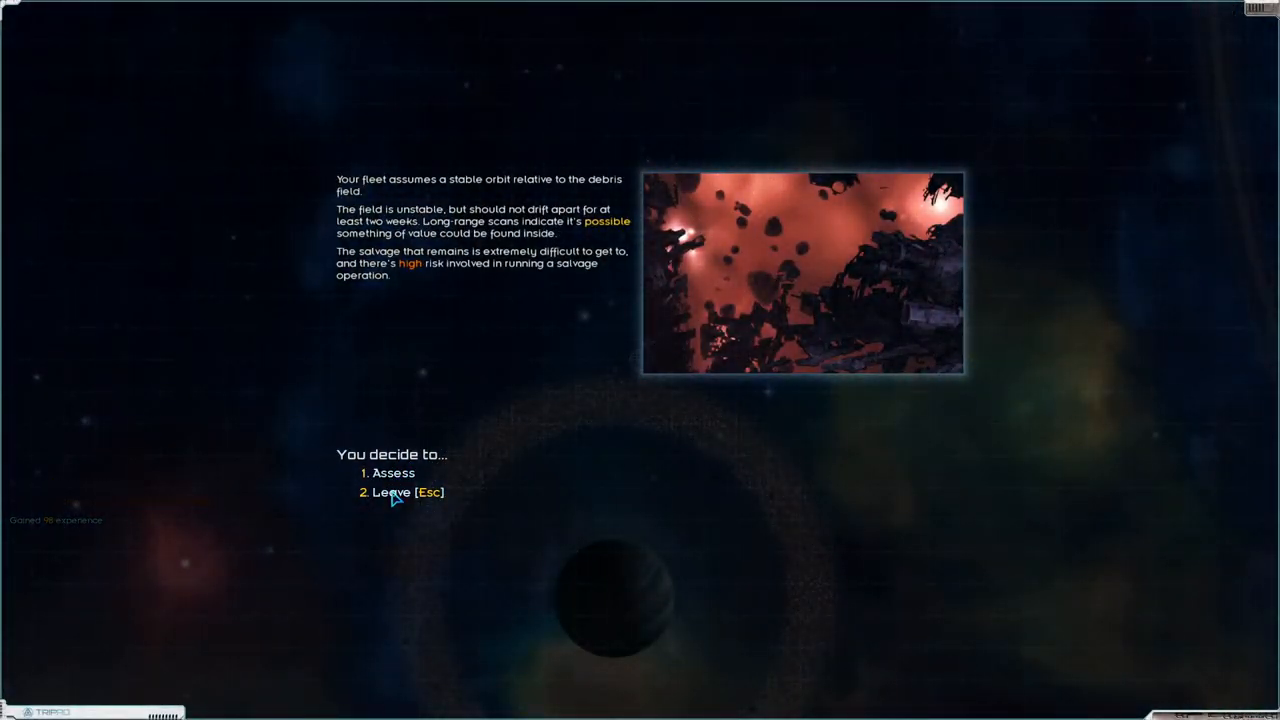
left_click(400, 492)
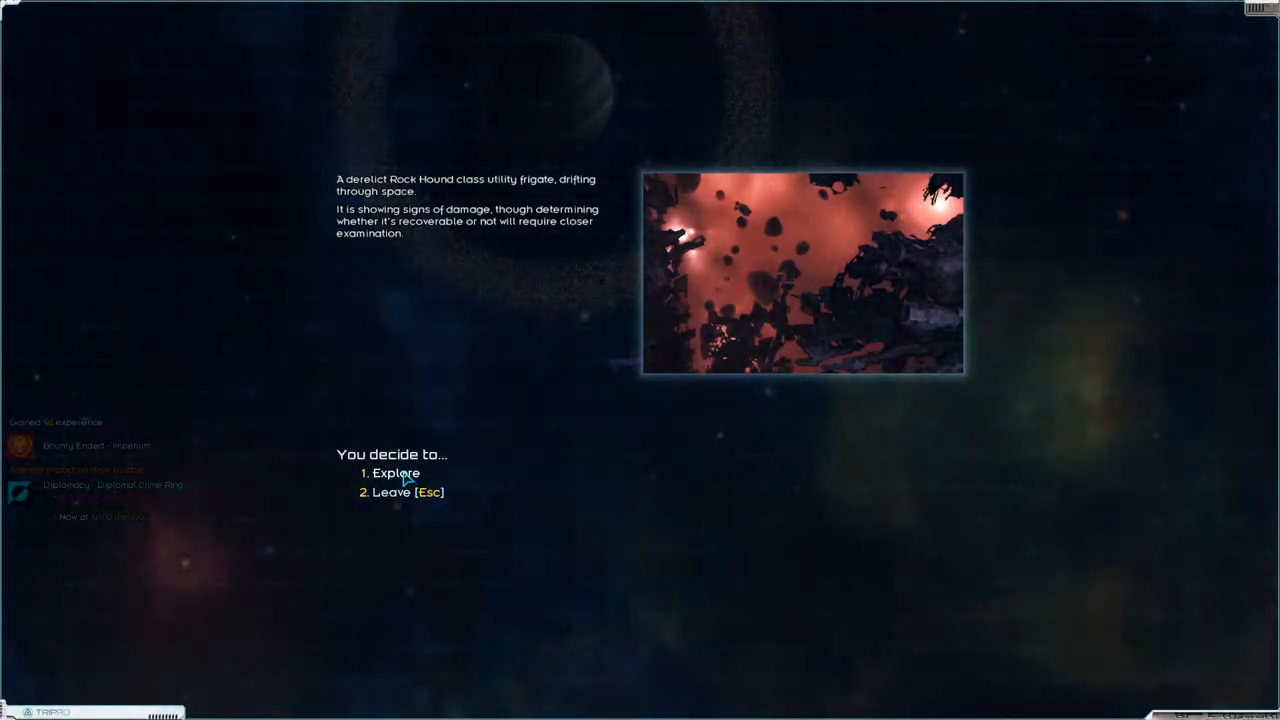
- Explore the derelict Rock Hound, take all supplies, fuel and metals, and confirm
left_click(396, 472)
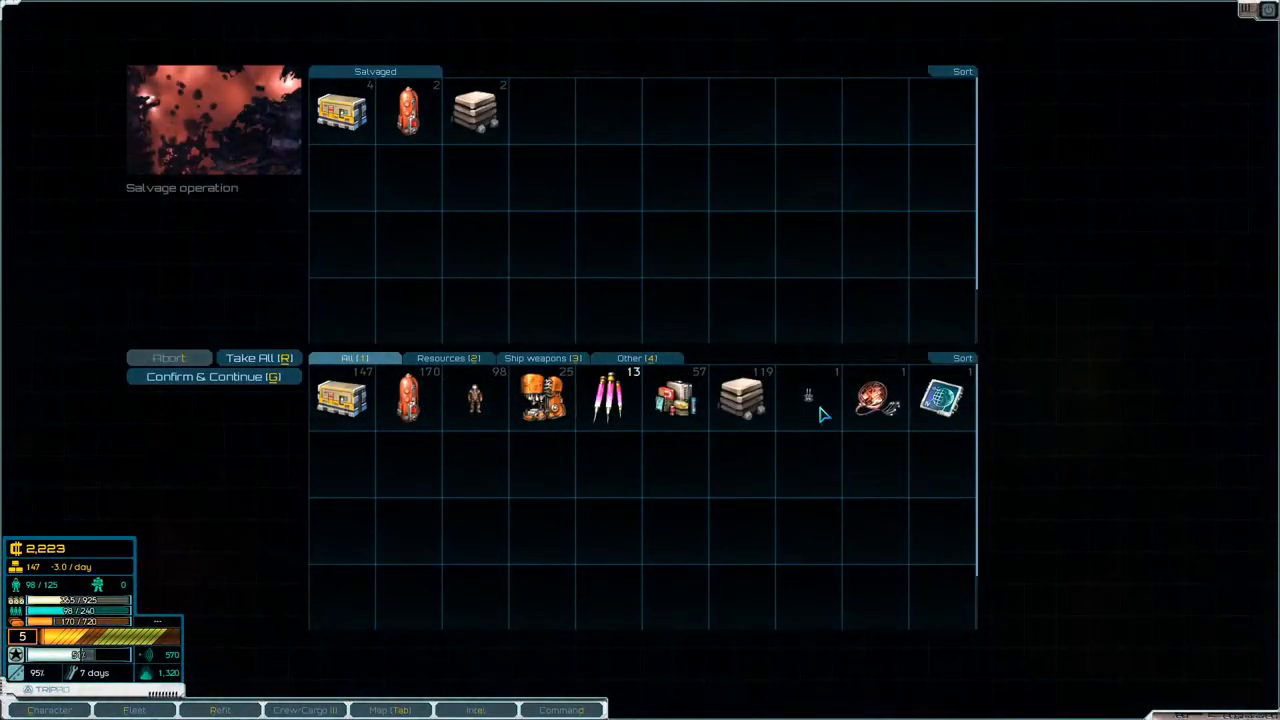
mouse_move(940, 398)
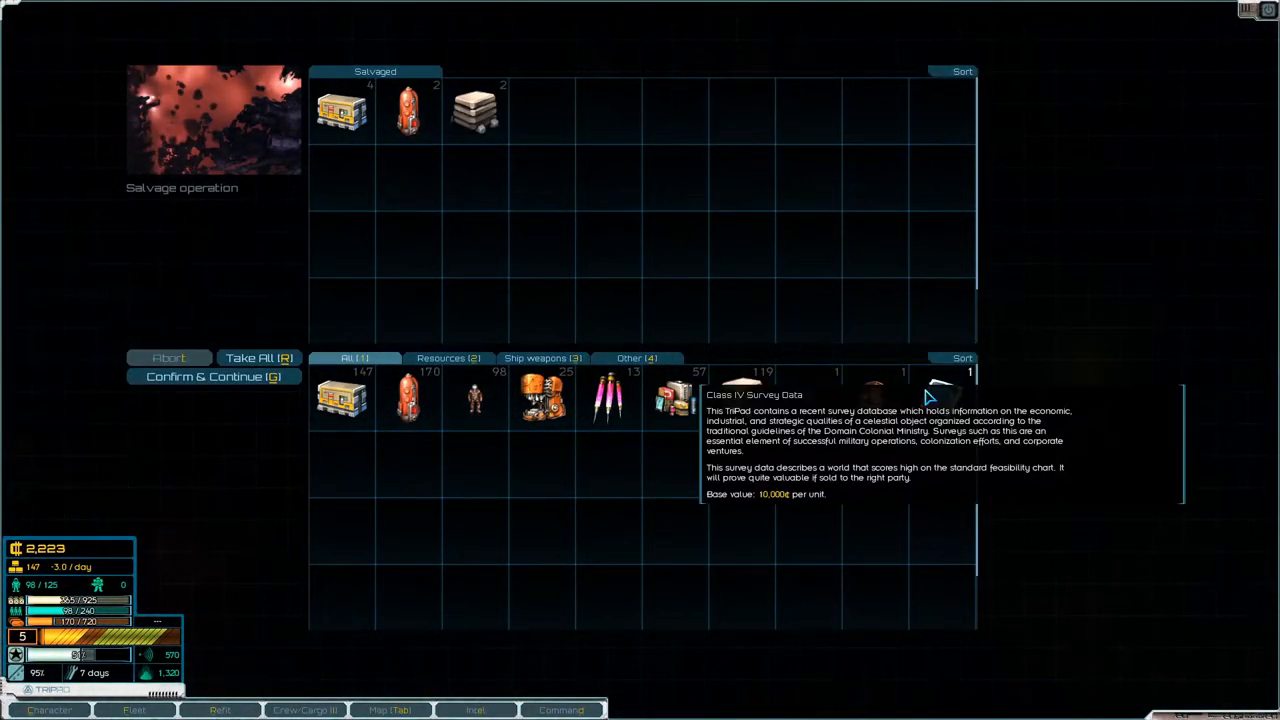
left_click(260, 358)
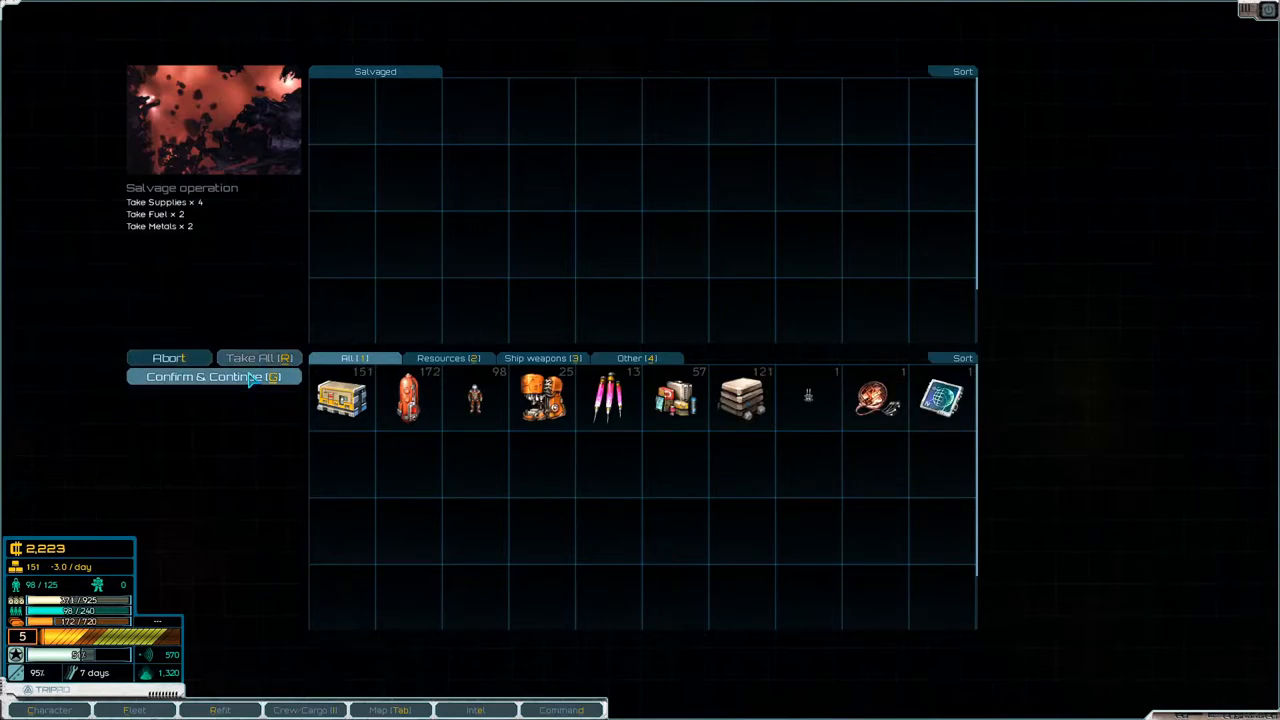
left_click(212, 376)
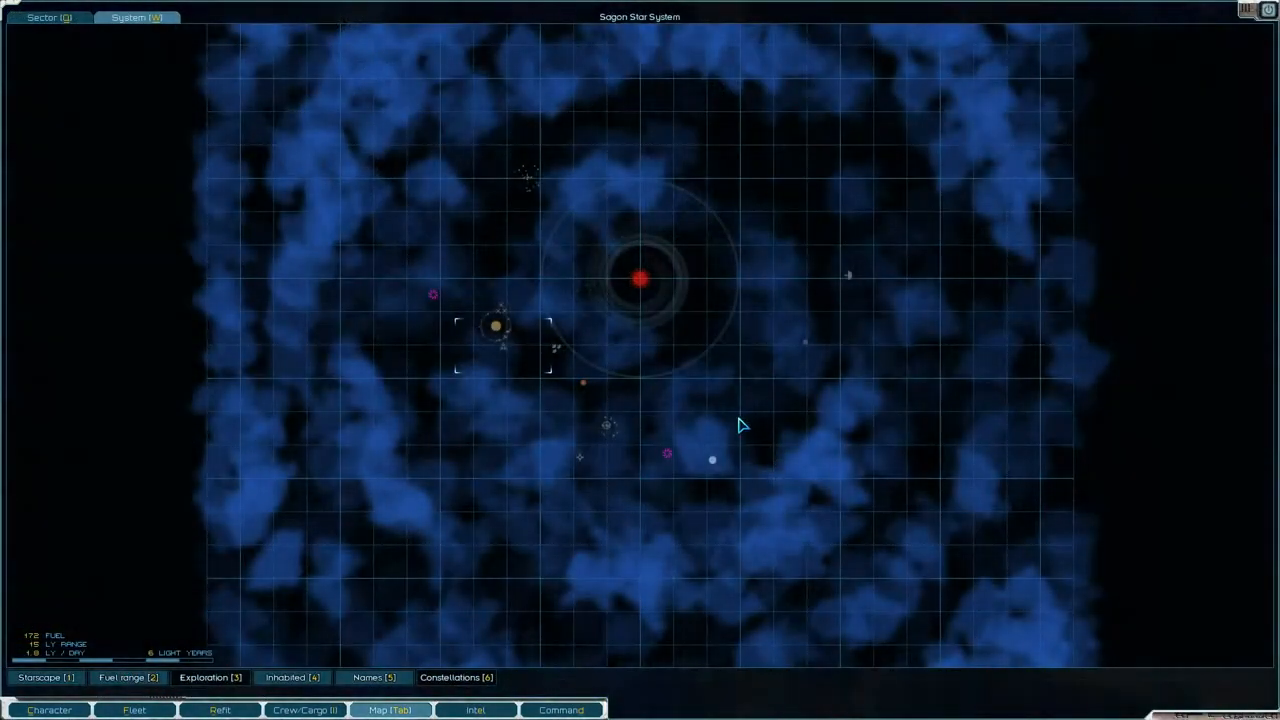
mouse_move(556, 356)
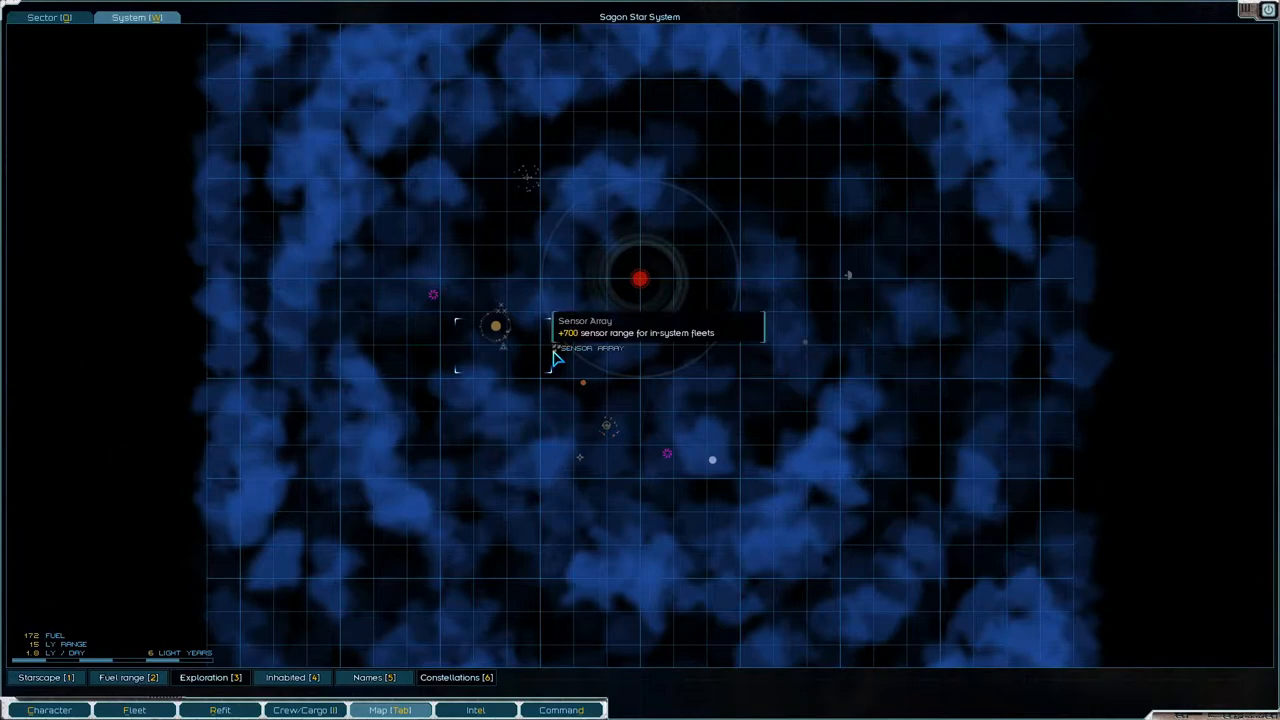
mouse_move(502, 408)
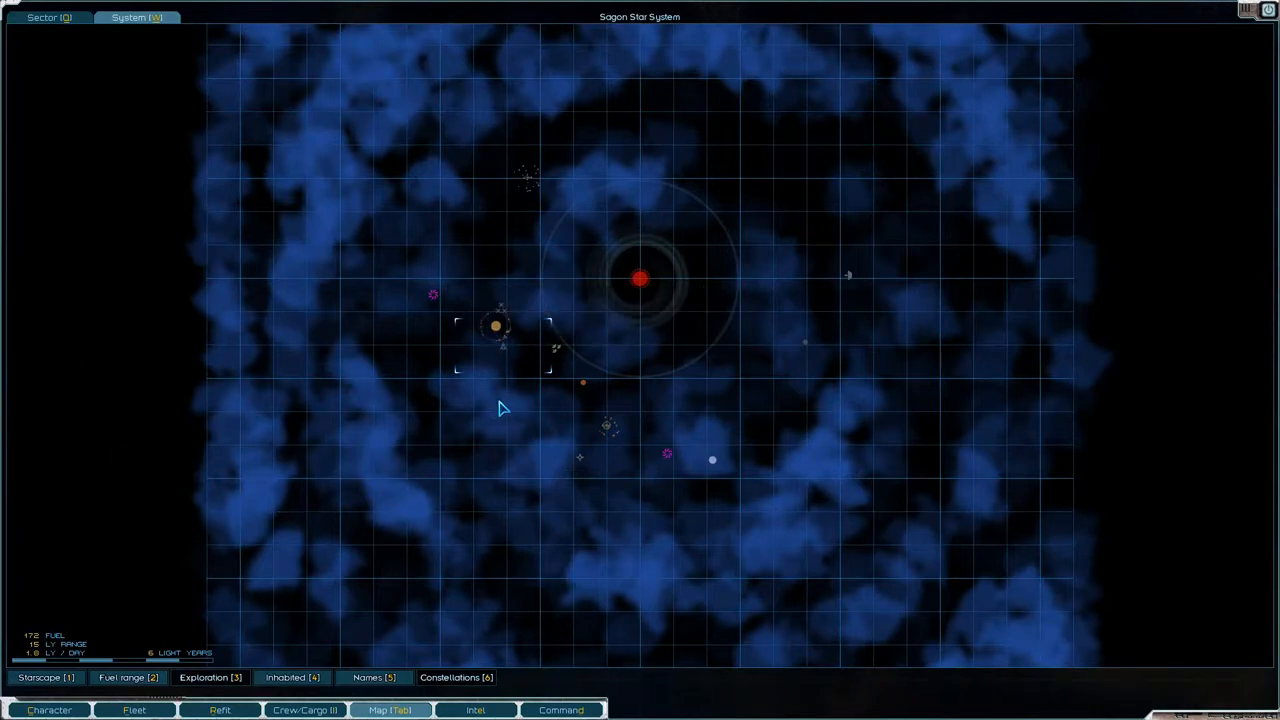
mouse_move(562, 380)
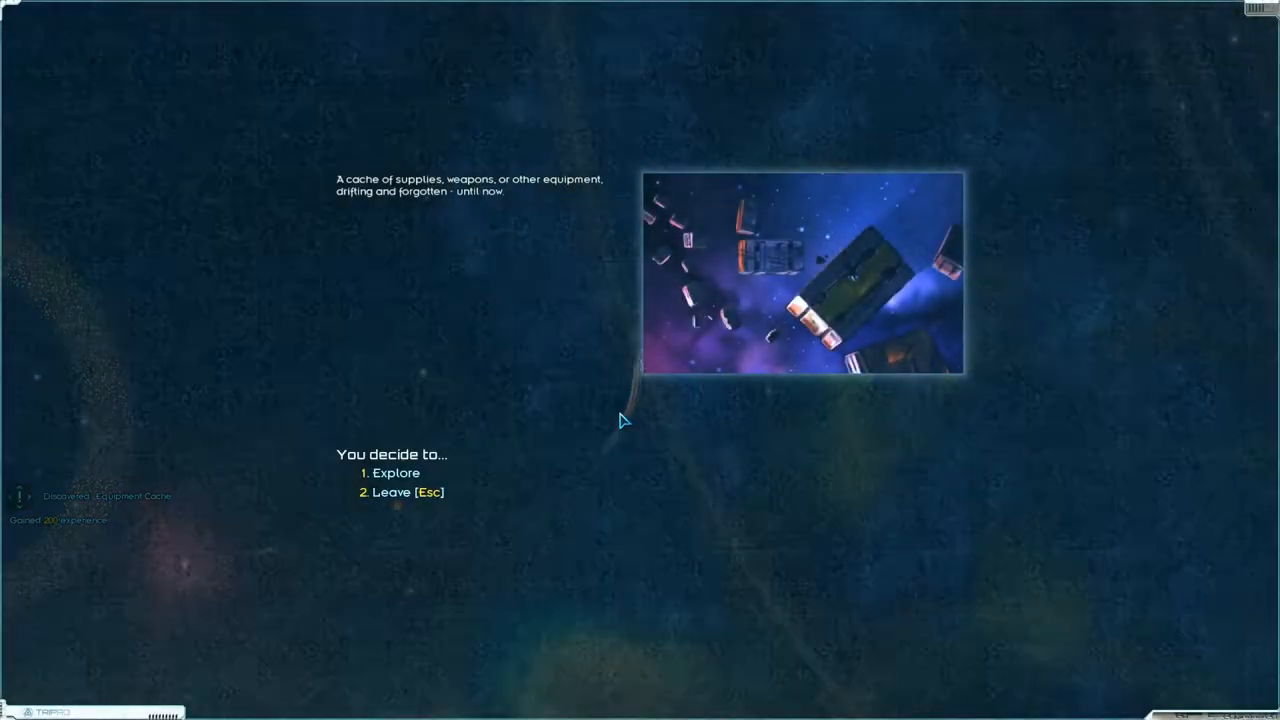
- Explore the drifting cache and take all its heavy machinery and transplutonics into cargo
left_click(396, 472)
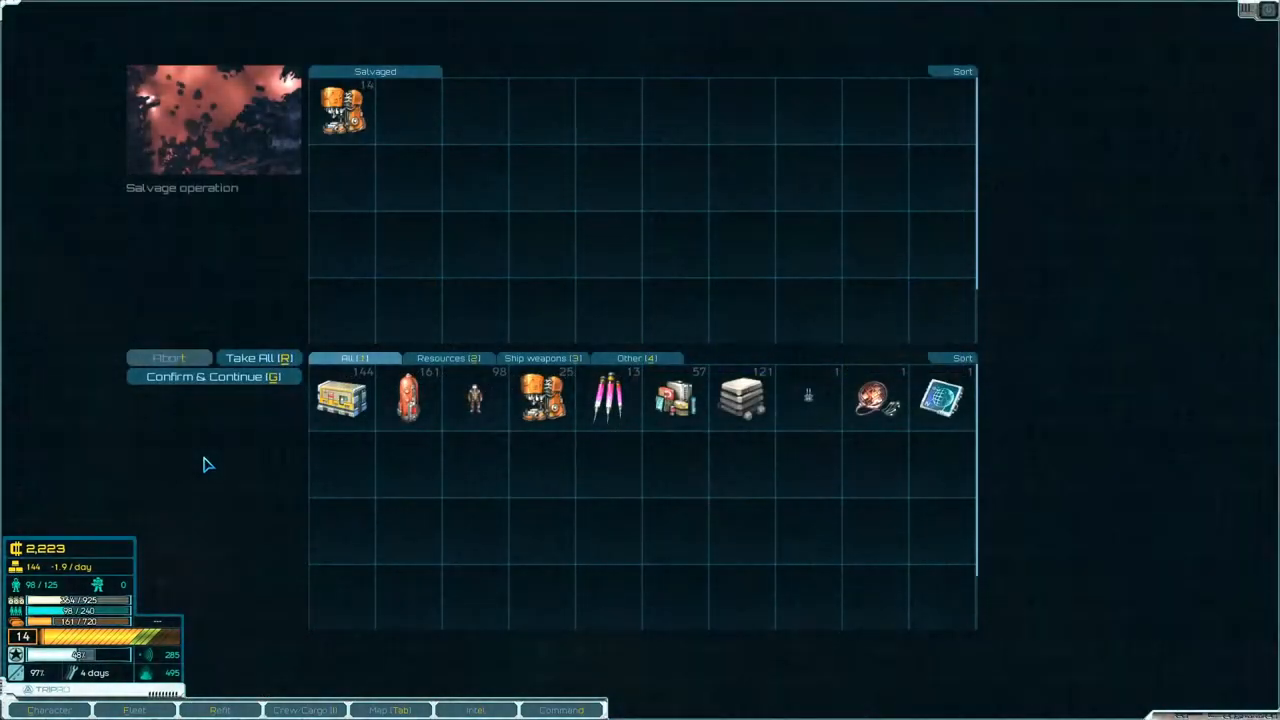
left_click(258, 356)
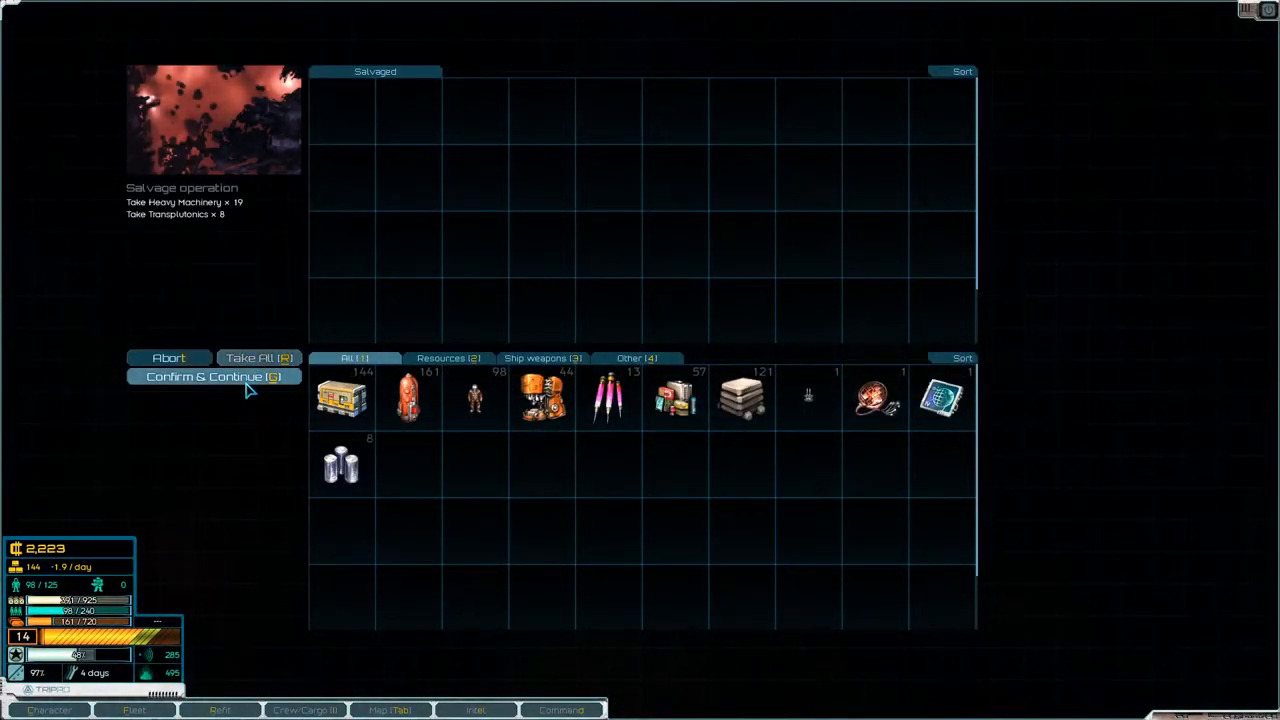
left_click(212, 376)
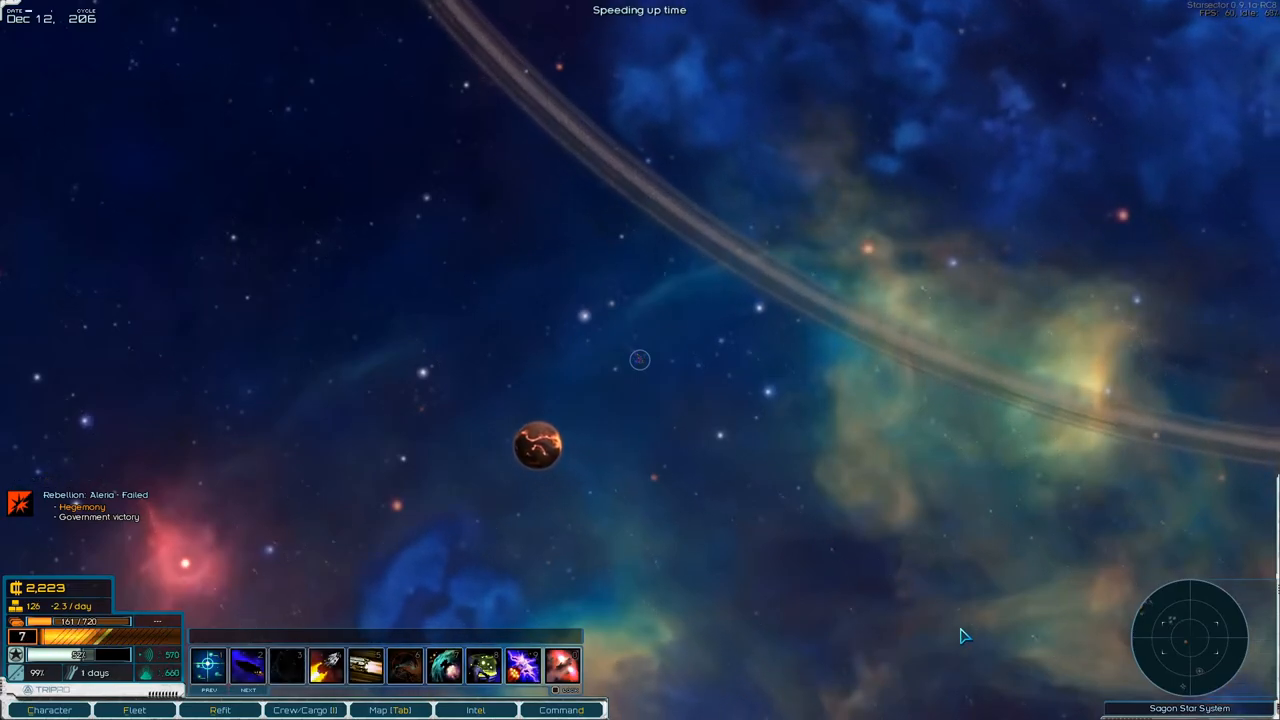
- Check the Sagon system map, then fly the fleet toward the nearby derelict mining station
left_click(390, 710)
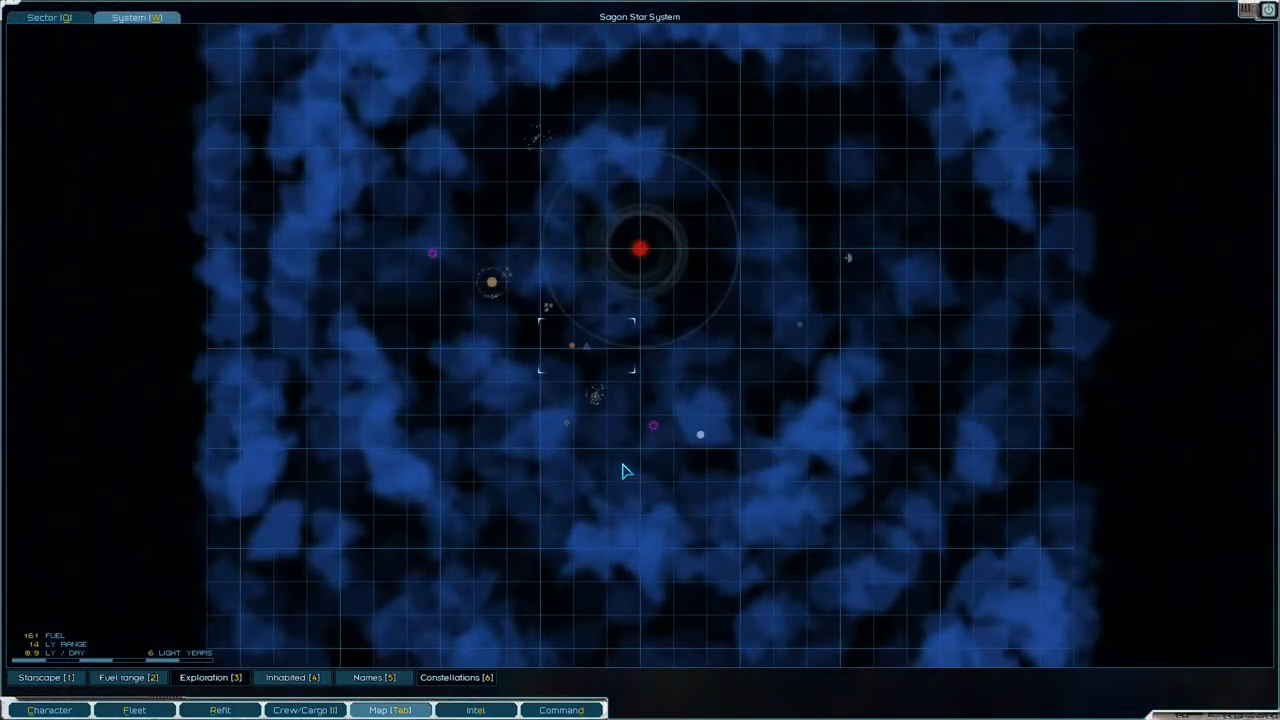
mouse_move(1204, 88)
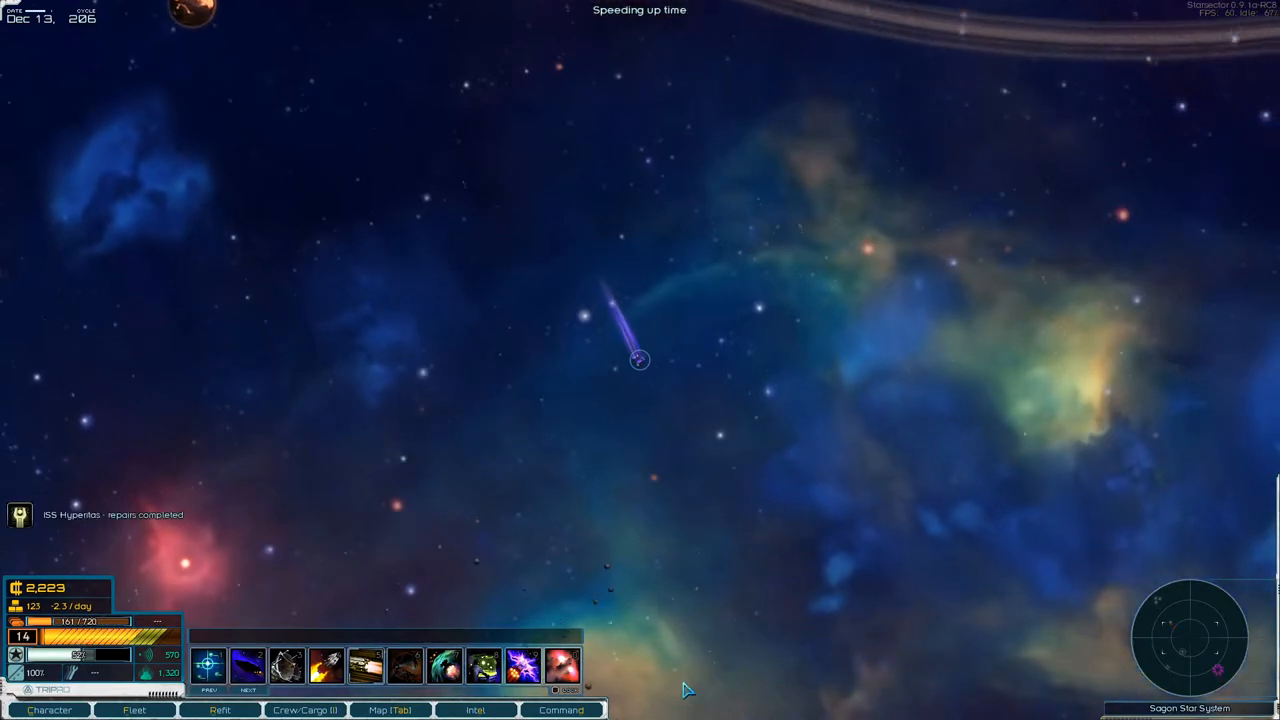
left_click(416, 476)
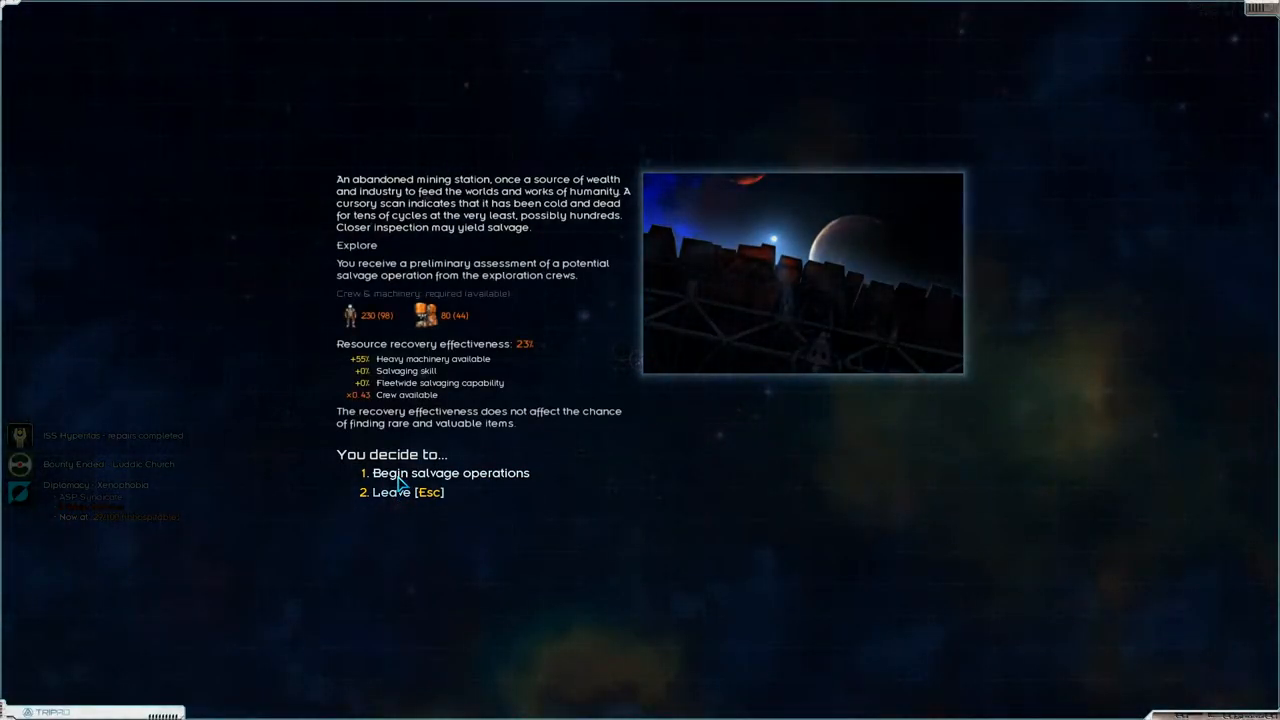
- Salvage the mining station, learn Hardened Shields, and take all the supplies, fuel, metals and nanoforge
left_click(450, 472)
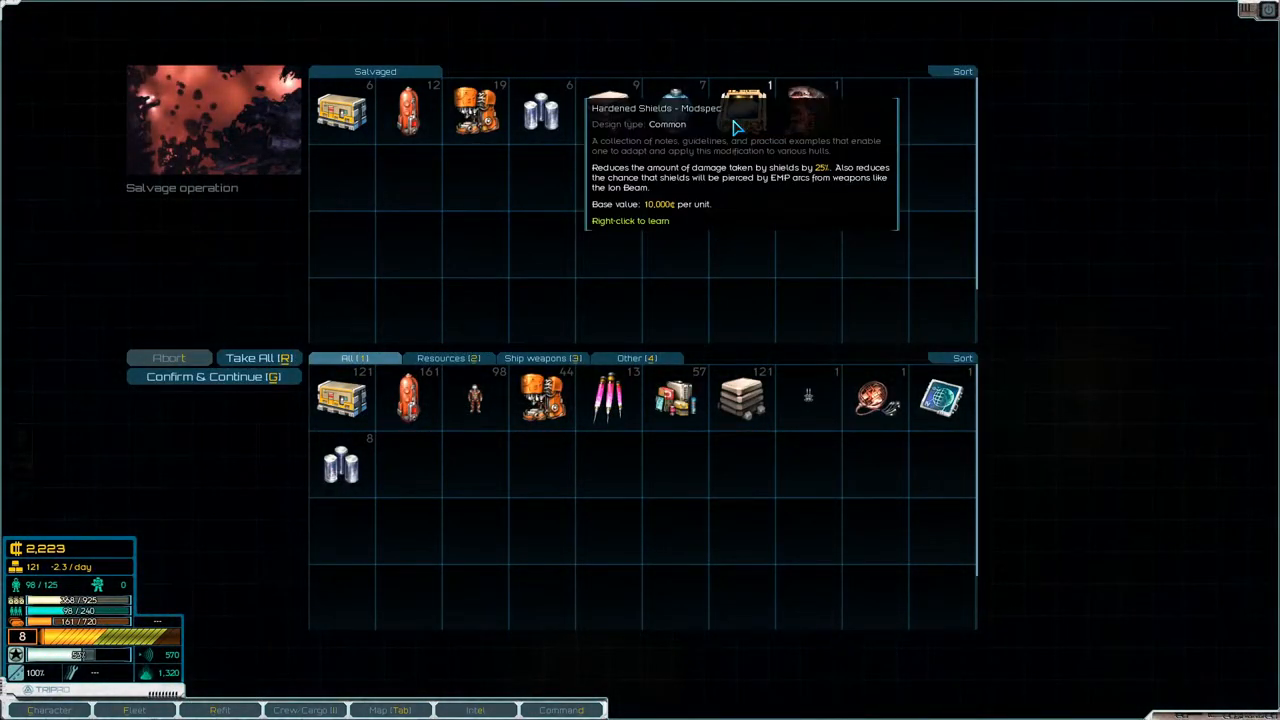
right_click(740, 110)
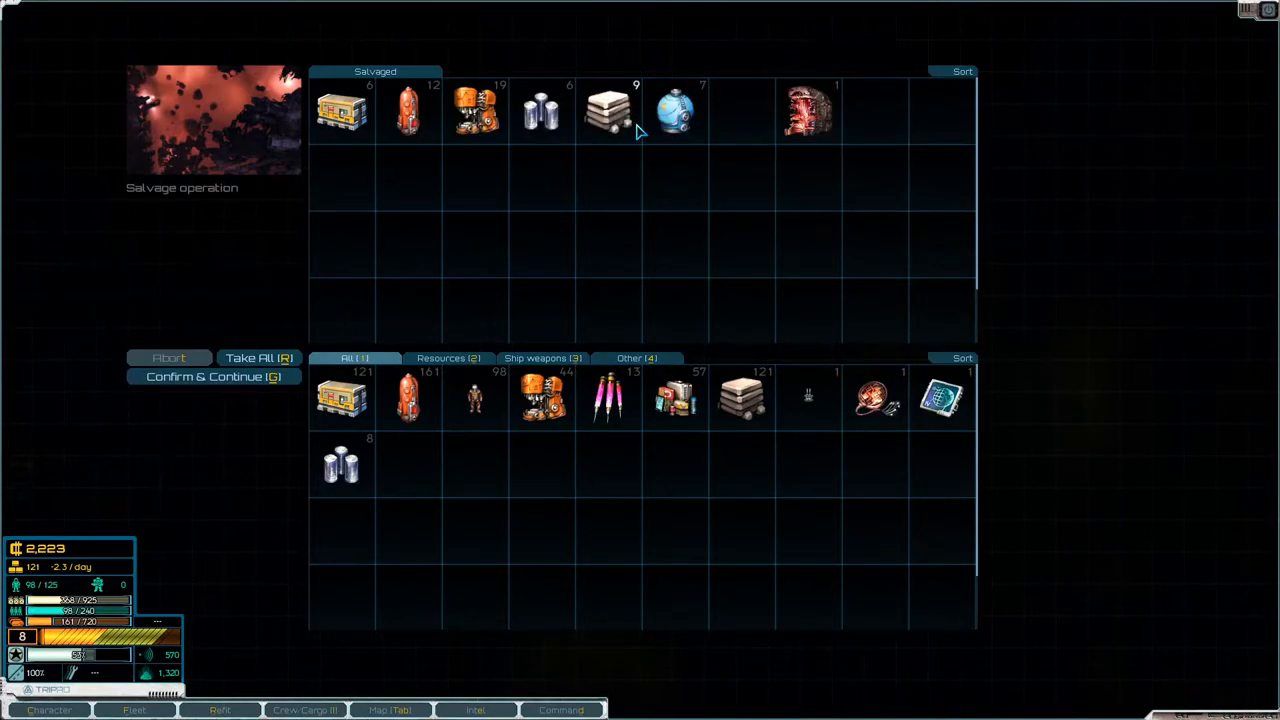
left_click(260, 358)
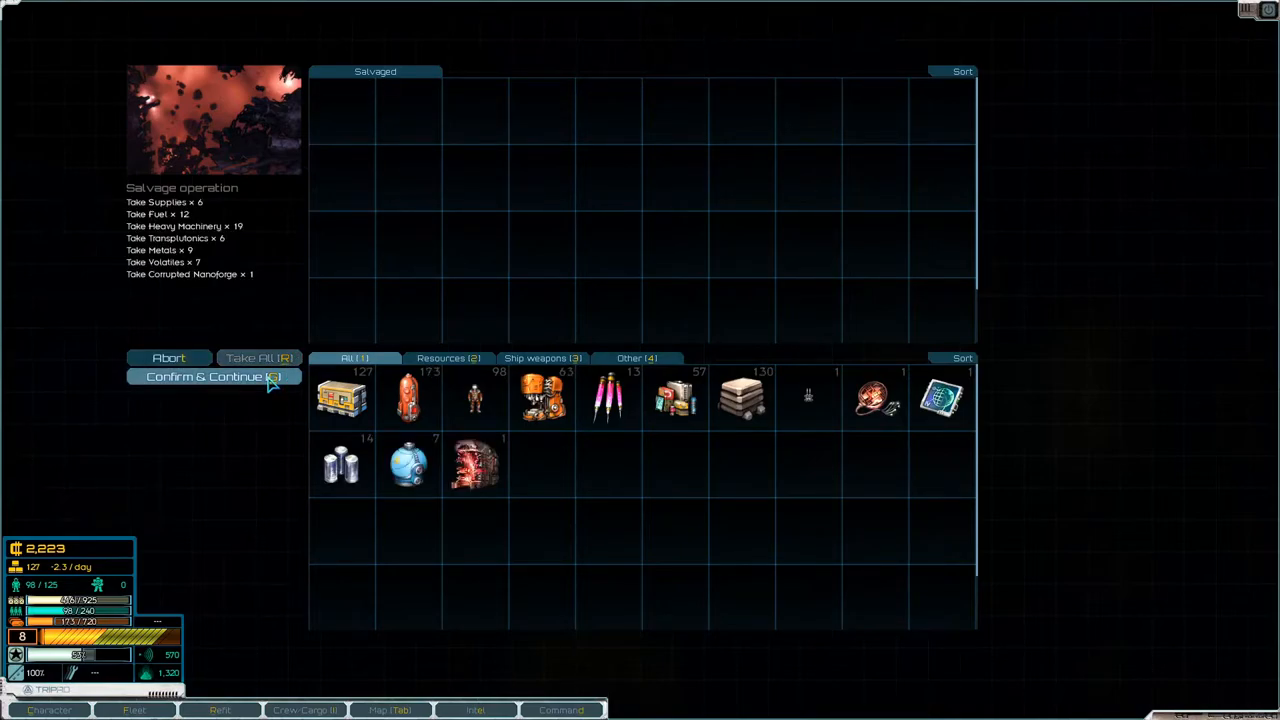
left_click(212, 376)
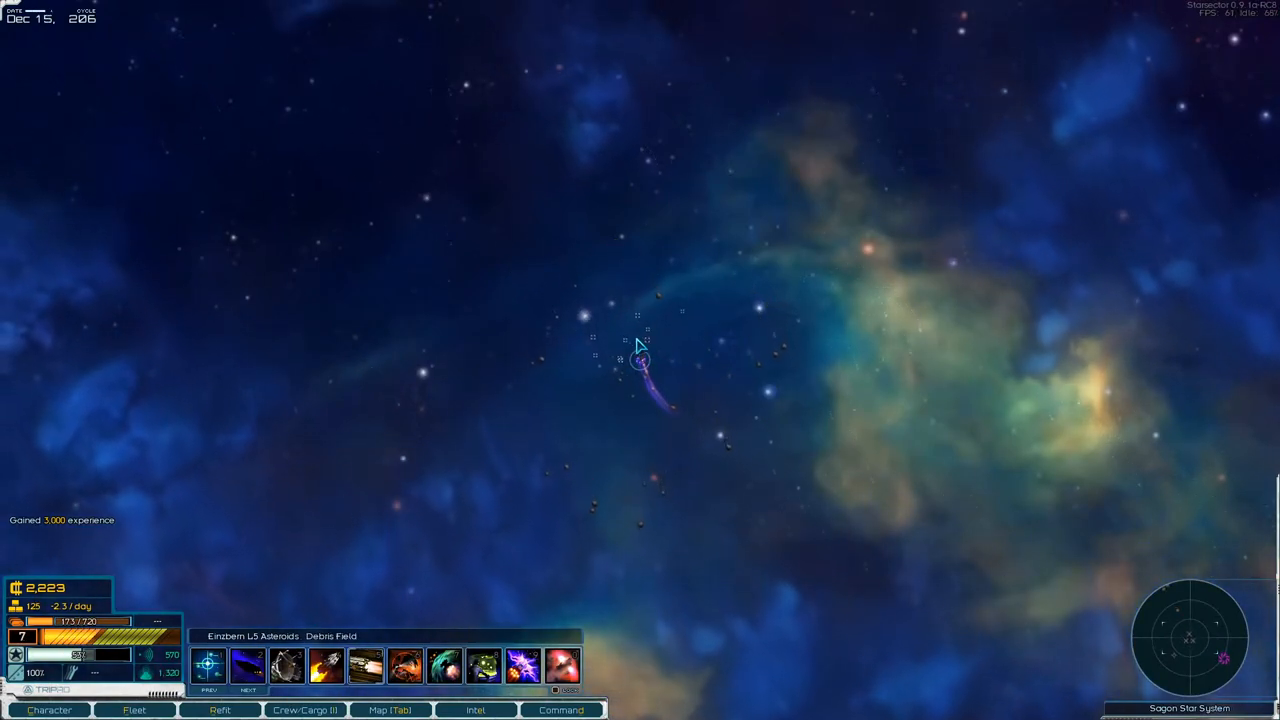
- Salvage the first asteroid debris field and take all recovered goods into cargo
left_click(640, 360)
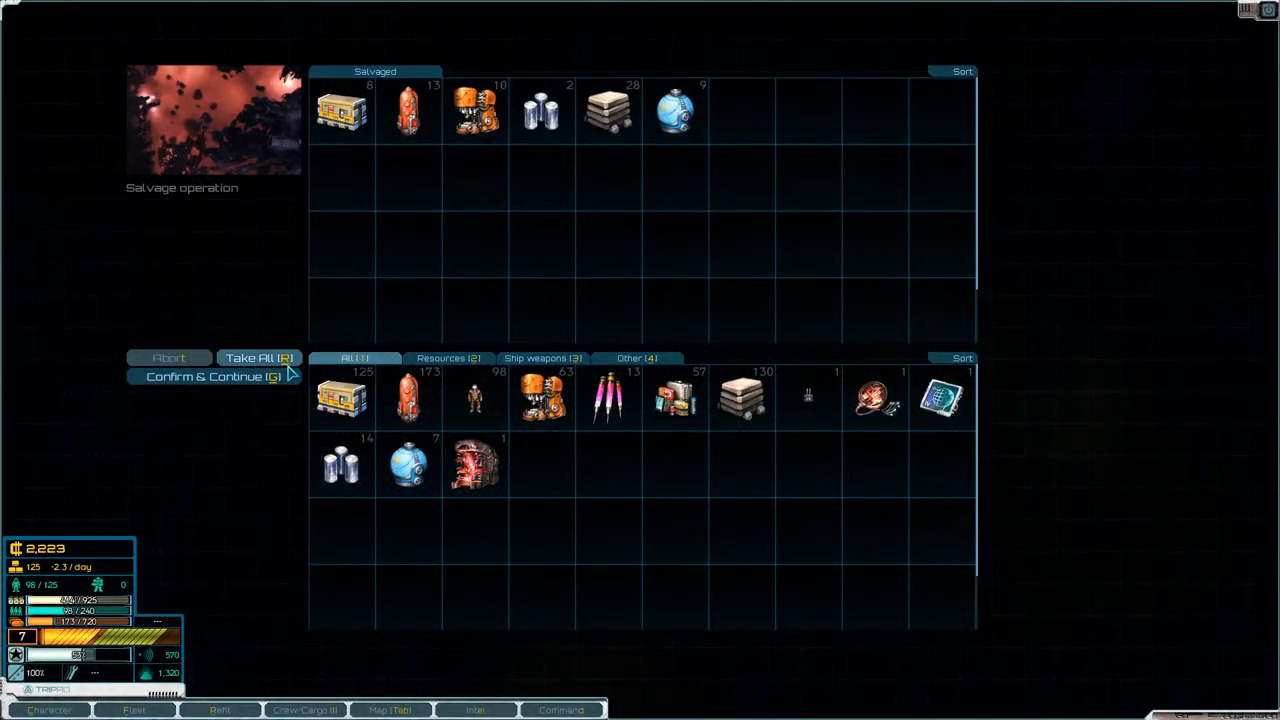
left_click(206, 376)
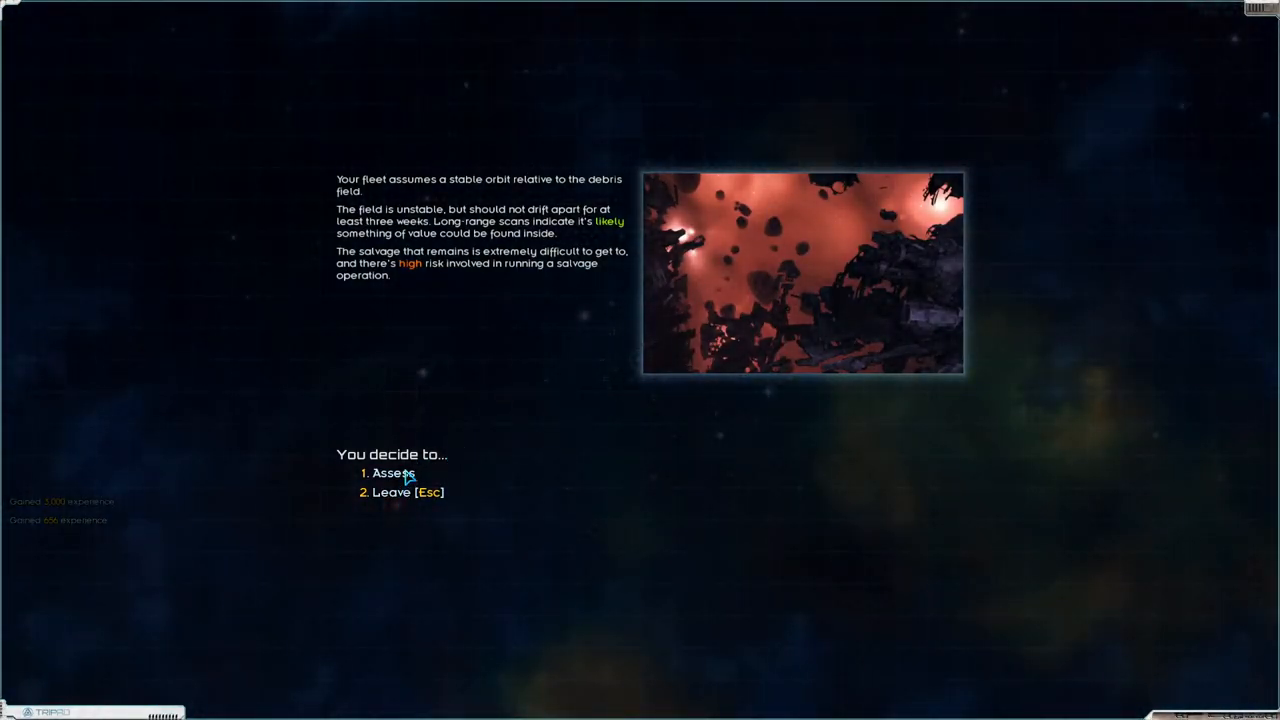
- Assess the second debris field, take all its salvage, and bring up the Sagon system map
left_click(392, 472)
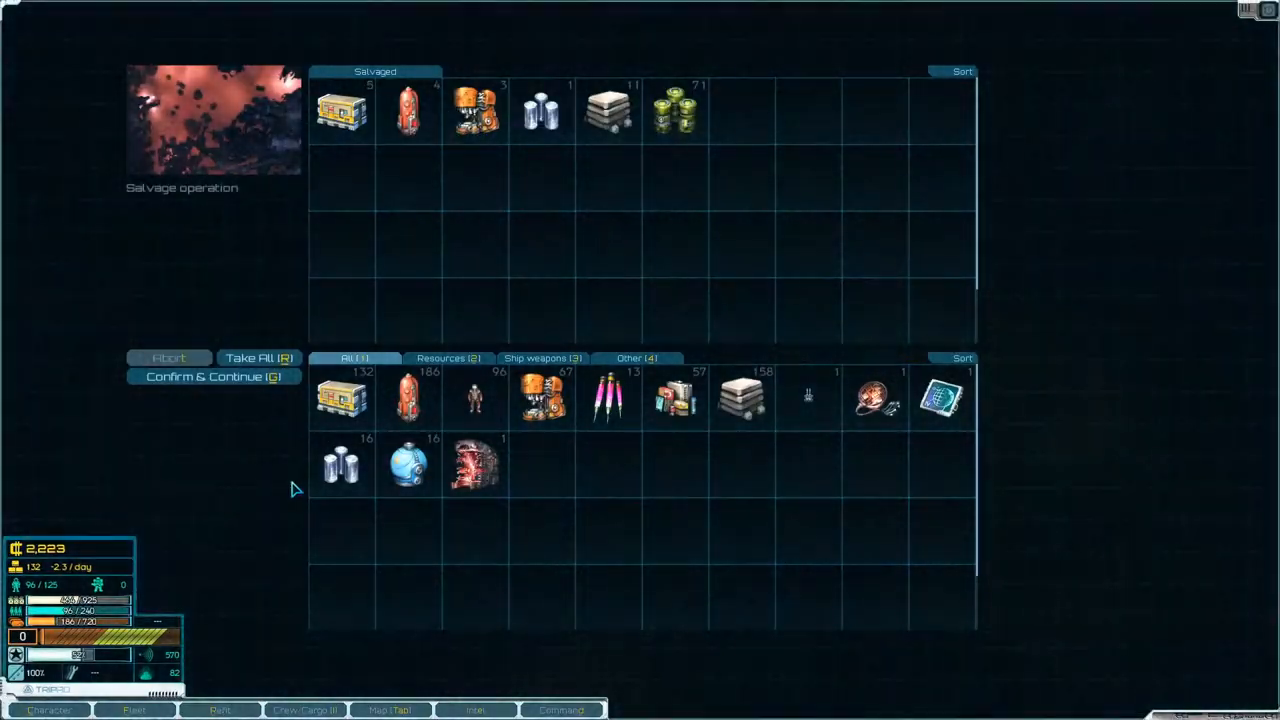
left_click(258, 356)
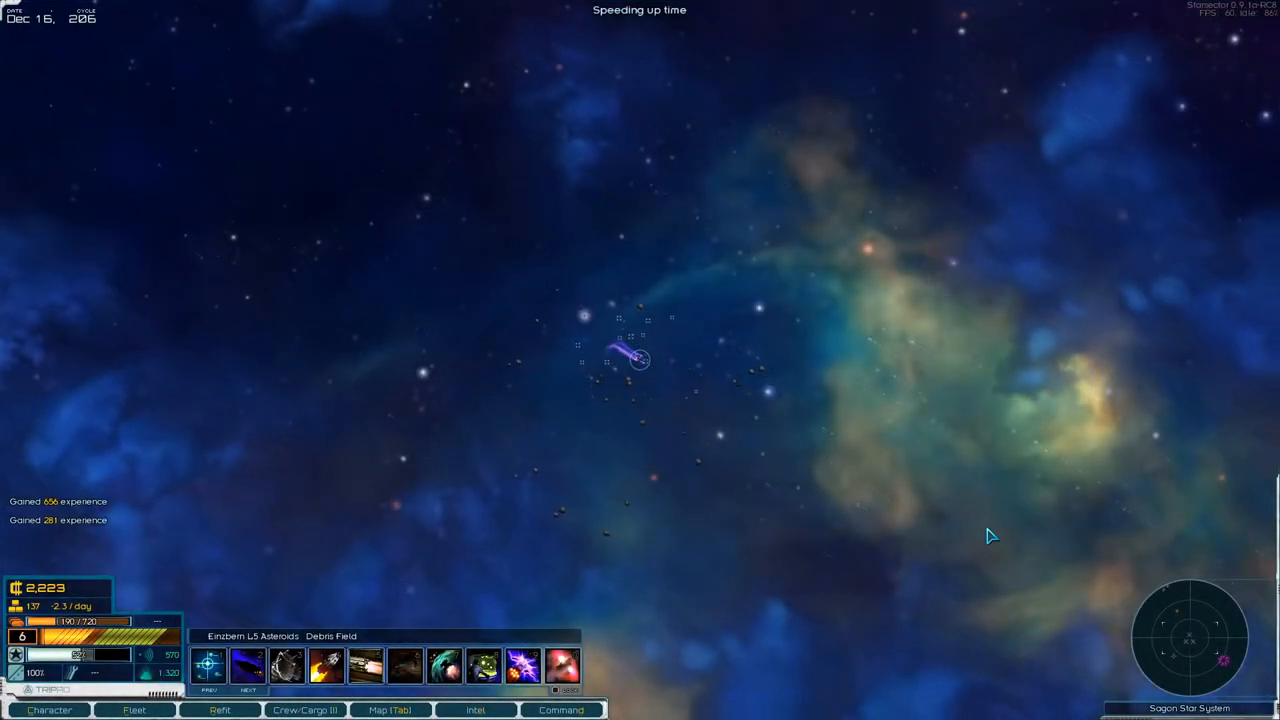
left_click(390, 708)
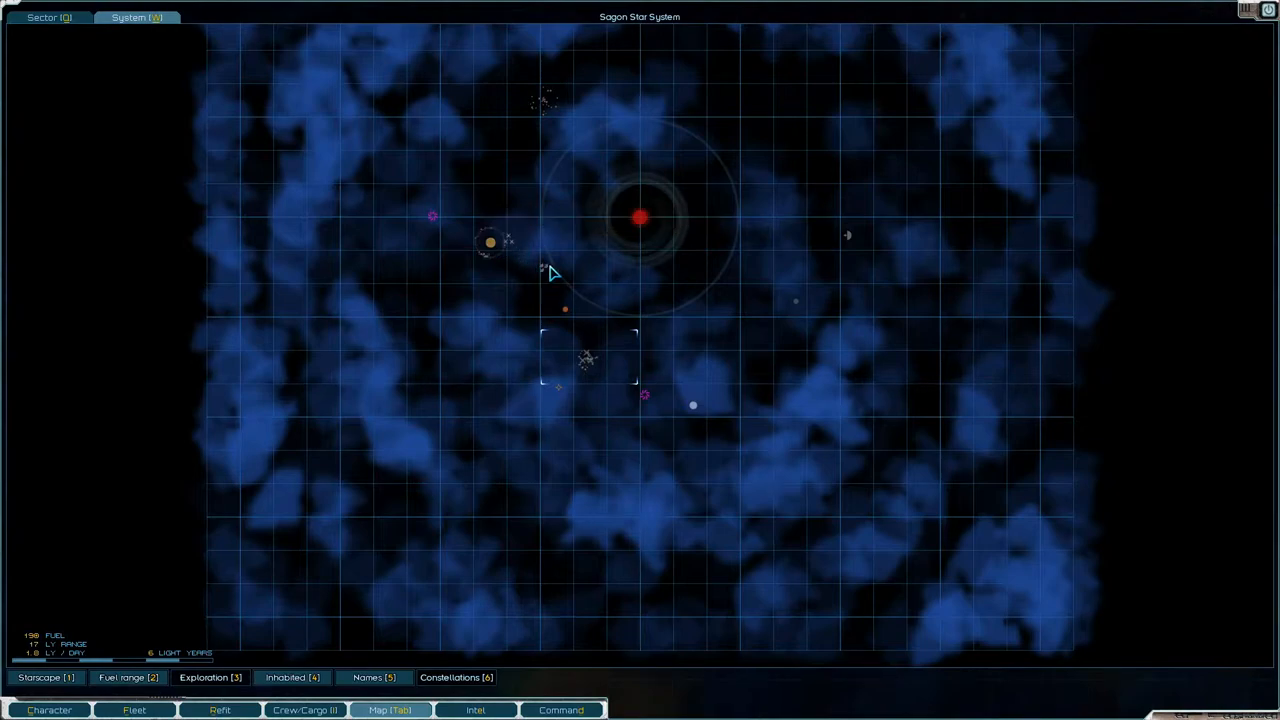
mouse_move(824, 304)
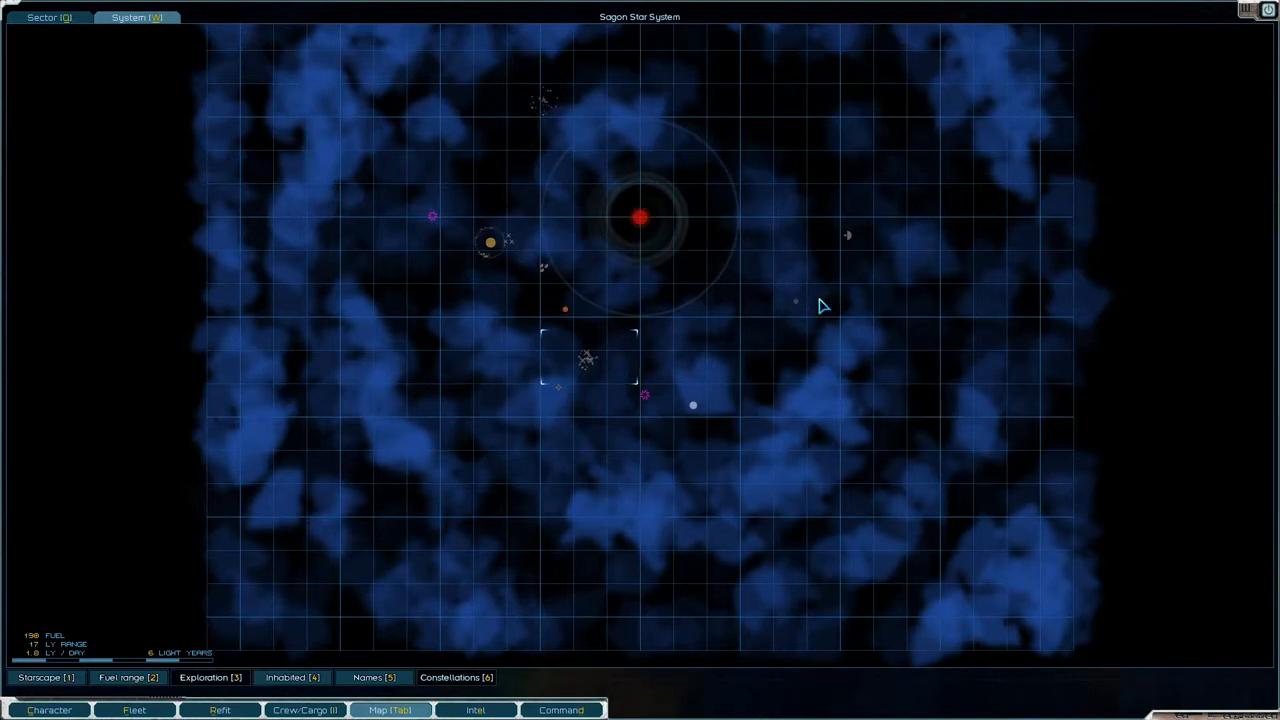
mouse_move(644, 404)
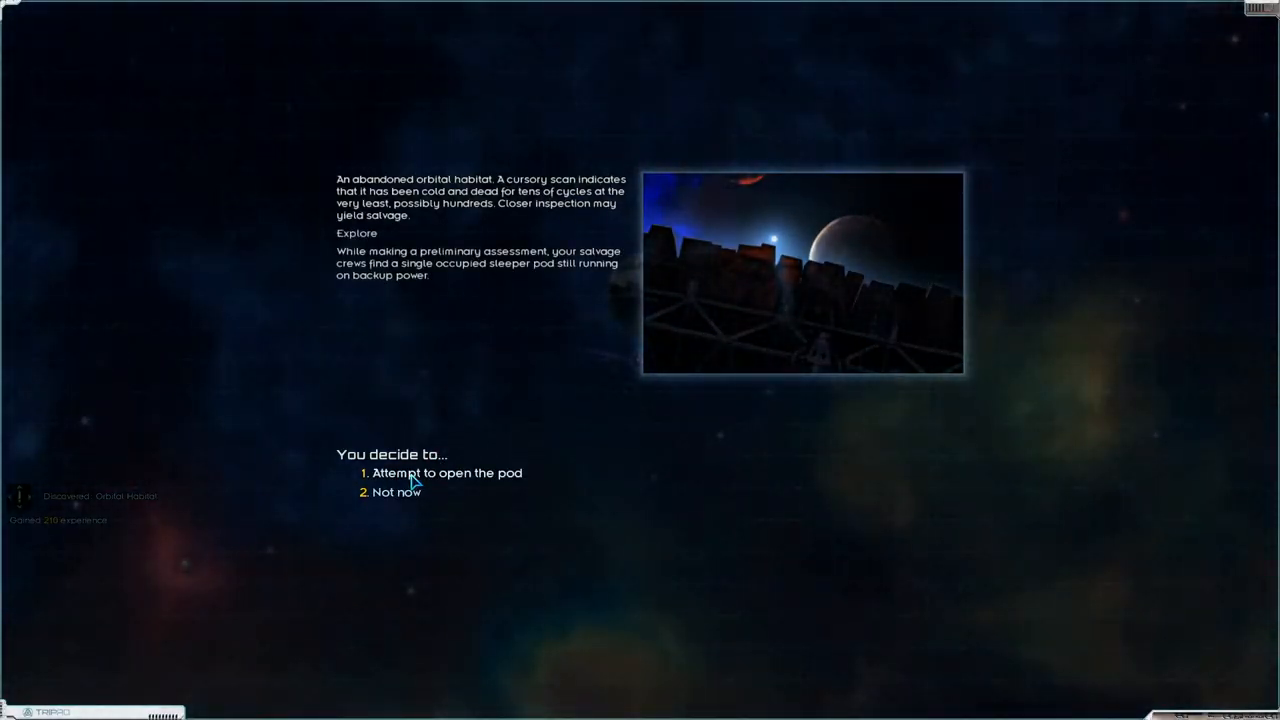
- Open the sleeper pod to recruit Lieutenant Kennedy Europa, then take all the habitat's salvage and blueprints
left_click(448, 472)
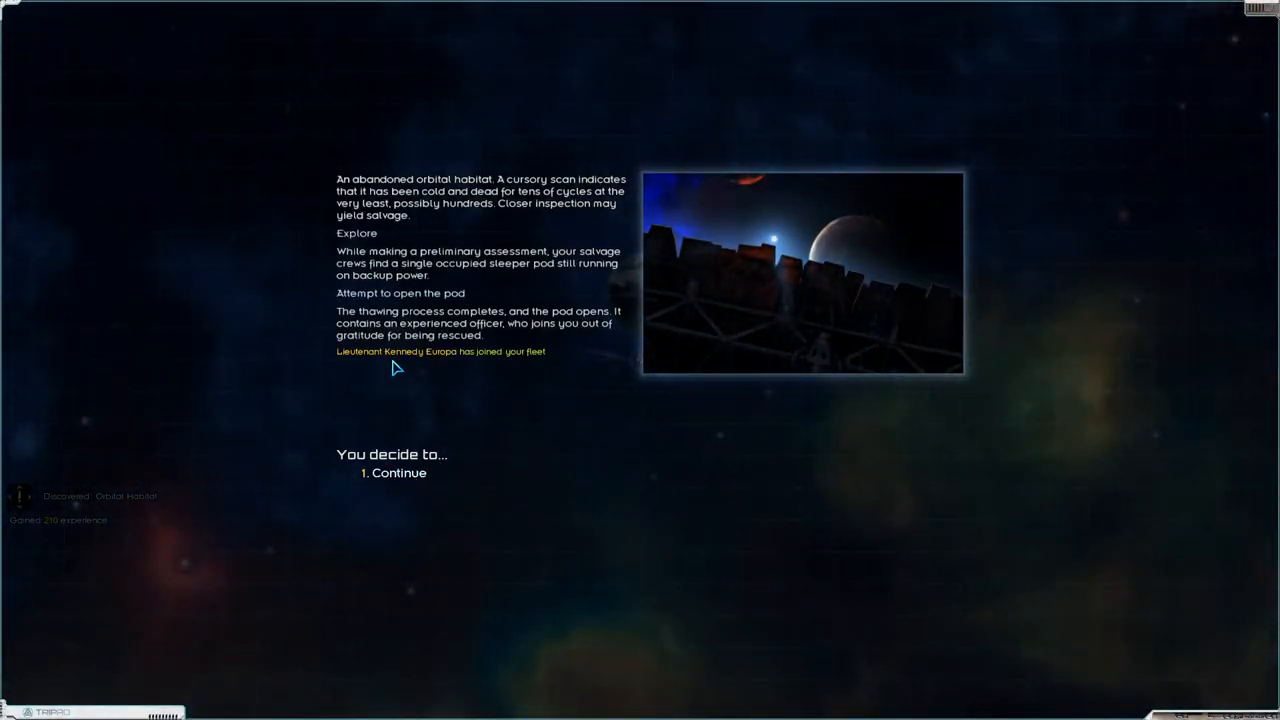
left_click(396, 472)
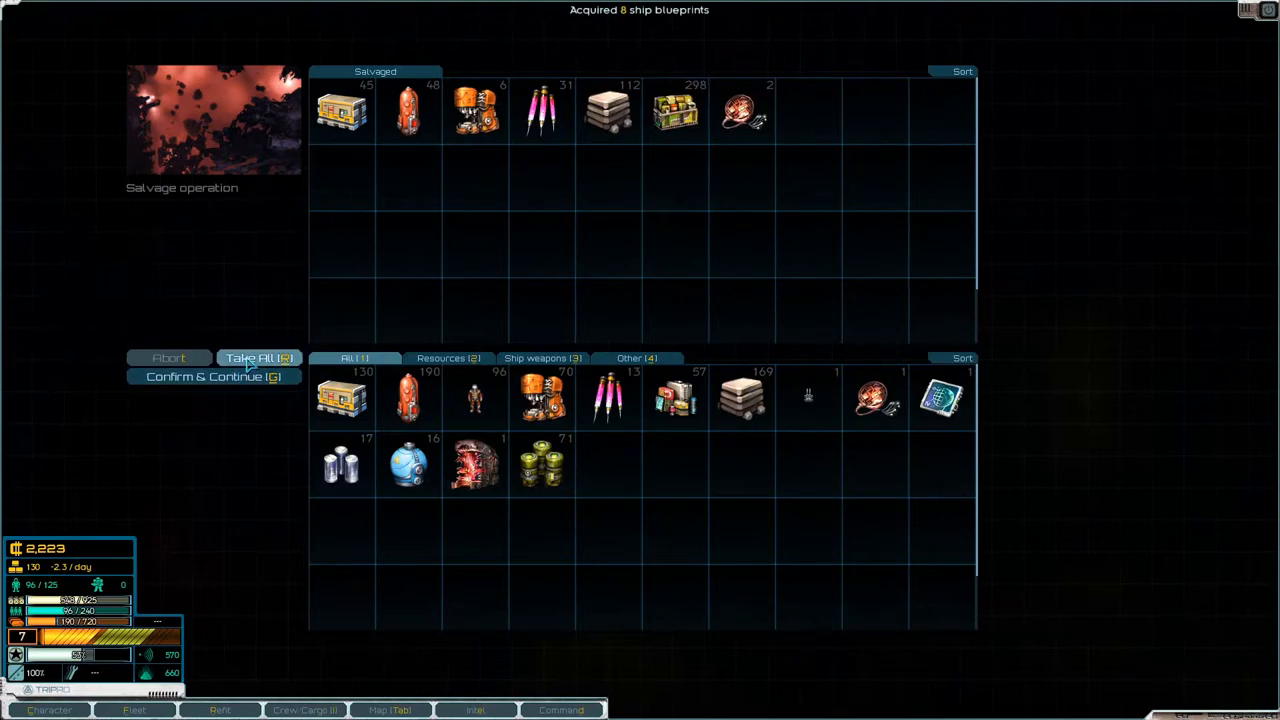
left_click(258, 356)
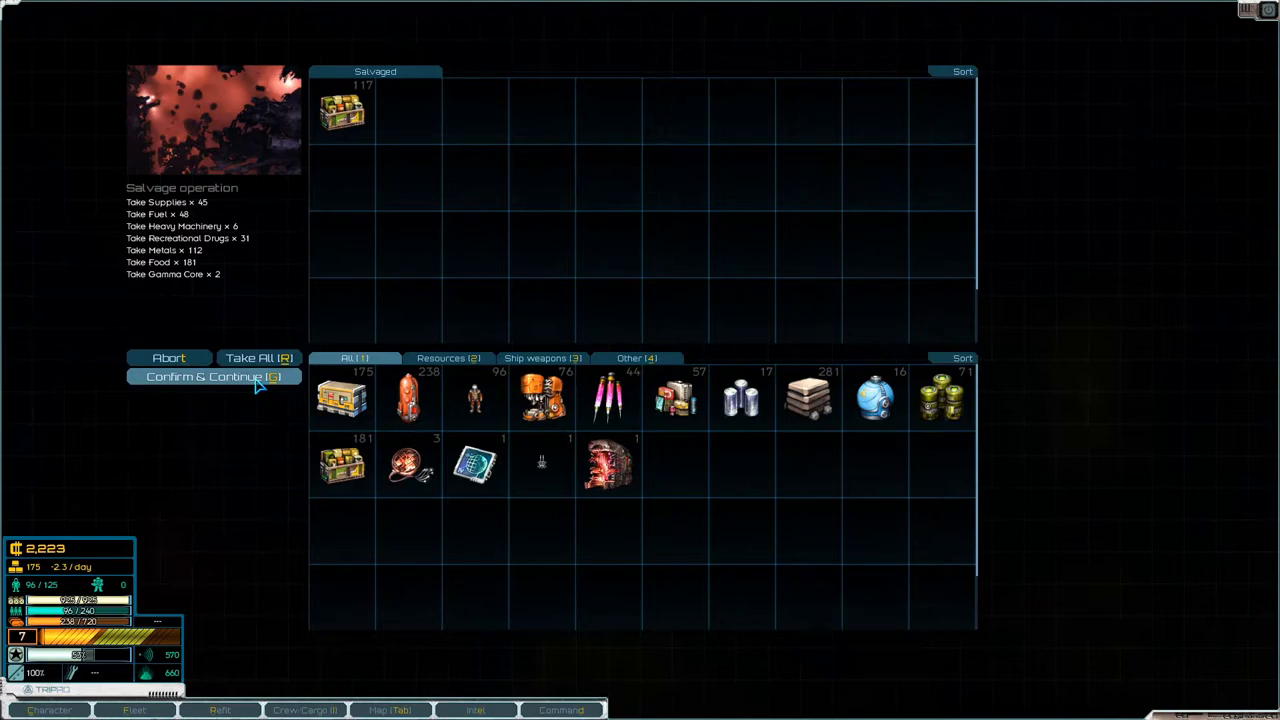
left_click(214, 376)
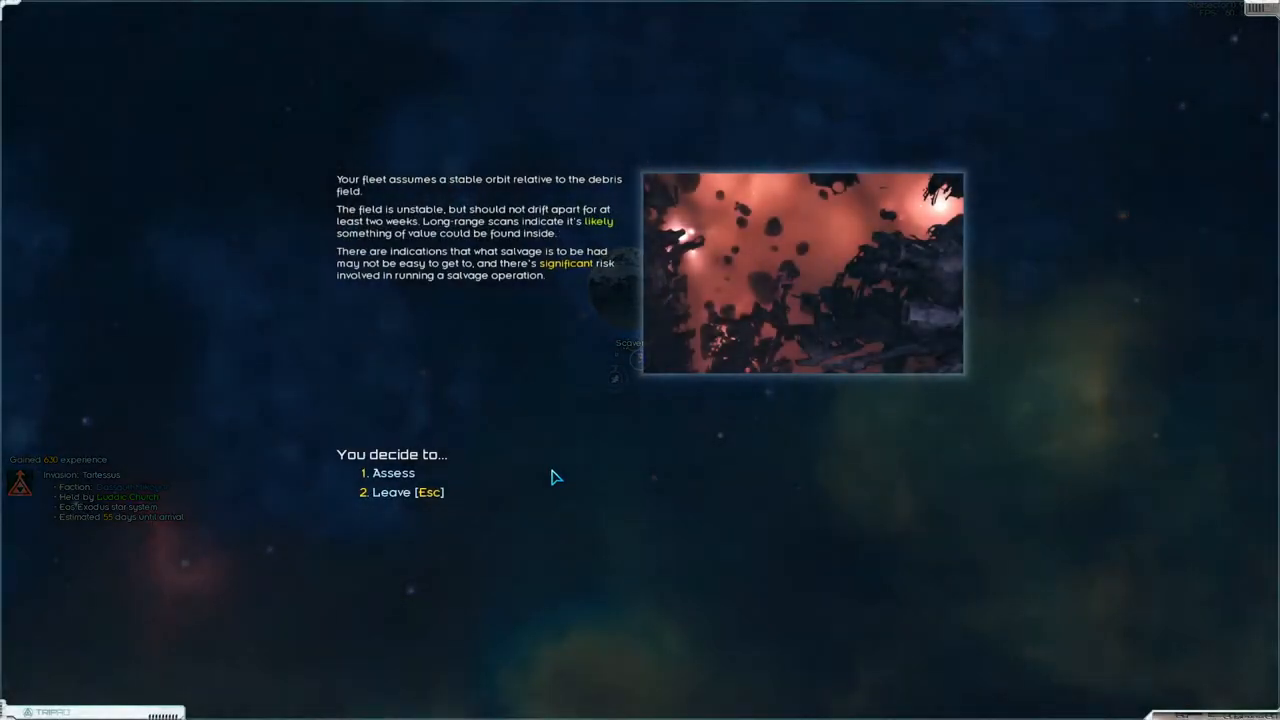
- Salvage the unstable debris field keeping all but the food, then leave the next field untouched
left_click(392, 472)
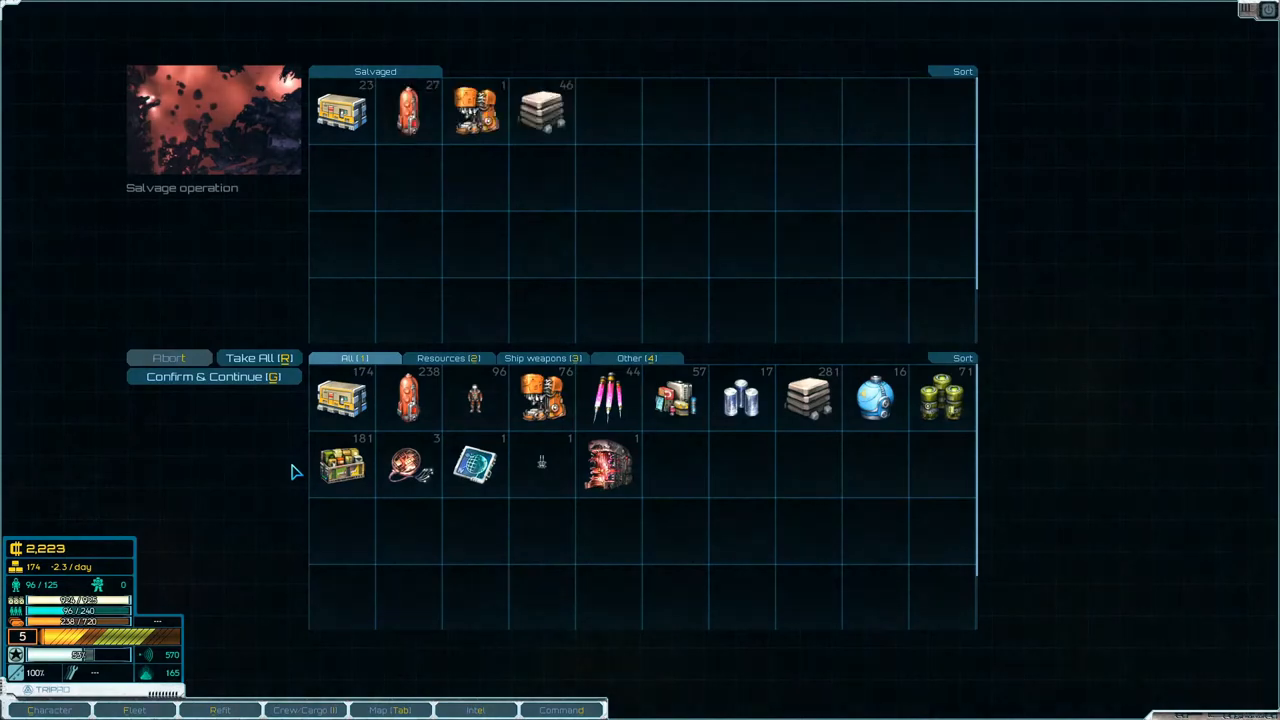
left_click(258, 358)
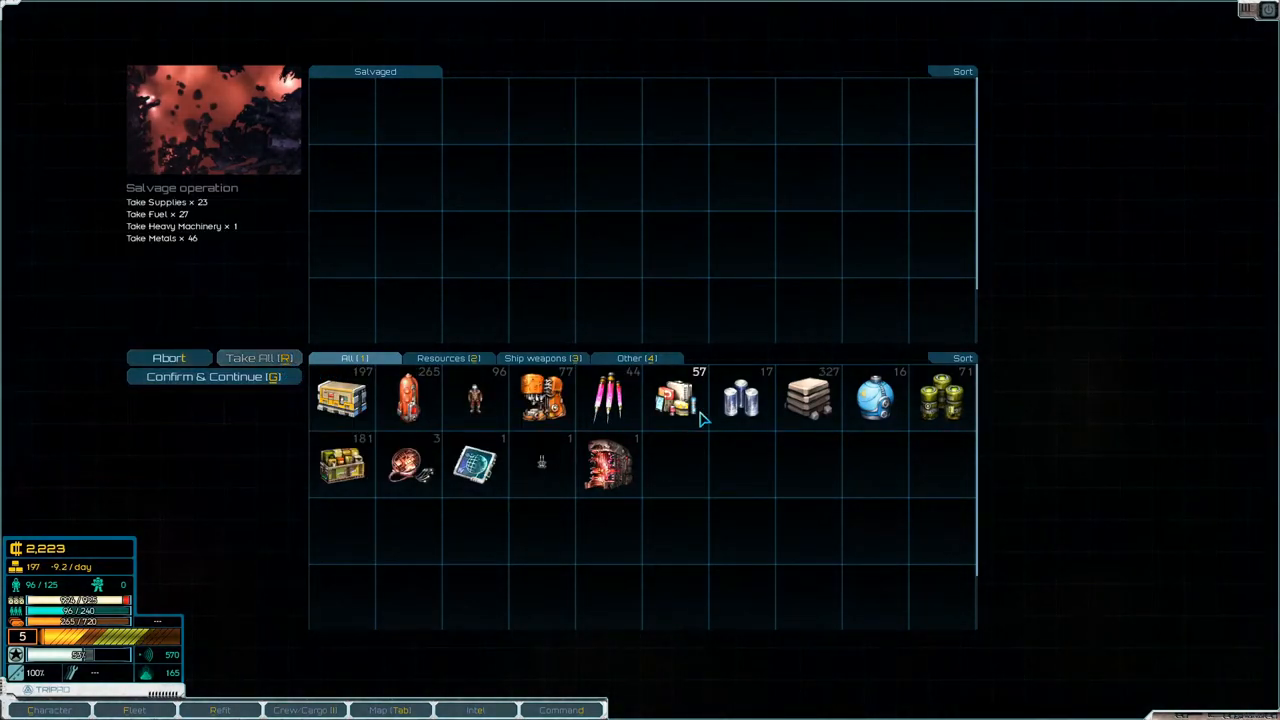
left_click(676, 400)
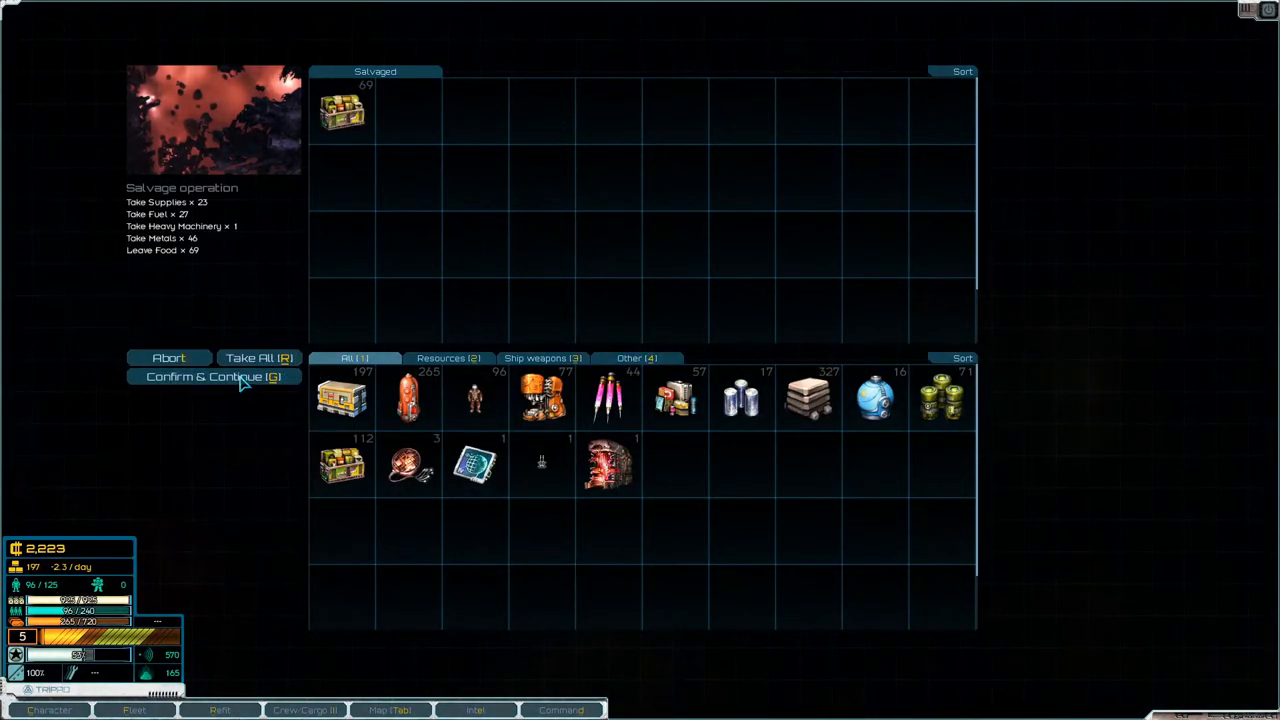
left_click(212, 376)
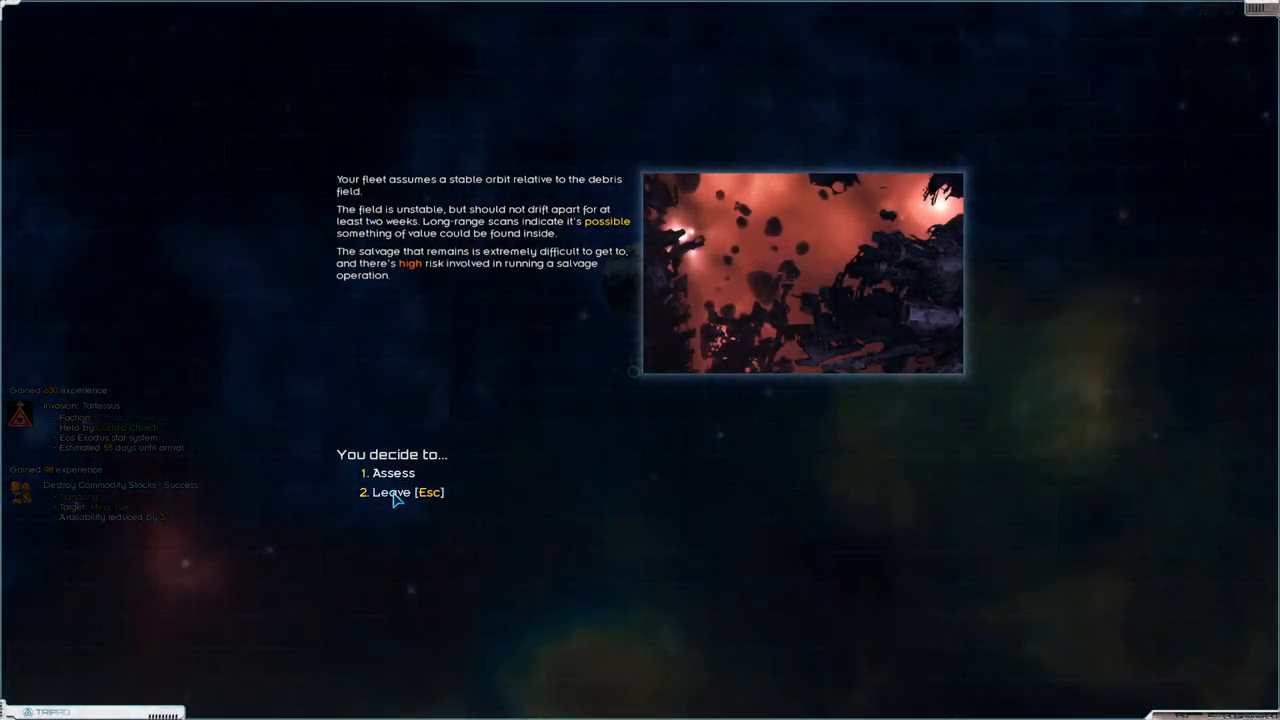
left_click(396, 492)
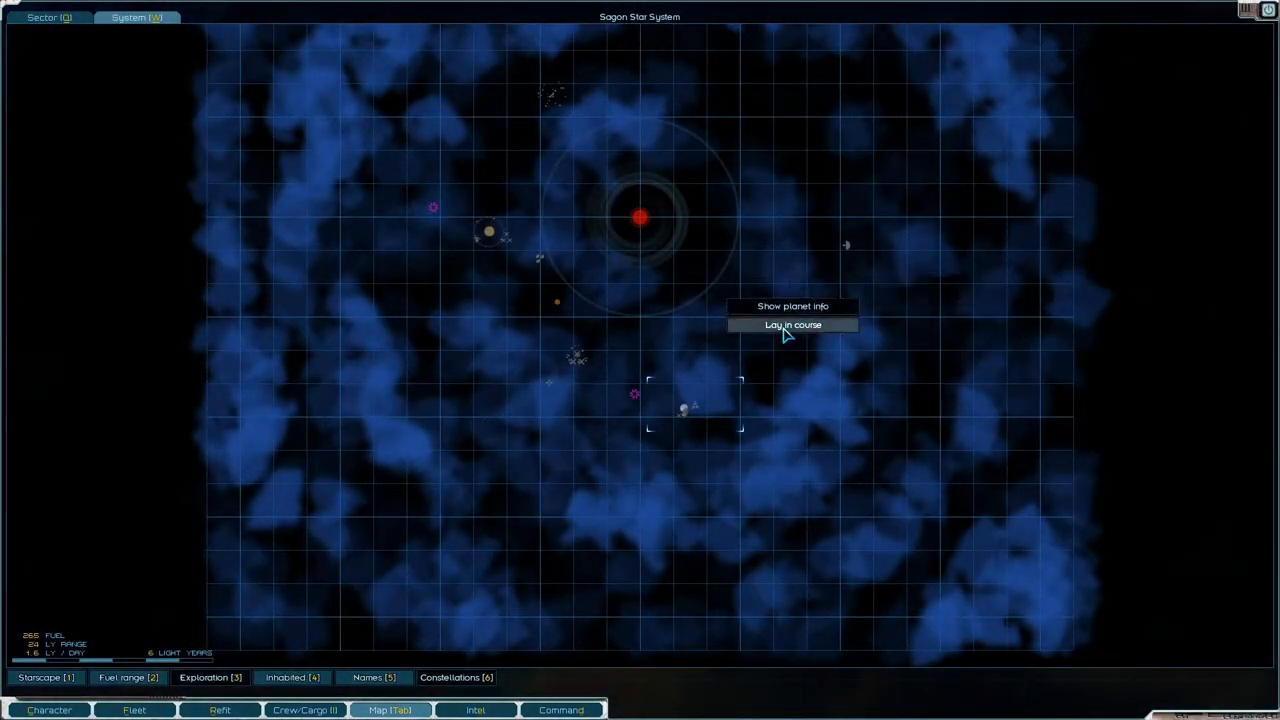
- Lay in a course to the planet south of the Sagon star
left_click(792, 324)
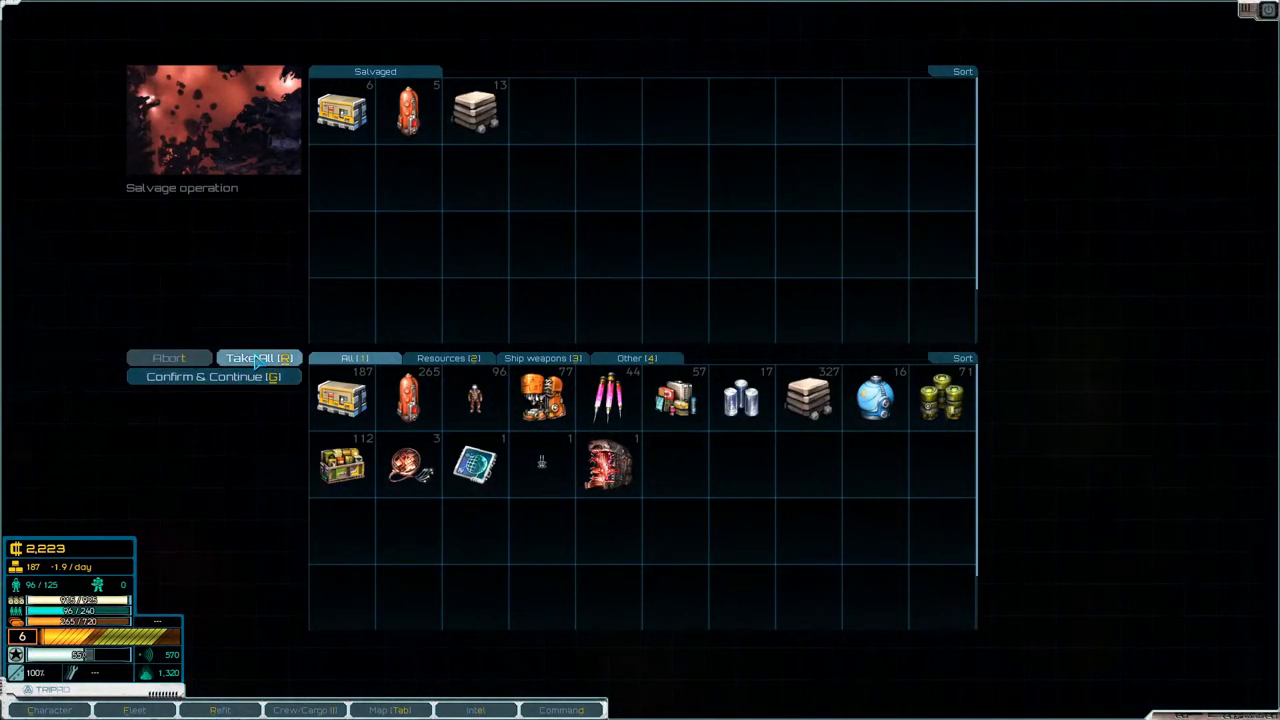
- Take all the salvaged supplies, fuel and metals into cargo and finish the salvage
left_click(258, 356)
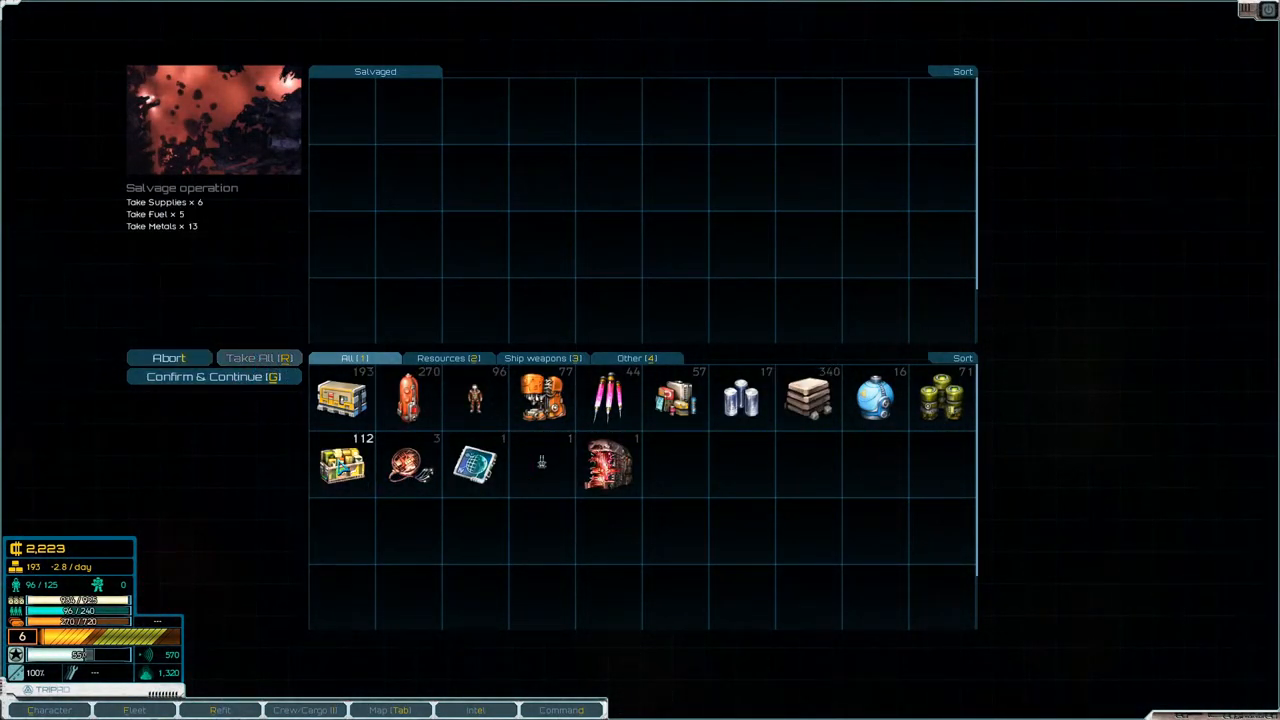
left_click(212, 376)
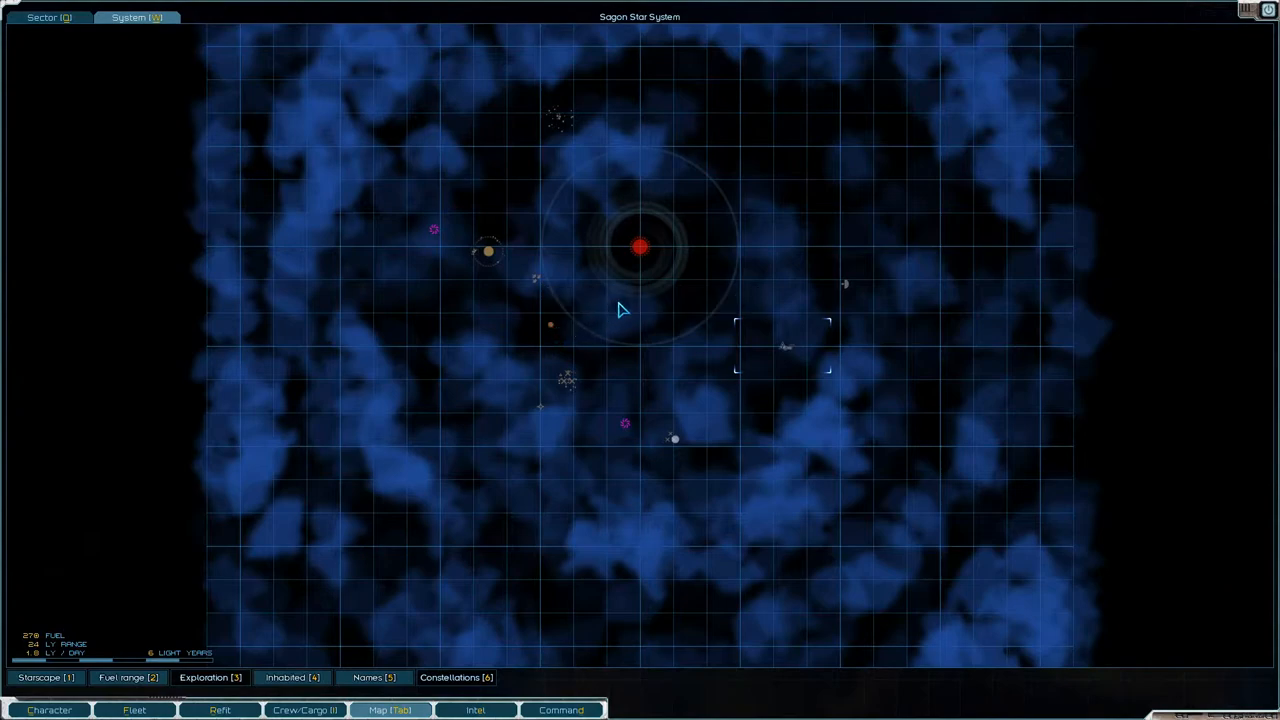
mouse_move(628, 424)
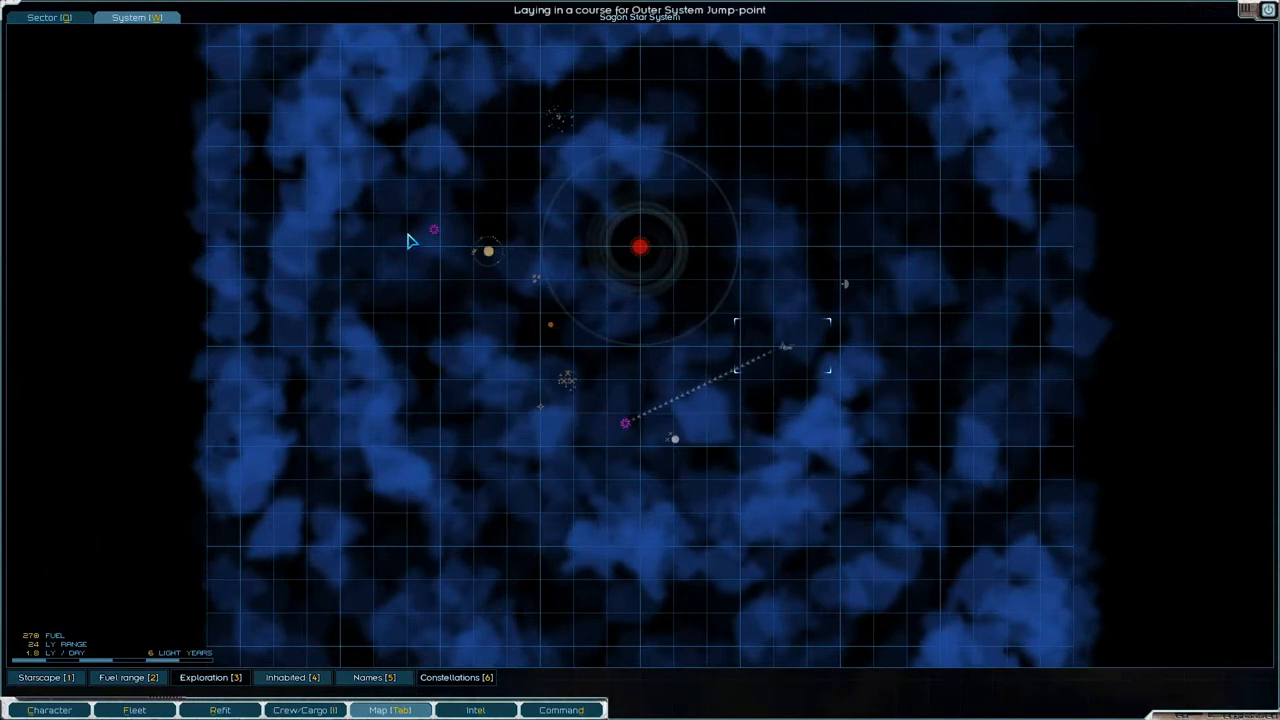
mouse_move(530, 330)
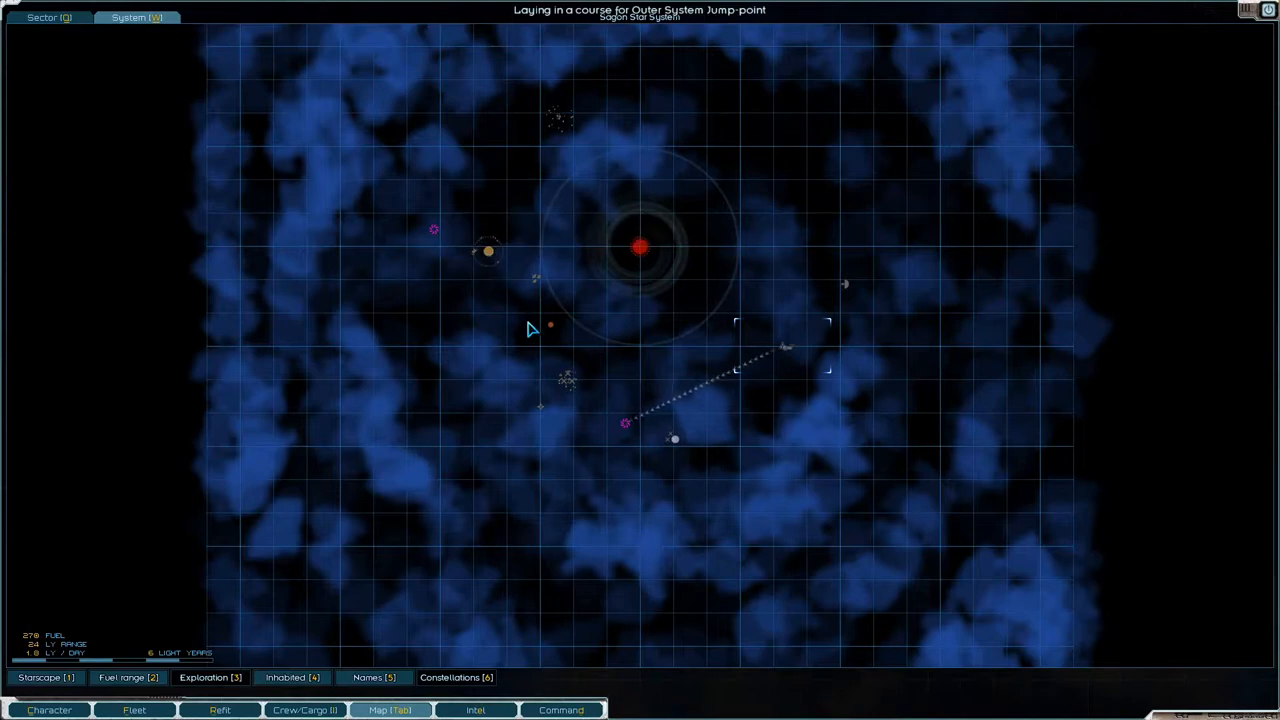
mouse_move(674, 440)
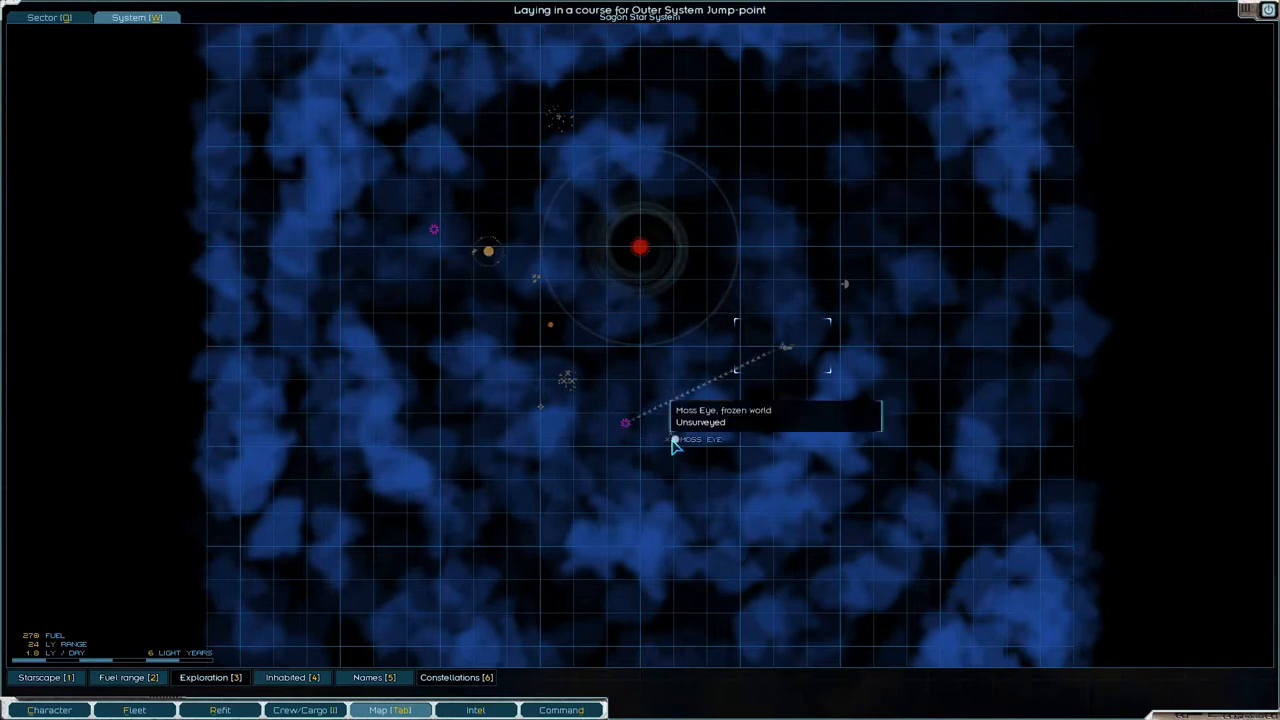
mouse_move(596, 132)
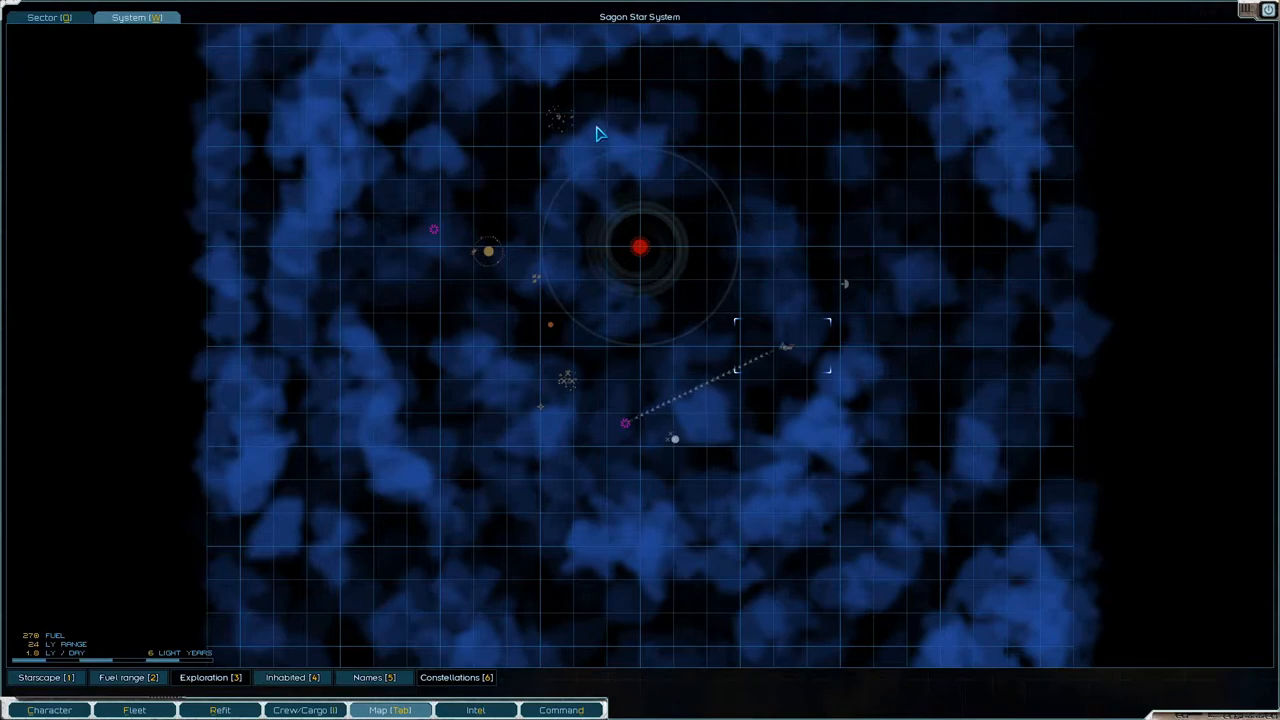
mouse_move(584, 128)
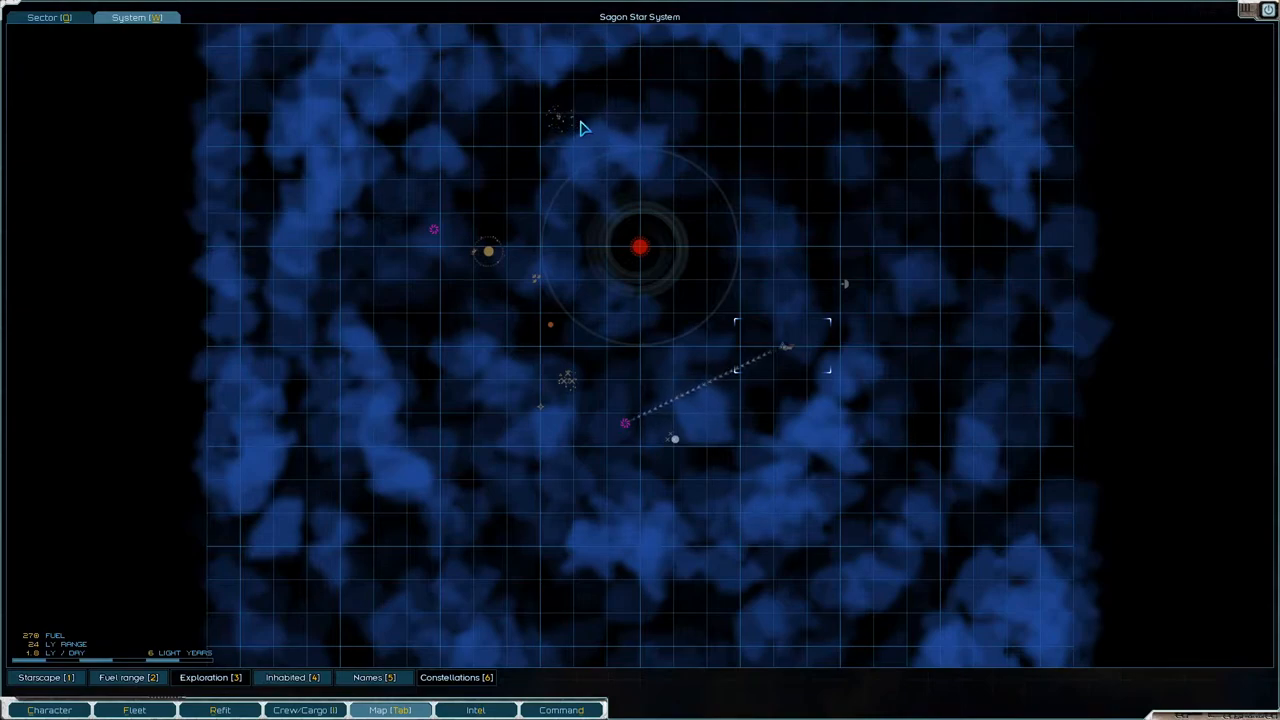
mouse_move(924, 168)
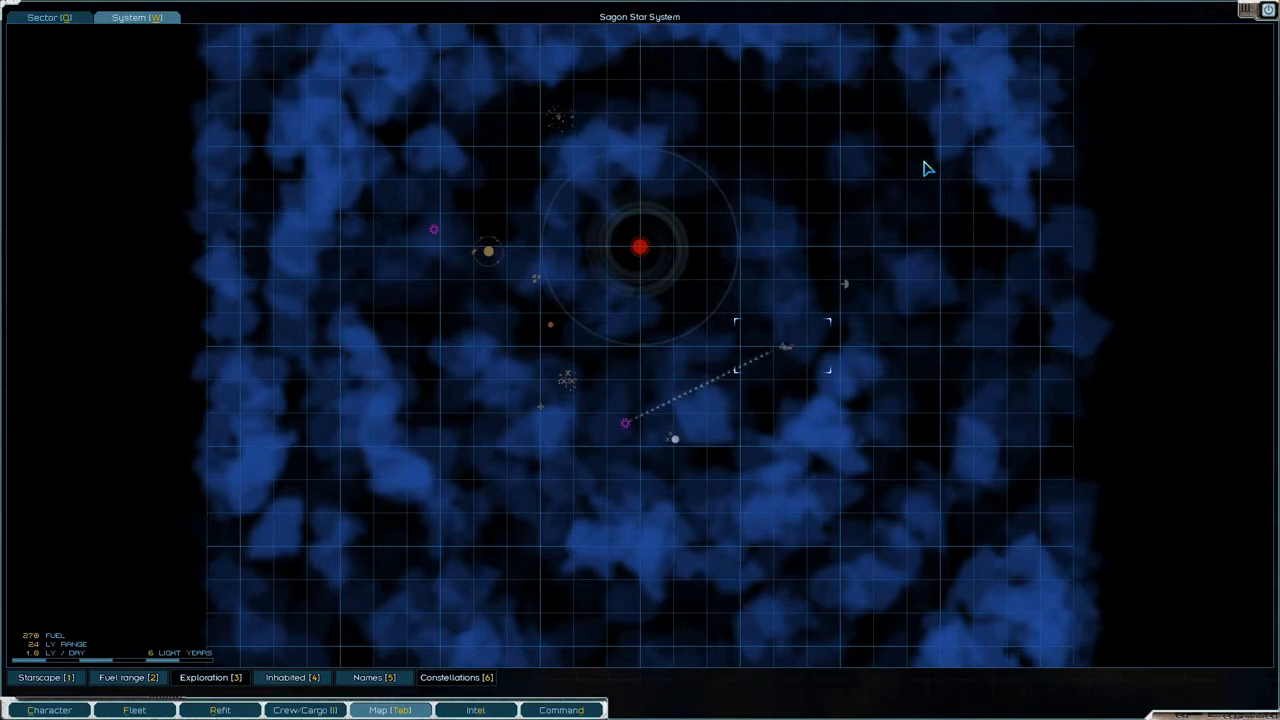
mouse_move(572, 134)
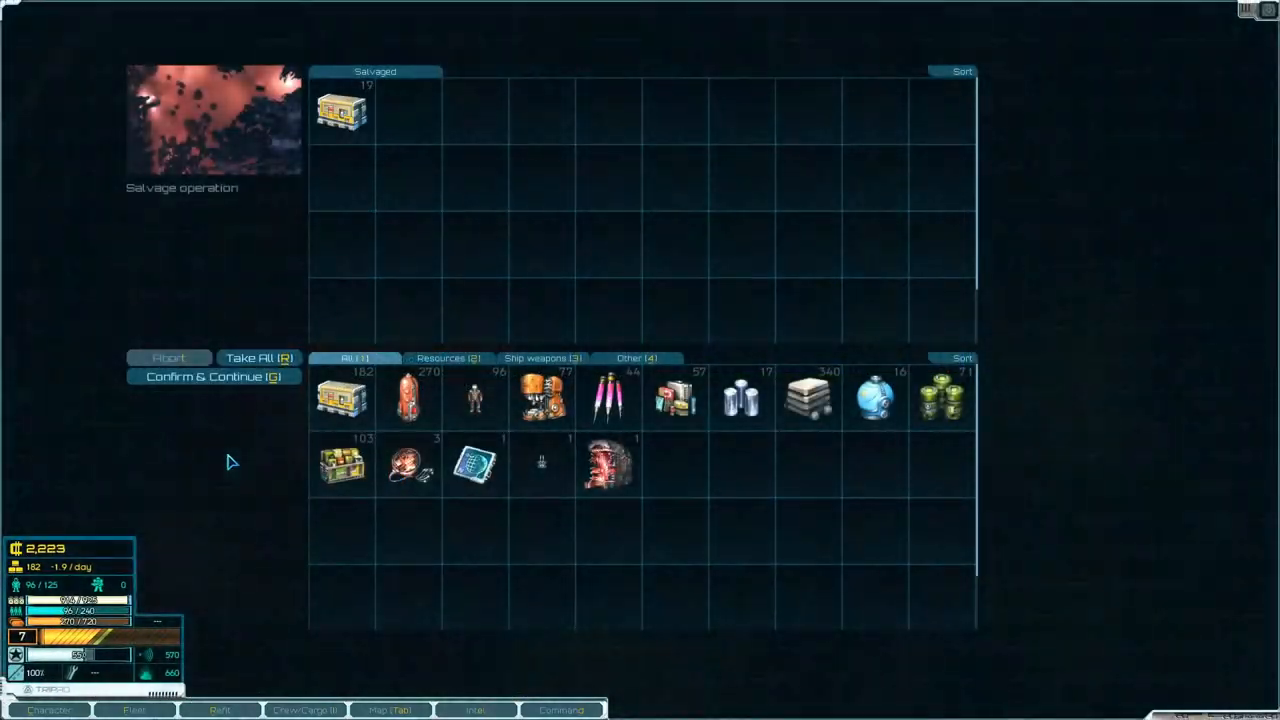
- Take the wreck's supplies, fuel and heavy machinery into cargo, leaving the food behind
left_click(260, 358)
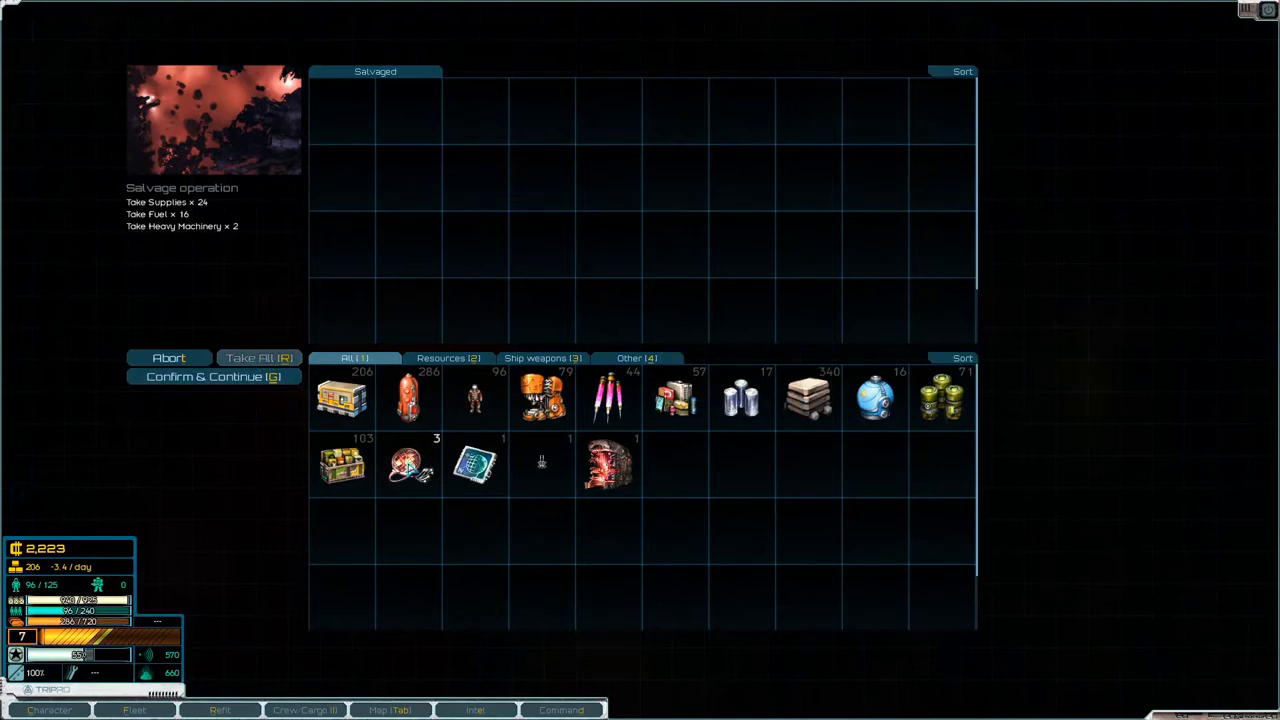
left_click(344, 396)
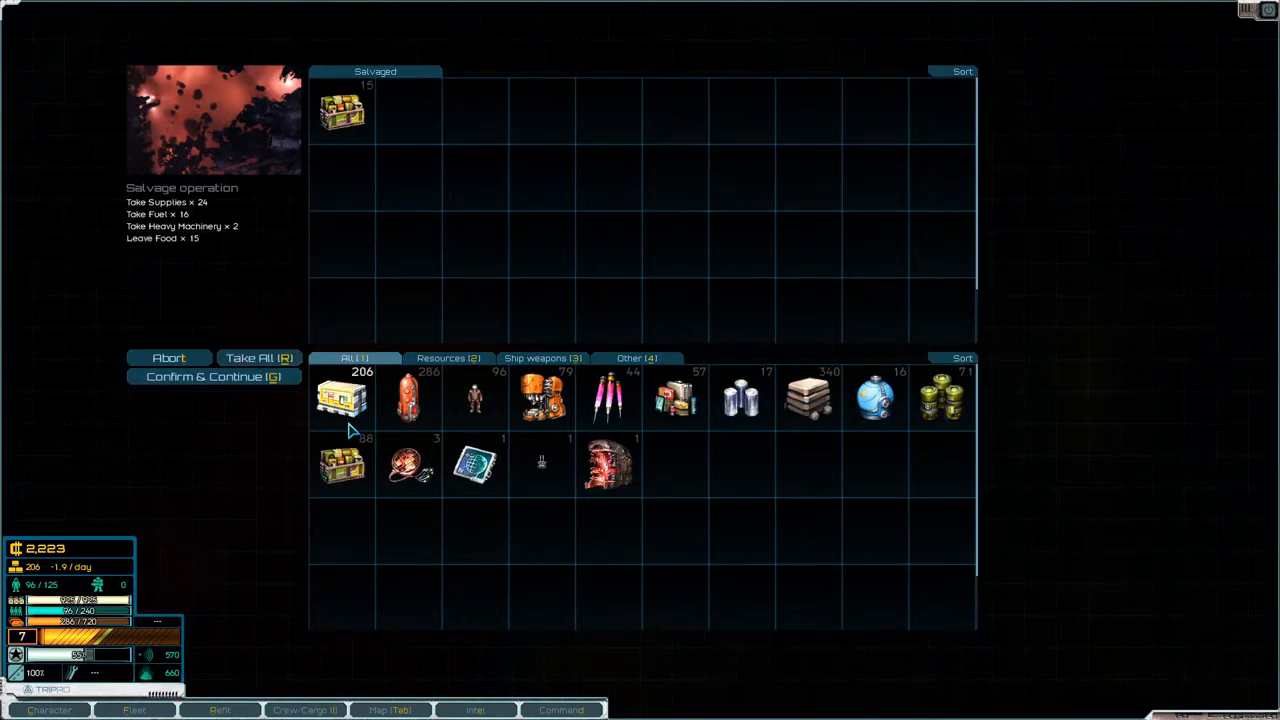
left_click(212, 376)
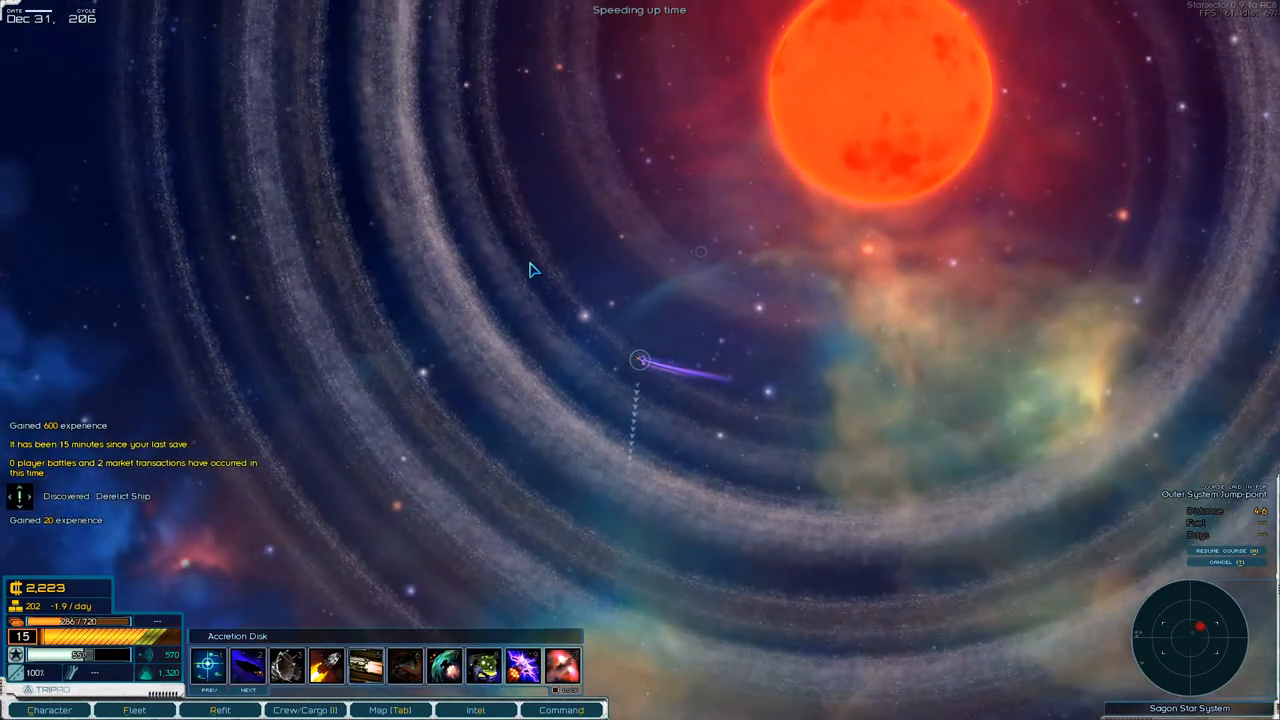
mouse_move(700, 252)
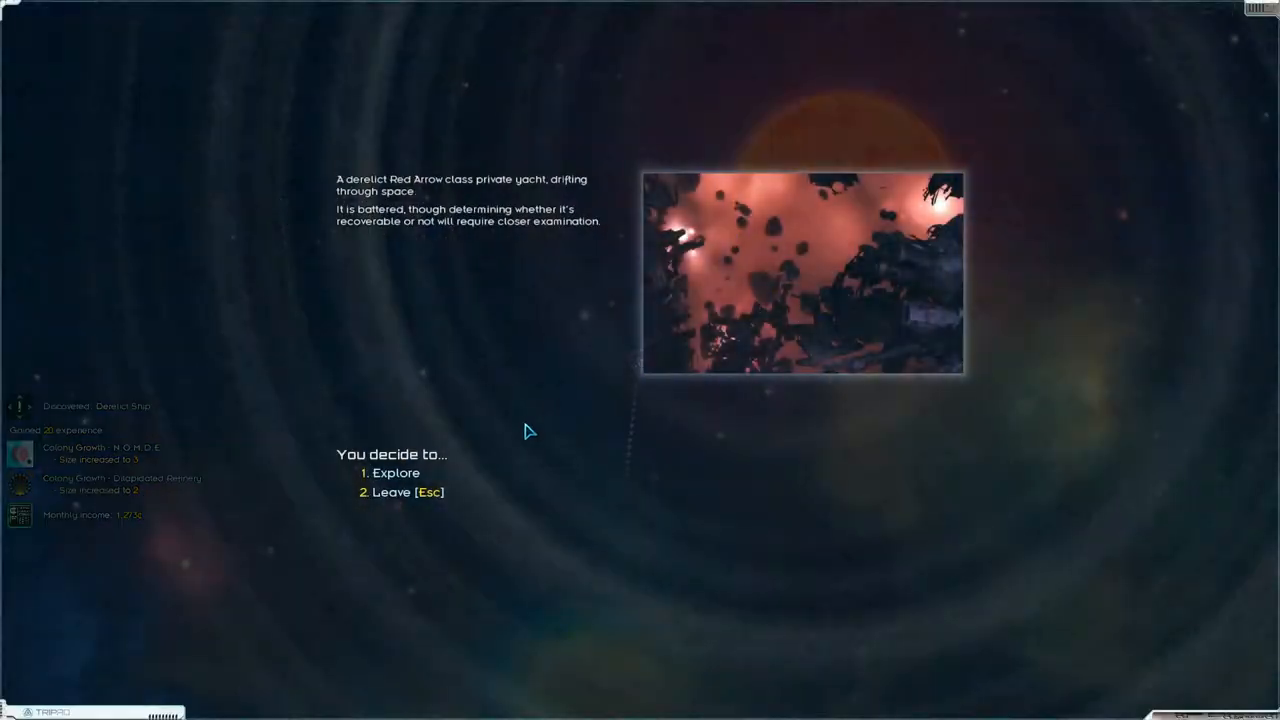
- Explore the derelict Red Arrow yacht and take all its supplies, fuel and metals
left_click(396, 472)
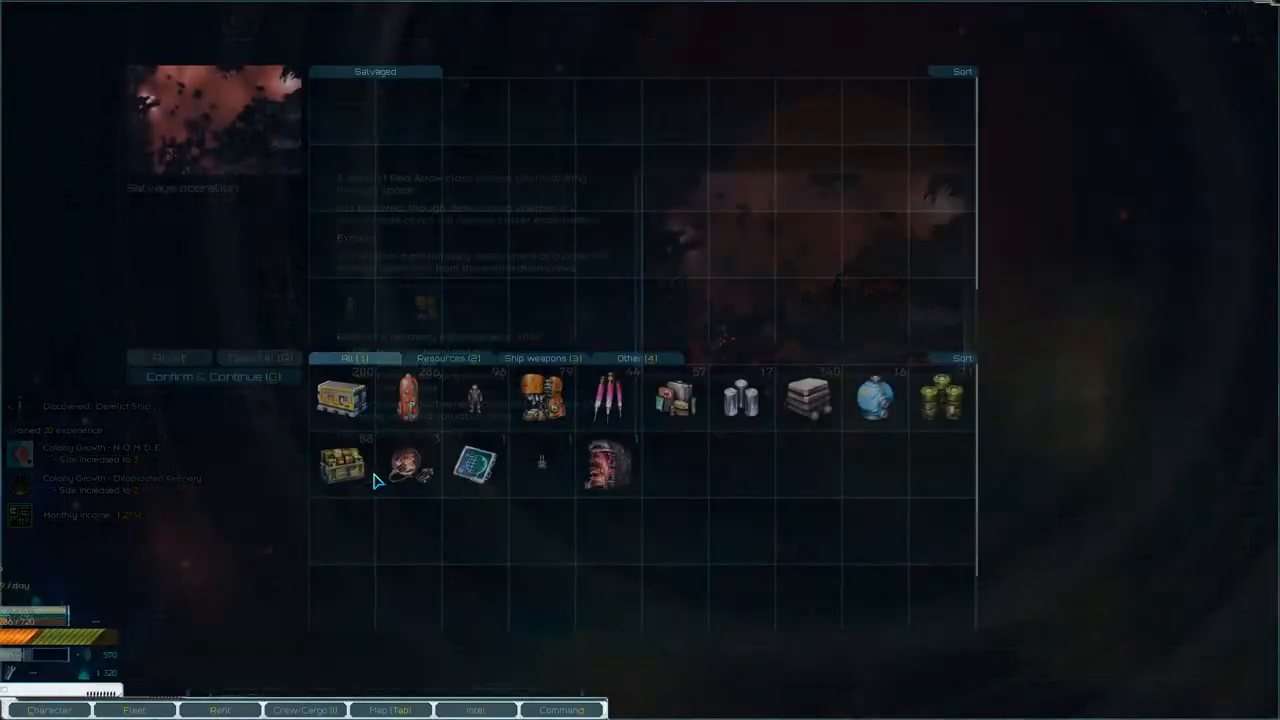
left_click(260, 356)
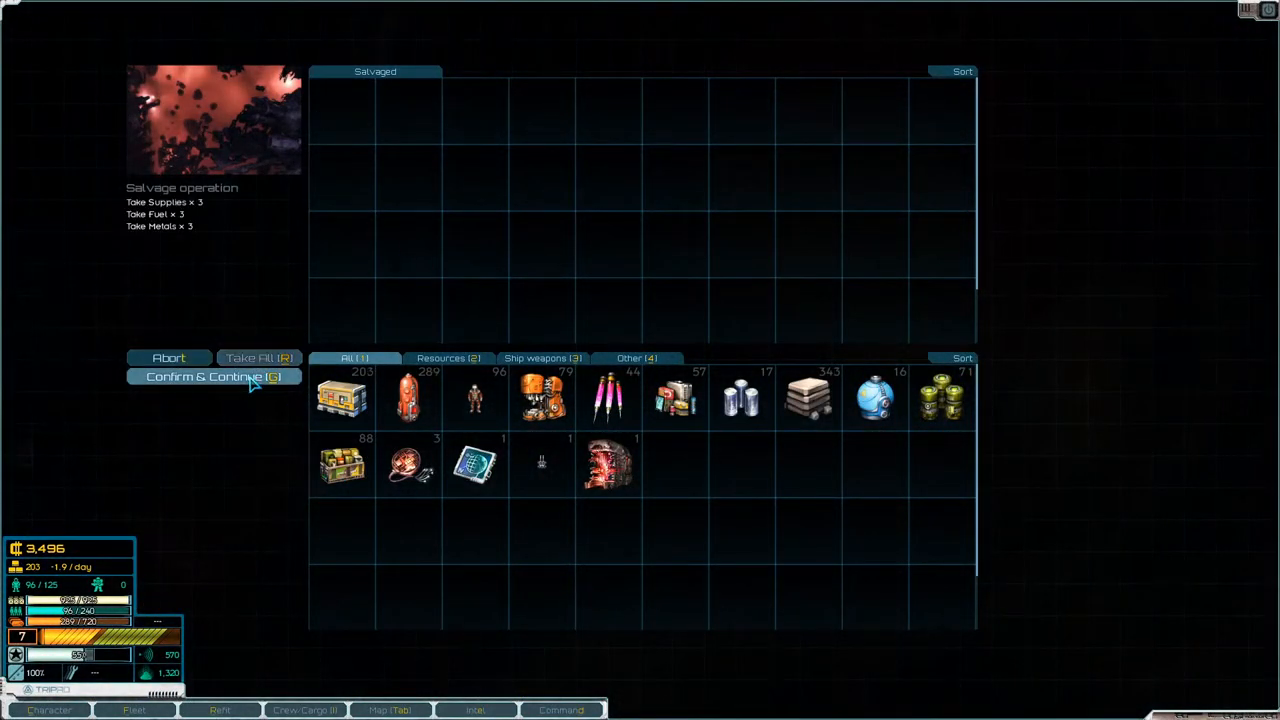
left_click(212, 376)
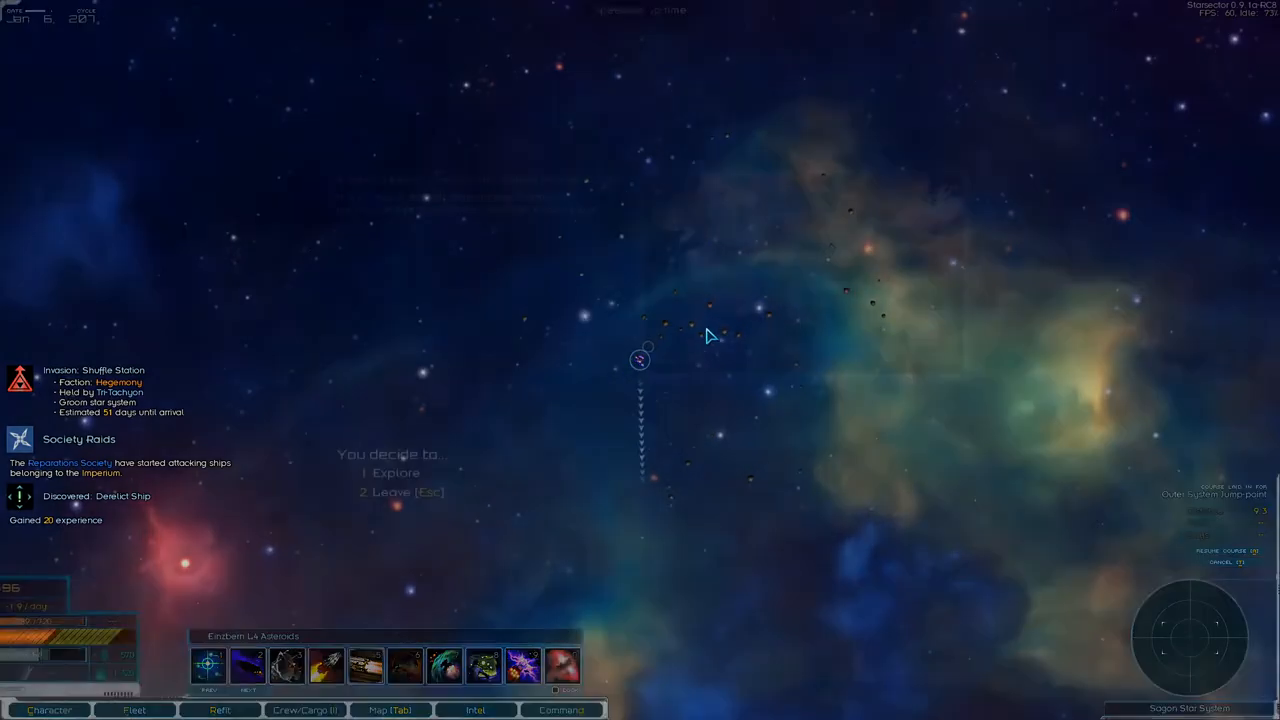
- Explore the derelict Kite shuttle, take all it yields, and bring up the sector map
left_click(394, 472)
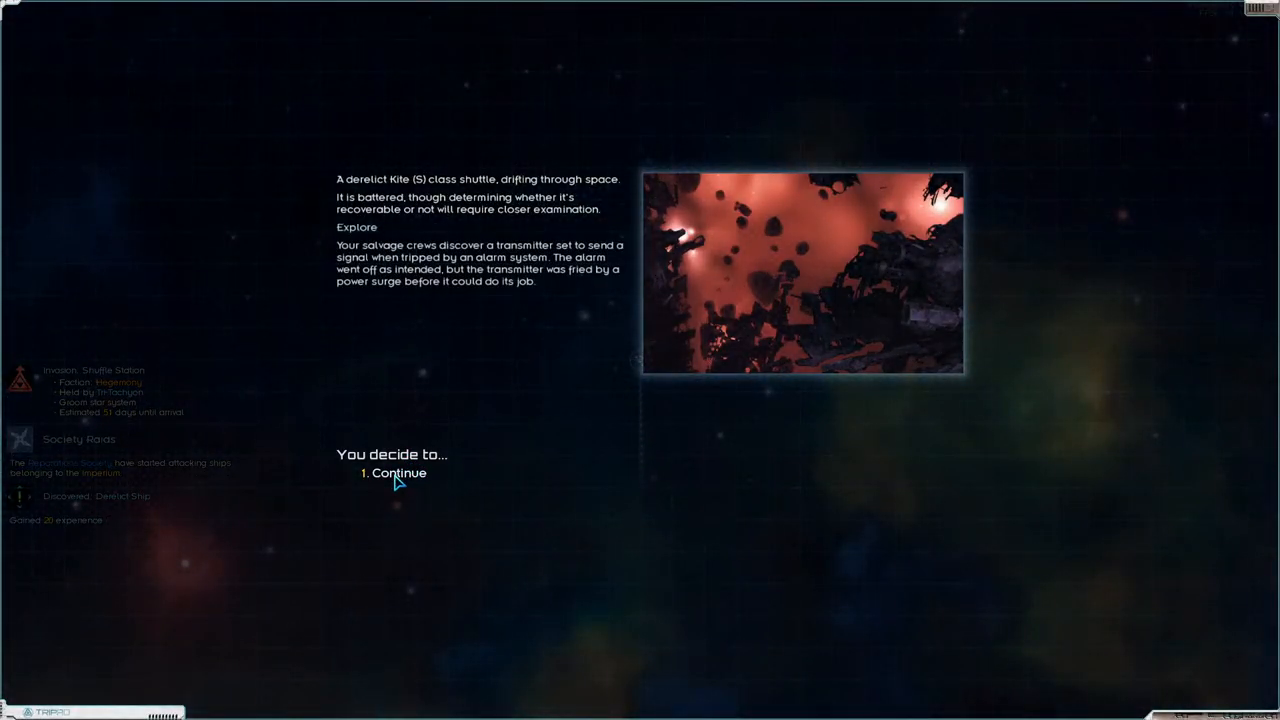
left_click(398, 472)
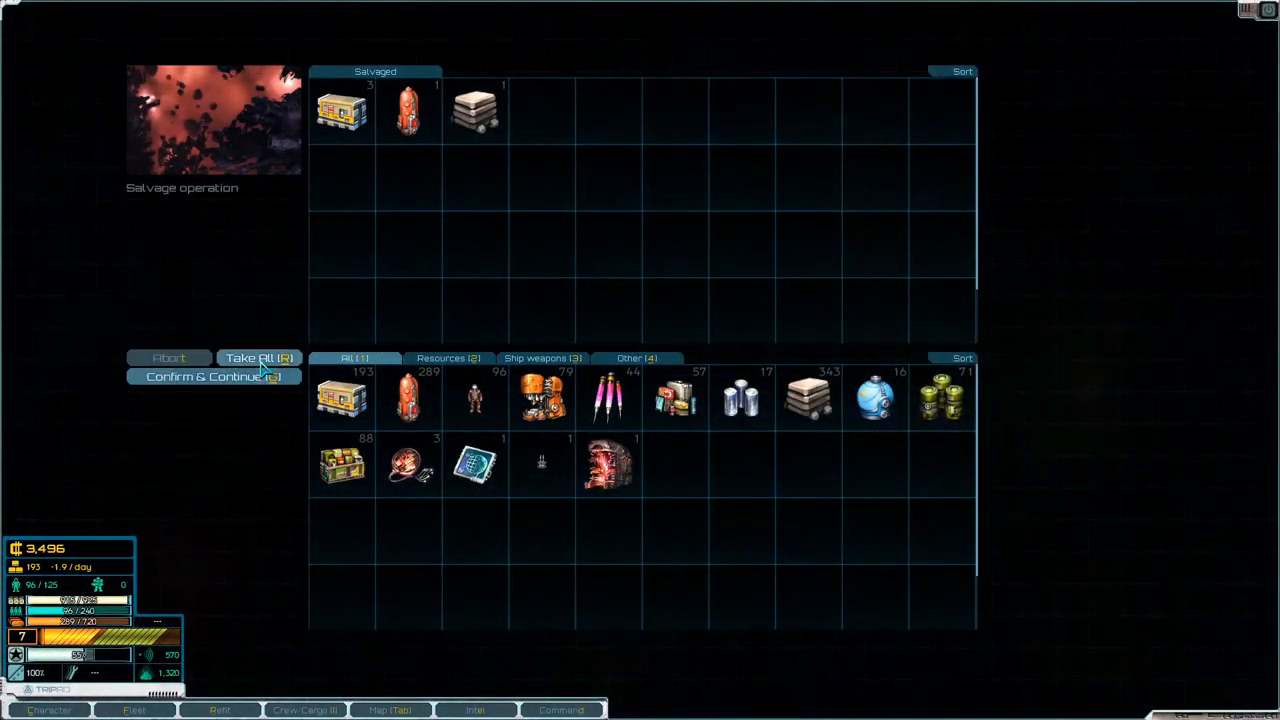
left_click(212, 376)
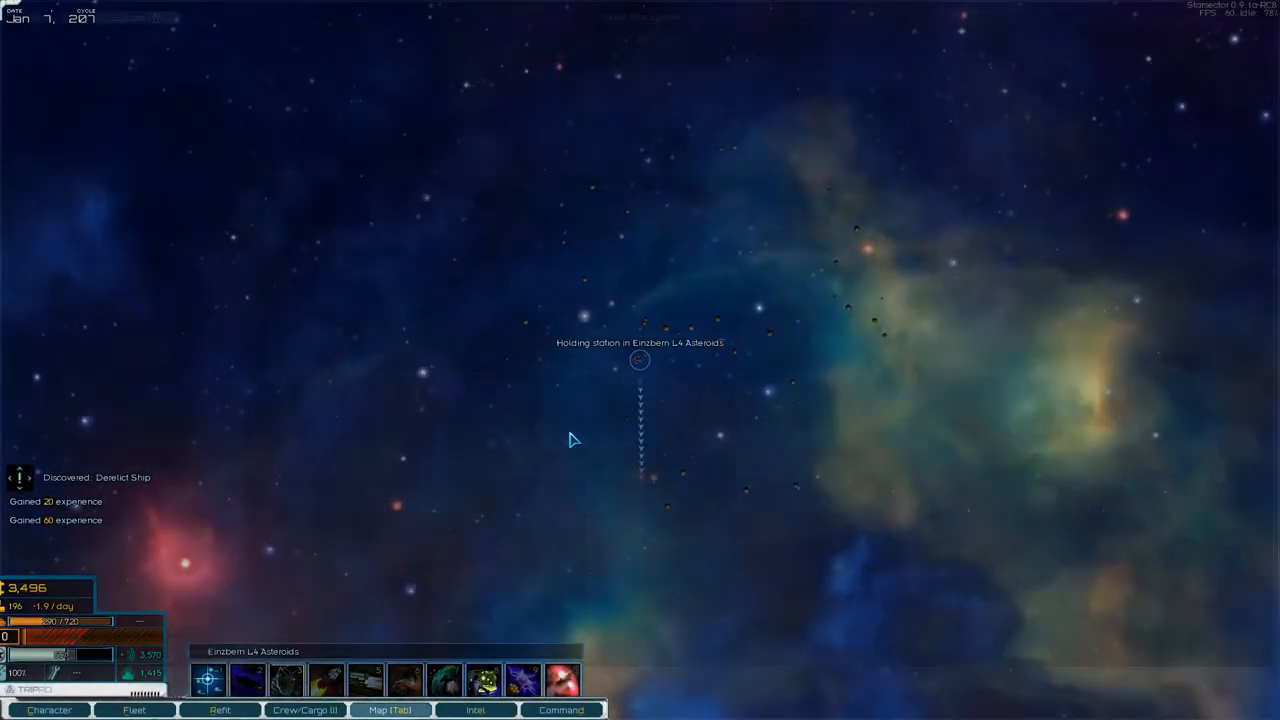
left_click(390, 710)
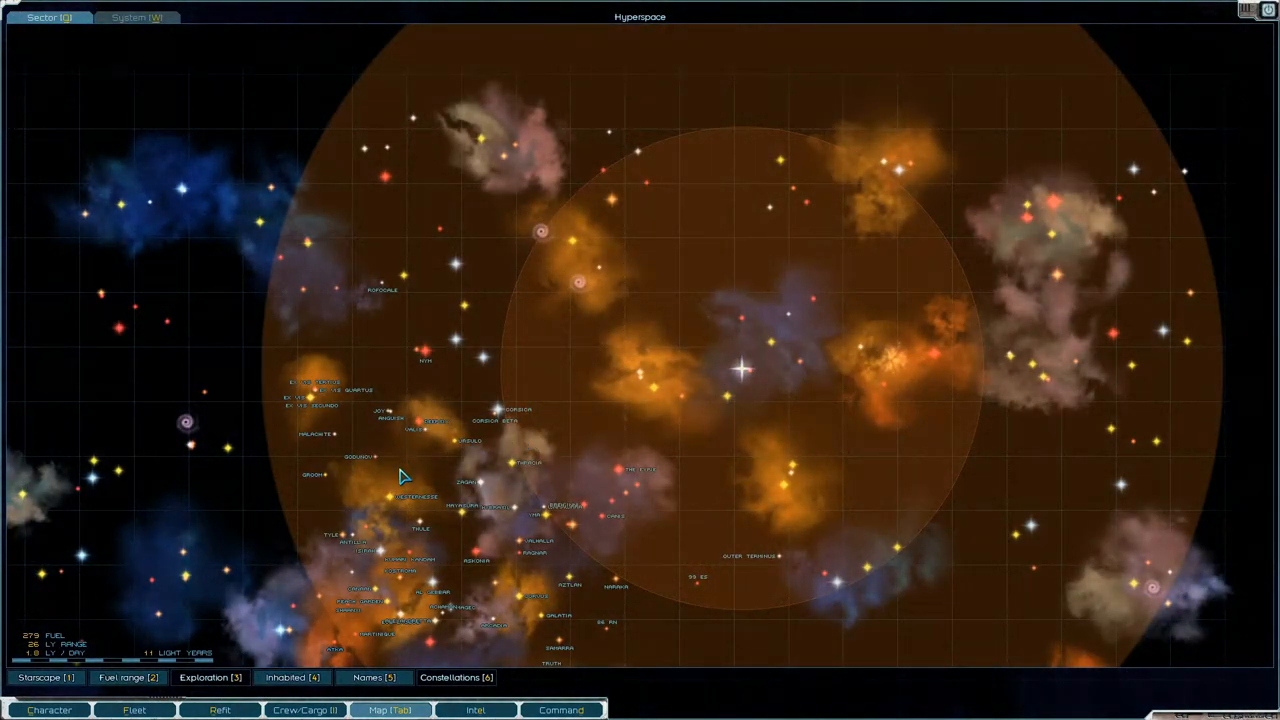
mouse_move(510, 488)
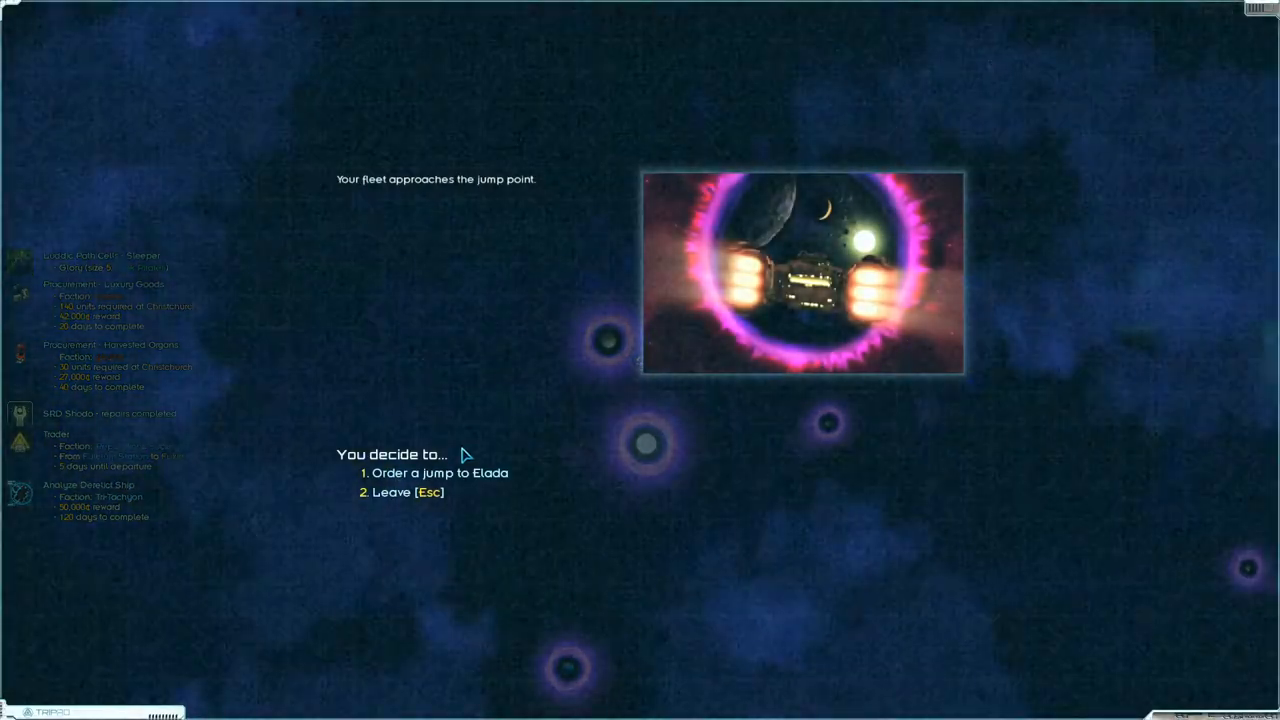
- Order the jump to Elada and bring up the bounty intel listings
left_click(440, 472)
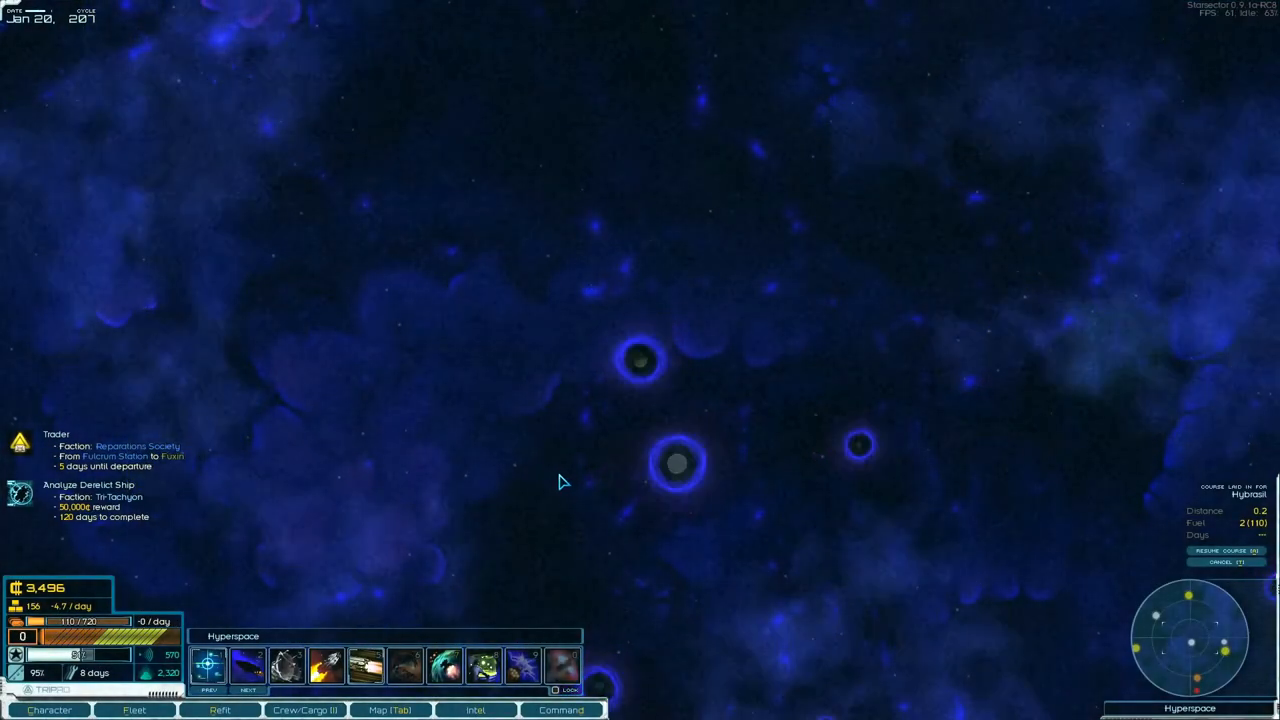
left_click(476, 710)
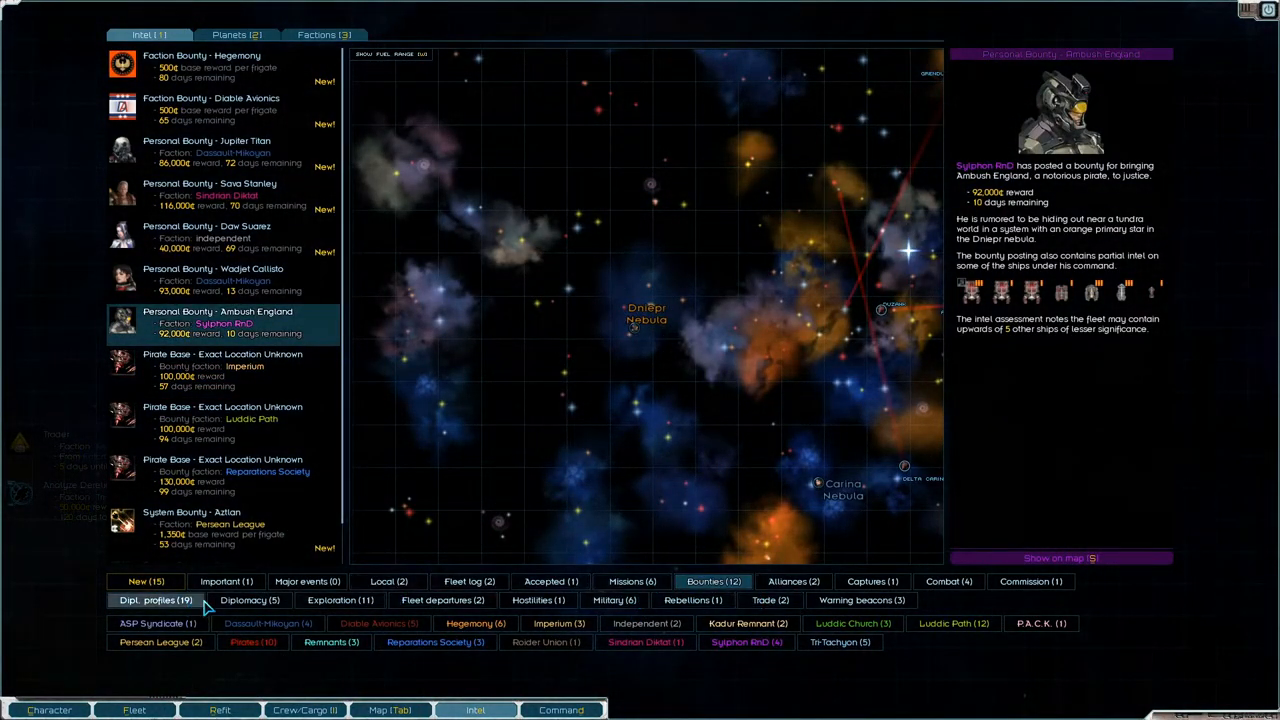
- Filter intel to exploration and accept the Tri-Tachyon Analyze Derelict Ship mission
left_click(340, 600)
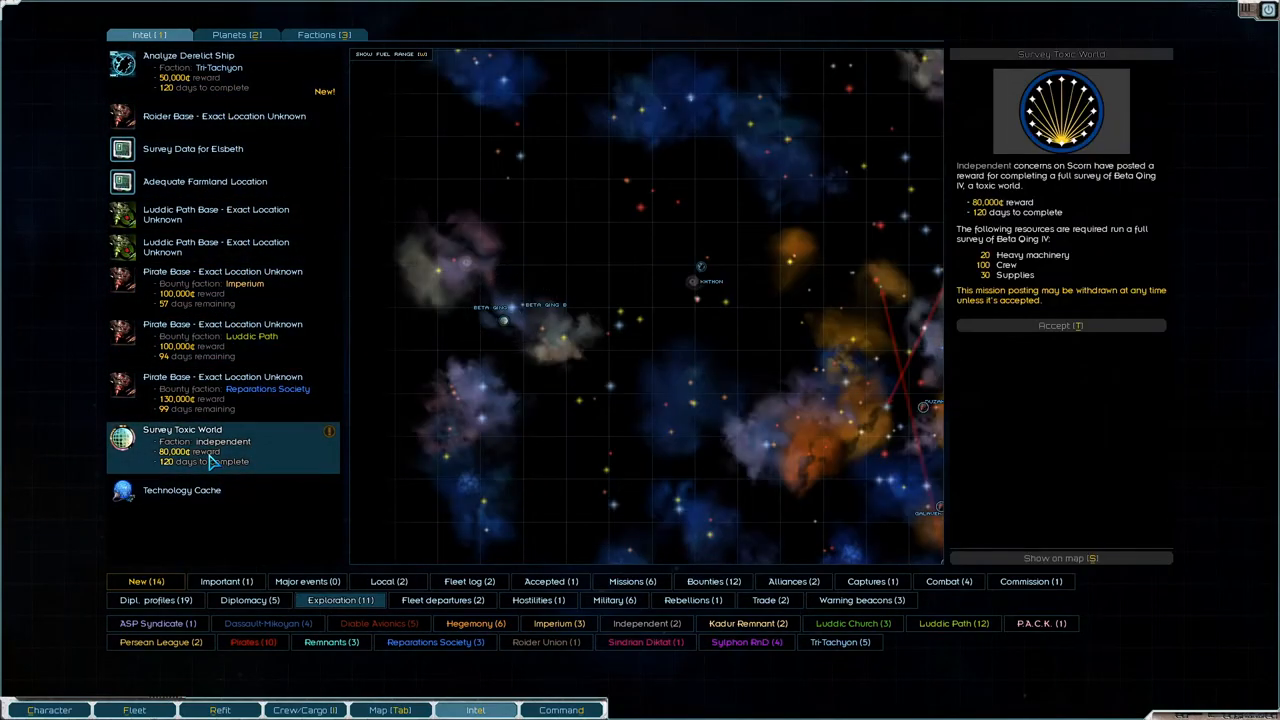
left_click(188, 72)
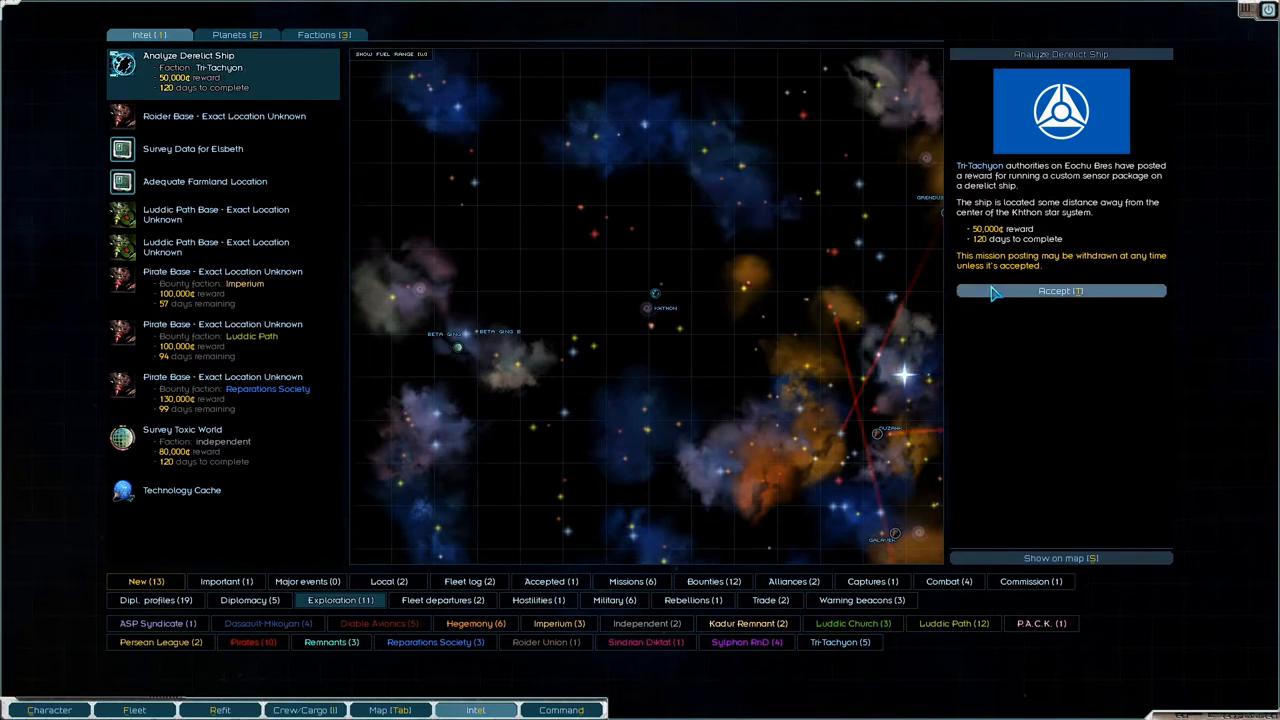
left_click(1060, 290)
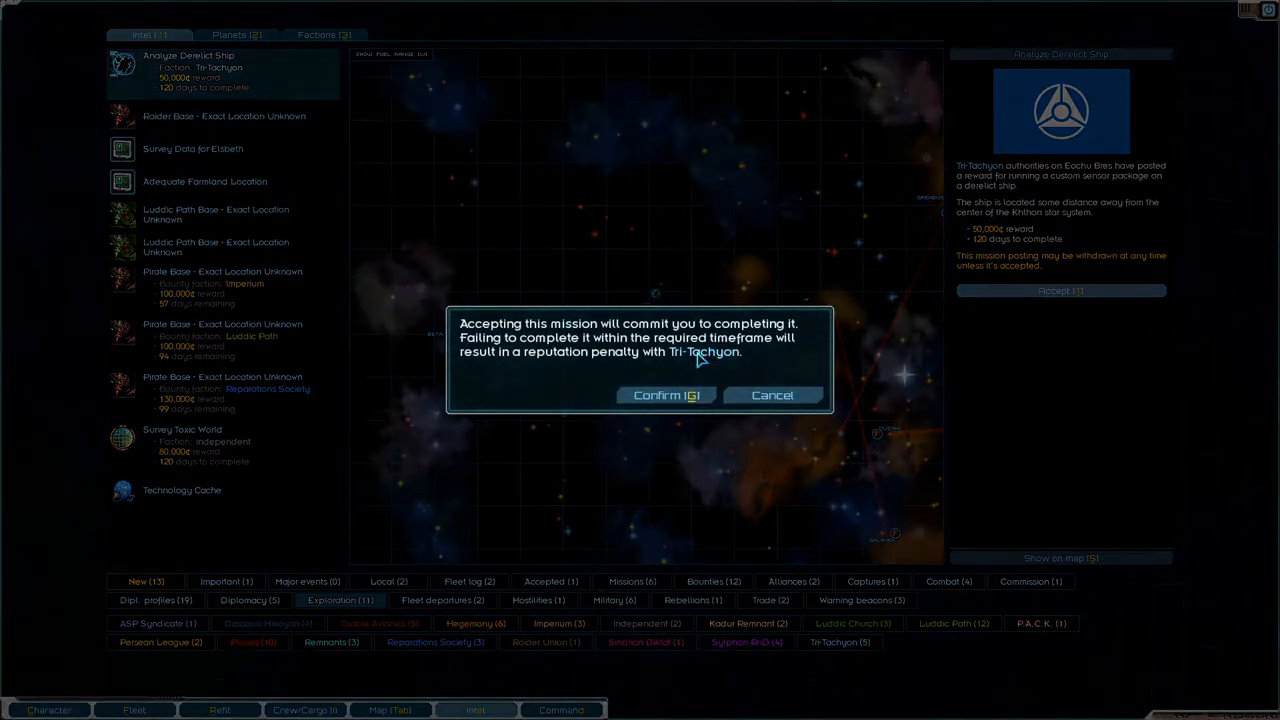
left_click(666, 396)
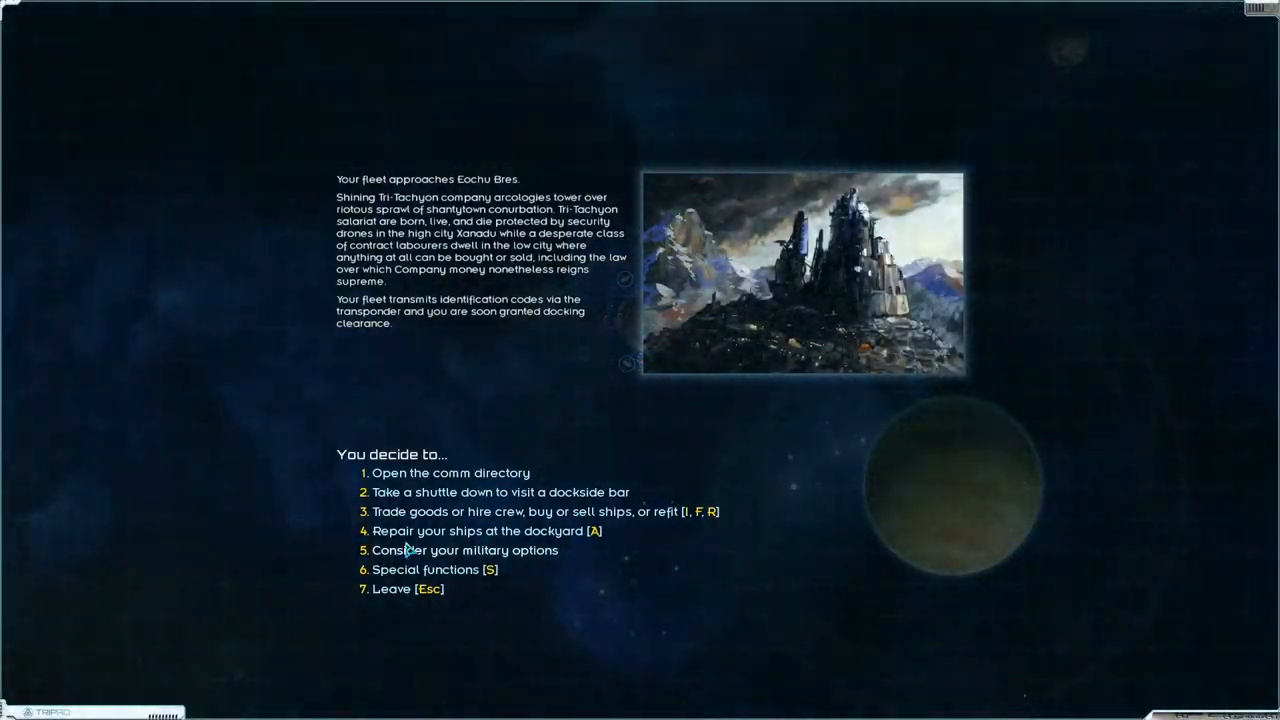
- Repair the fleet at the dockyard and contact the Tri-Tachyon station commander
left_click(484, 532)
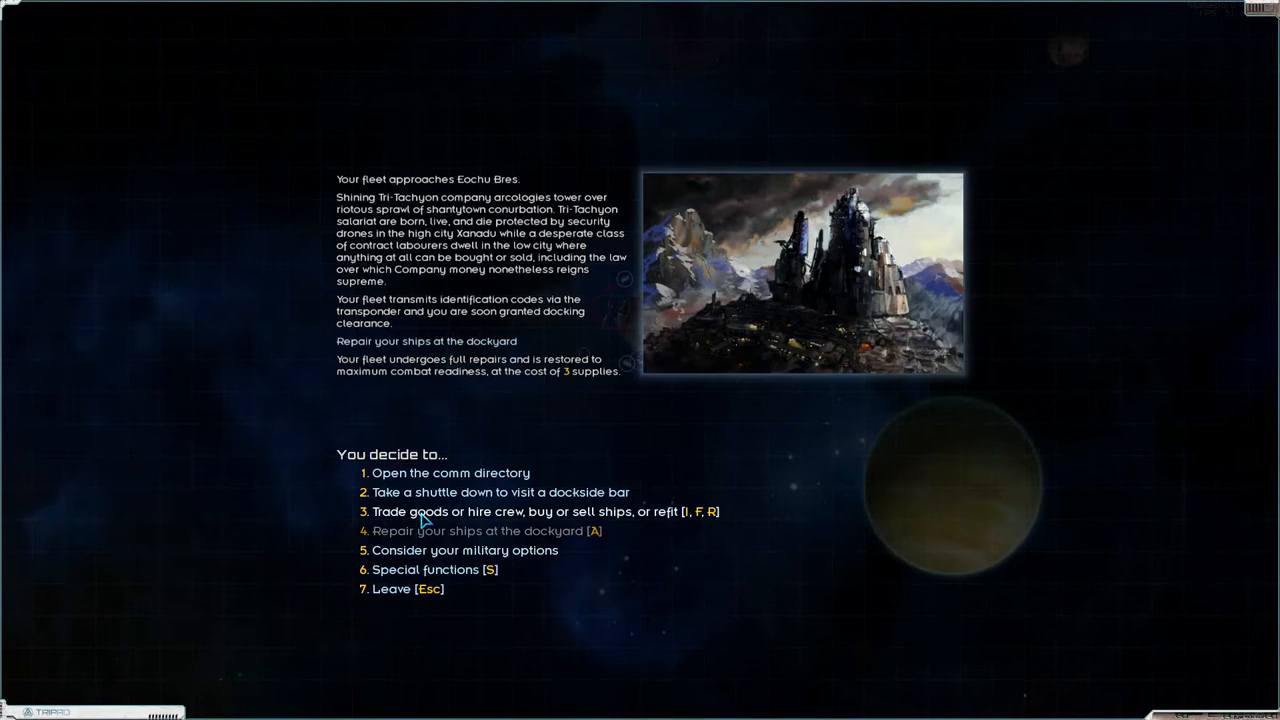
left_click(450, 472)
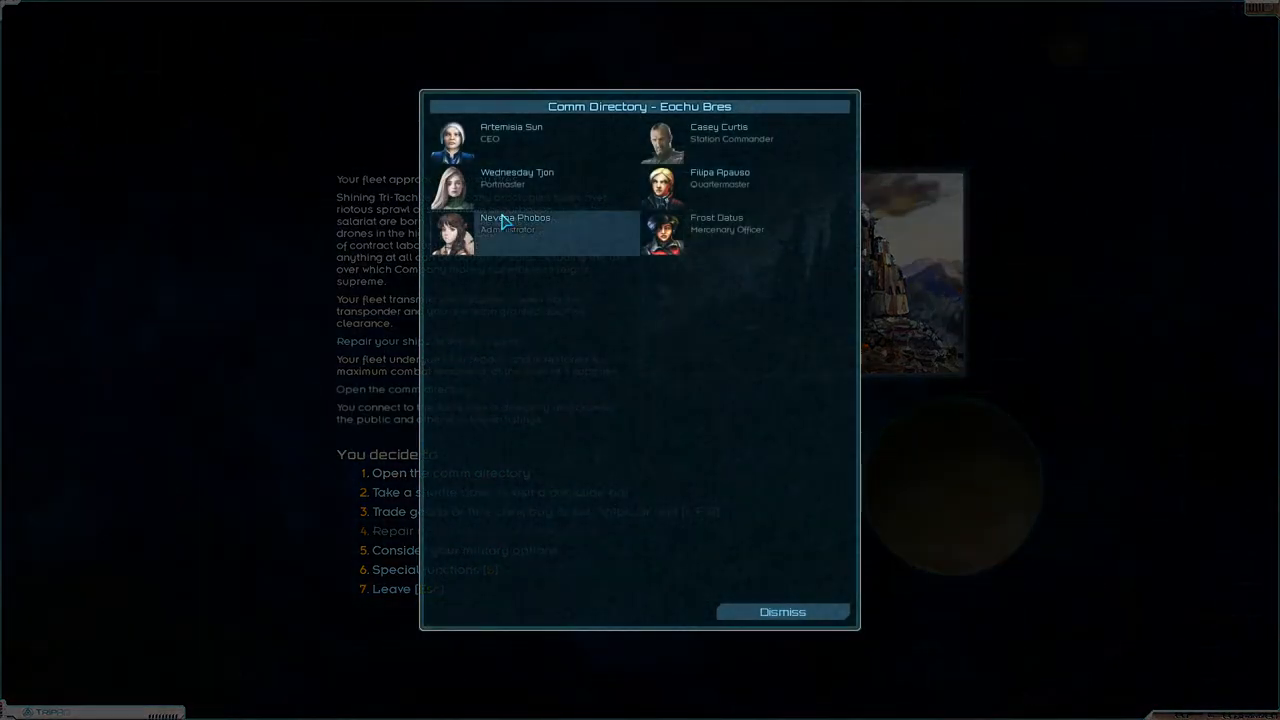
left_click(718, 132)
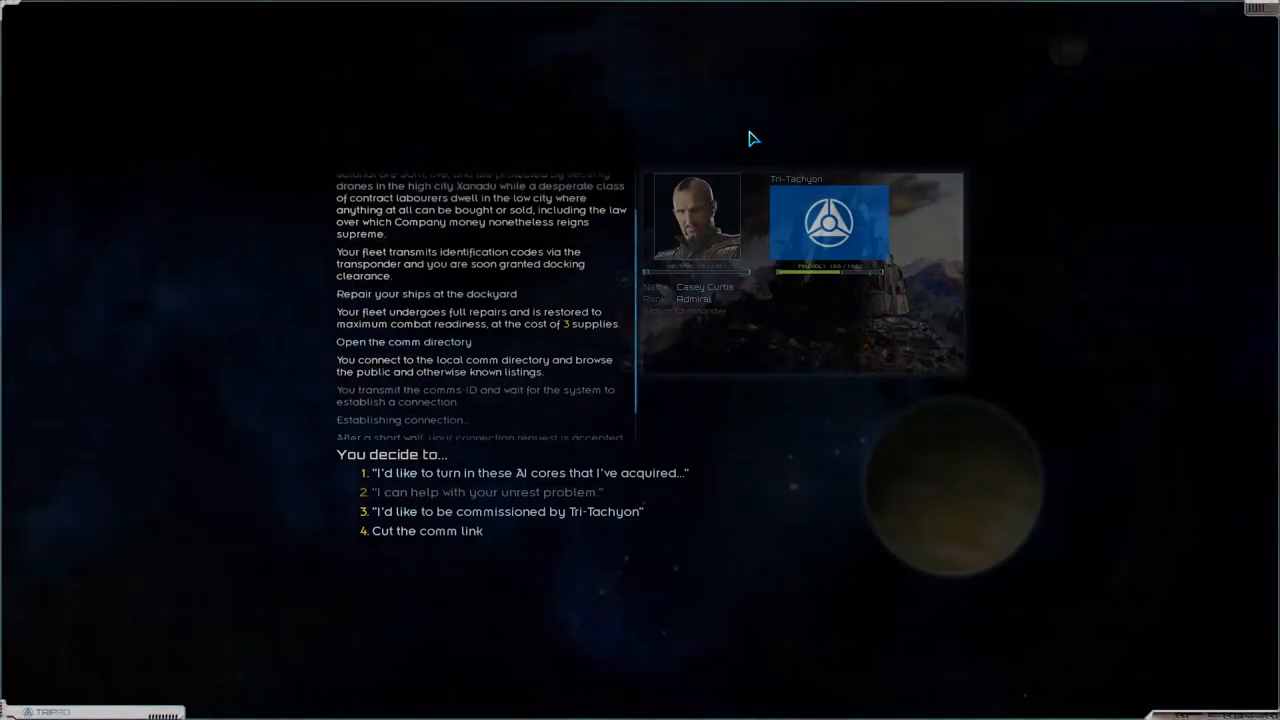
- Turn in the Gamma Cores to Tri-Tachyon for 90,000 credits and cut the comm link
left_click(528, 472)
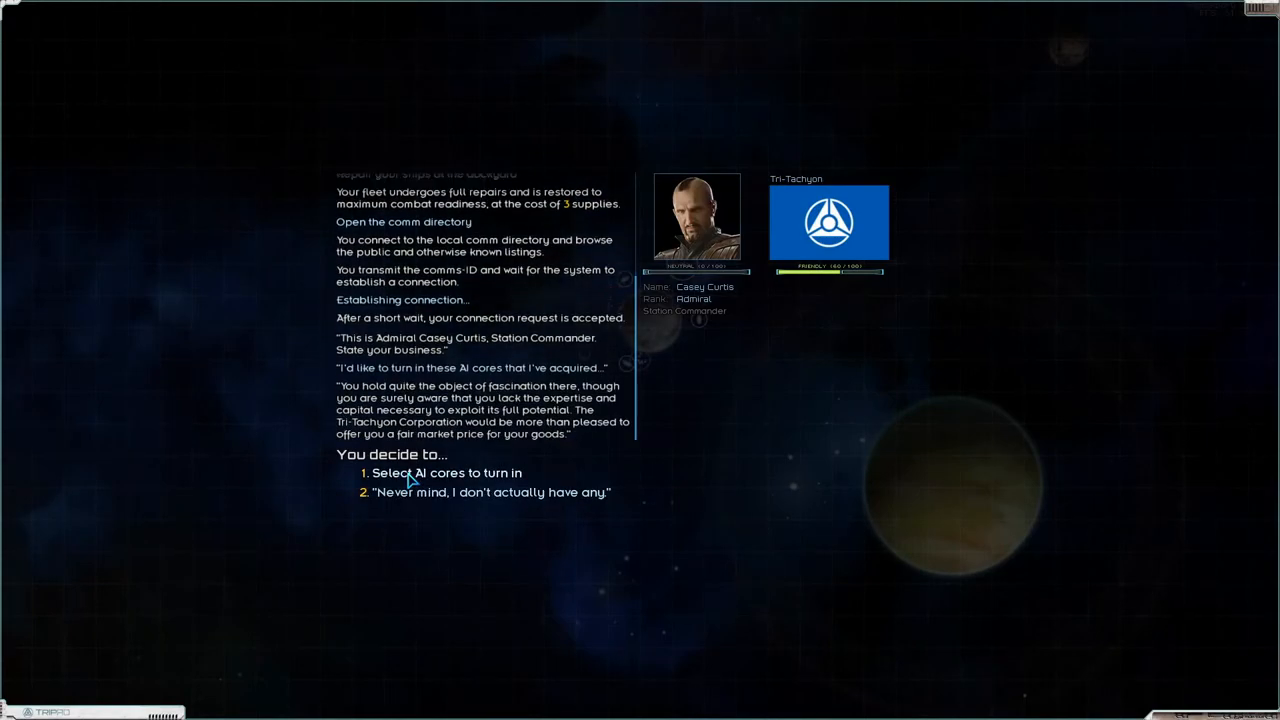
left_click(448, 472)
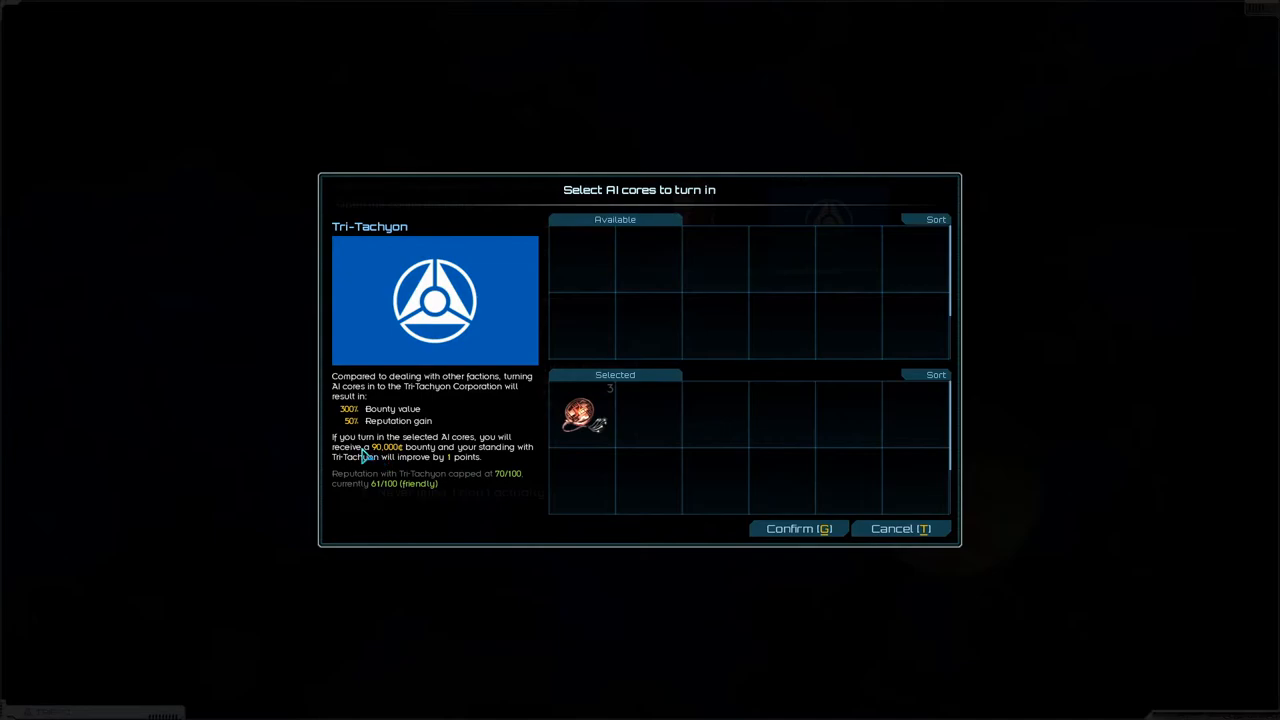
left_click(798, 528)
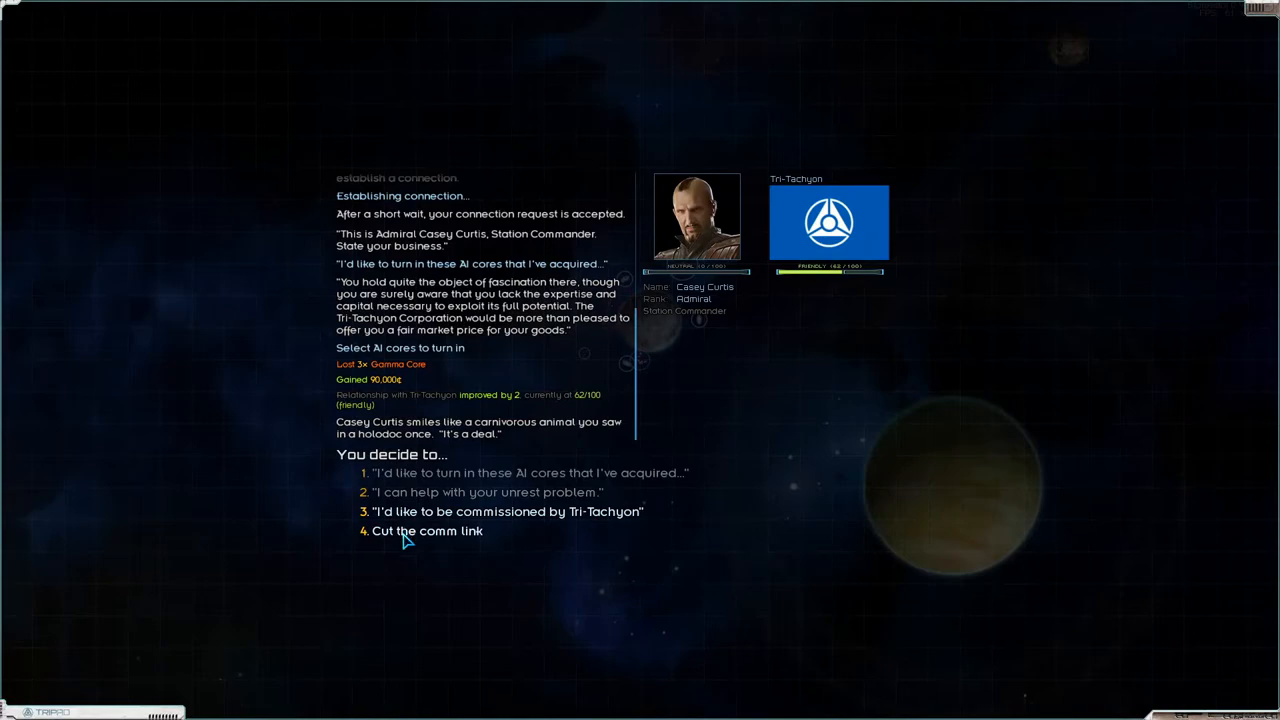
left_click(424, 532)
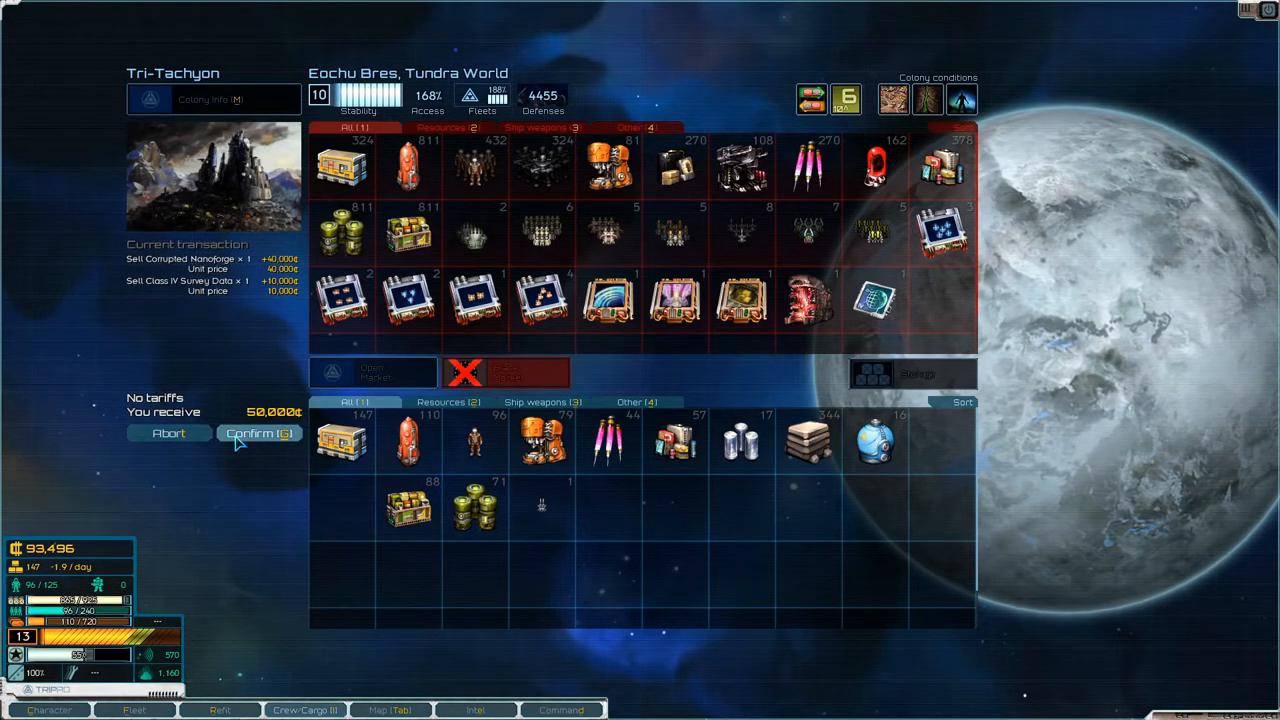
- Confirm the 50,000-credit sale of the nanoforge and survey data, then bring up the intel log
left_click(258, 432)
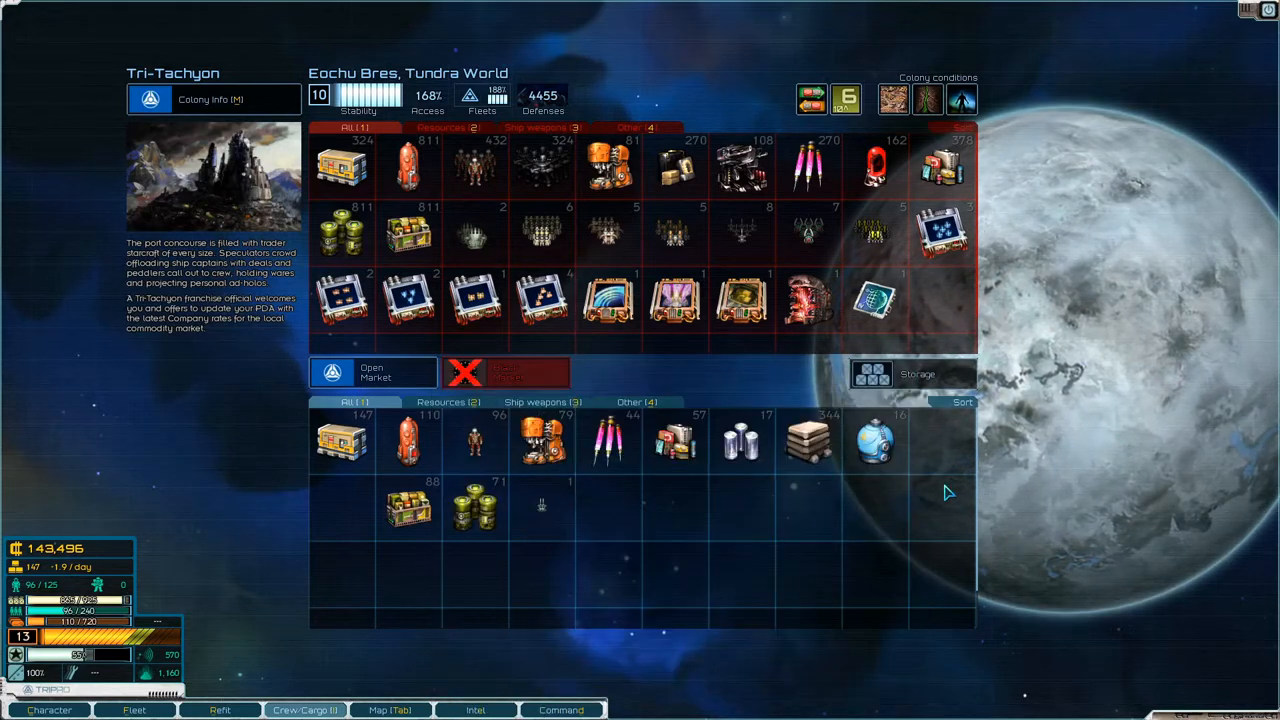
mouse_move(808, 440)
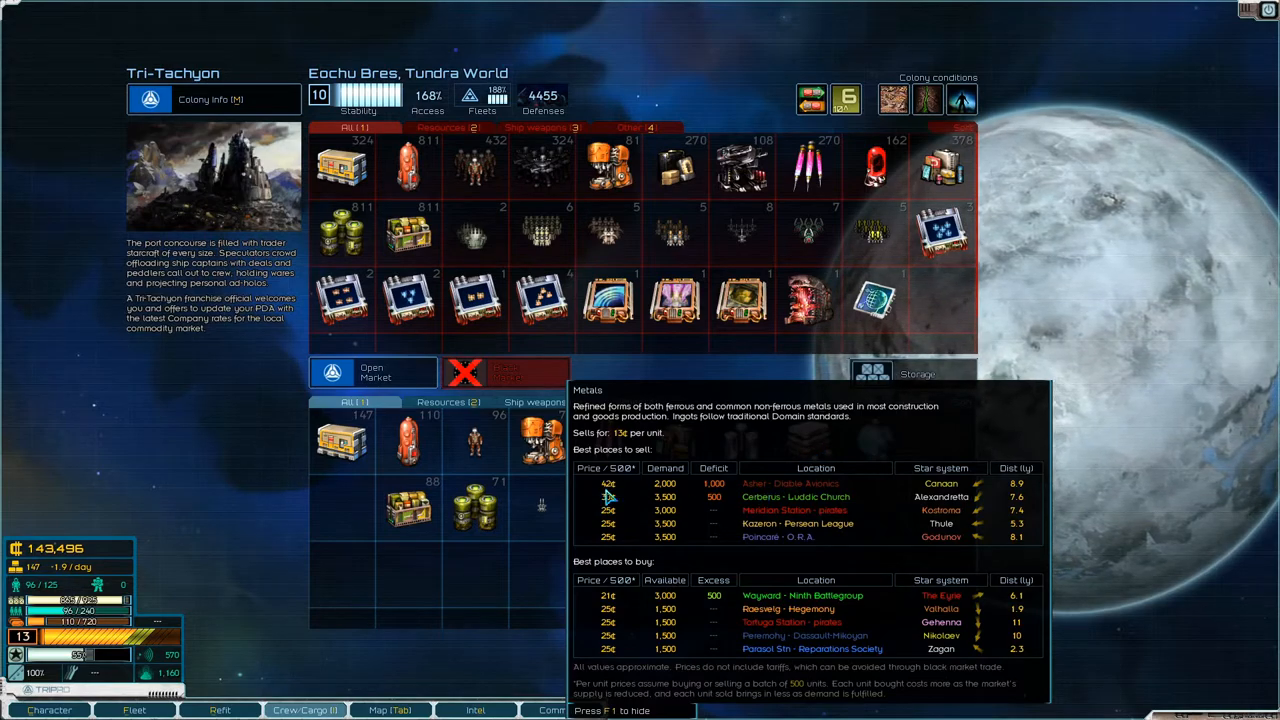
mouse_move(790, 496)
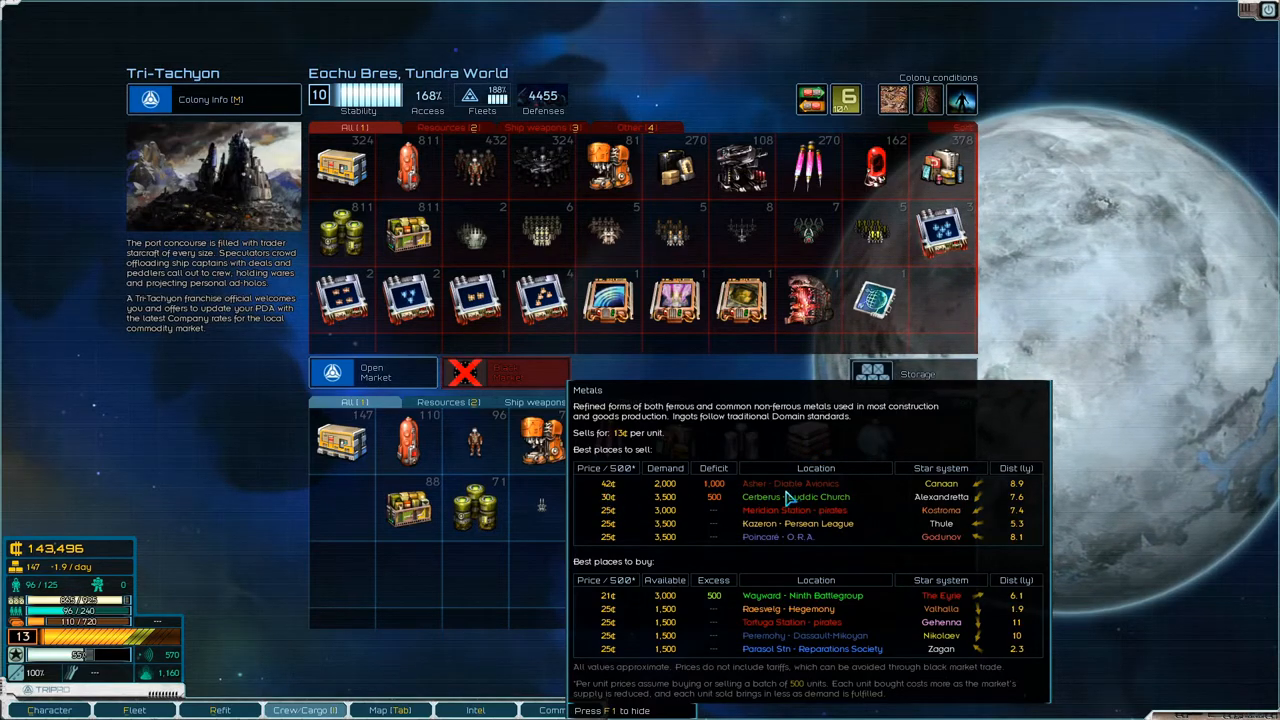
left_click(476, 710)
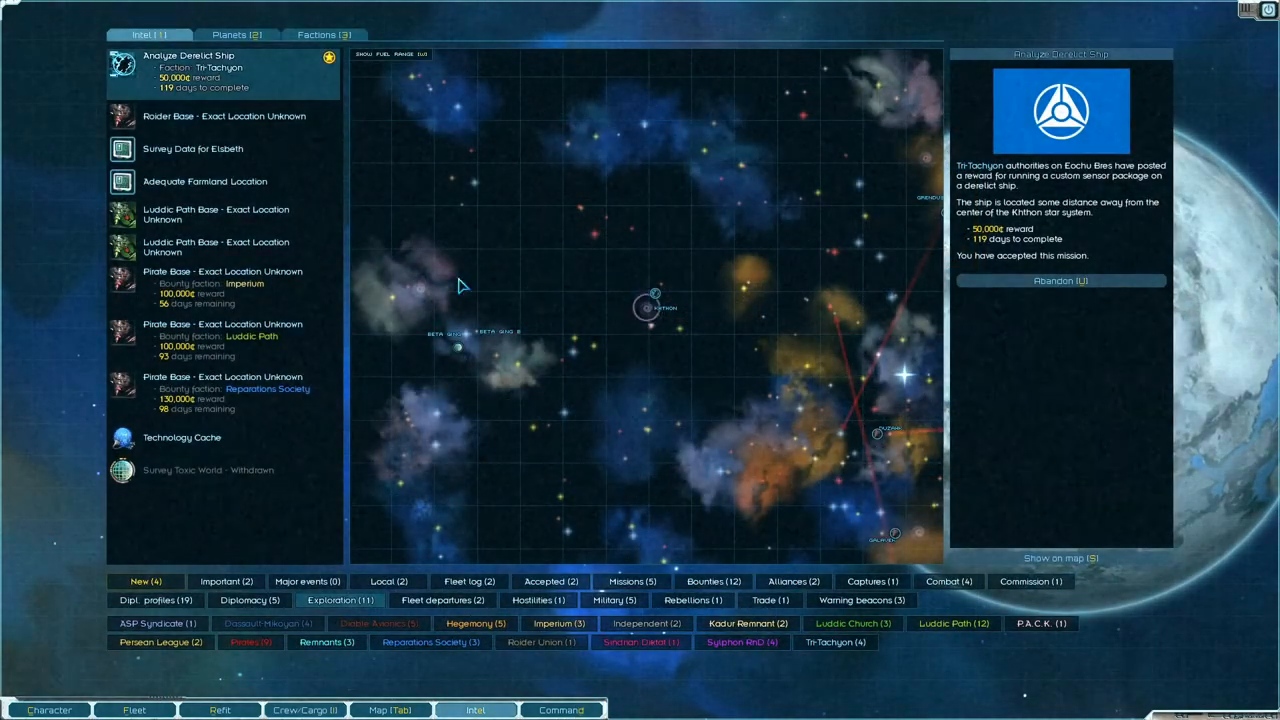
- Browse the Factions list in intel and view one faction's details
left_click(324, 34)
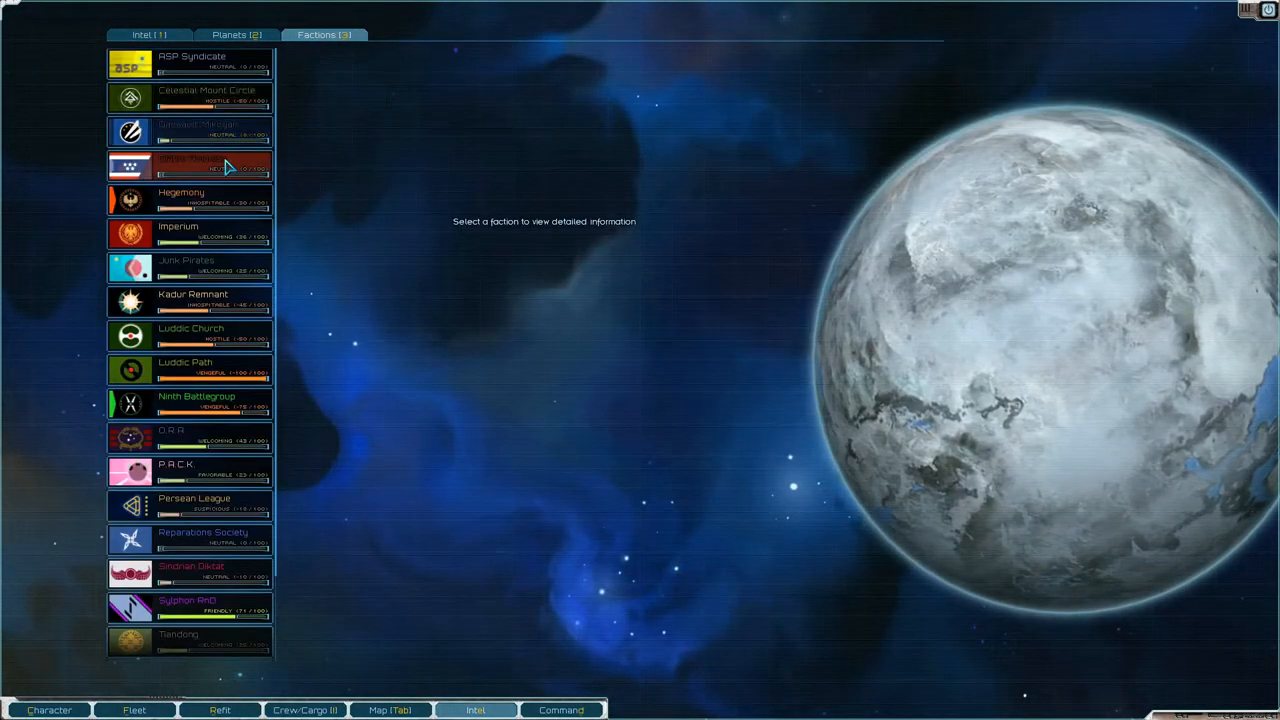
left_click(190, 164)
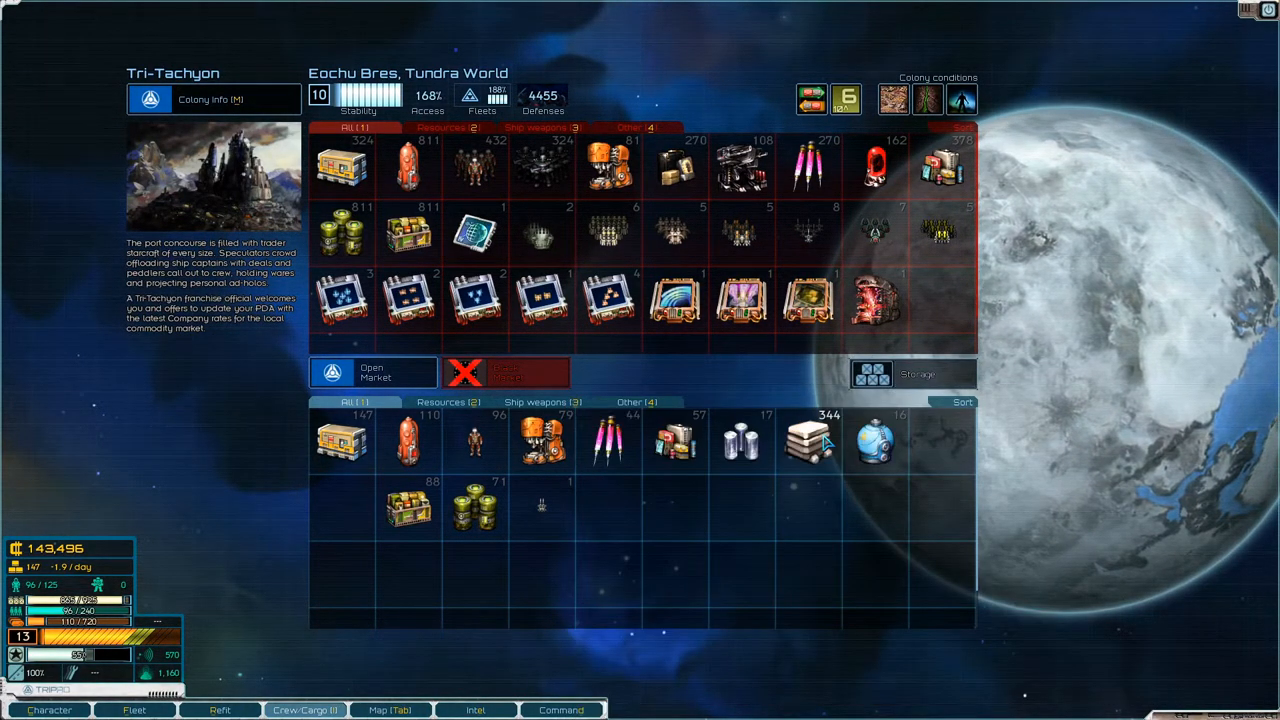
mouse_move(874, 440)
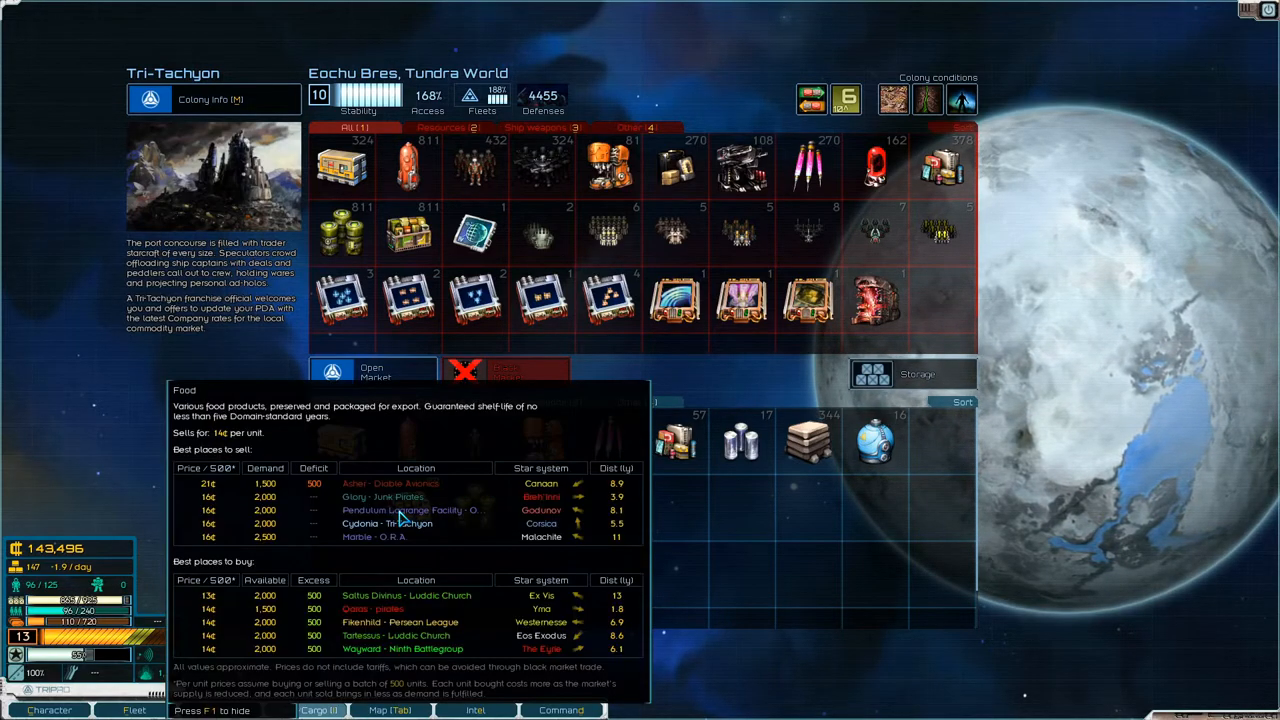
mouse_move(288, 486)
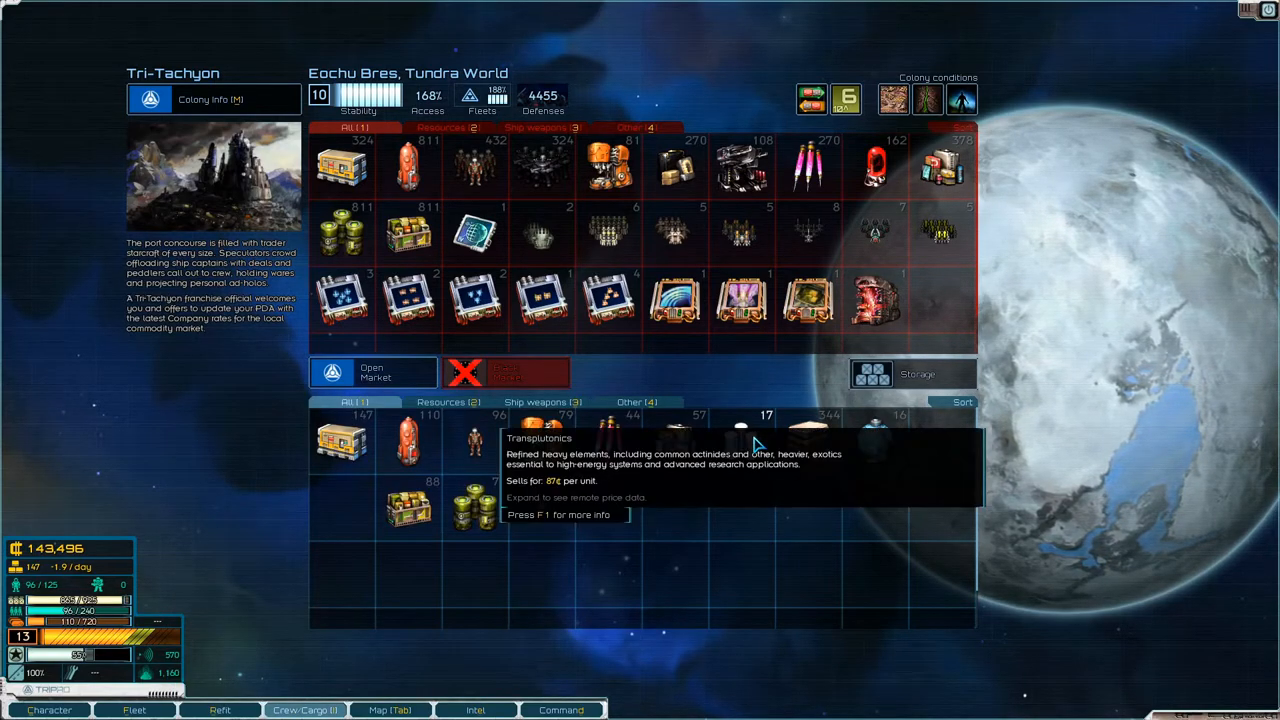
- Buy 410 fuel and 40 supplies, then hire 80 crew, dropping credits to 119,048
key("f1")
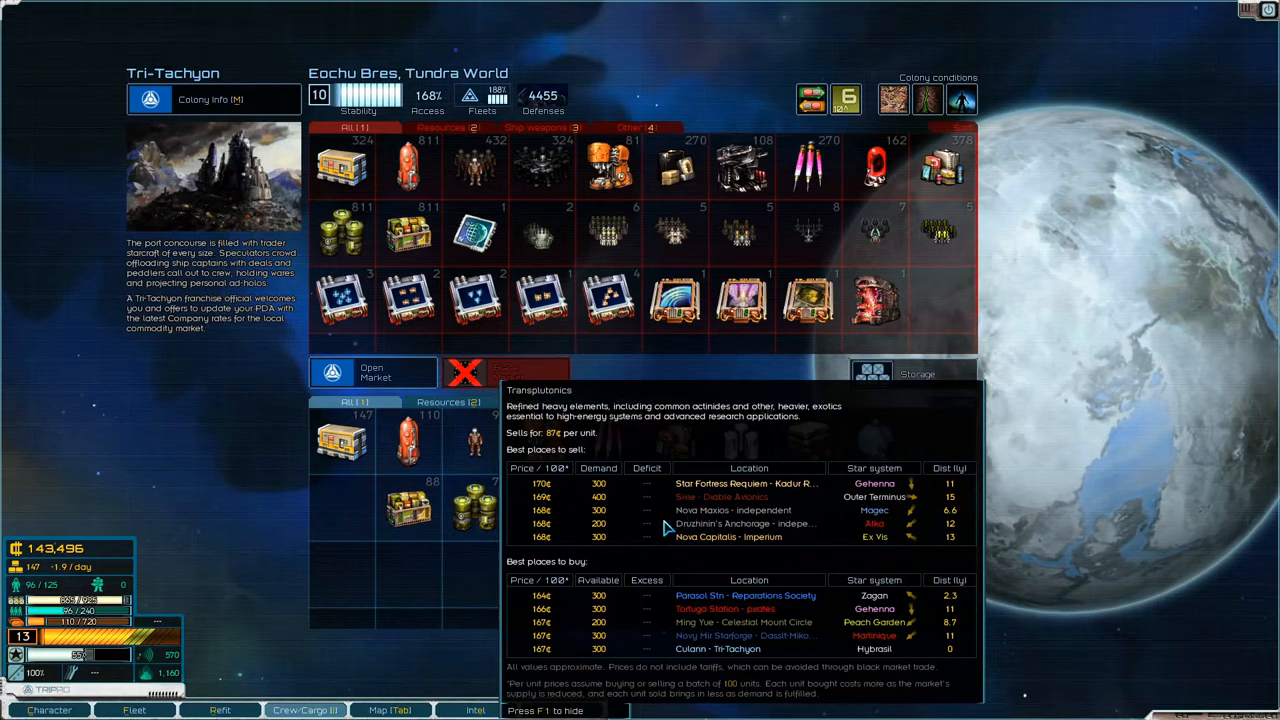
mouse_move(610, 532)
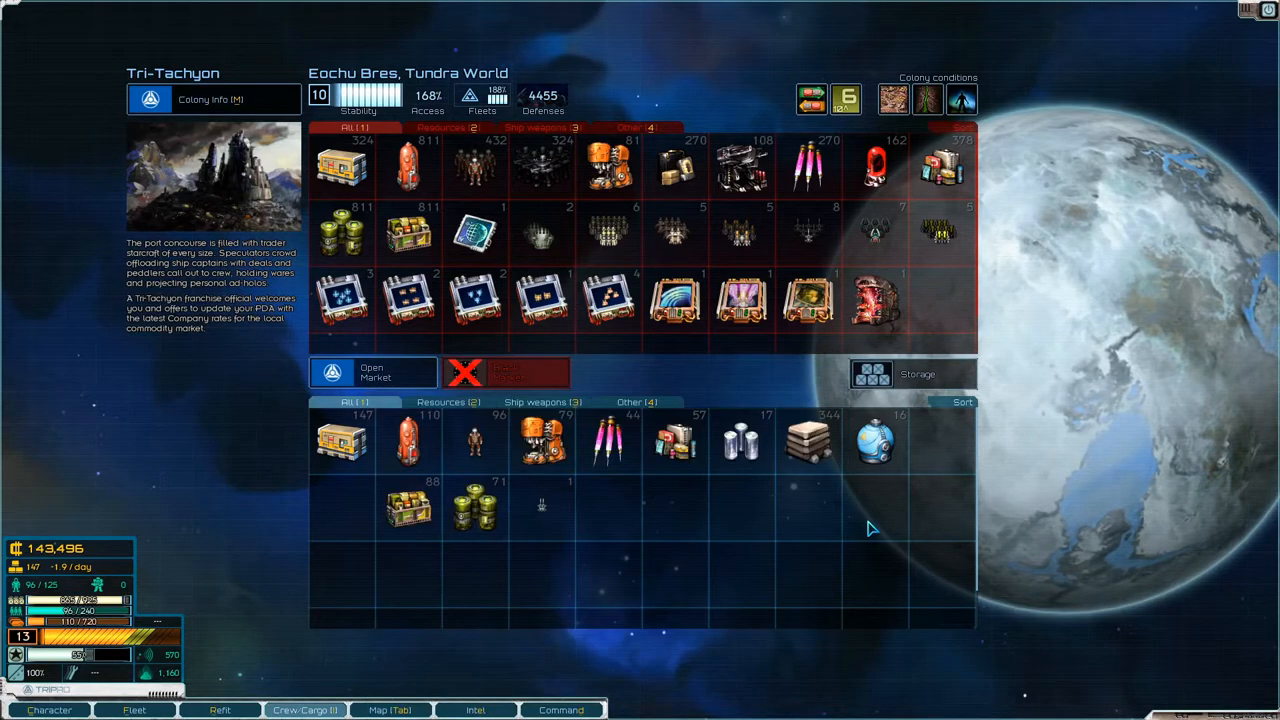
mouse_move(676, 442)
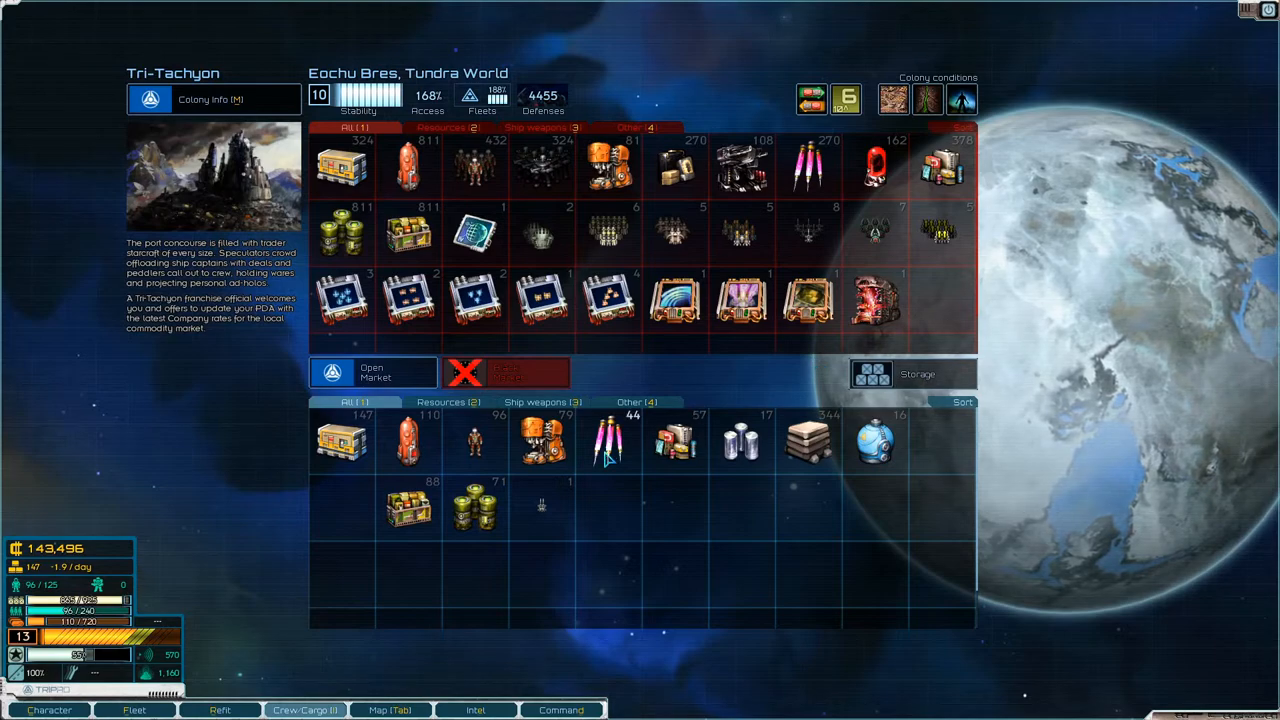
mouse_move(608, 444)
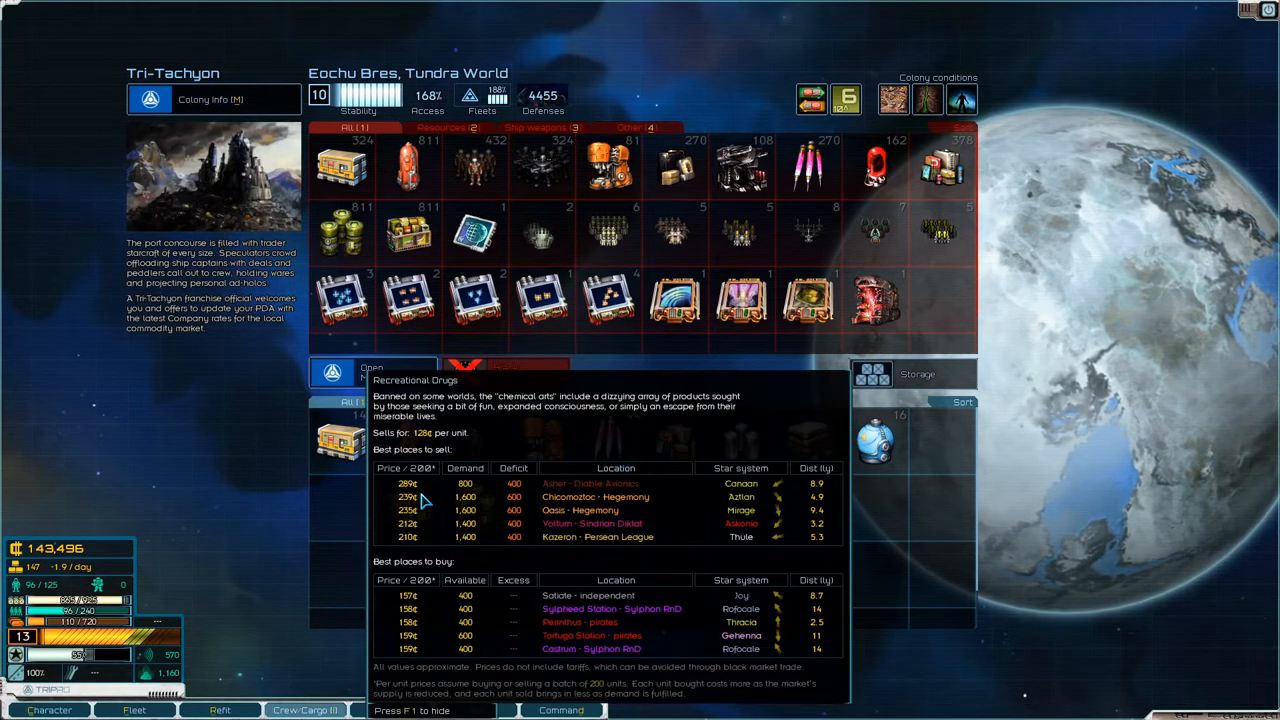
mouse_move(780, 500)
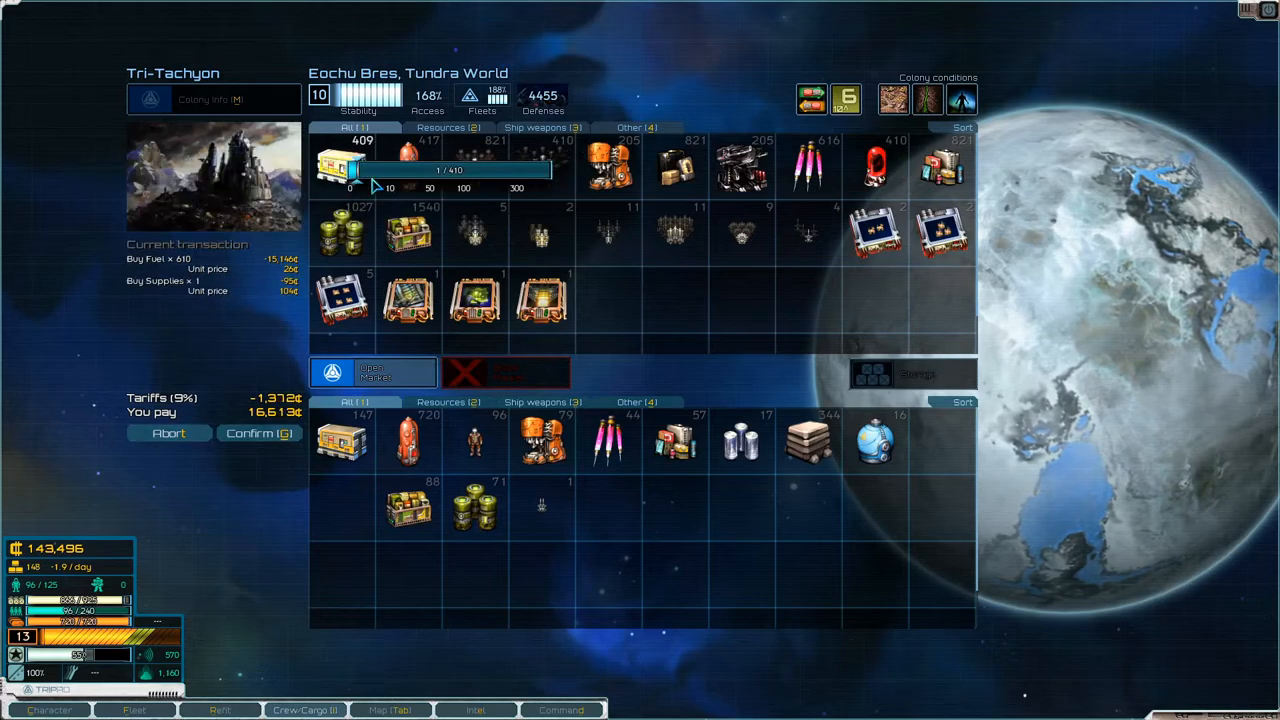
left_click_drag(356, 170, 480, 170)
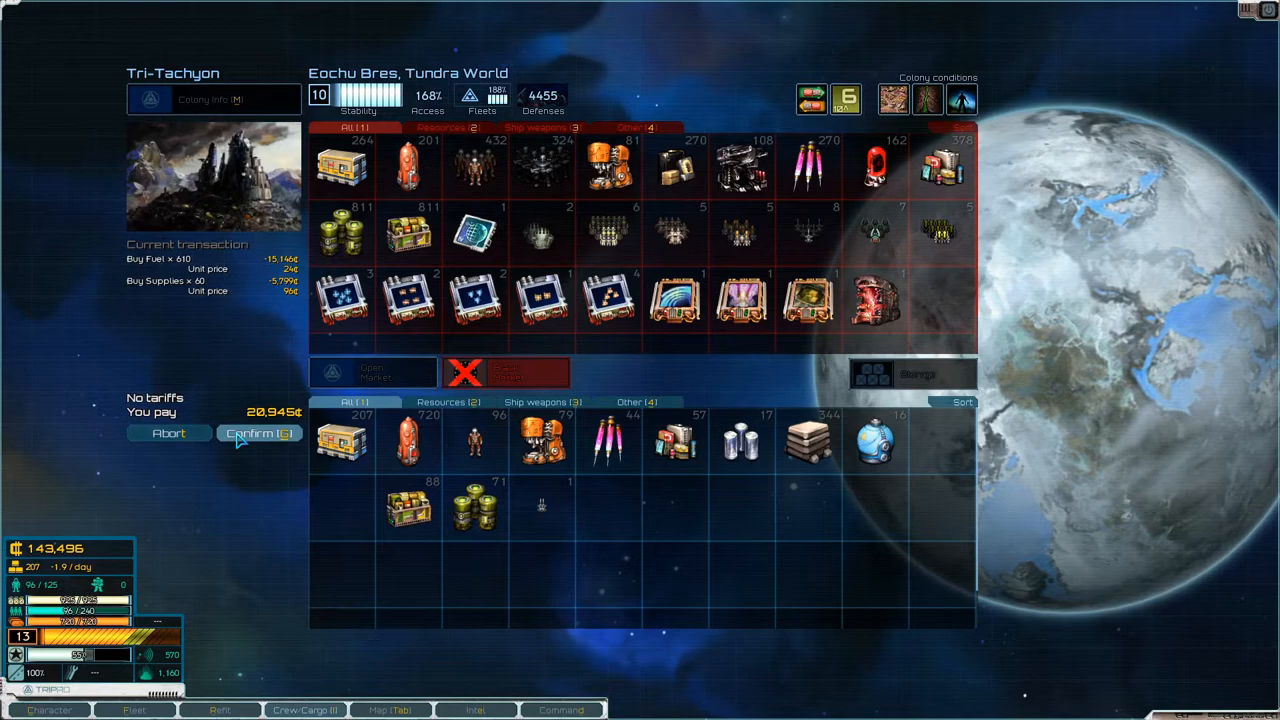
left_click(258, 432)
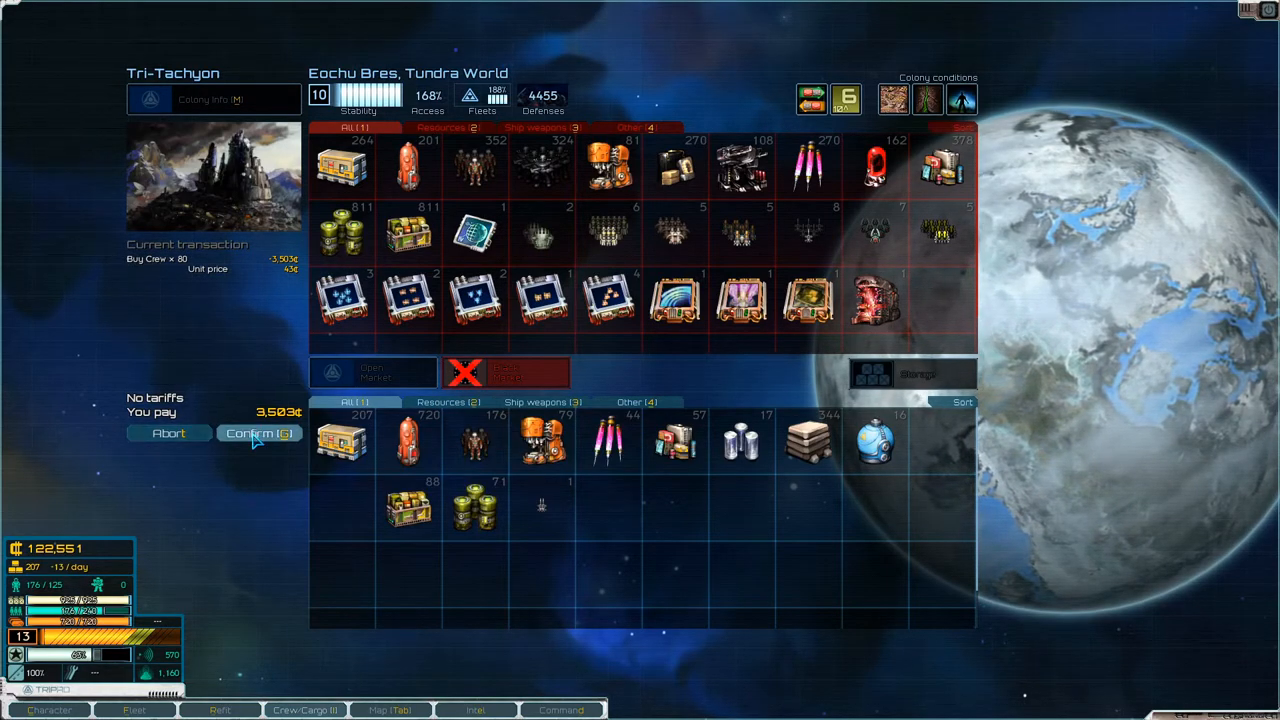
left_click(258, 432)
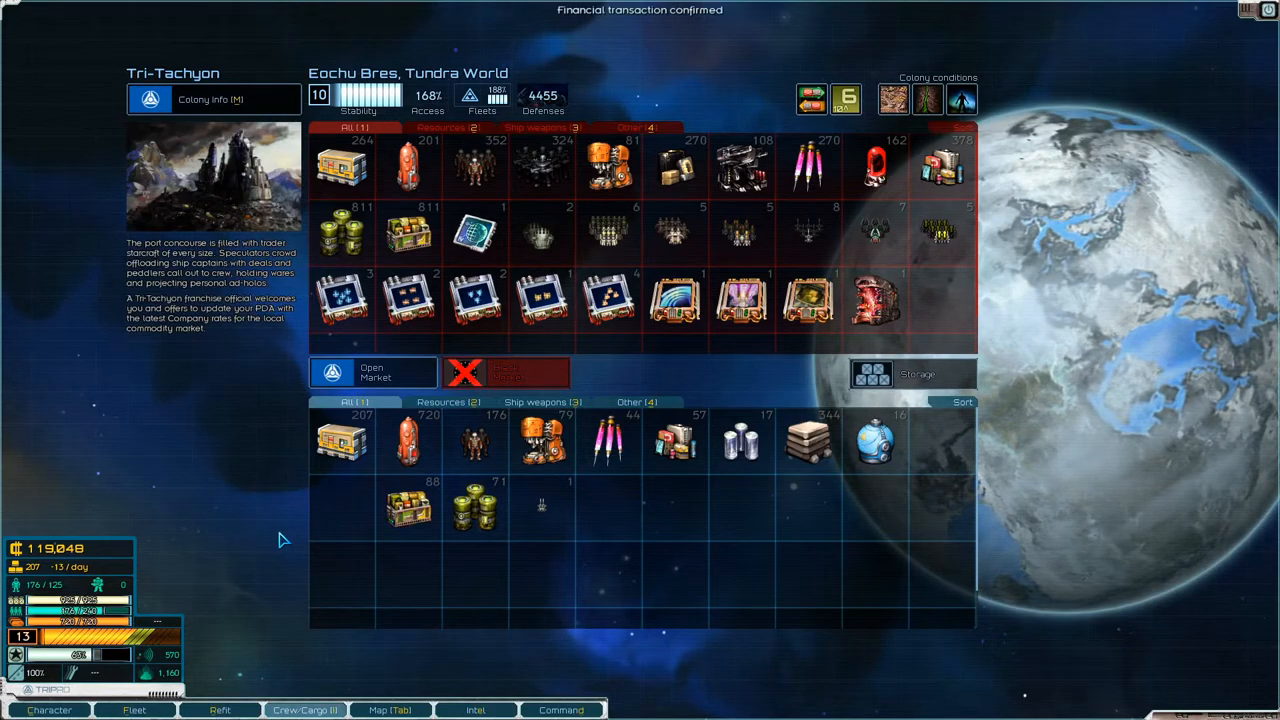
- Browse the warships for sale at the Eochu Bres ship market from the fleet screen
left_click(134, 710)
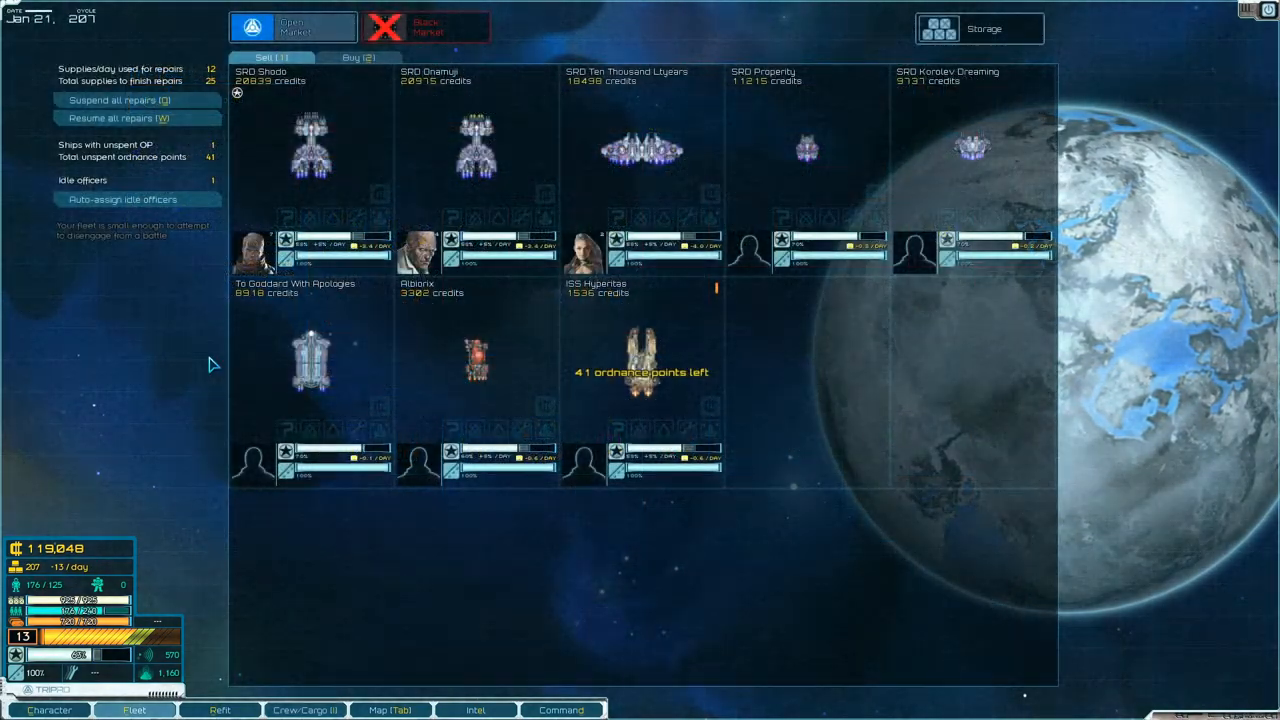
left_click(358, 56)
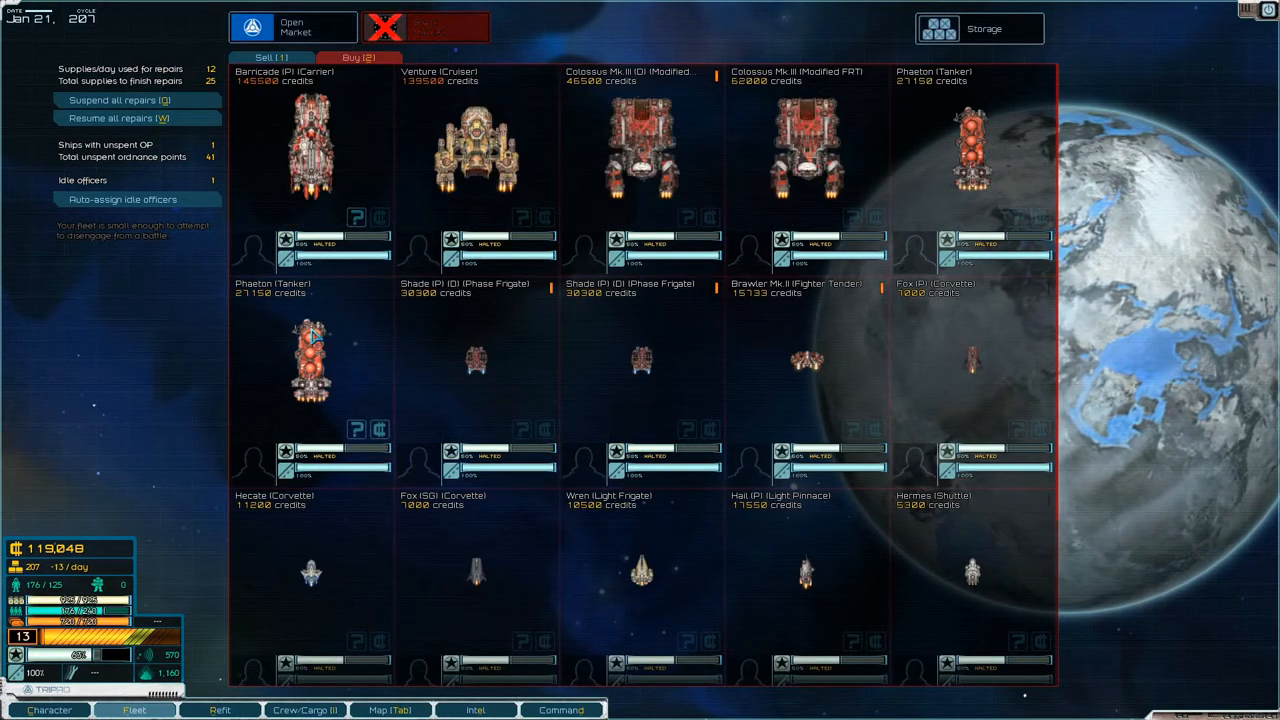
mouse_move(340, 322)
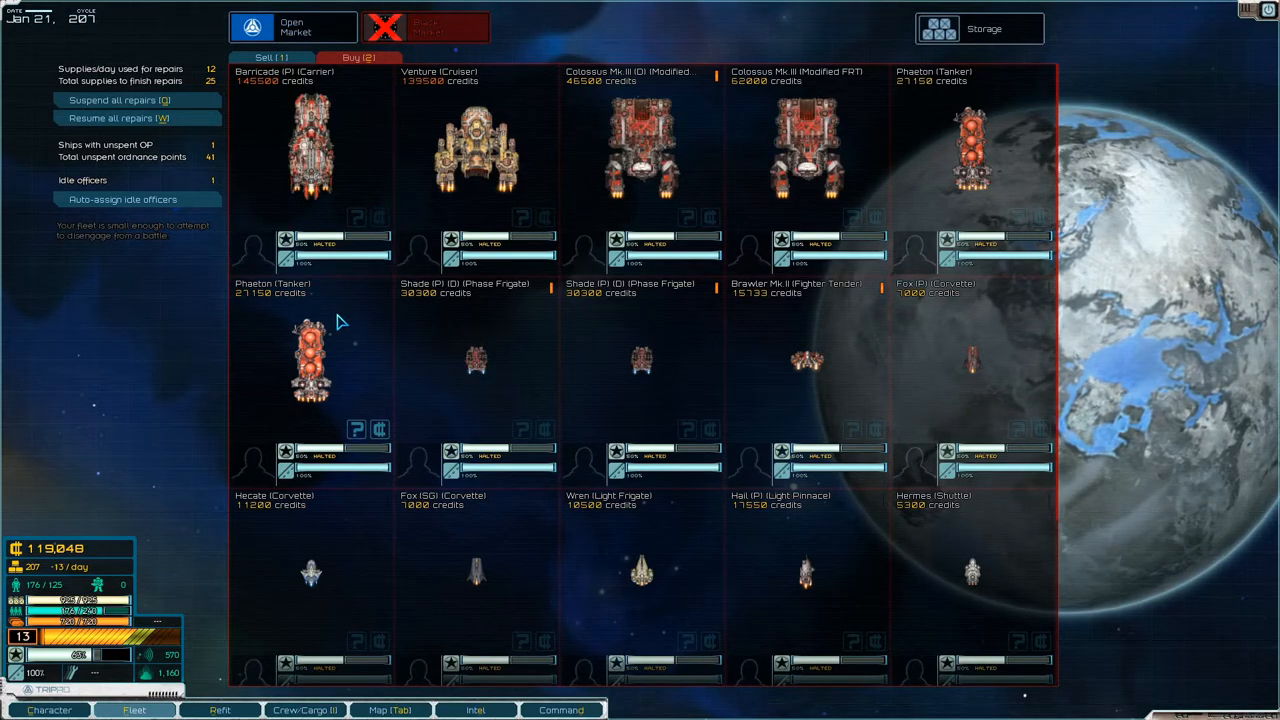
mouse_move(348, 384)
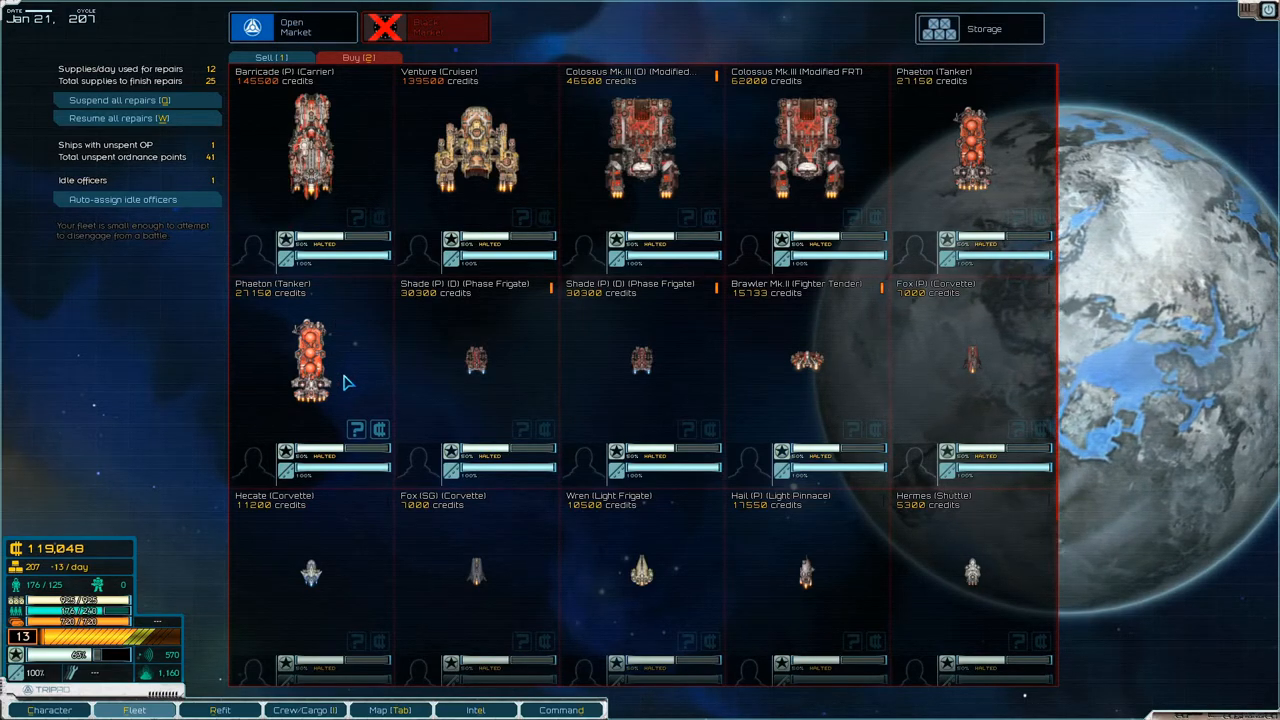
mouse_move(878, 174)
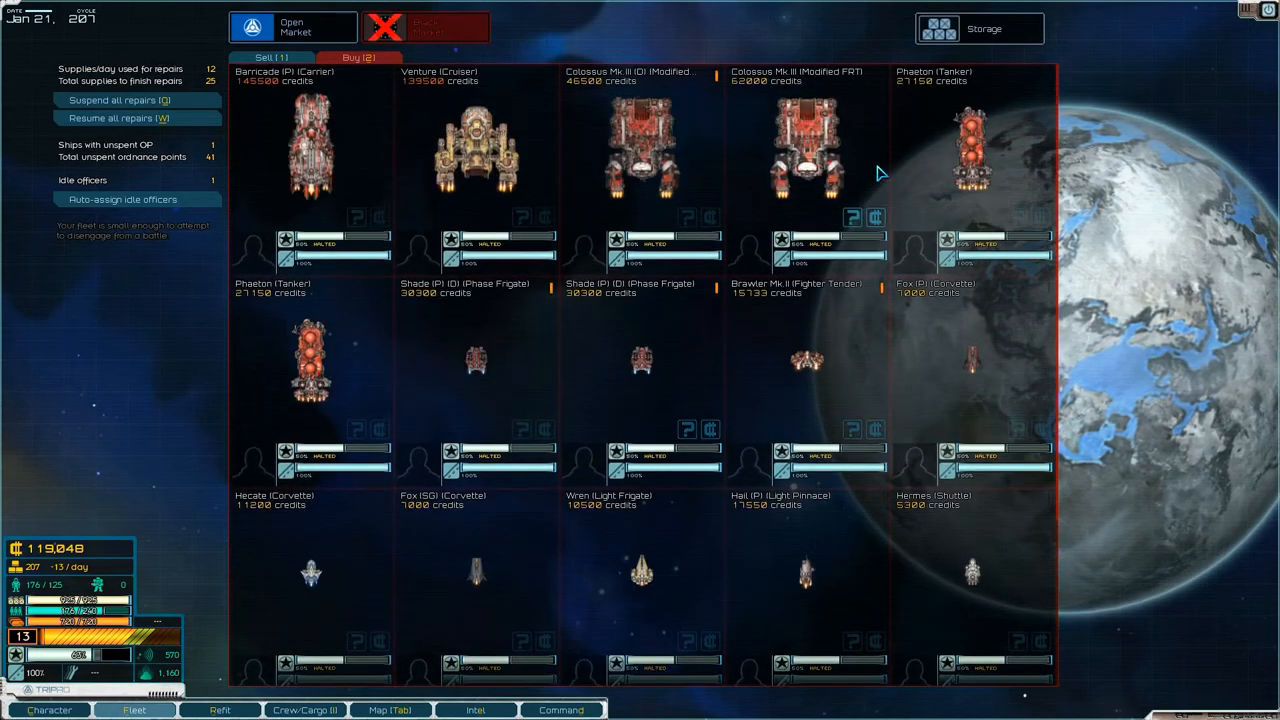
left_click(852, 216)
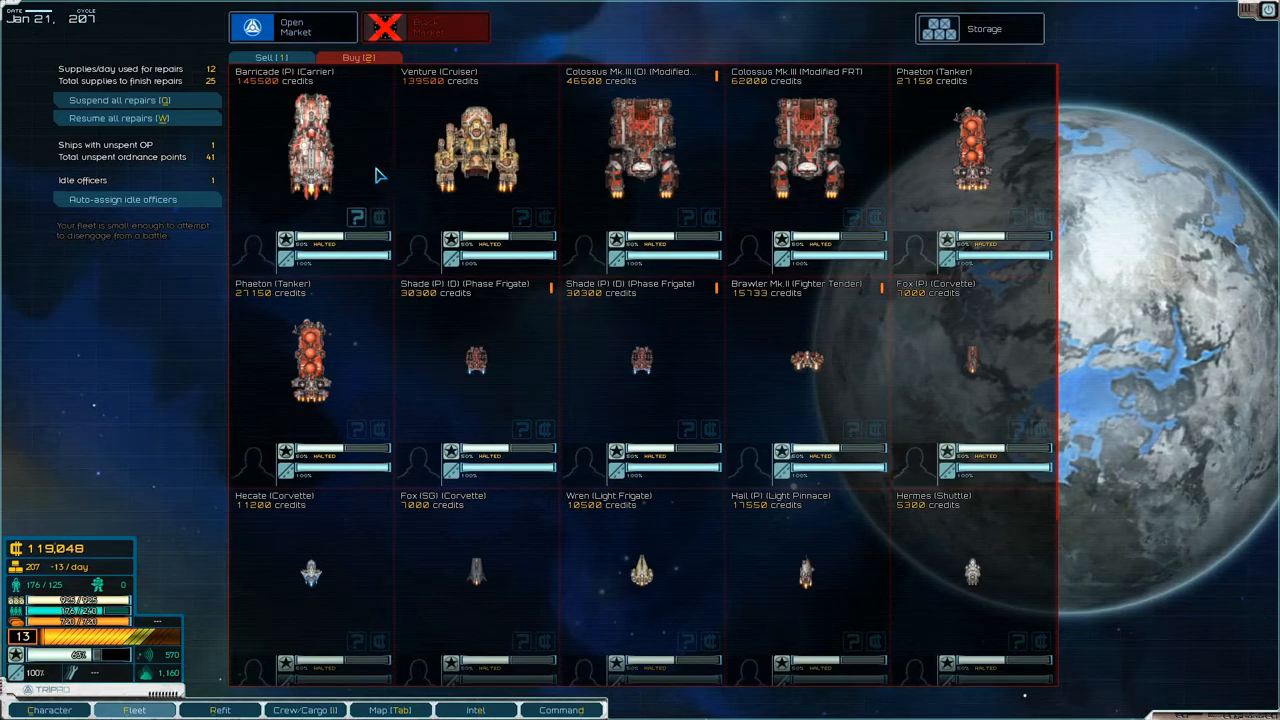
mouse_move(248, 396)
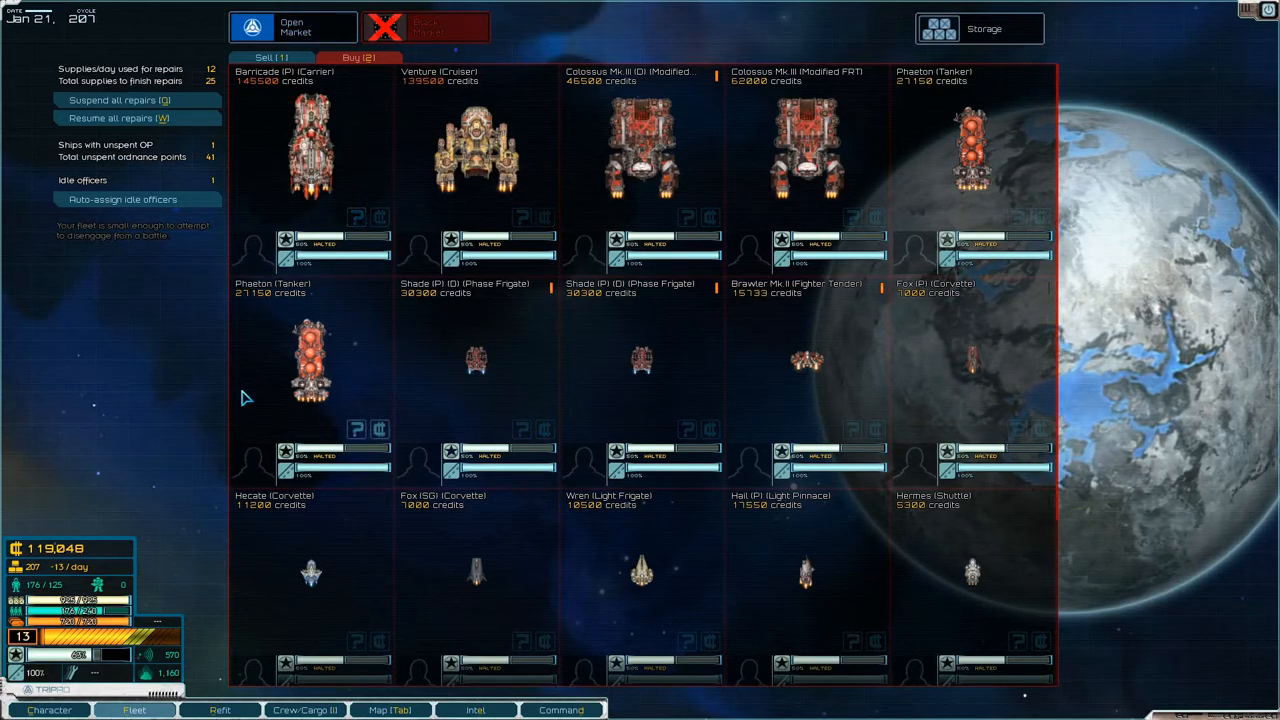
mouse_move(1172, 96)
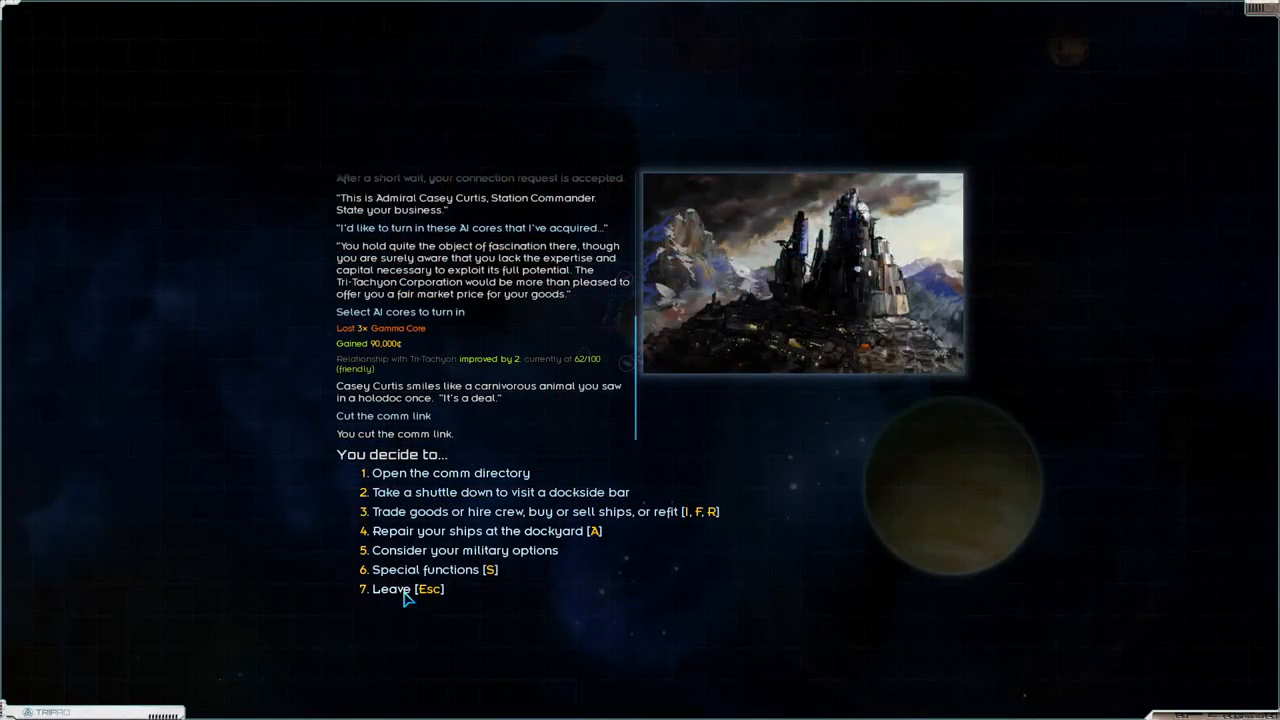
- Check the 25,920-credit hull restoration for ISS Hyperion, decline it, and return to the fleet roster
left_click(484, 532)
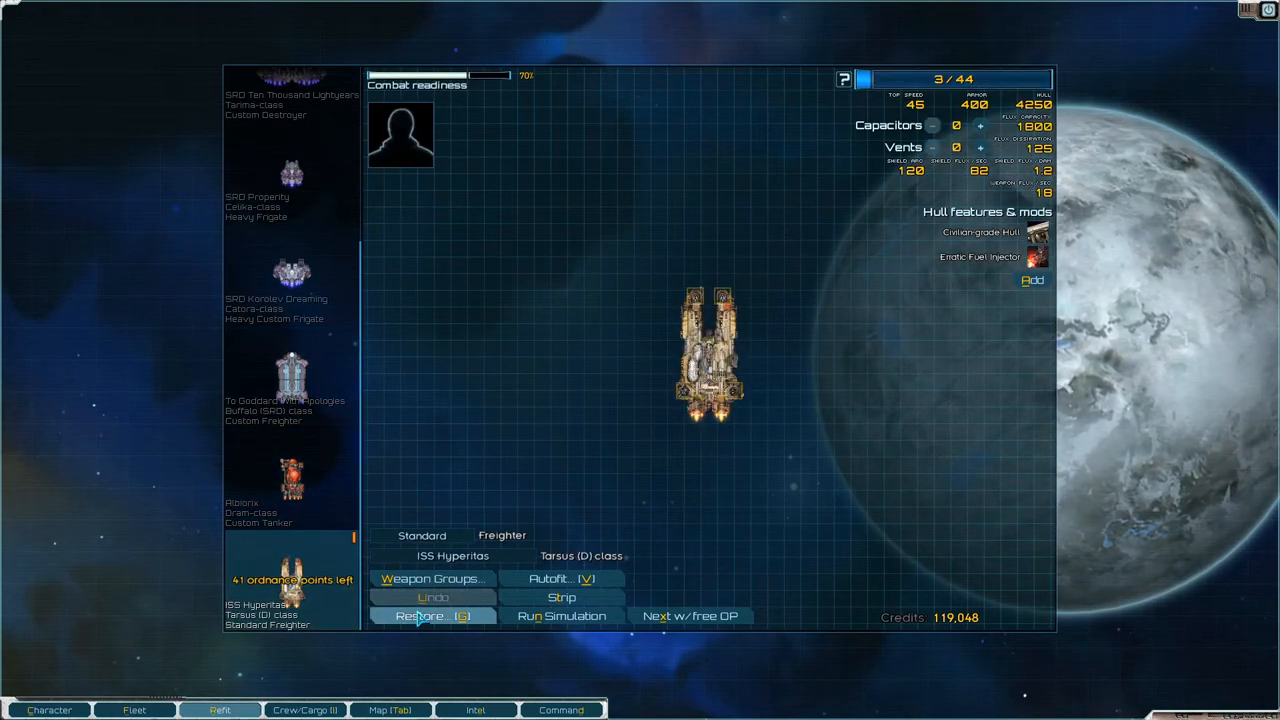
left_click(432, 616)
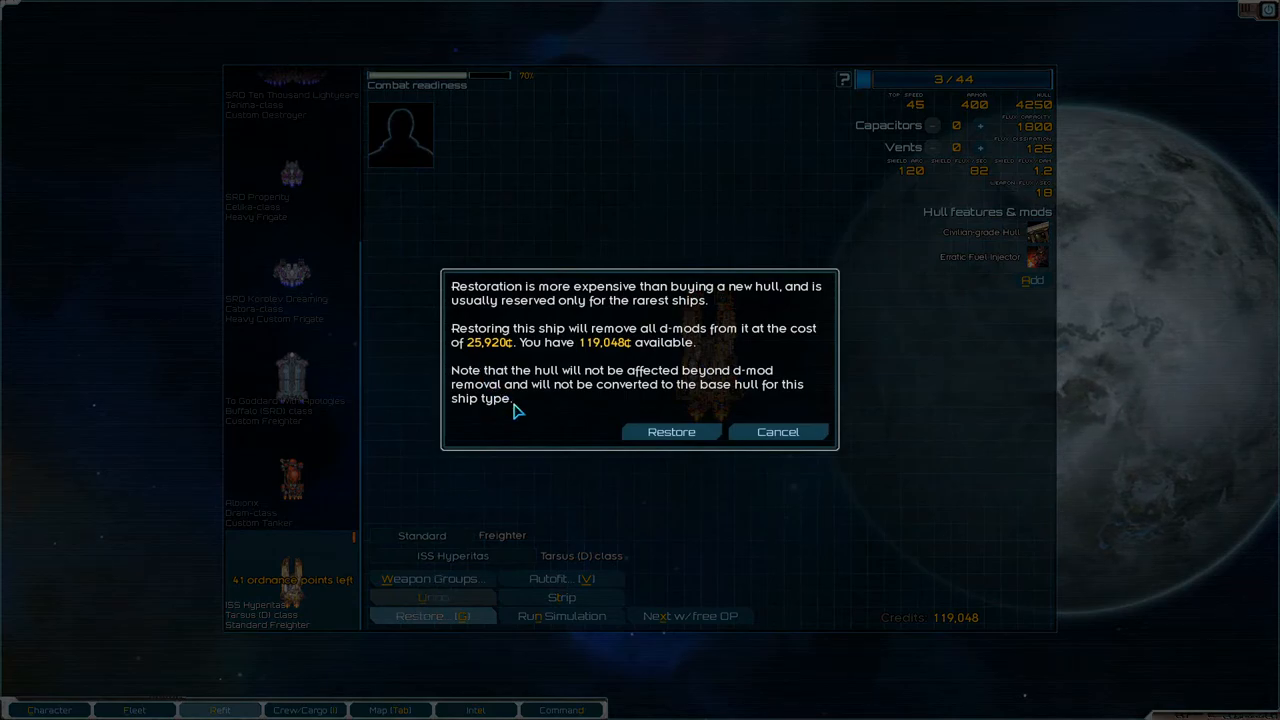
left_click(672, 432)
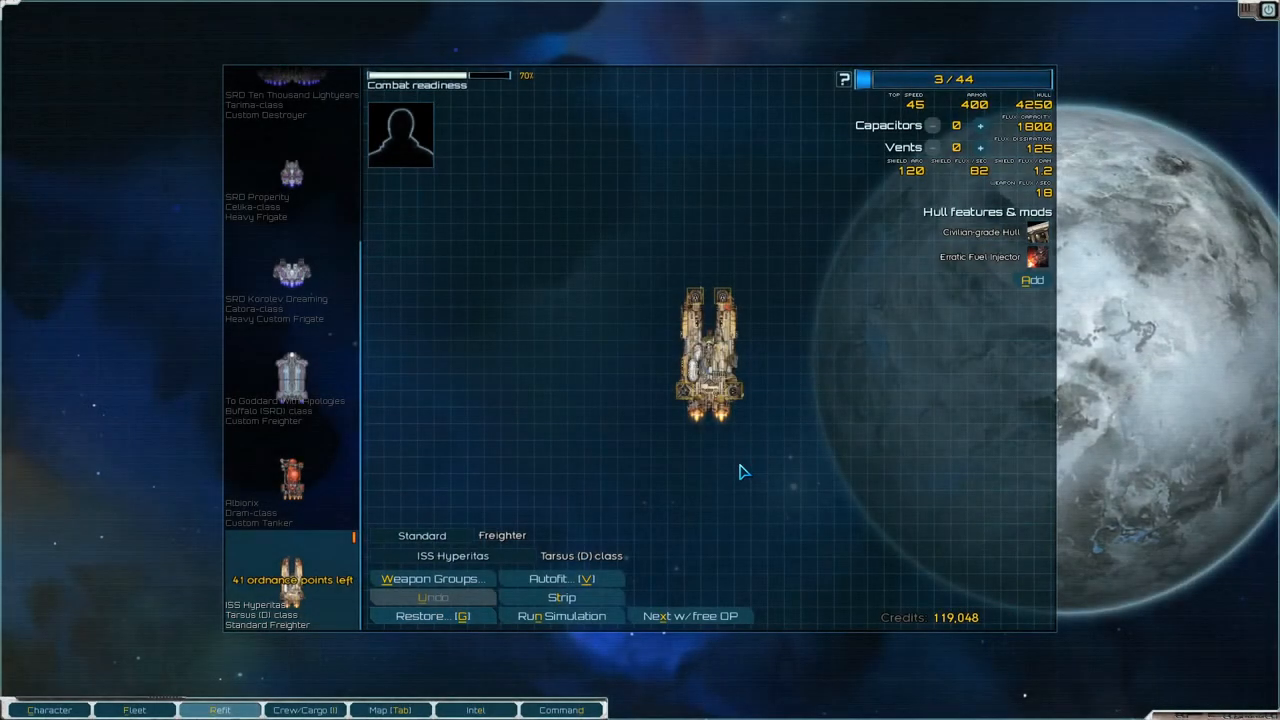
mouse_move(640, 496)
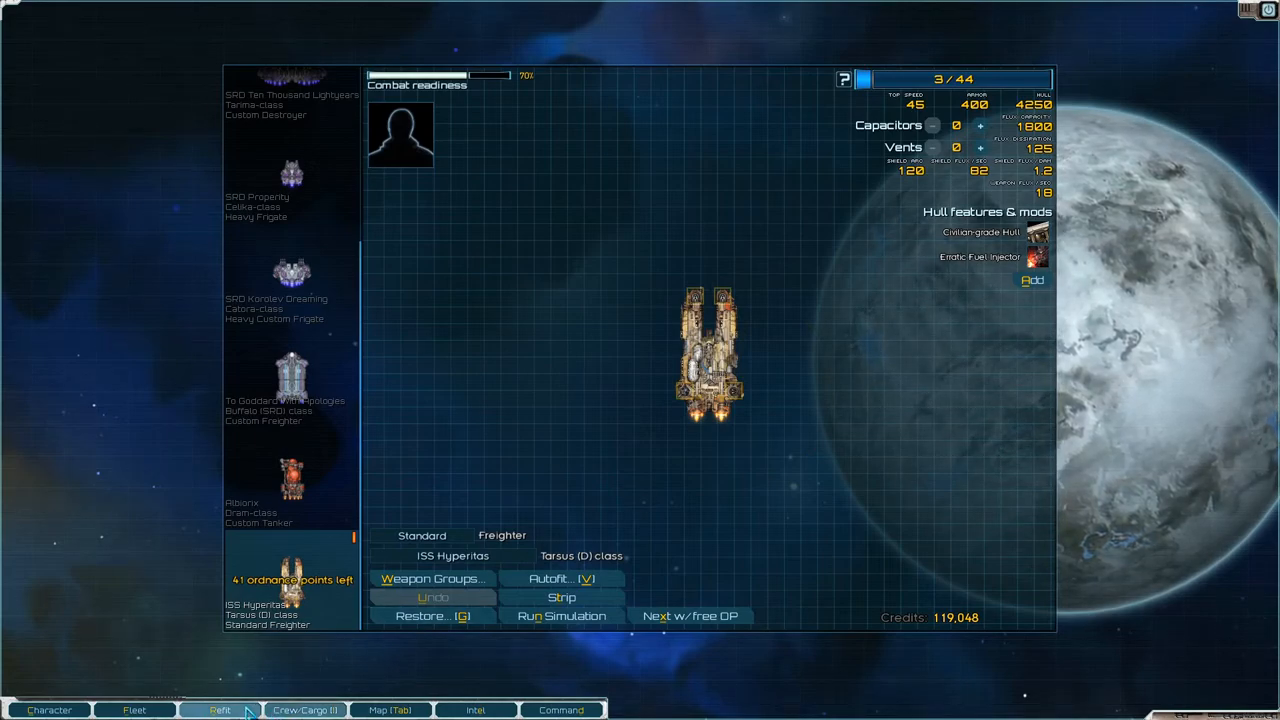
left_click(134, 710)
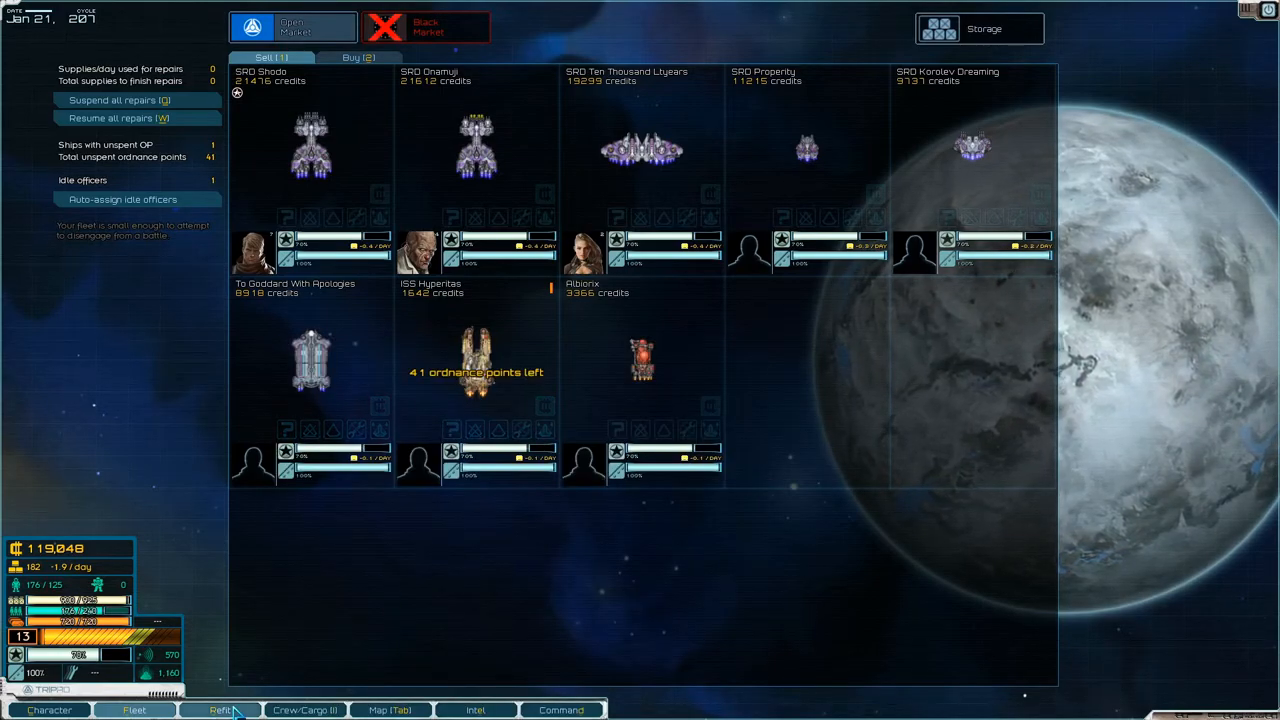
- Fit ISS Hyperion with Militarized Subsystems and Expanded Cargo Holds, leaving 21 ordnance points
left_click(220, 710)
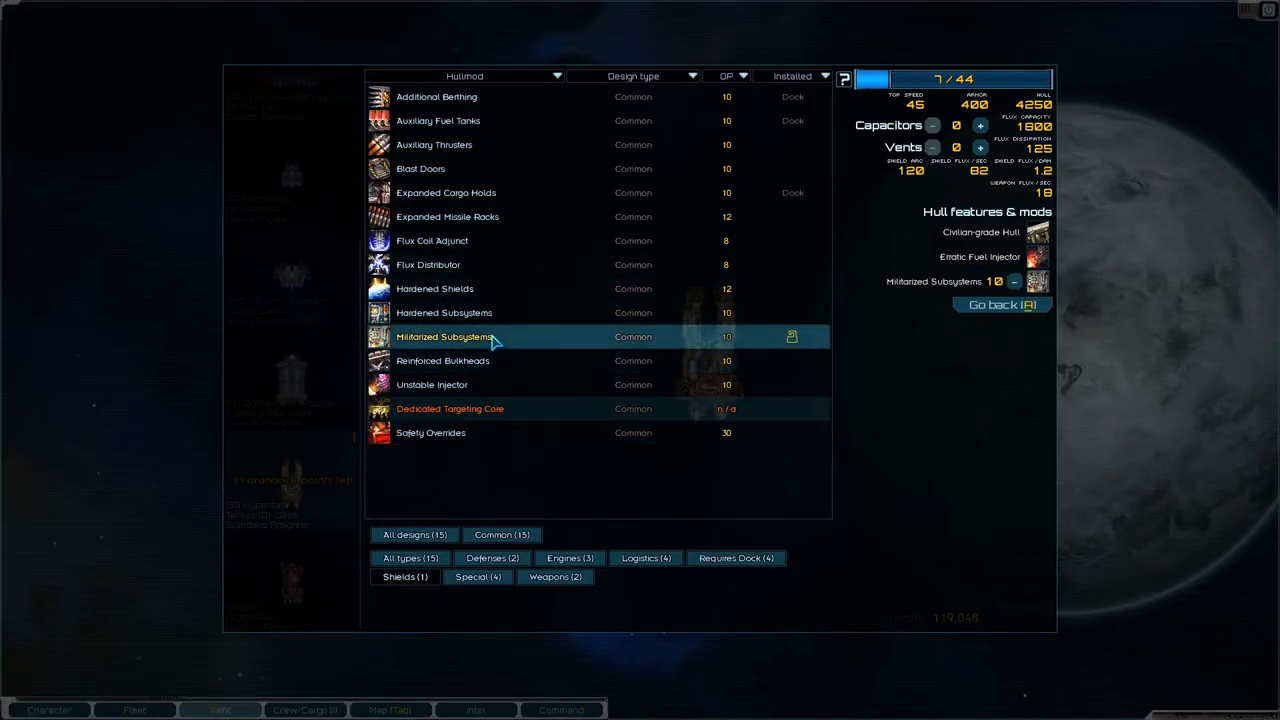
left_click(446, 192)
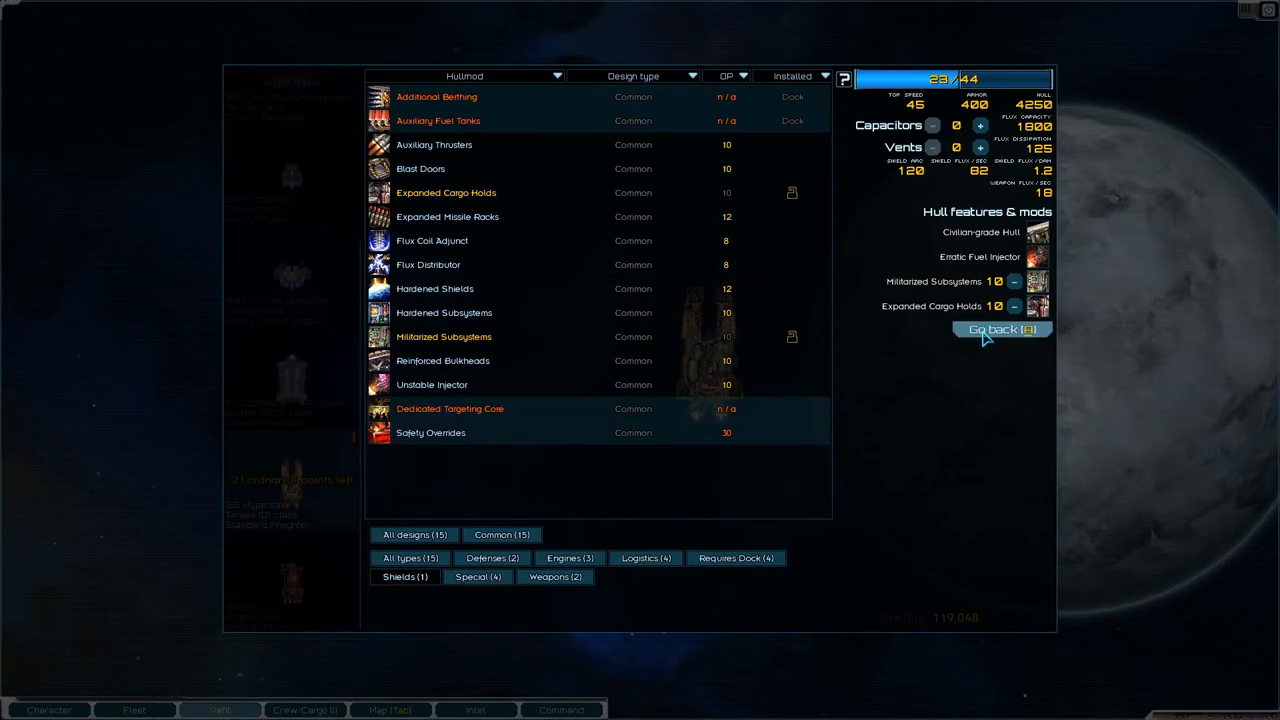
left_click(1000, 328)
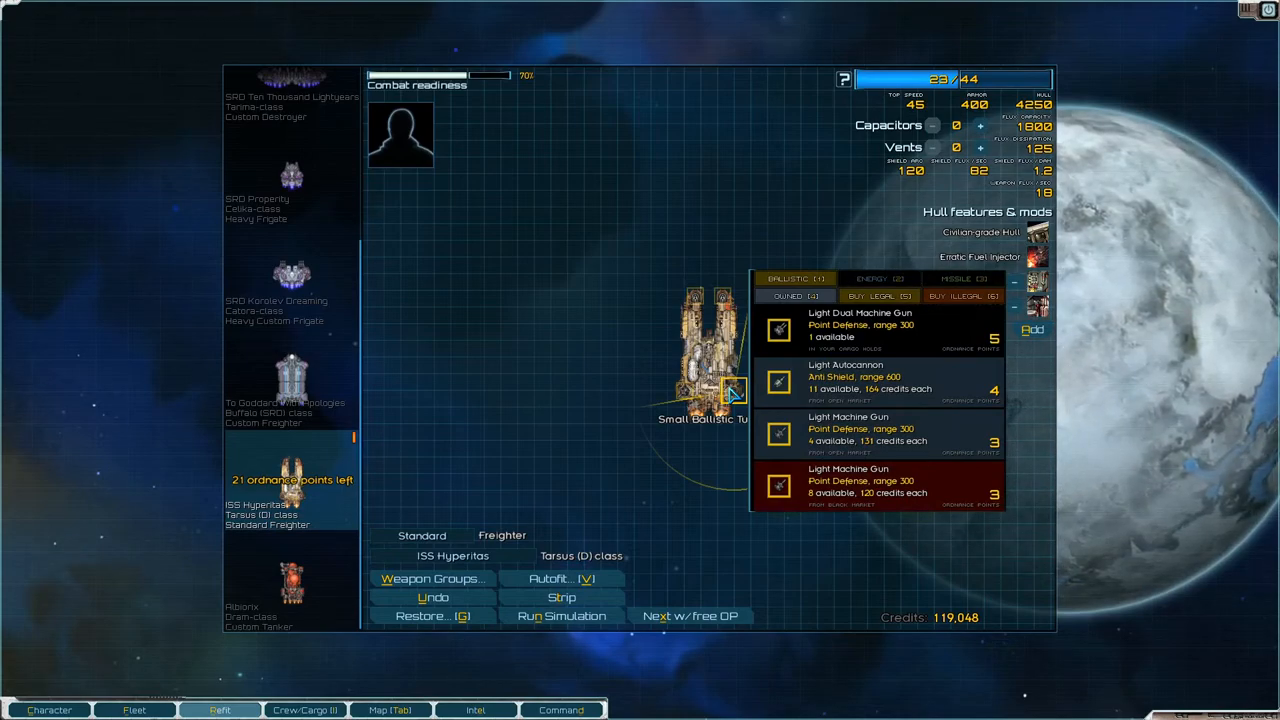
mouse_move(878, 428)
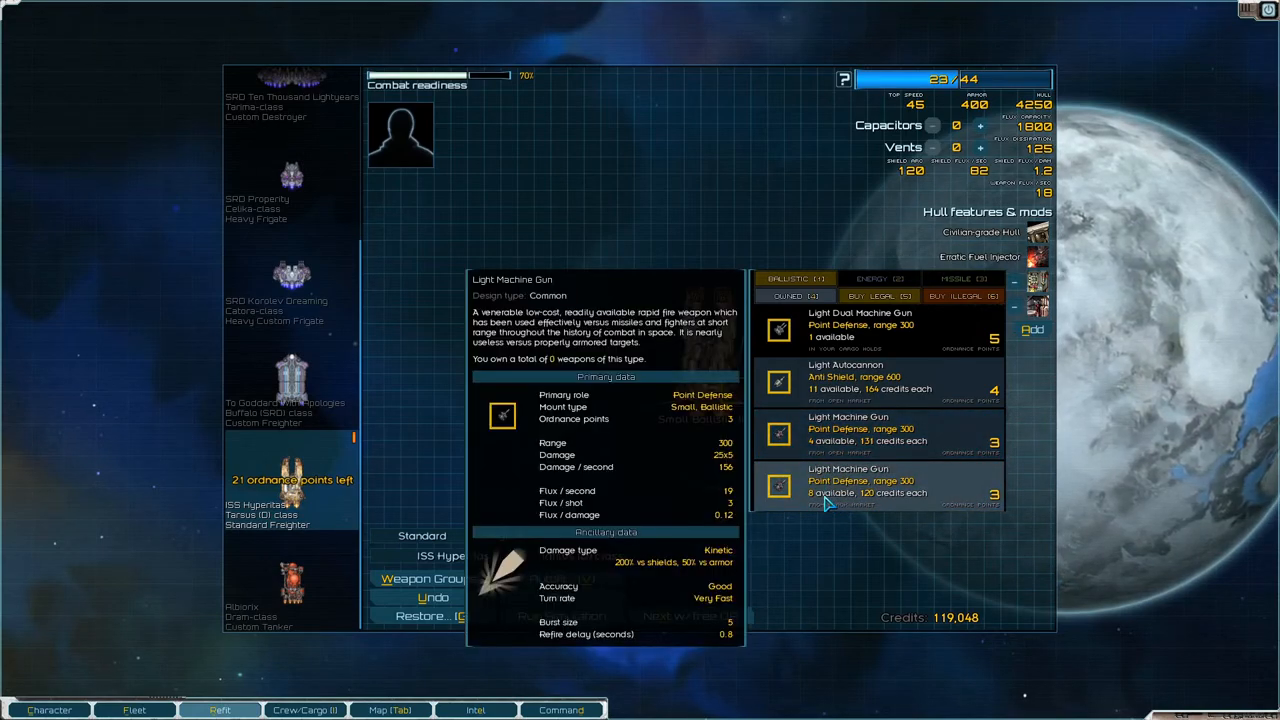
mouse_move(804, 500)
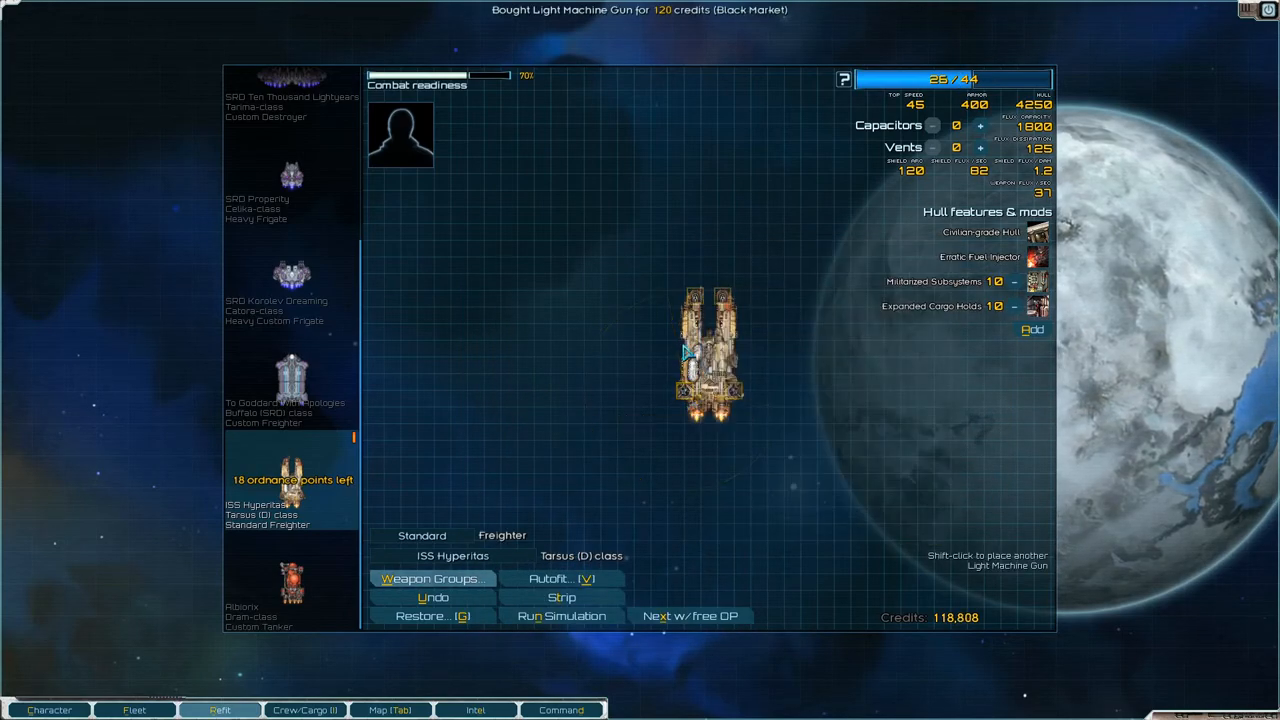
- Fit a Light Machine Gun in the remaining small ballistic mount and add flux capacitors with spare ordnance points
left_click(724, 300)
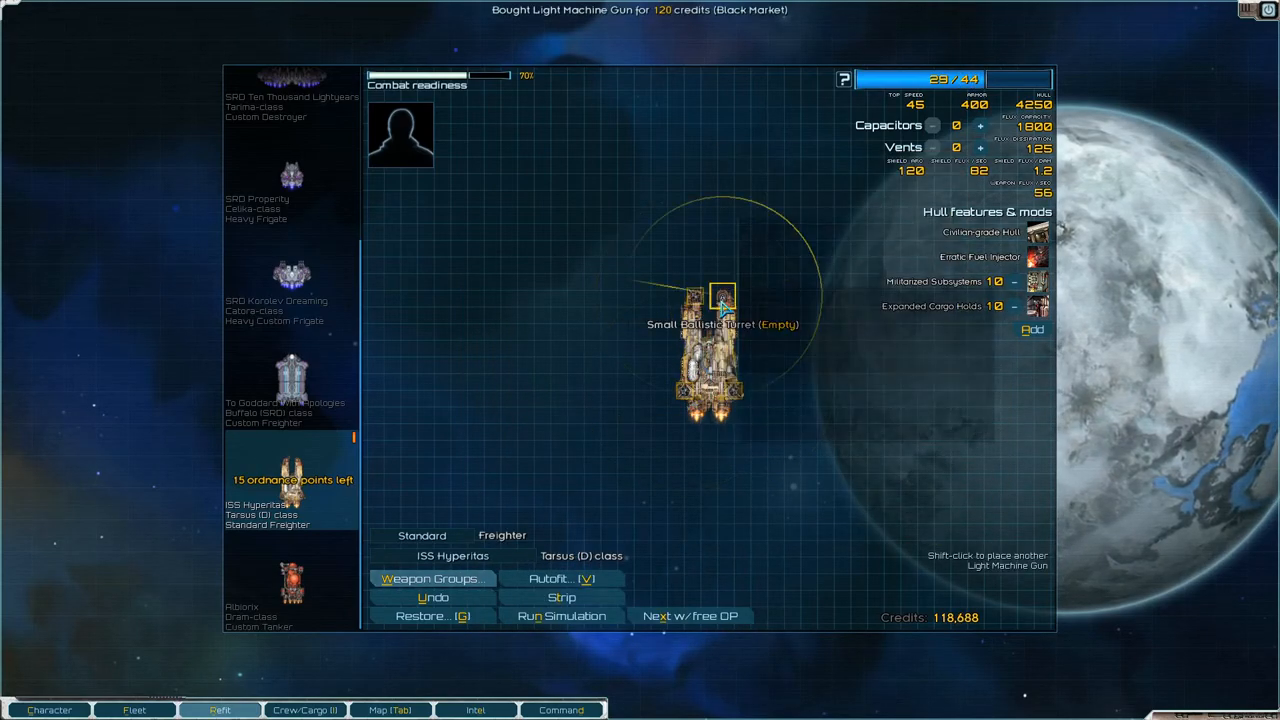
left_click(724, 296)
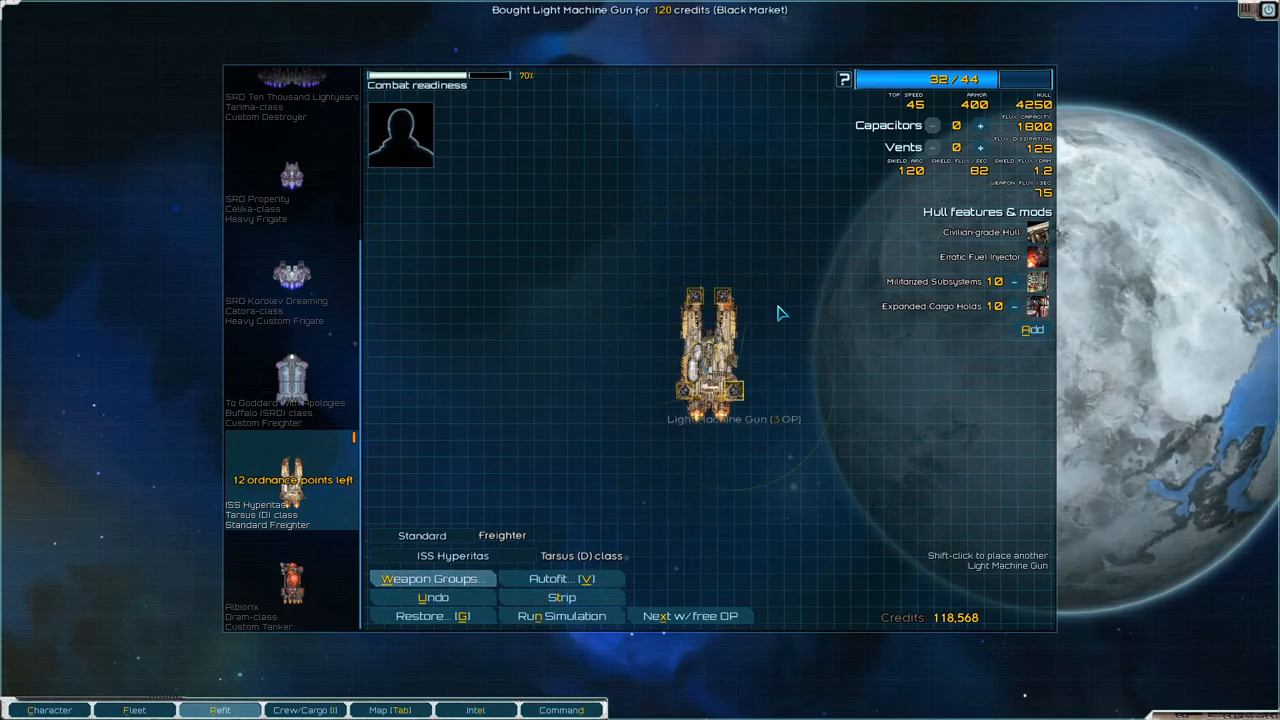
left_click(980, 124)
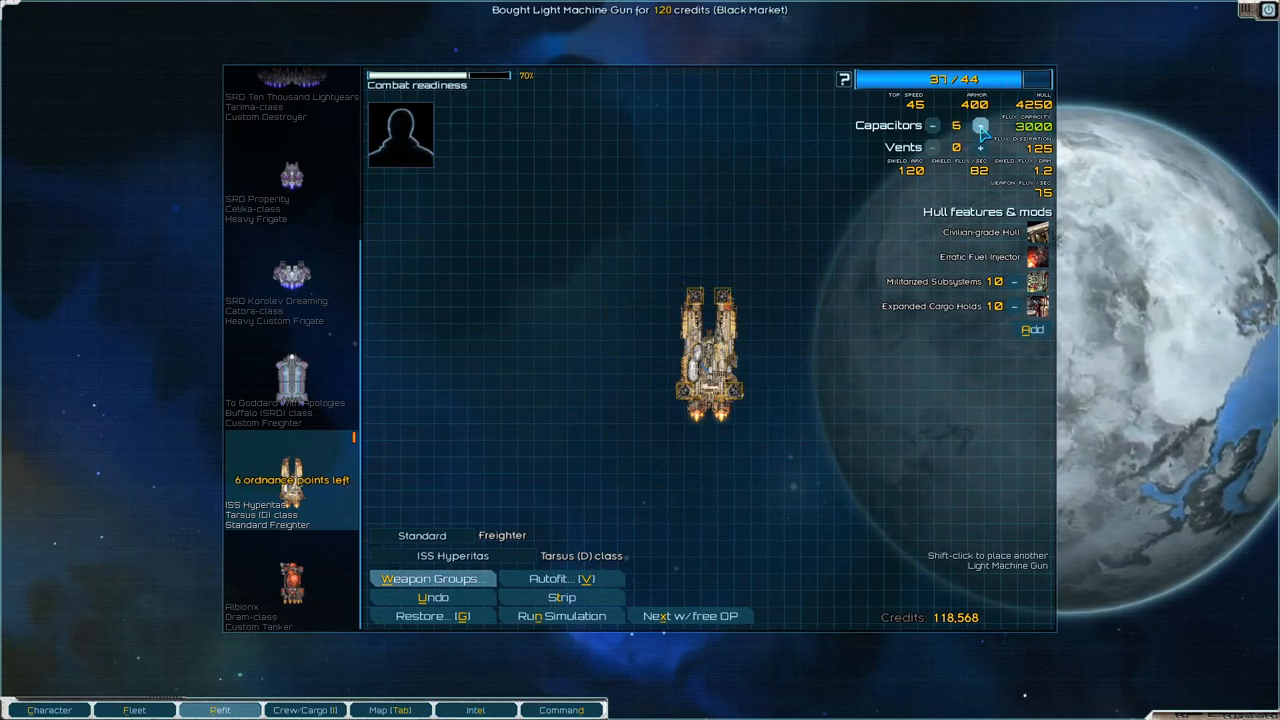
left_click(980, 124)
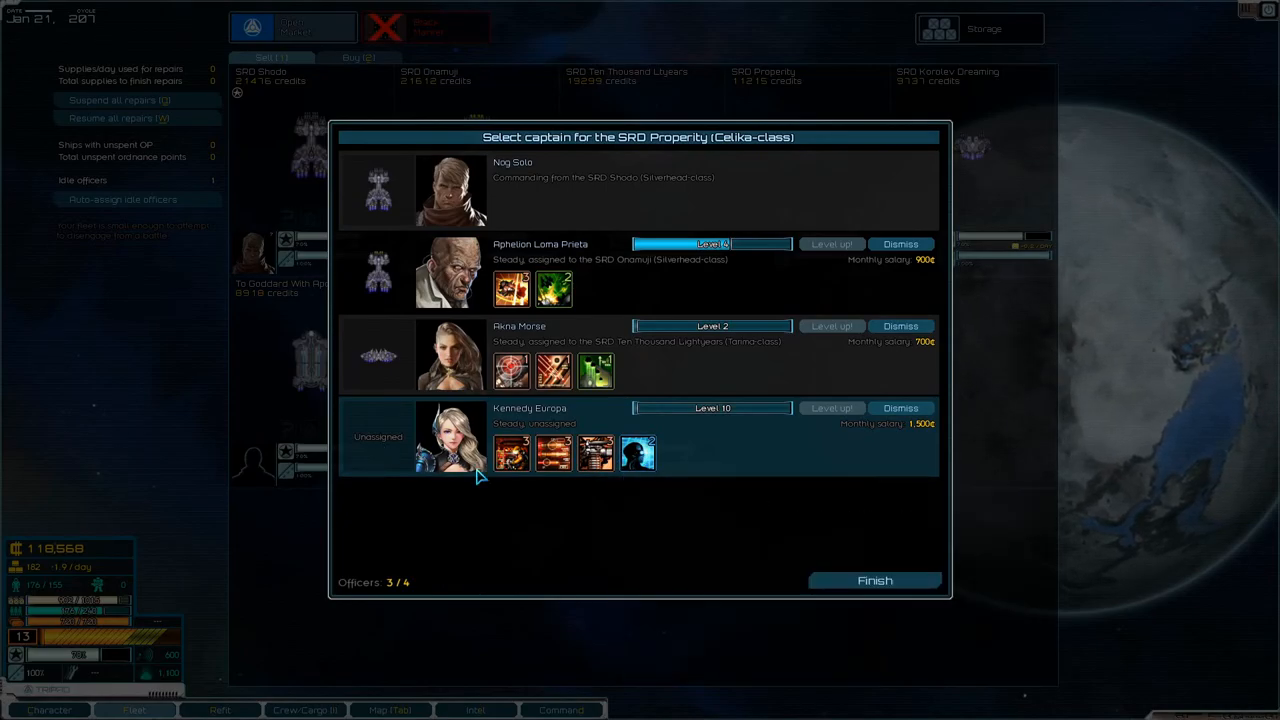
- Assign the level 10 officer, choose Anna Morse as SRD Property's captain, and confirm the assignments
left_click(874, 580)
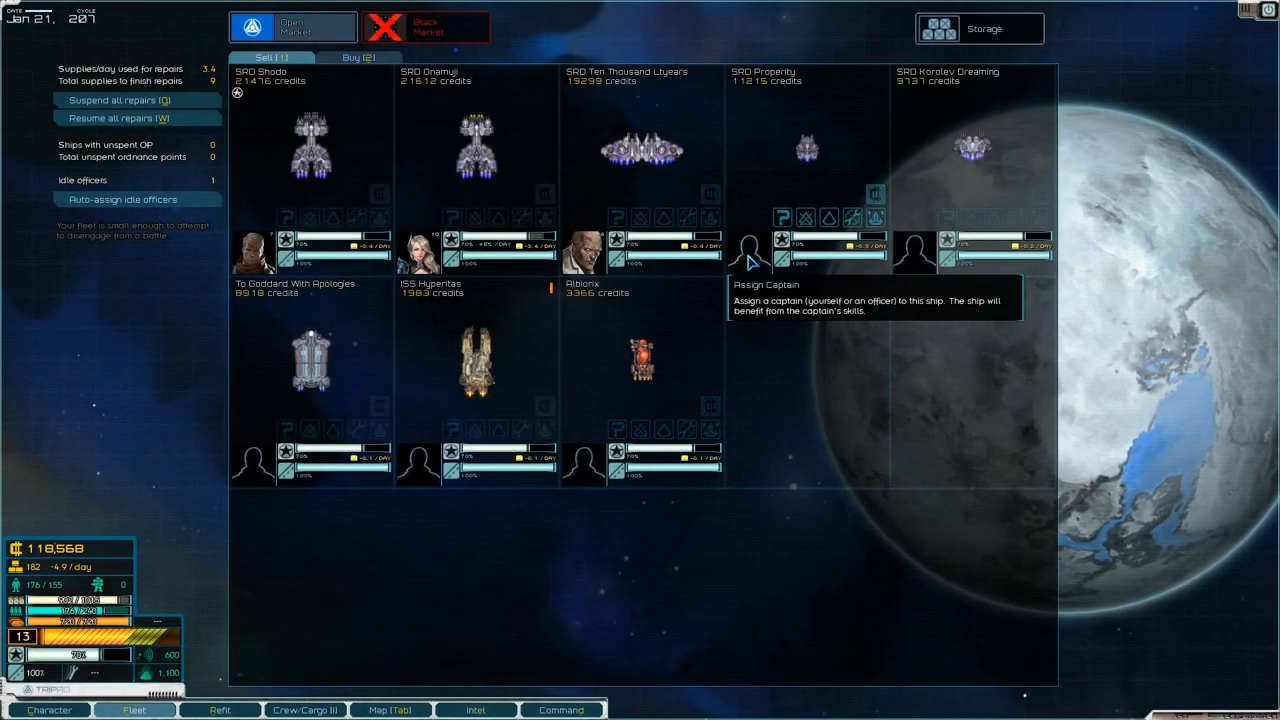
left_click(750, 250)
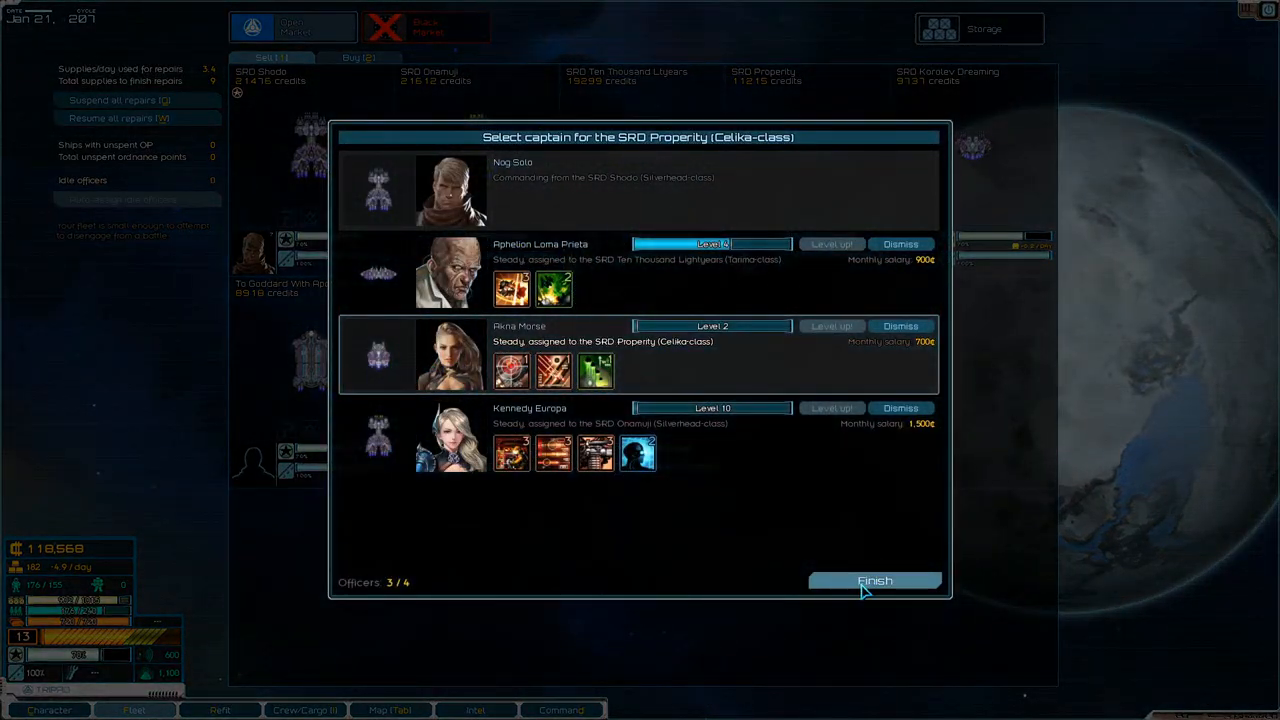
left_click(874, 580)
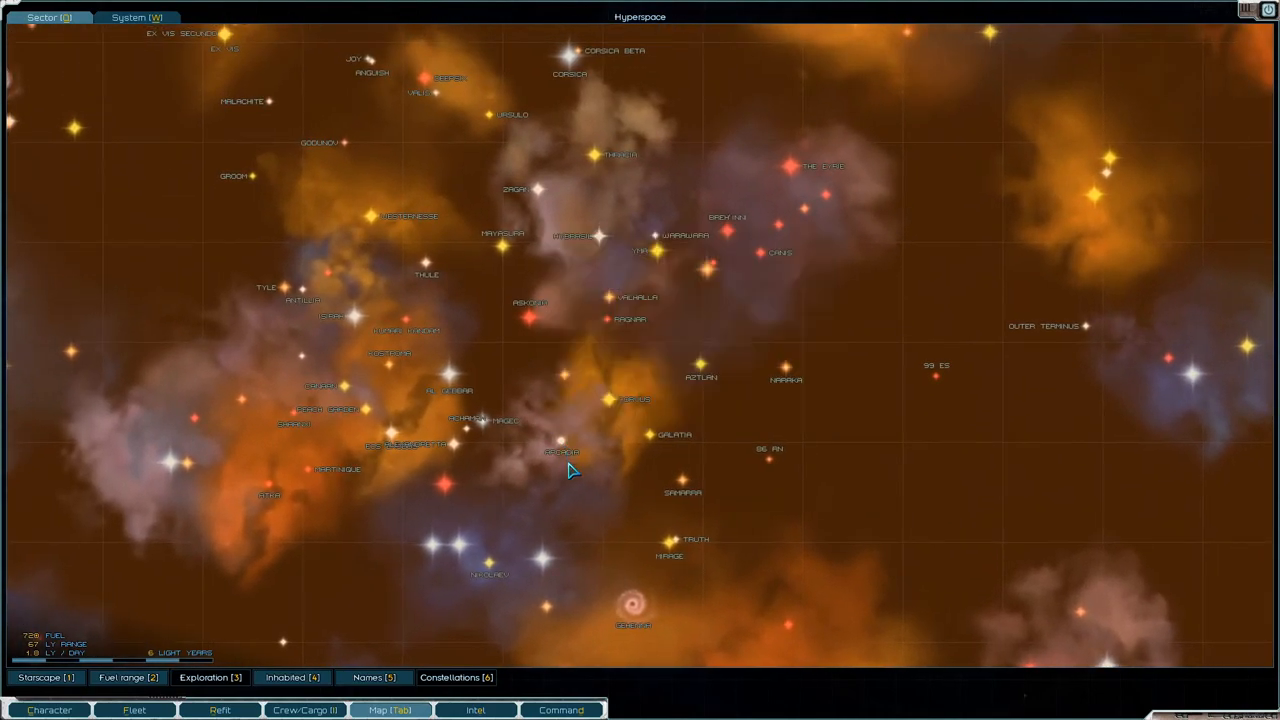
mouse_move(500, 346)
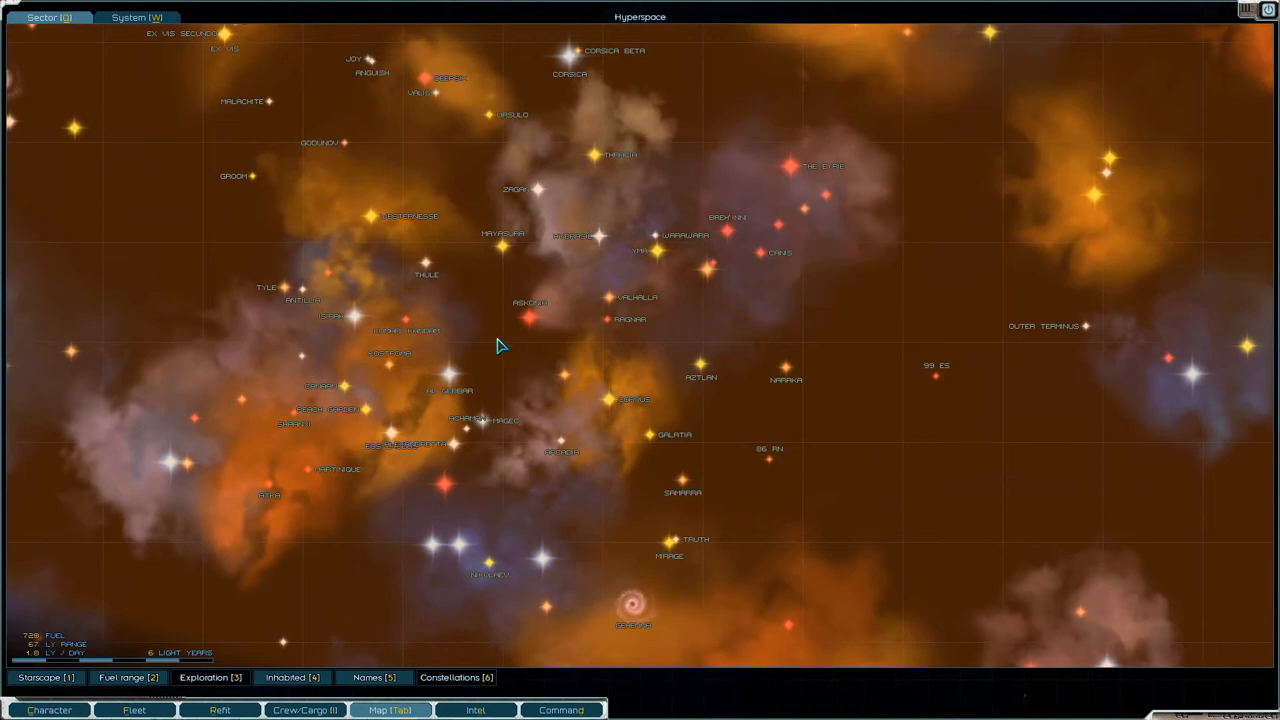
mouse_move(510, 342)
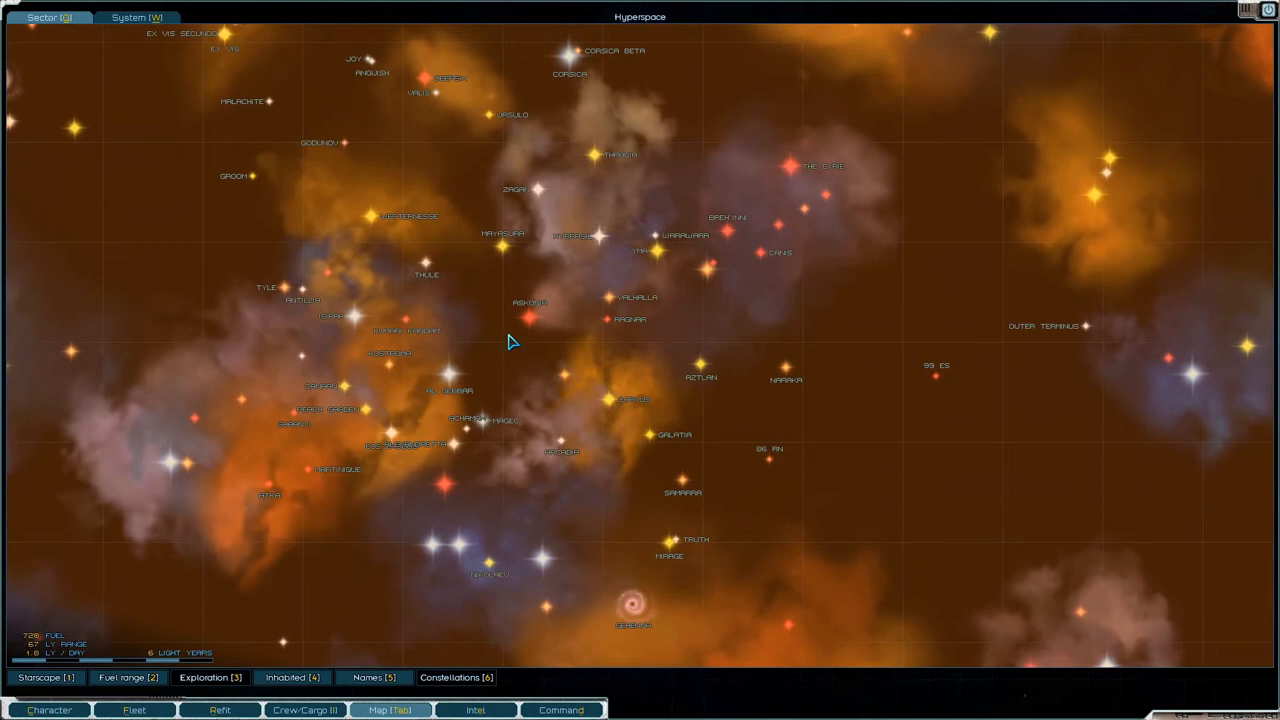
mouse_move(604, 392)
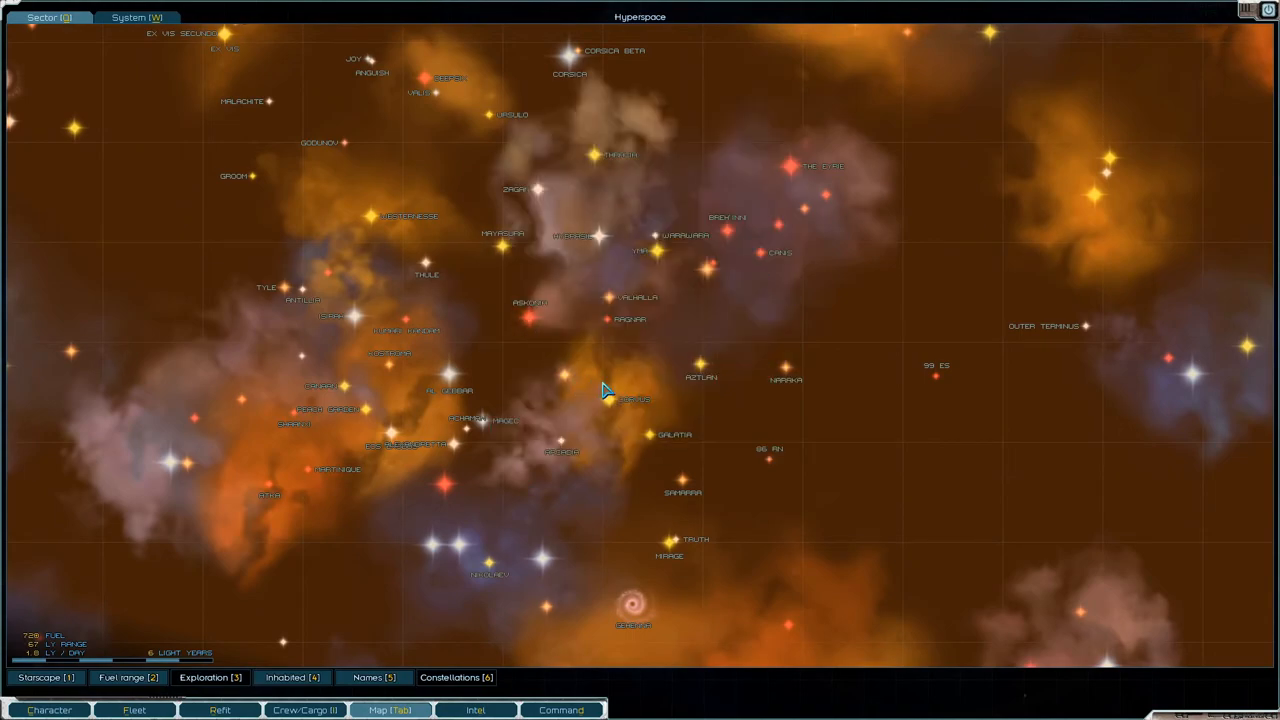
mouse_move(730, 356)
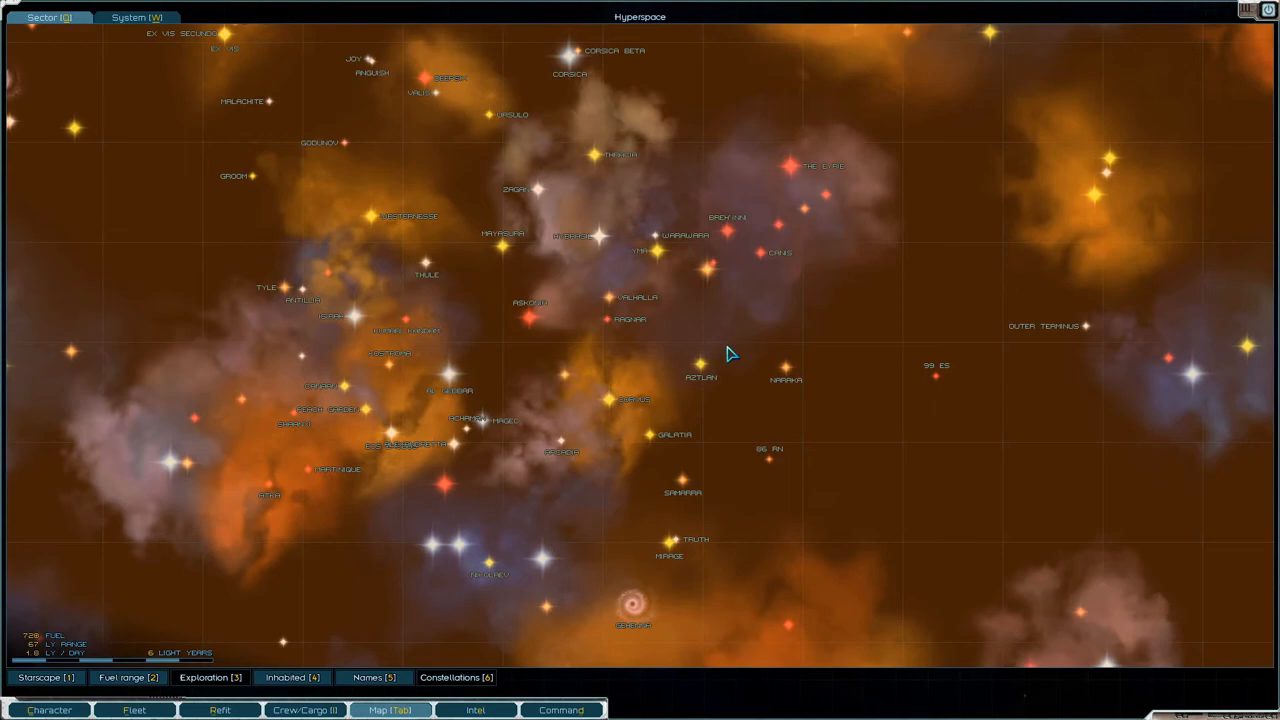
mouse_move(532, 368)
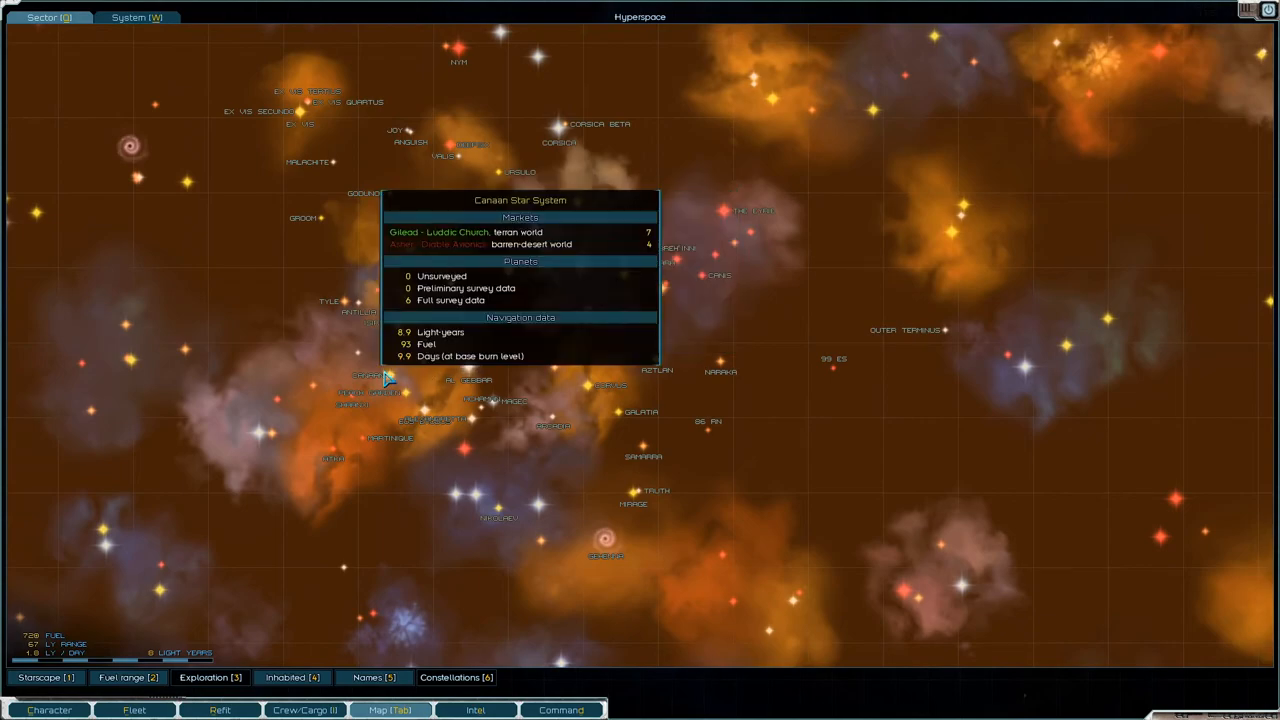
- Select Canaan on the sector map to bring up the Canaan Star System view
left_click(136, 16)
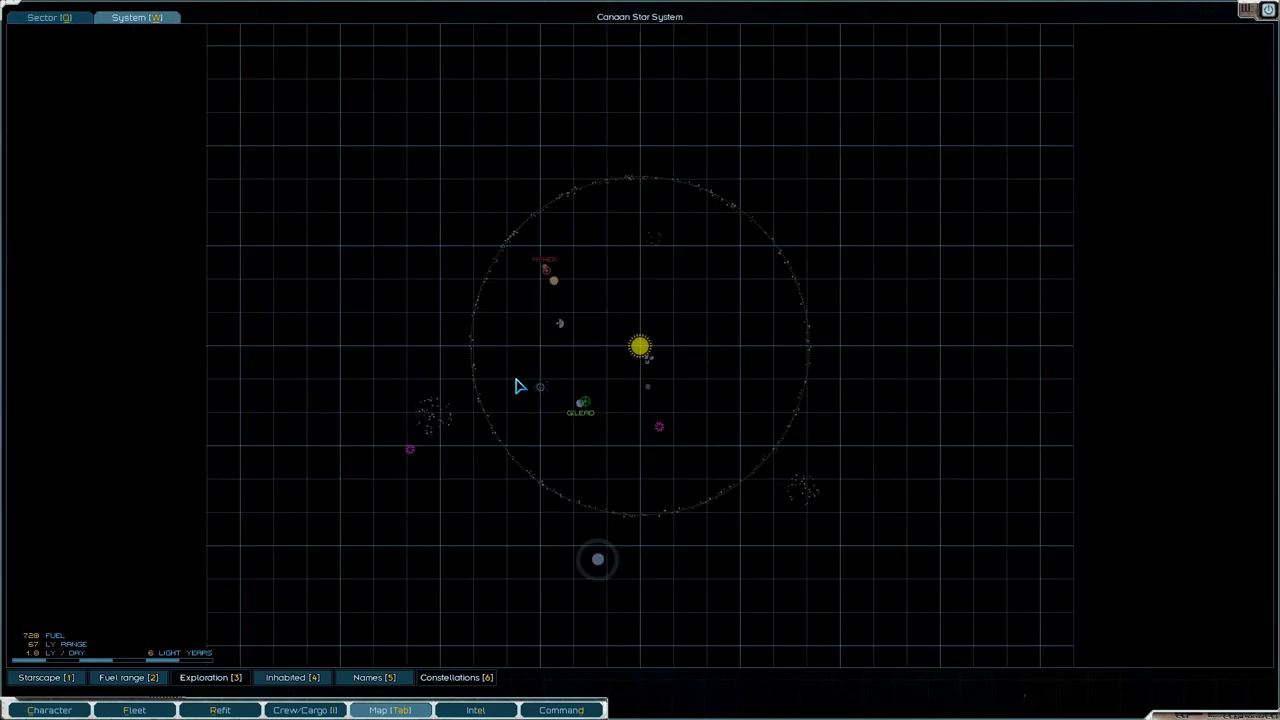